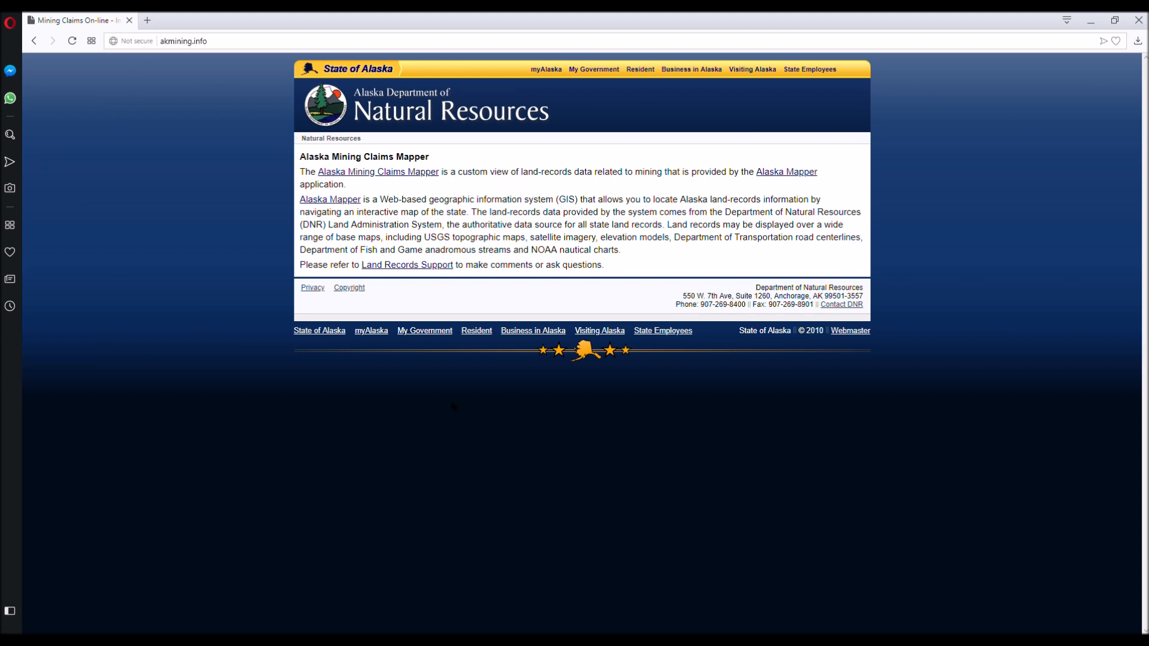
mouse_move(399, 179)
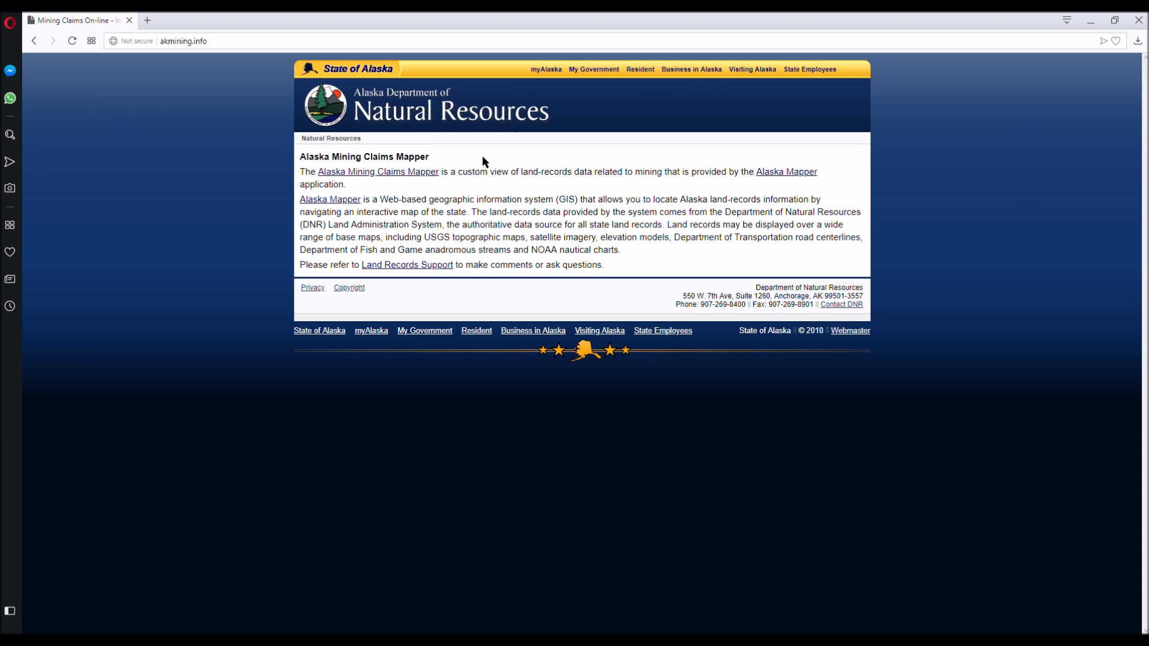
mouse_move(150, 81)
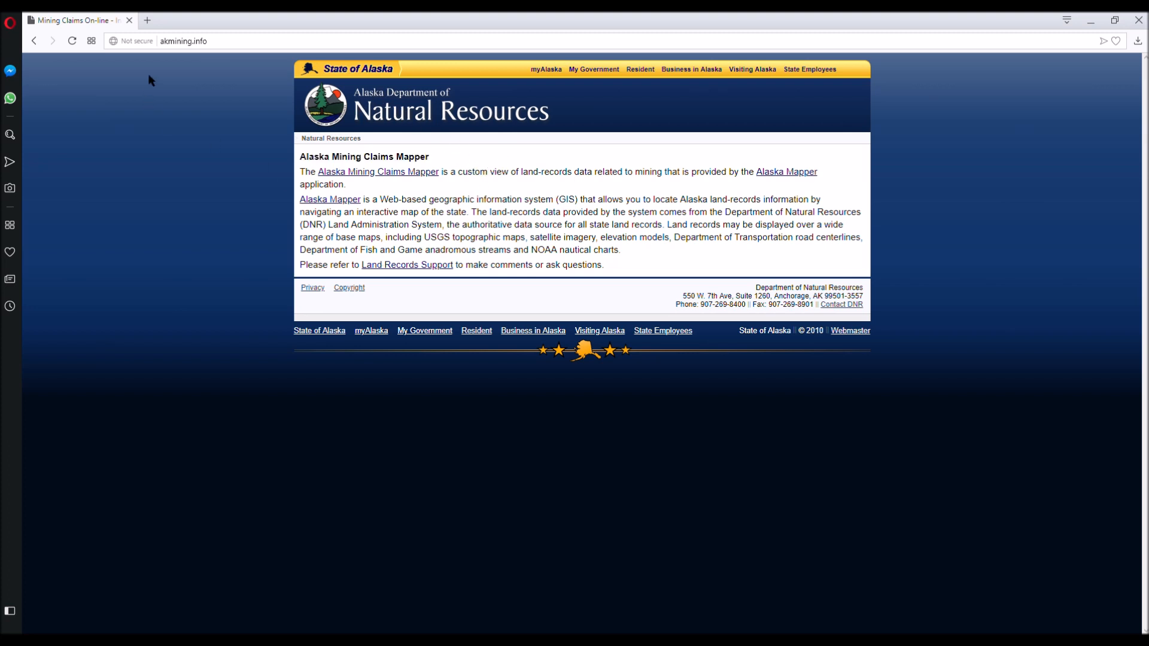
mouse_move(258, 137)
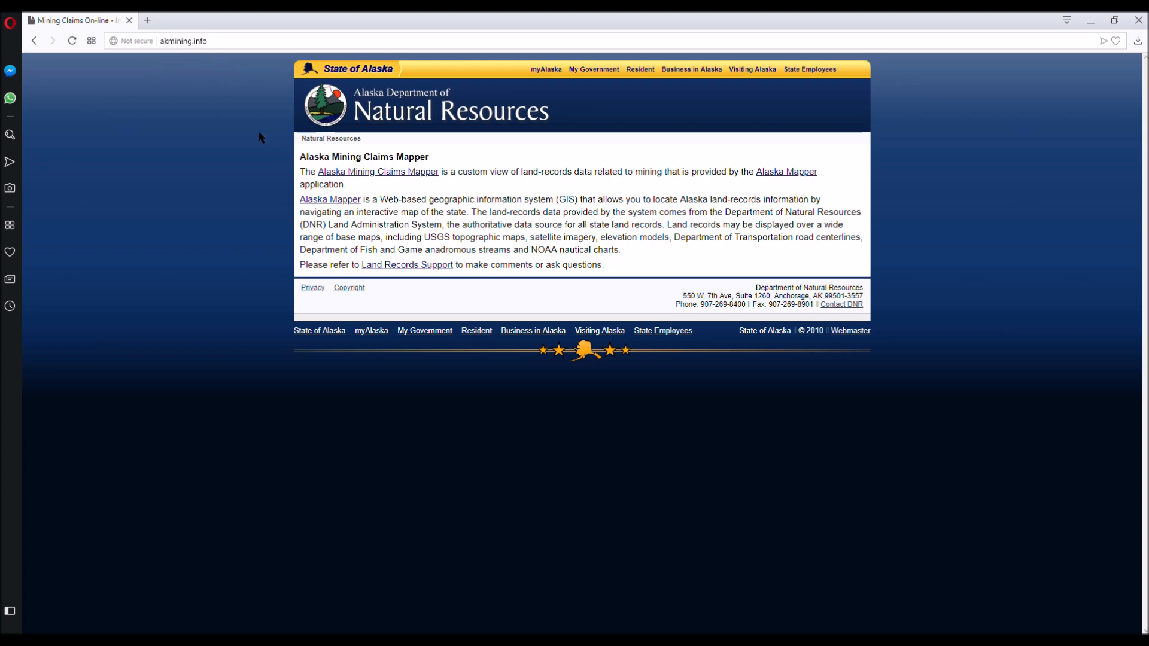
Step: Follow the 'Alaska Mining Claims Mapper' link on the akmining.info page
left_click(378, 172)
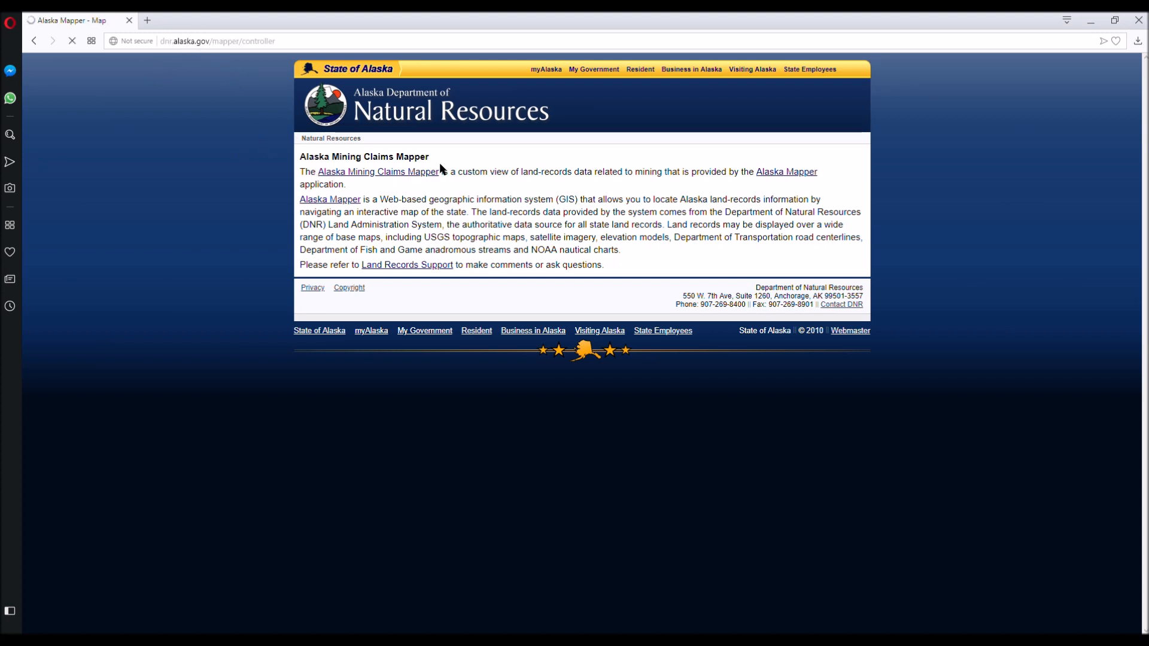
Step: Load the statewide Alaska Mapper map with claim and district layers and the Layers panel
left_click(368, 170)
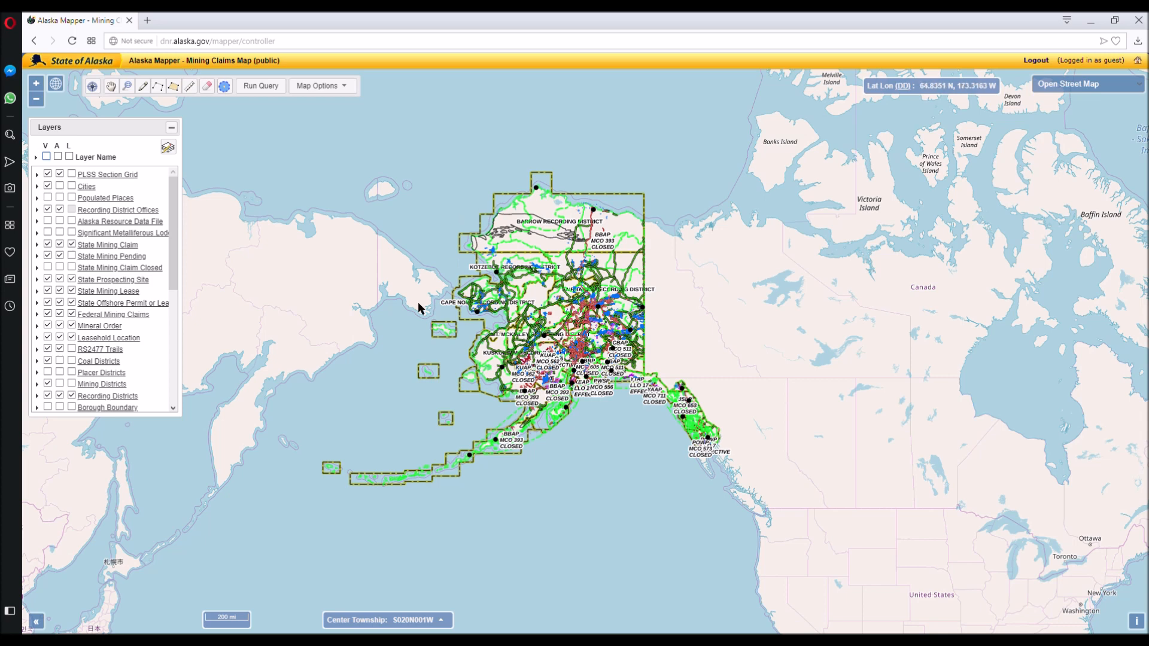
mouse_move(511, 304)
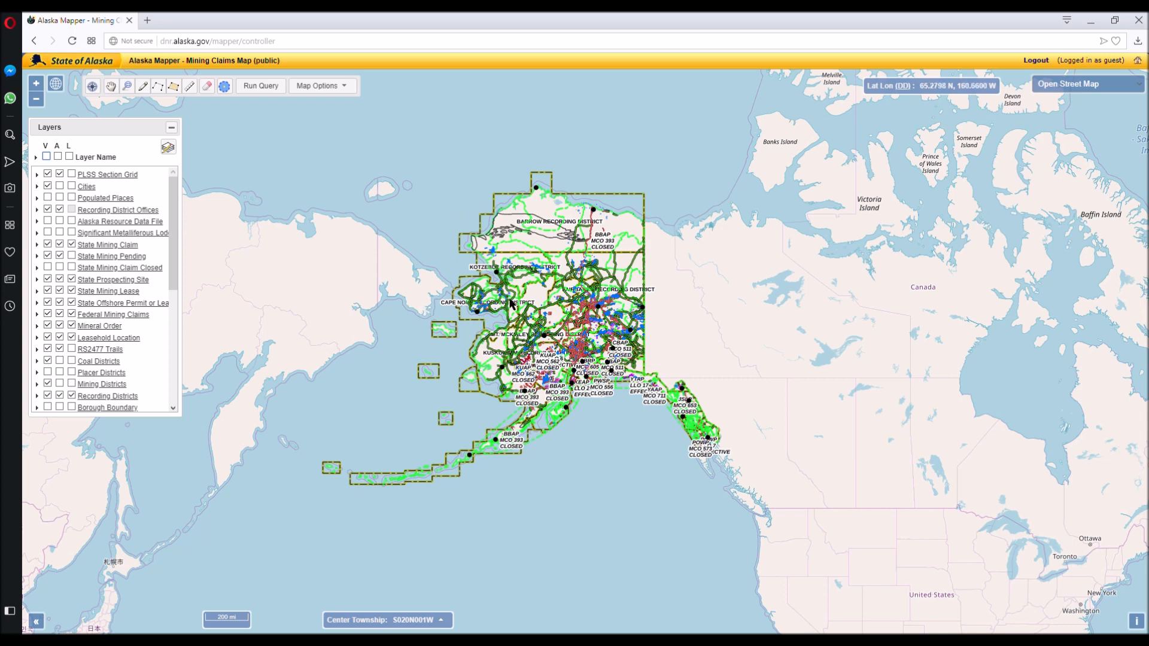
mouse_move(658, 424)
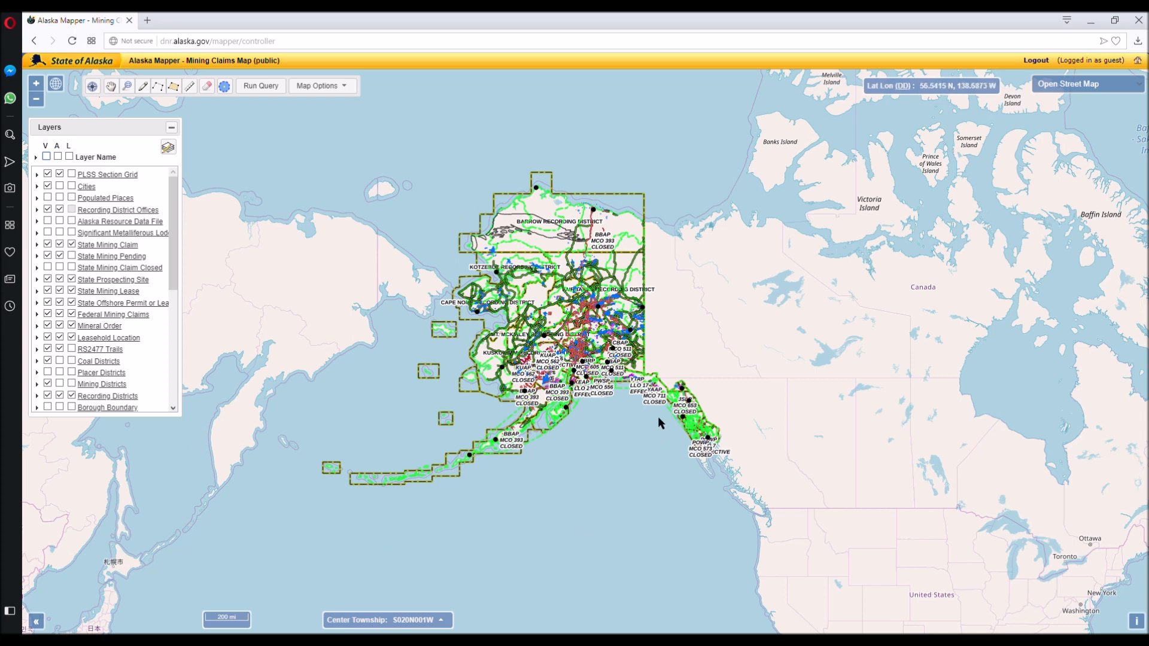
mouse_move(473, 311)
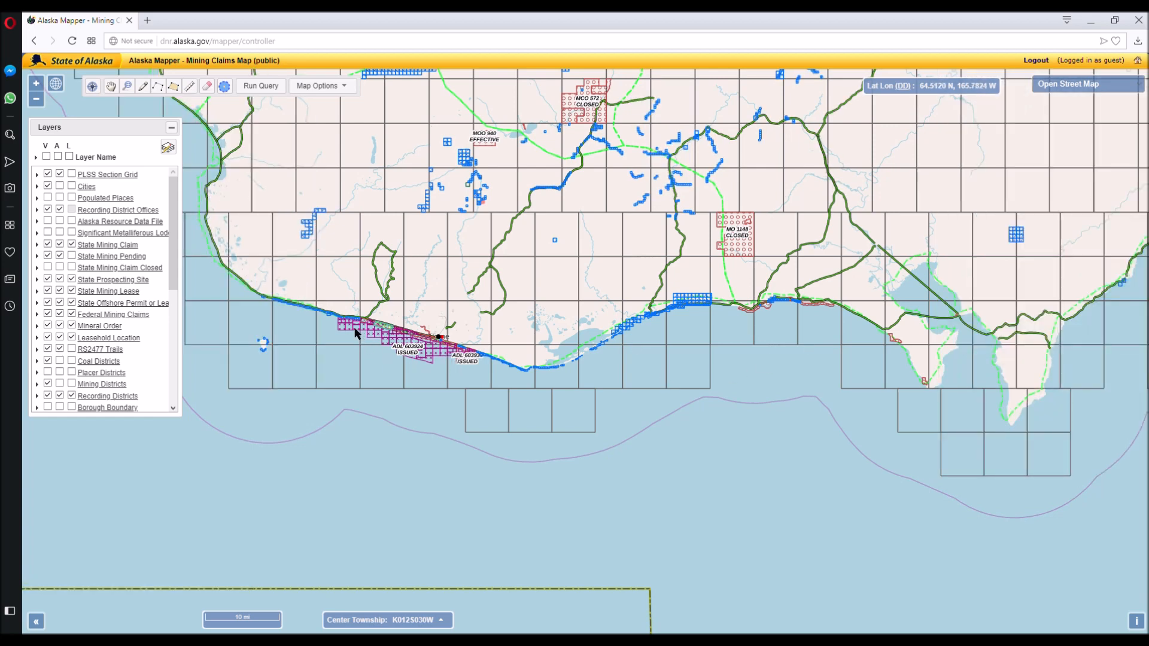
mouse_move(383, 357)
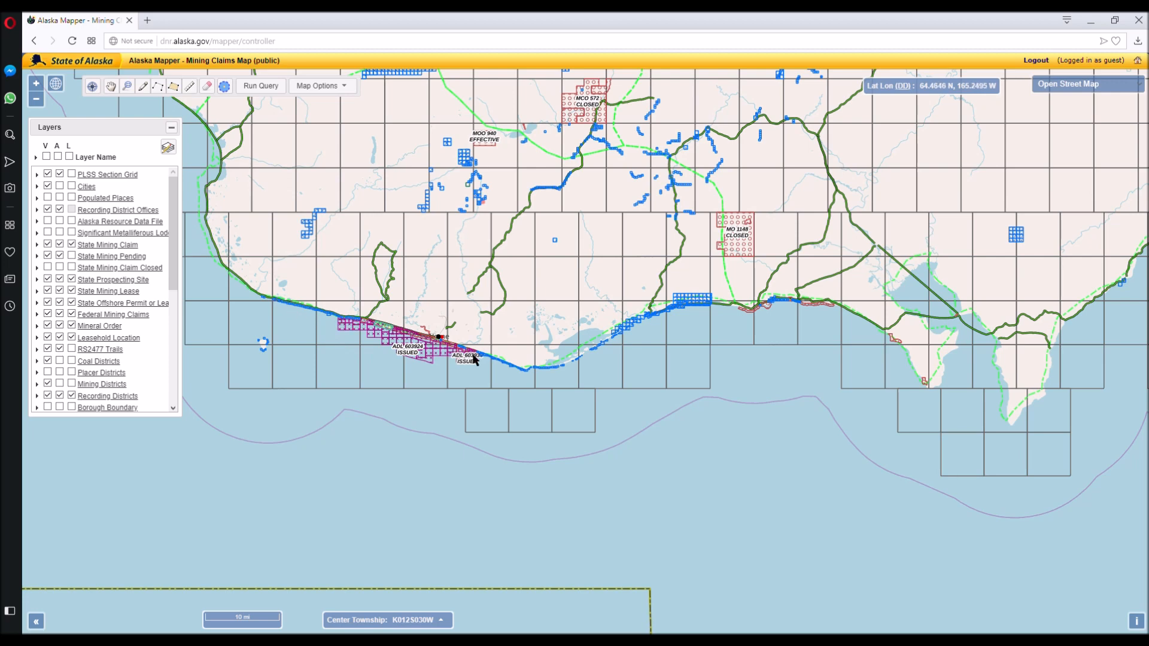
mouse_move(655, 313)
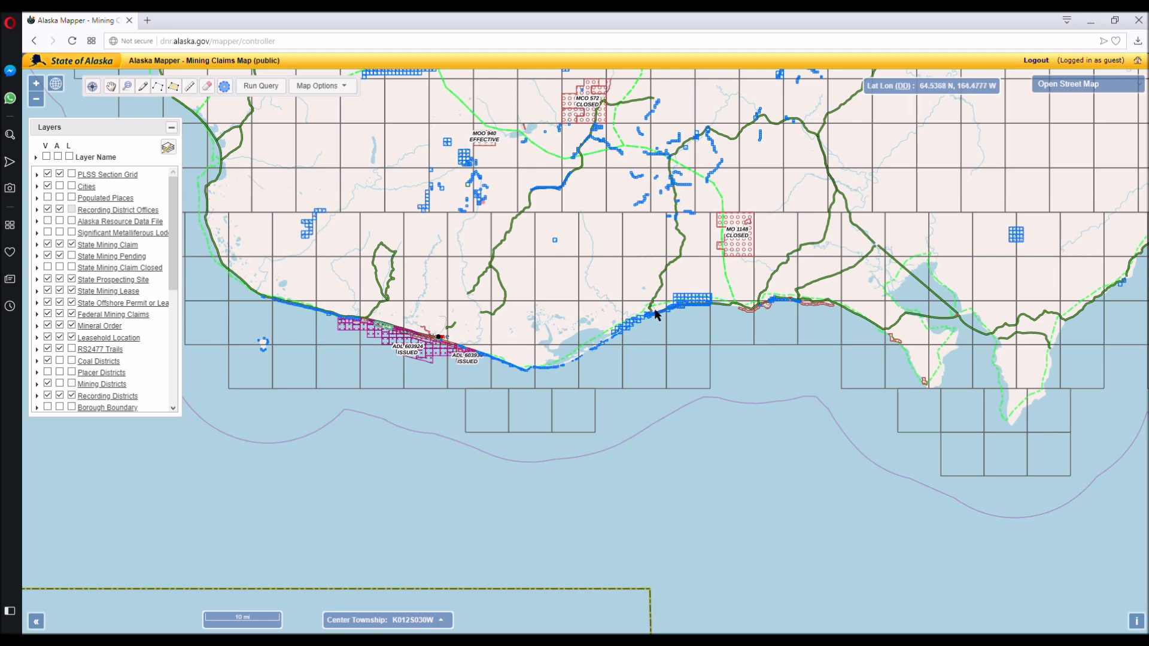
mouse_move(735, 150)
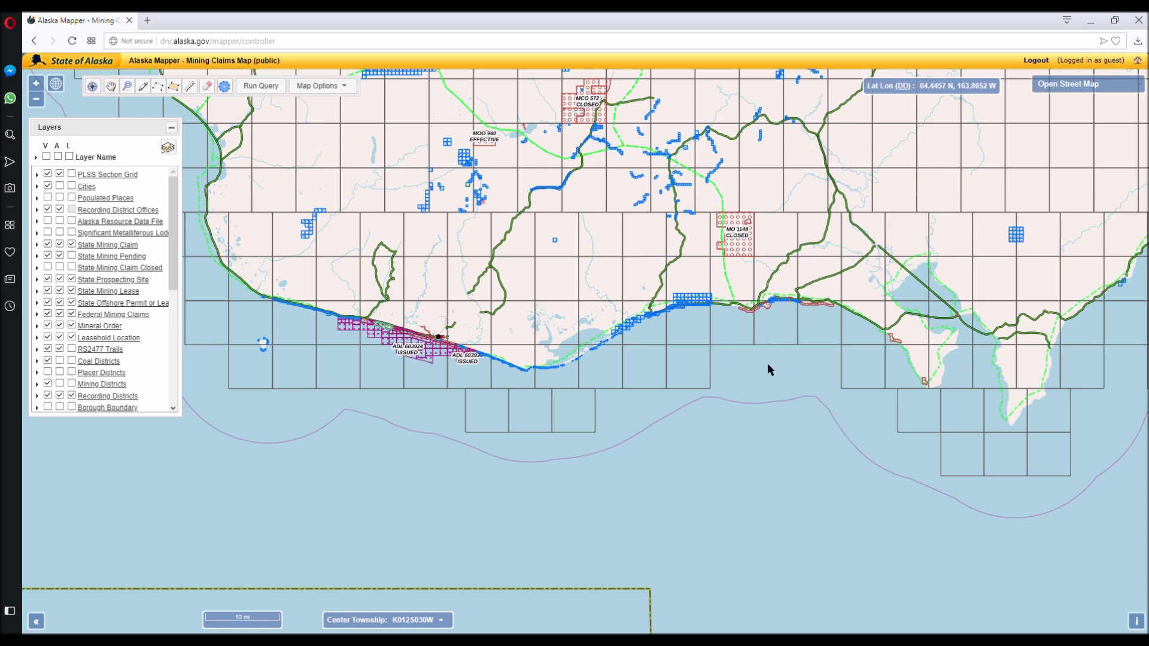
mouse_move(875, 335)
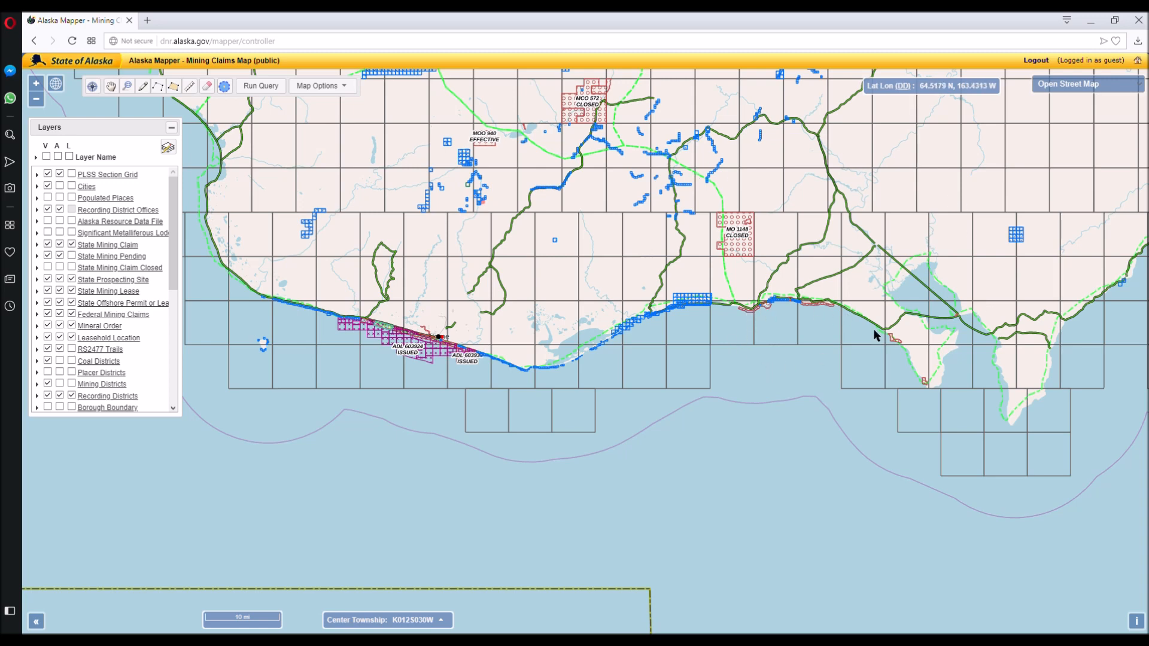
mouse_move(790, 300)
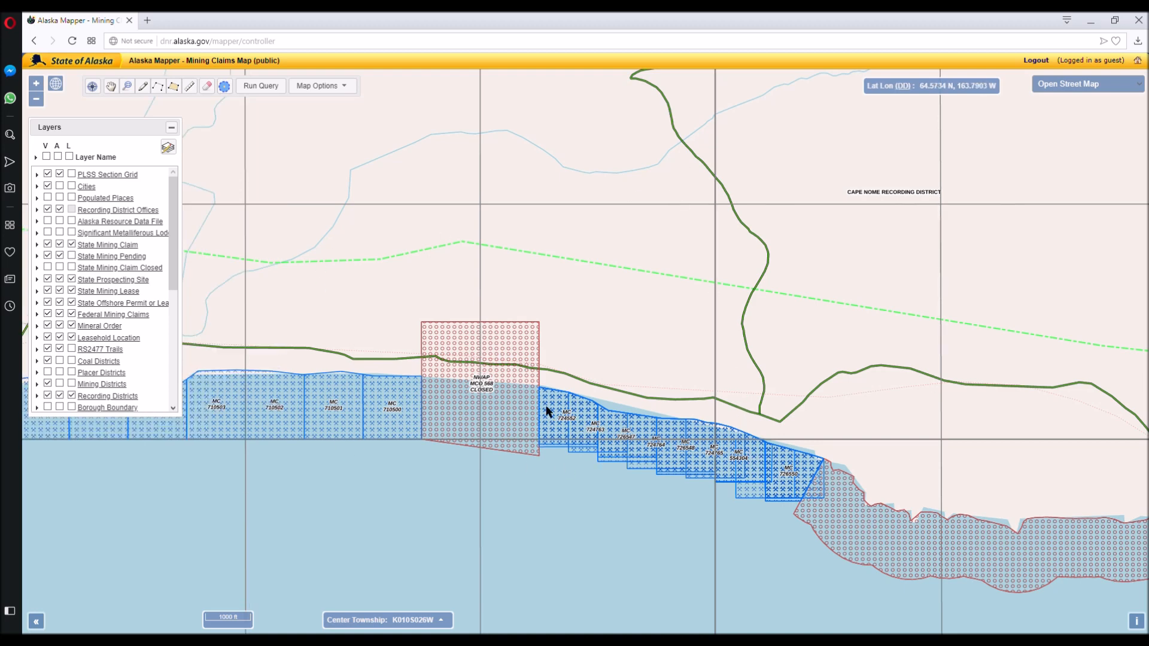
mouse_move(795, 504)
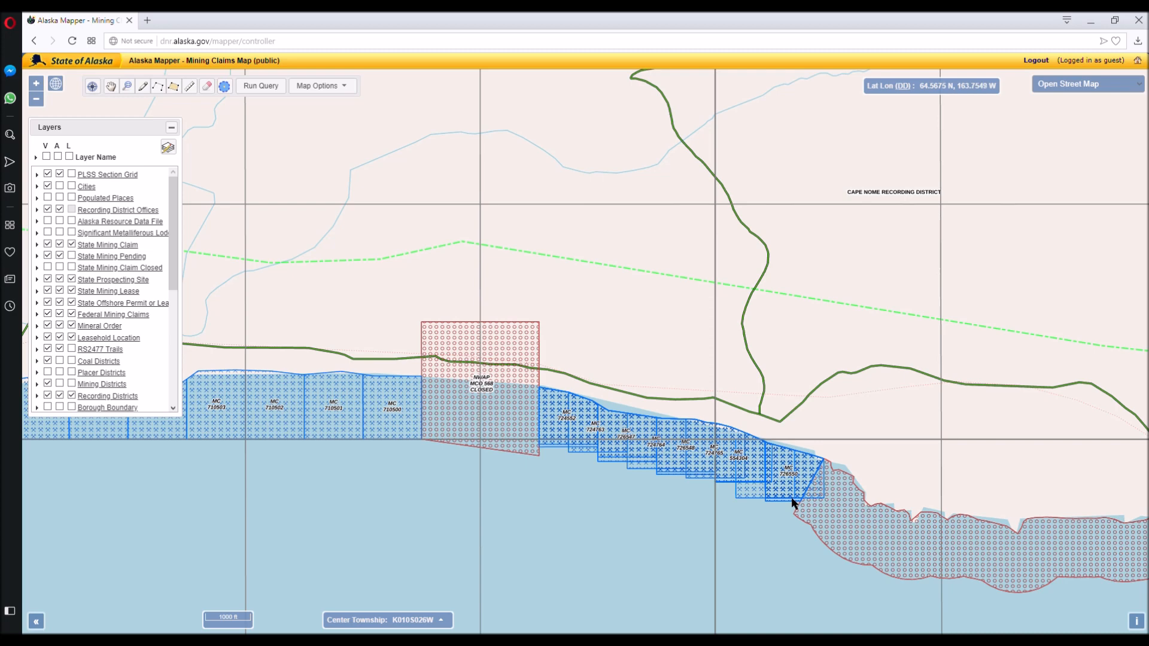
mouse_move(579, 395)
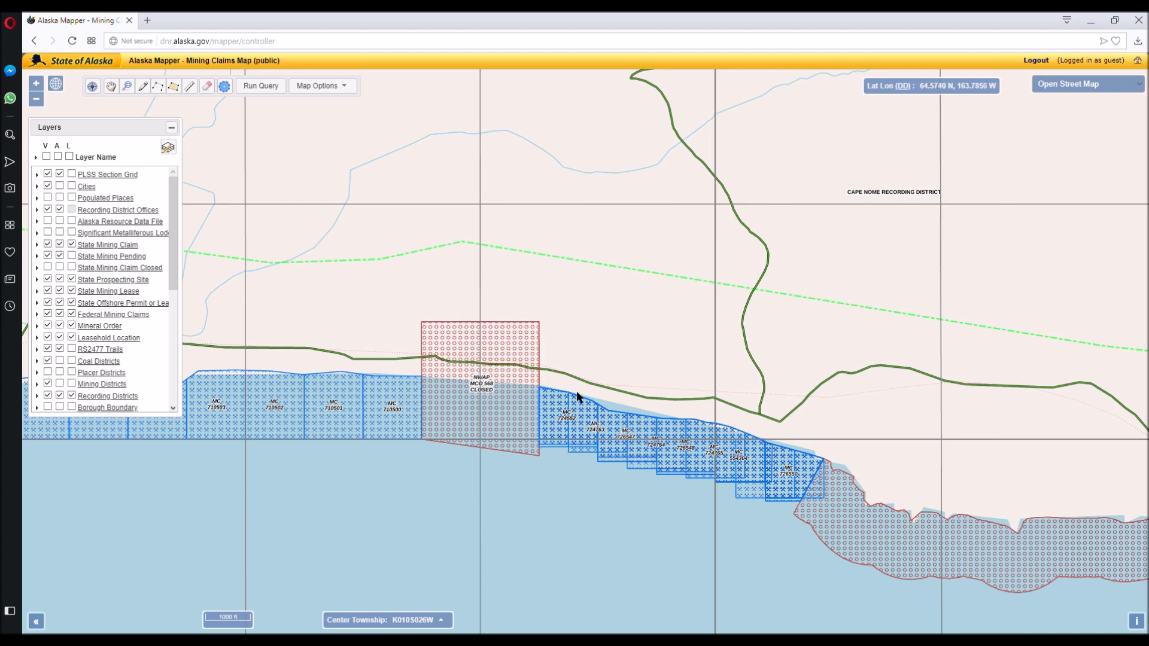
mouse_move(810, 573)
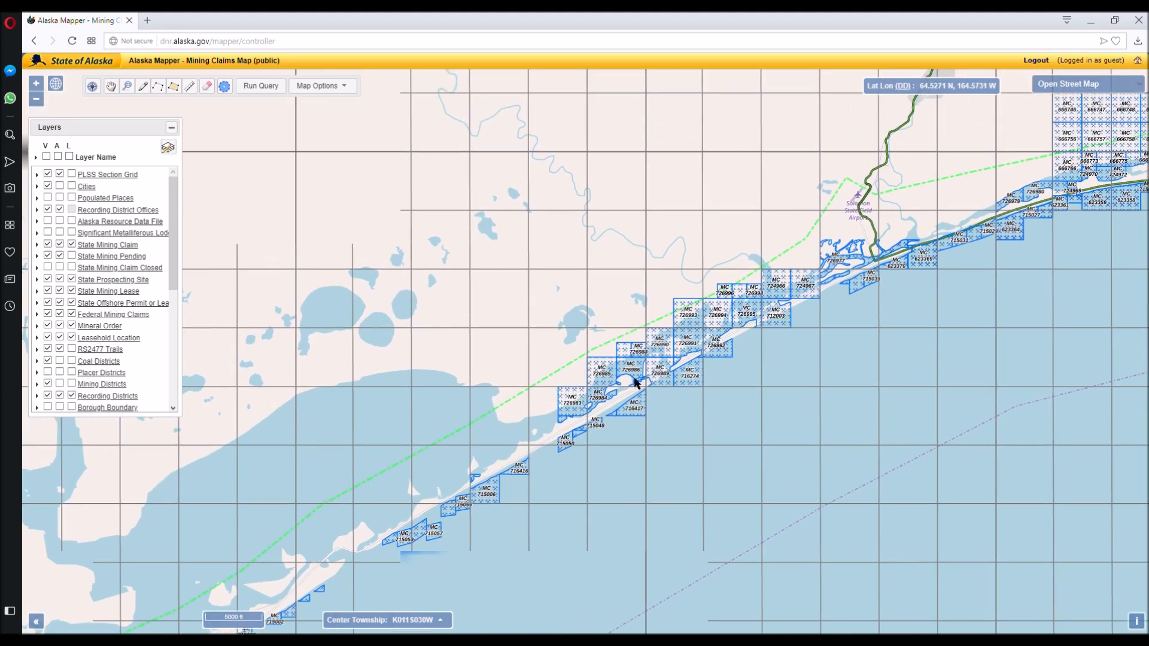
mouse_move(761, 336)
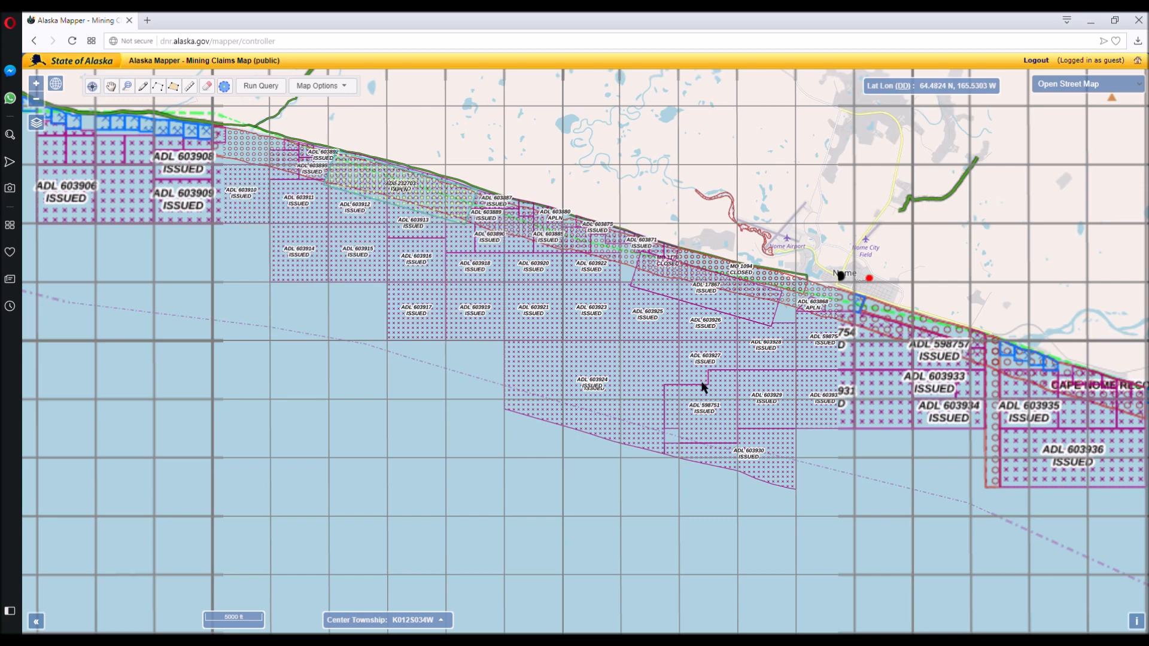
mouse_move(841, 326)
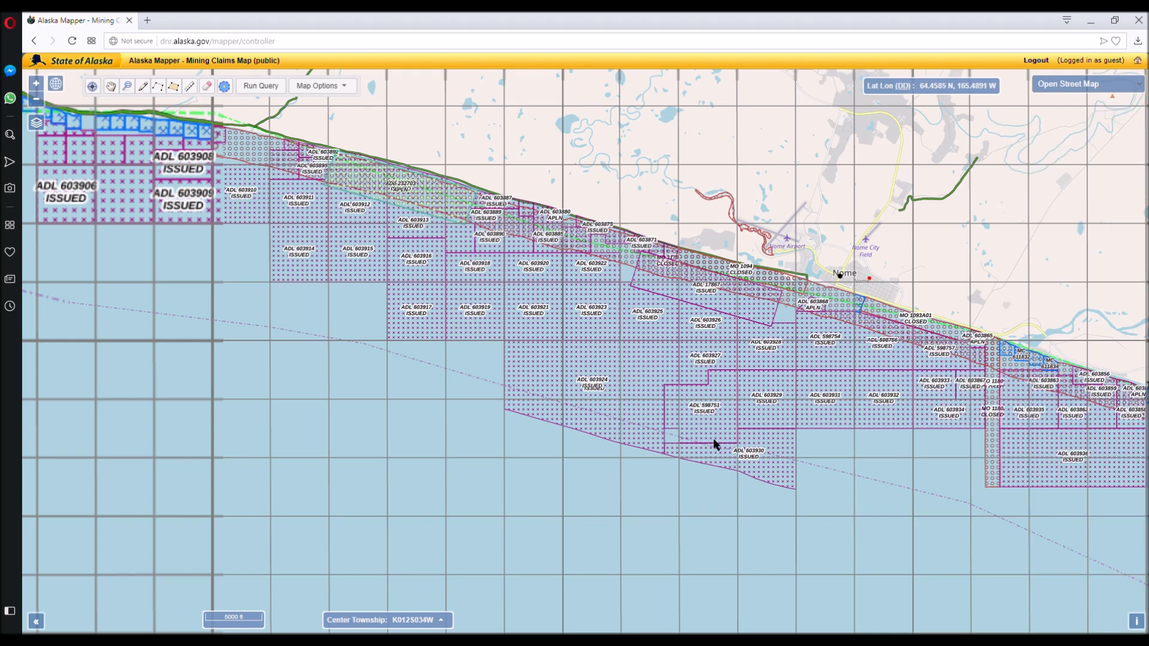
mouse_move(1074, 426)
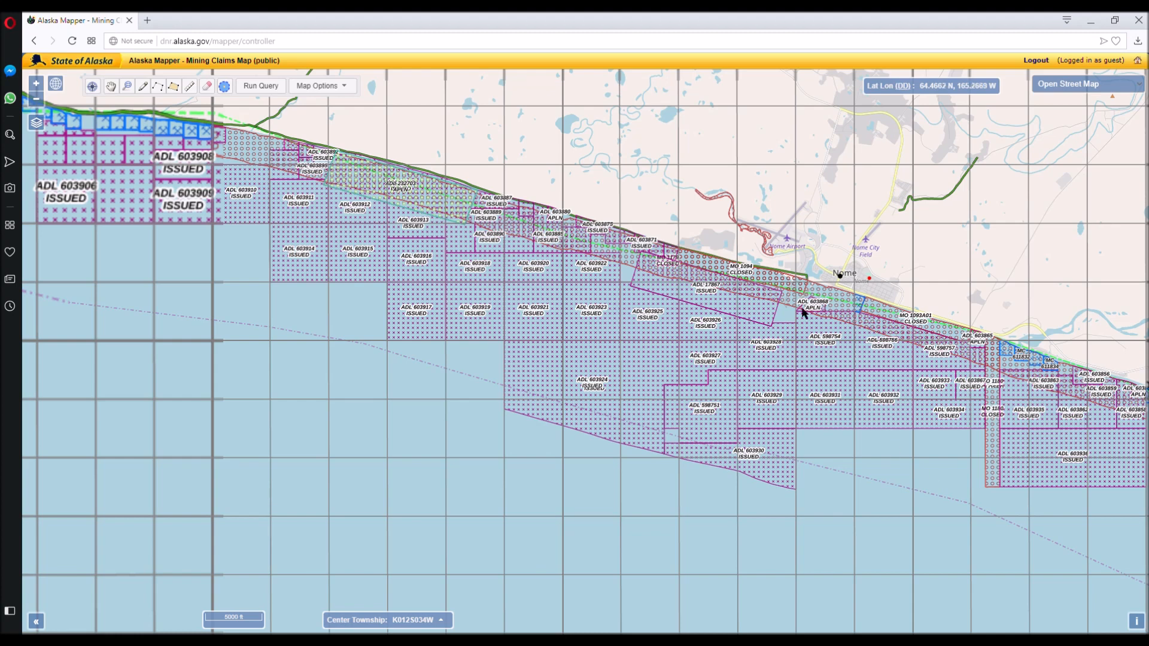
mouse_move(819, 369)
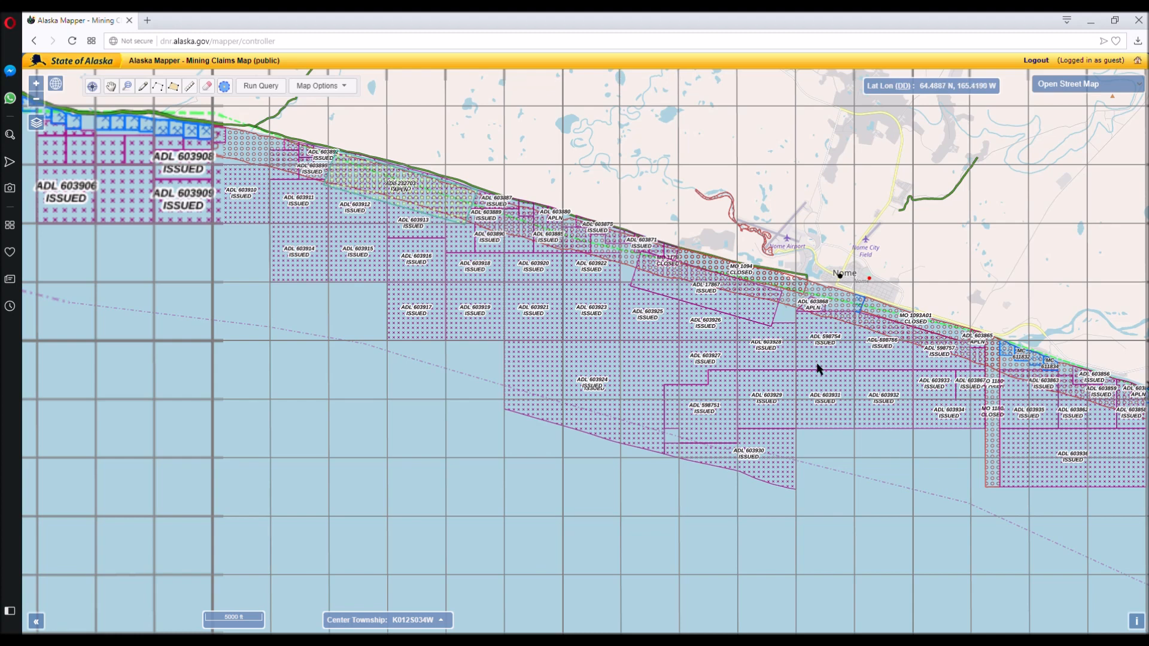
mouse_move(257, 153)
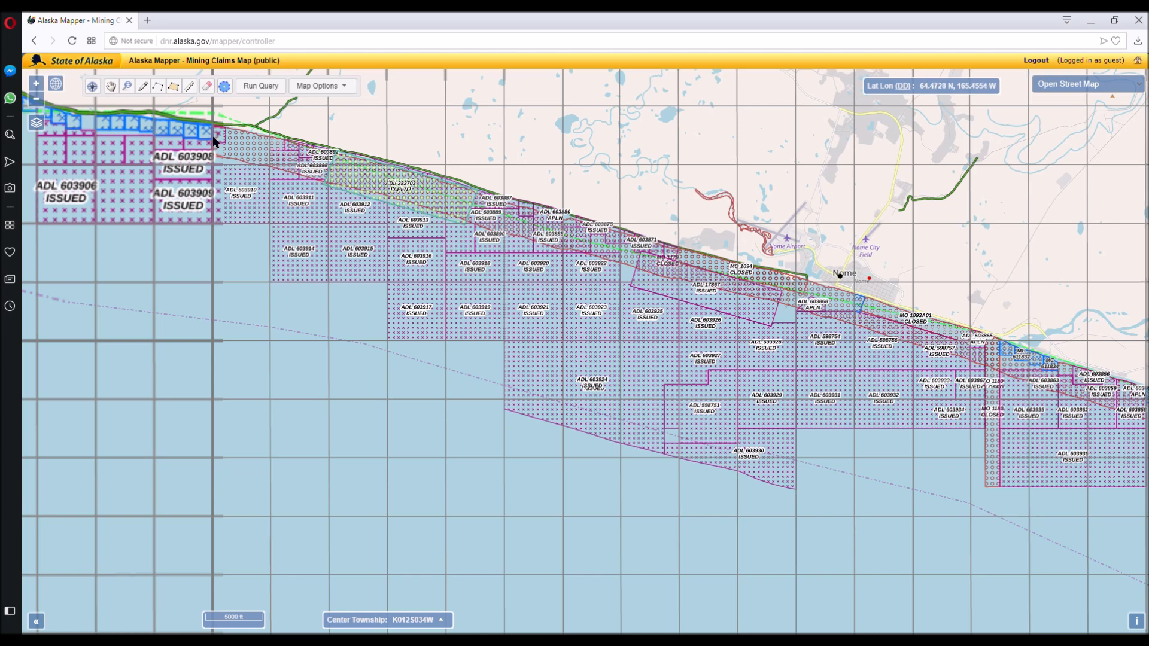
mouse_move(615, 256)
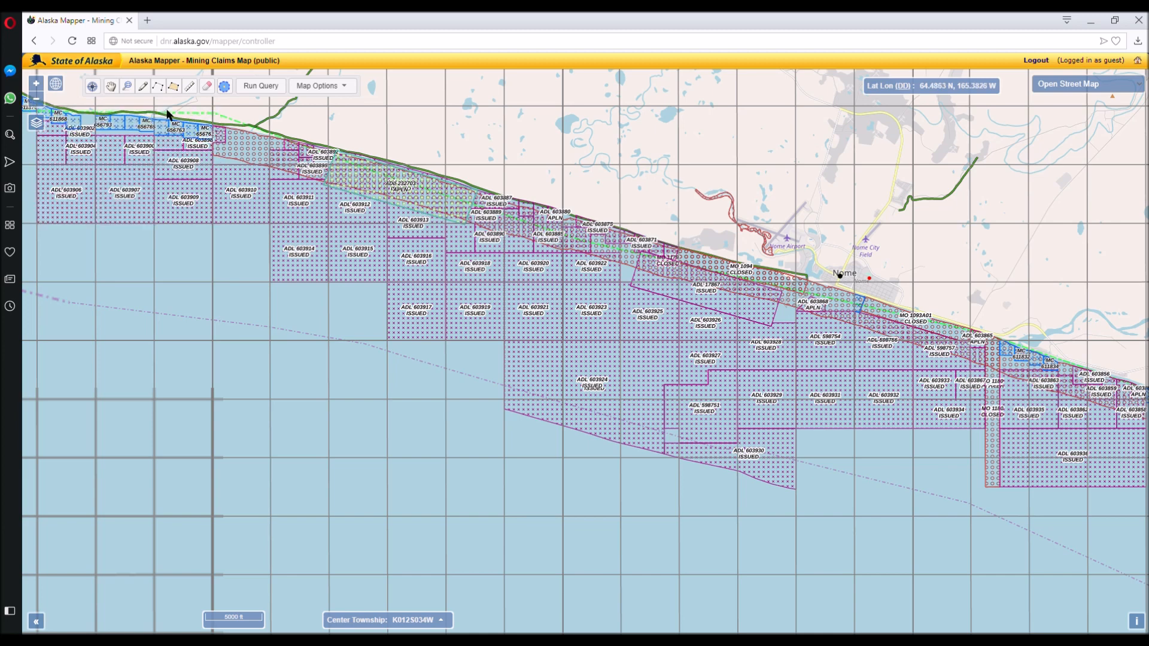
mouse_move(46, 119)
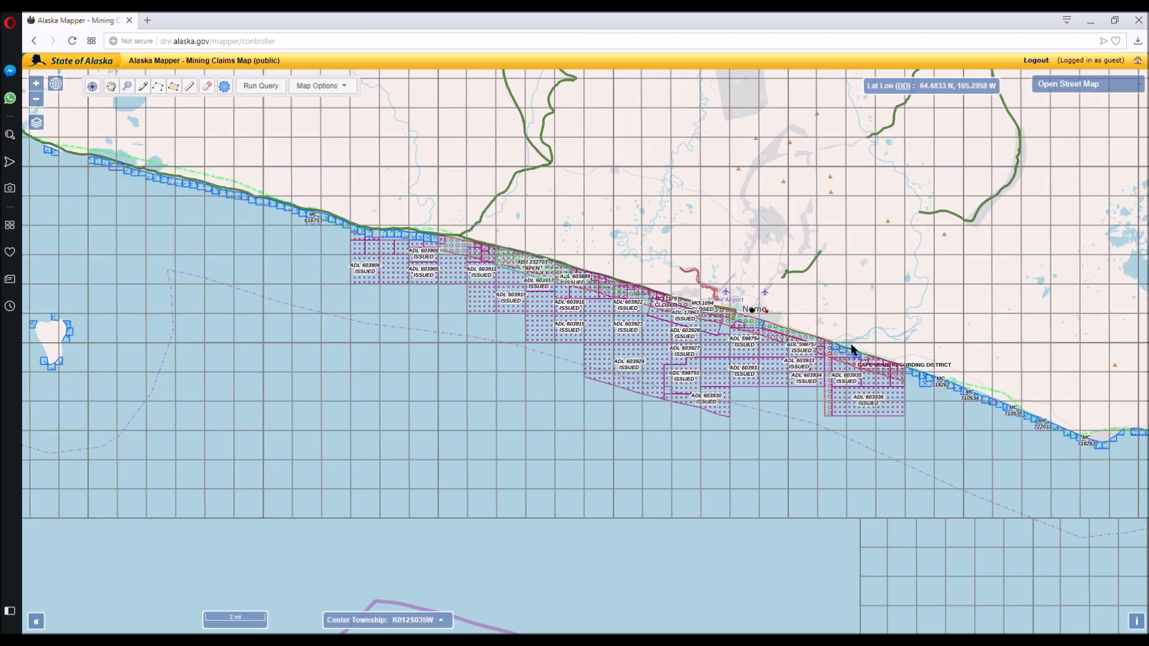
mouse_move(636, 284)
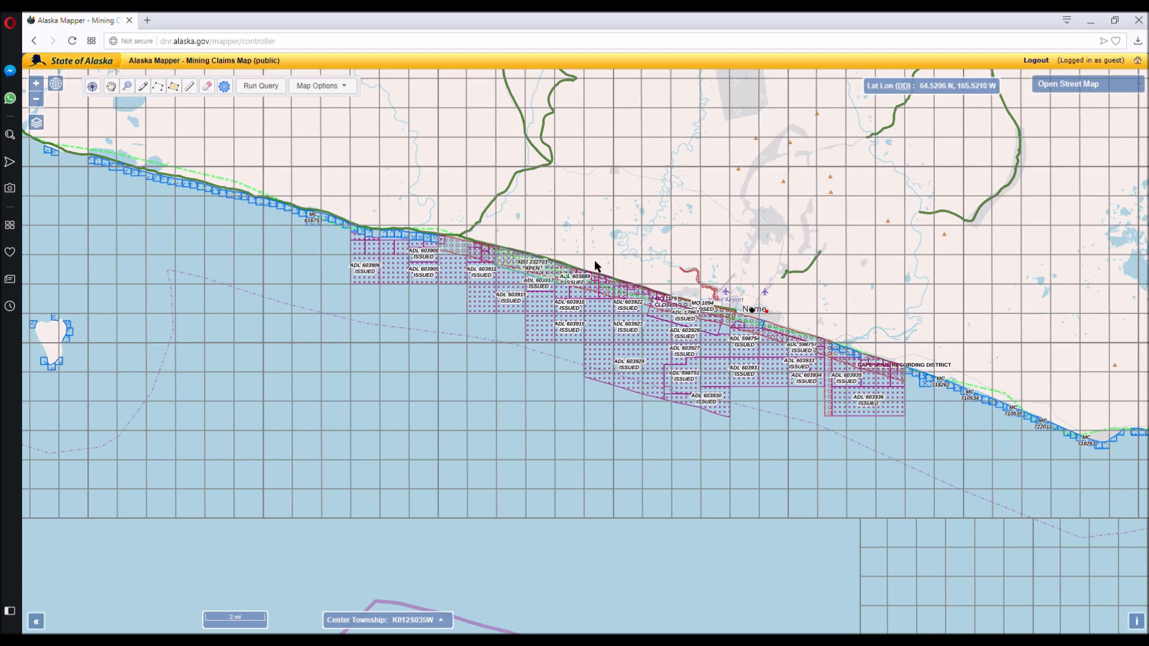
mouse_move(416, 233)
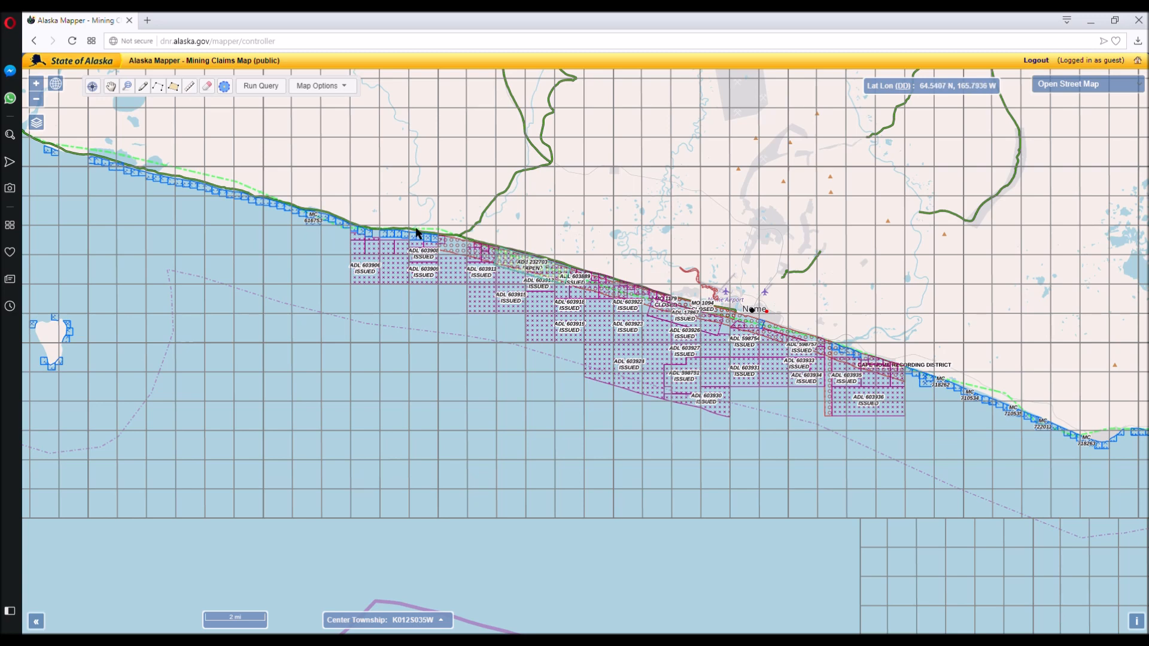
mouse_move(727, 313)
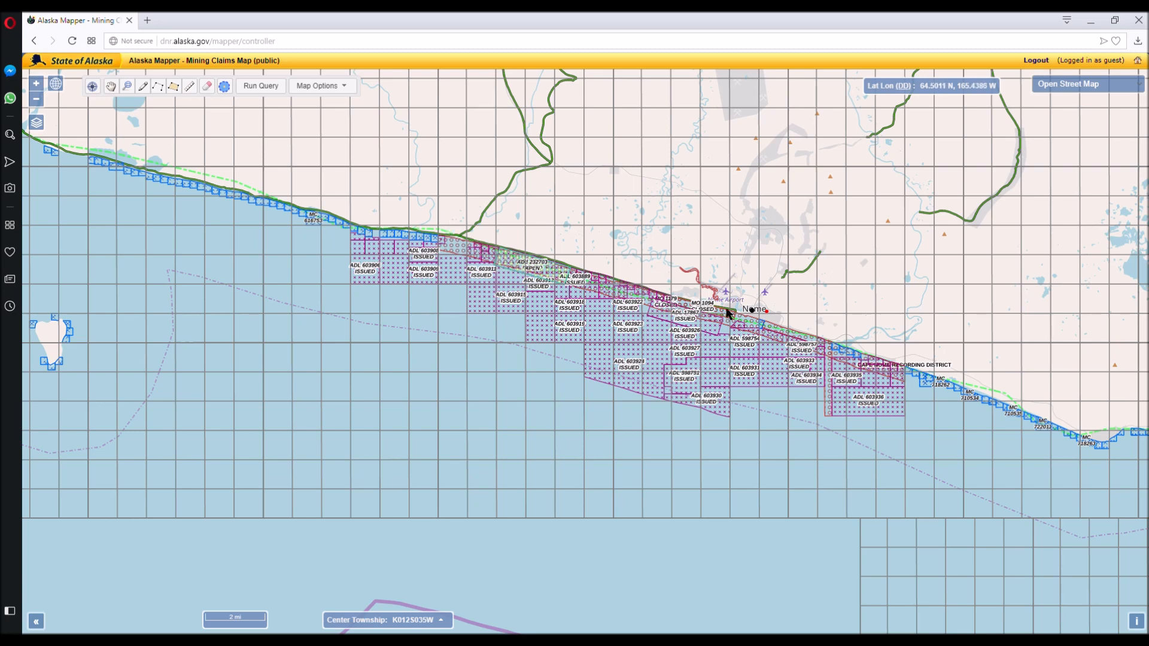
mouse_move(734, 315)
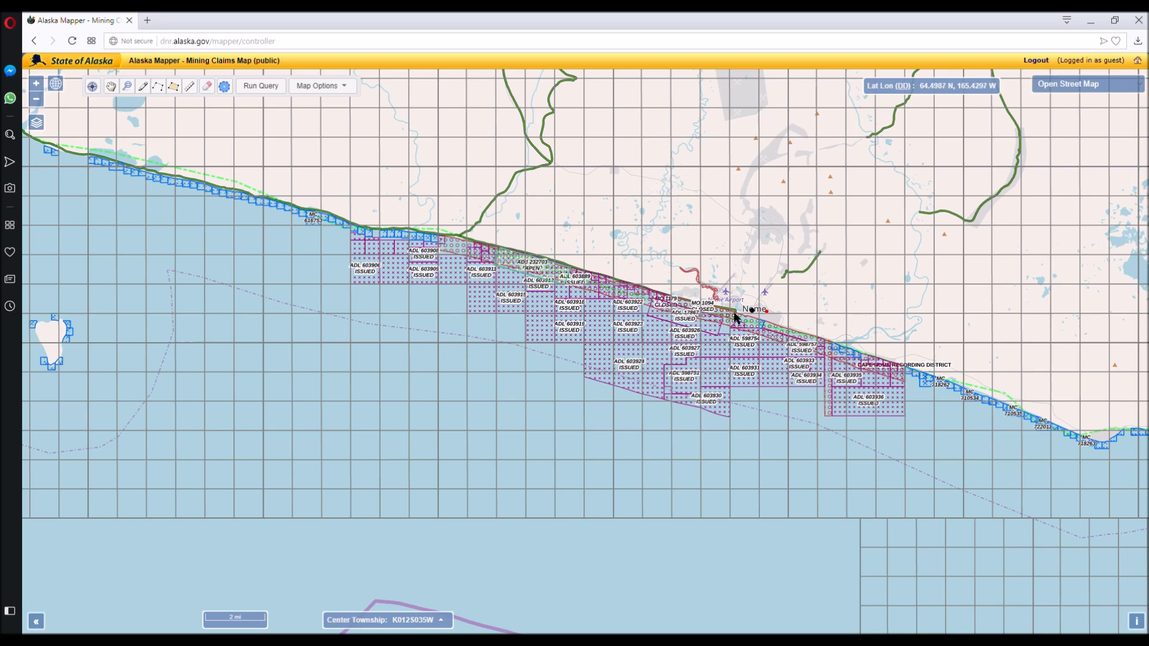
mouse_move(575, 277)
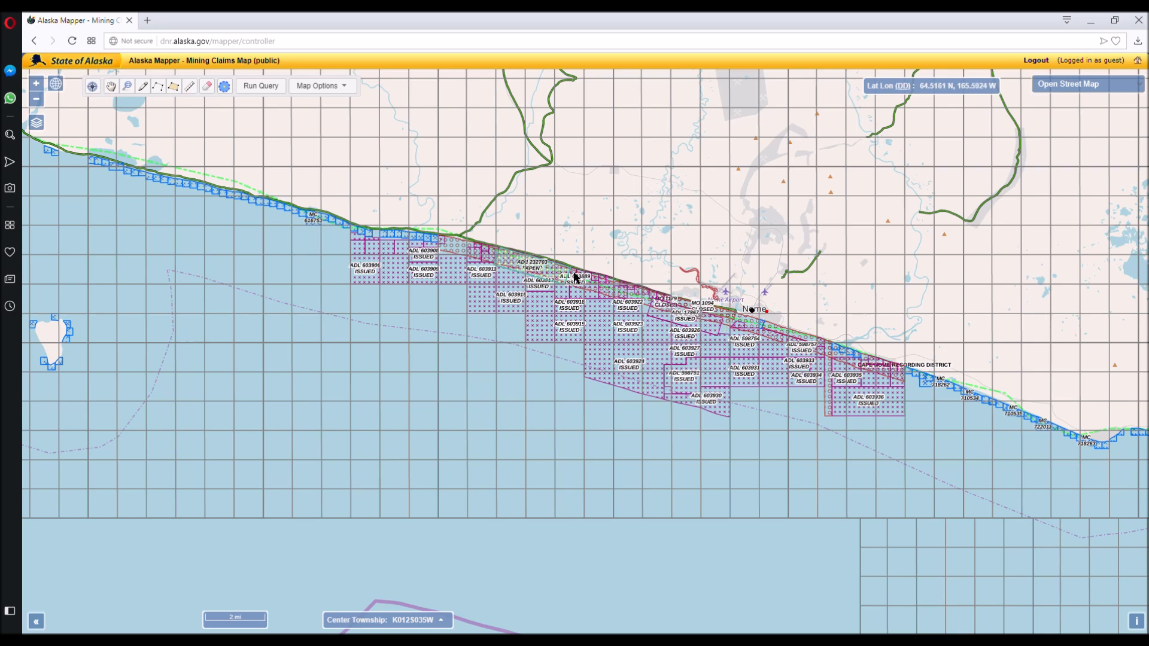
mouse_move(412, 233)
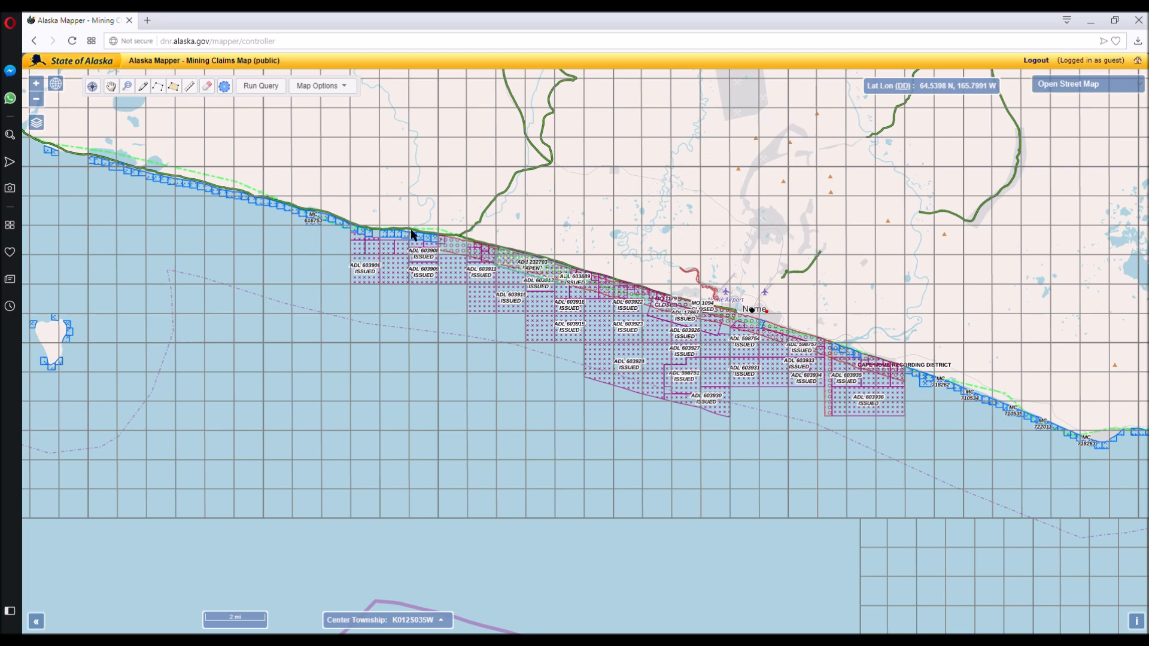
mouse_move(416, 249)
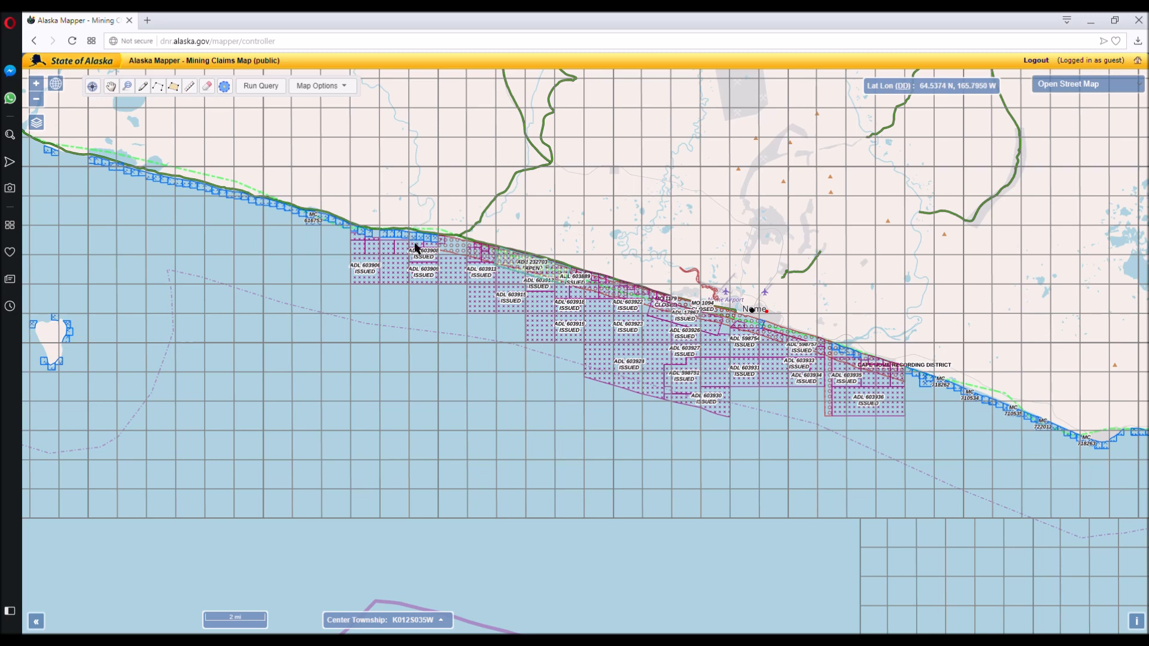
mouse_move(826, 337)
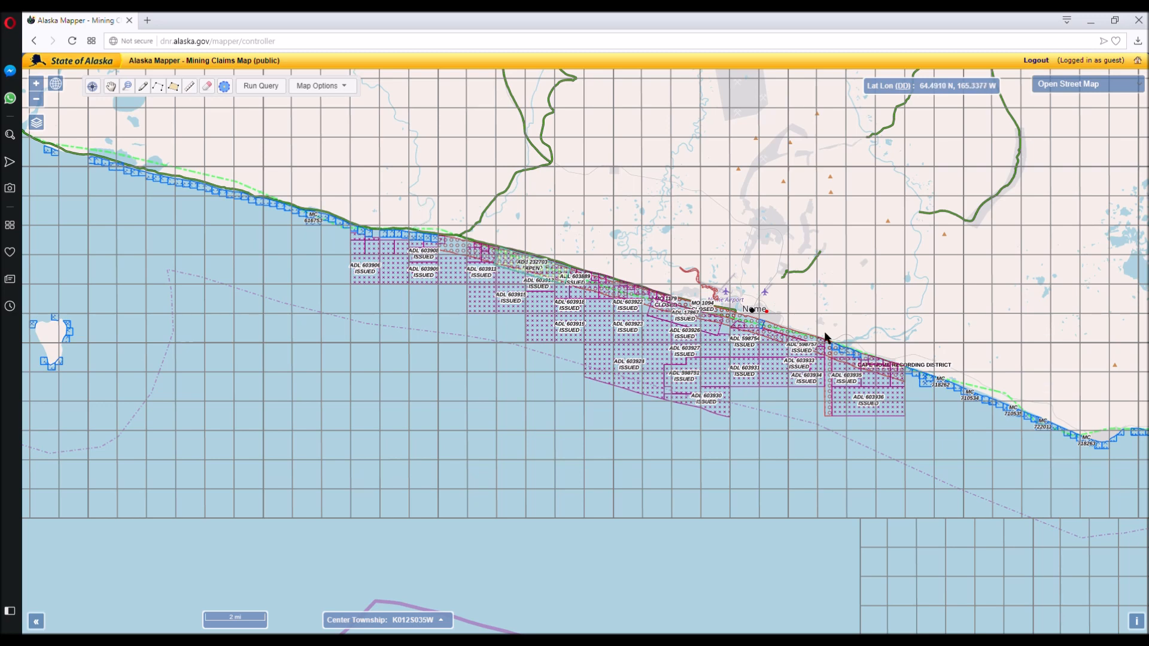
mouse_move(878, 345)
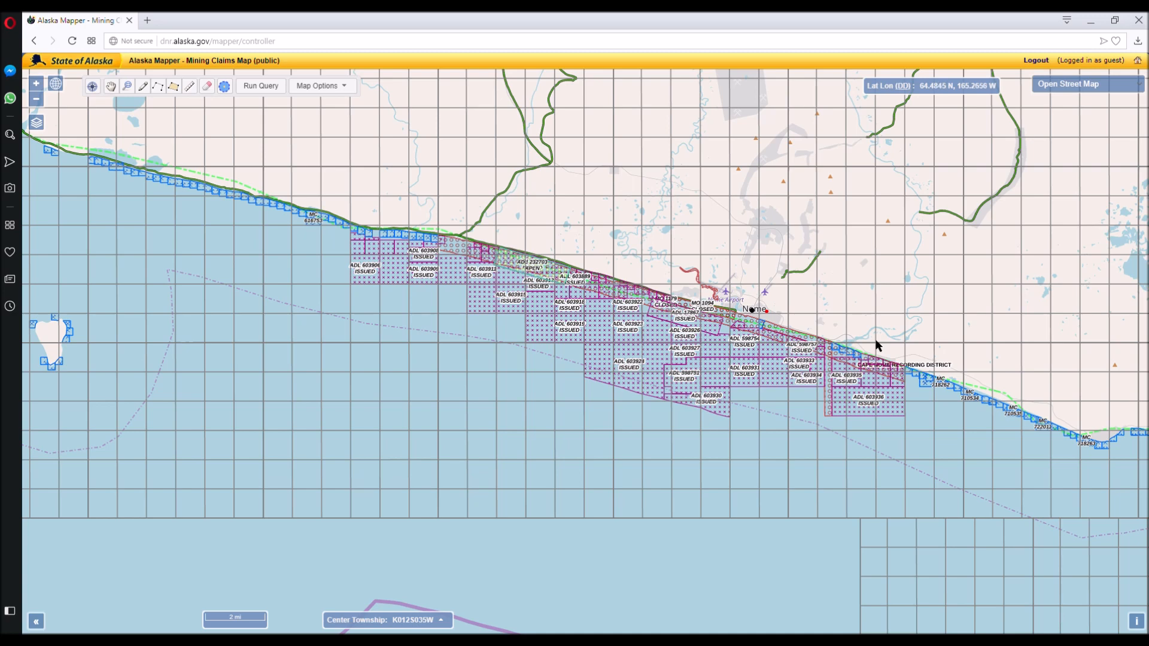
mouse_move(893, 352)
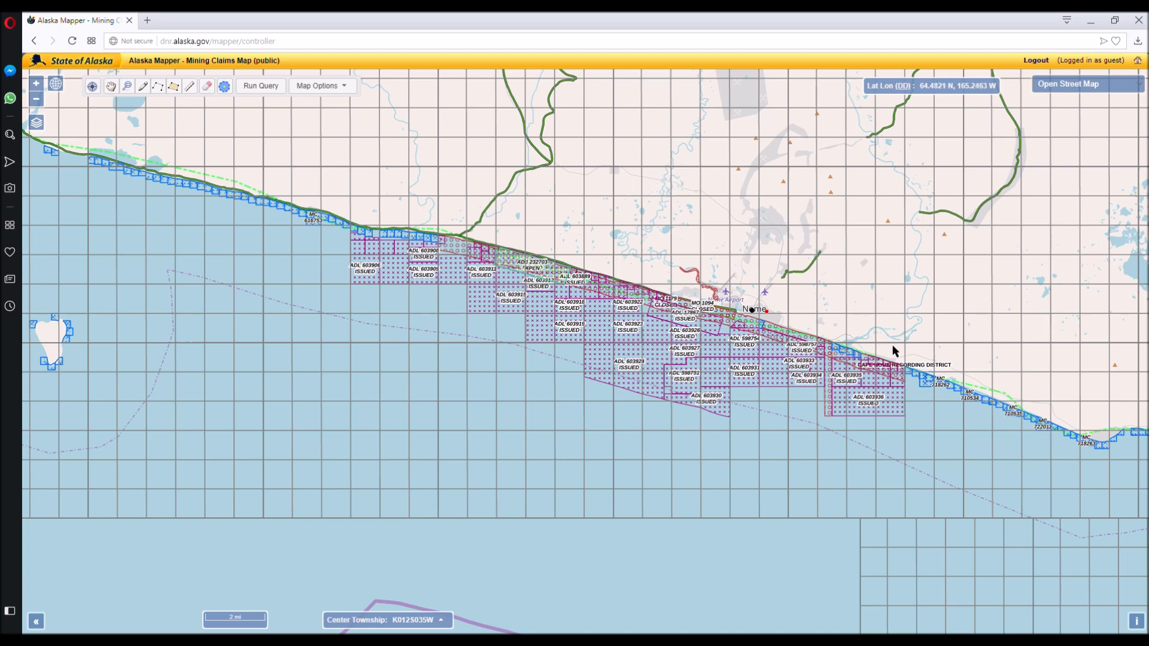
mouse_move(849, 346)
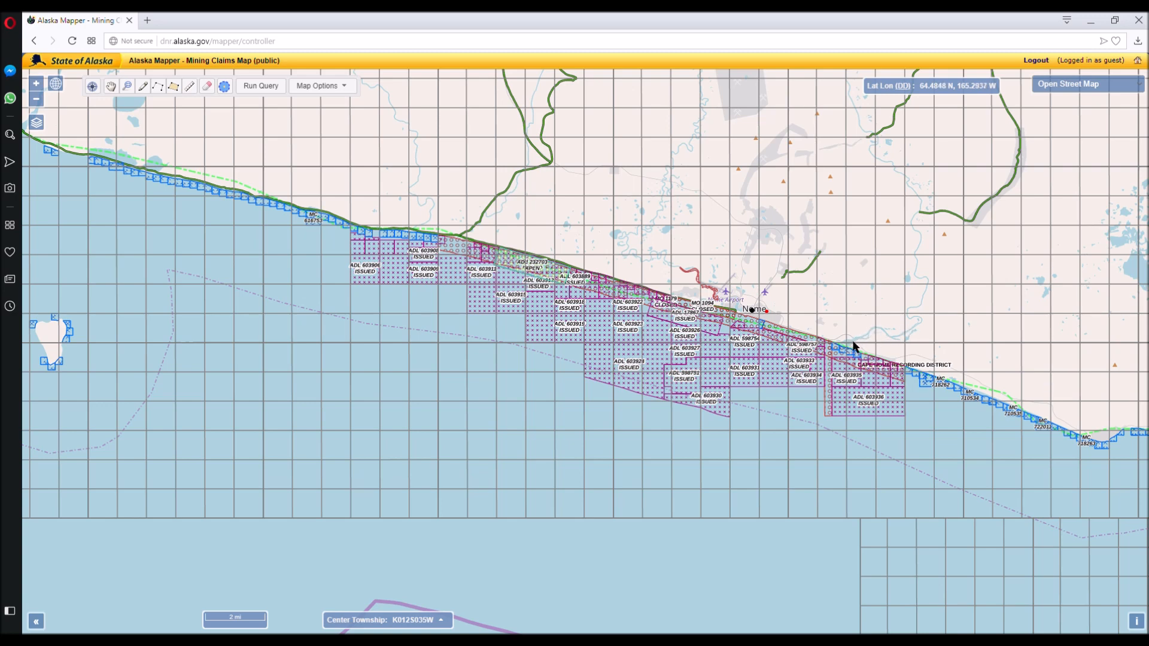
mouse_move(763, 324)
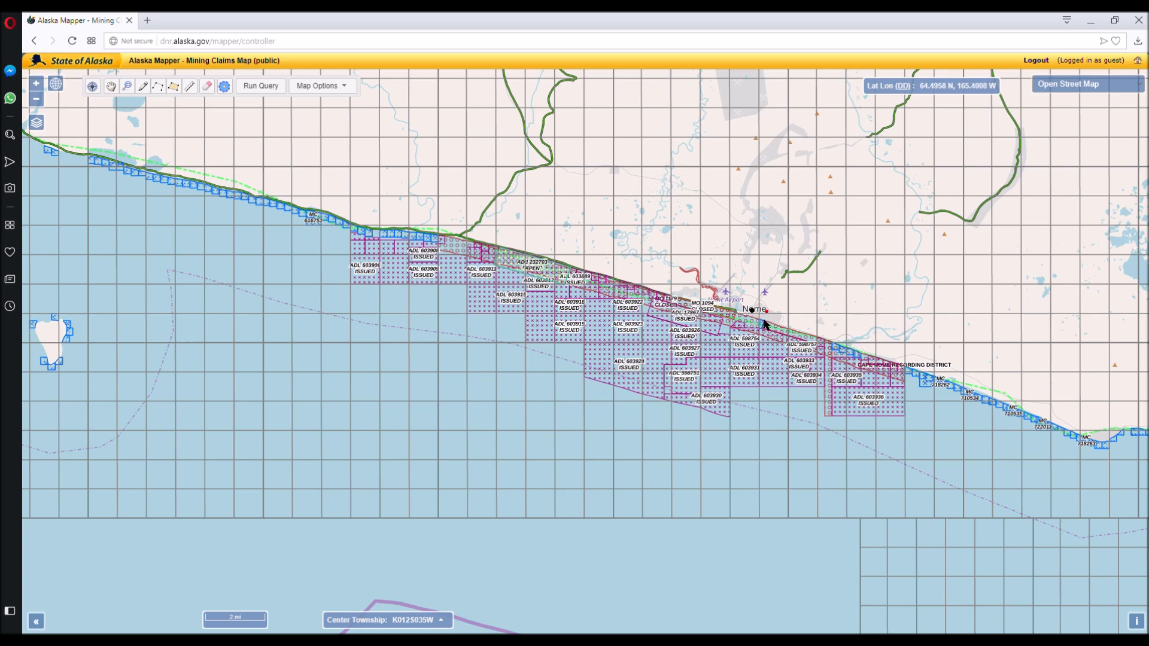
mouse_move(769, 321)
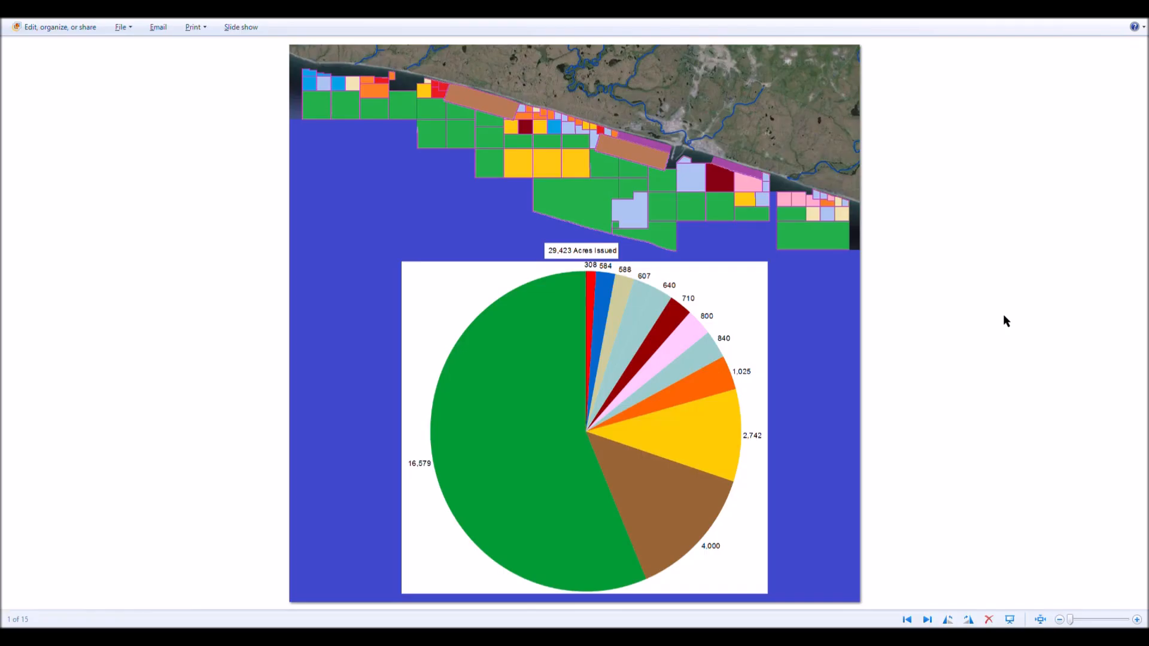
mouse_move(277, 139)
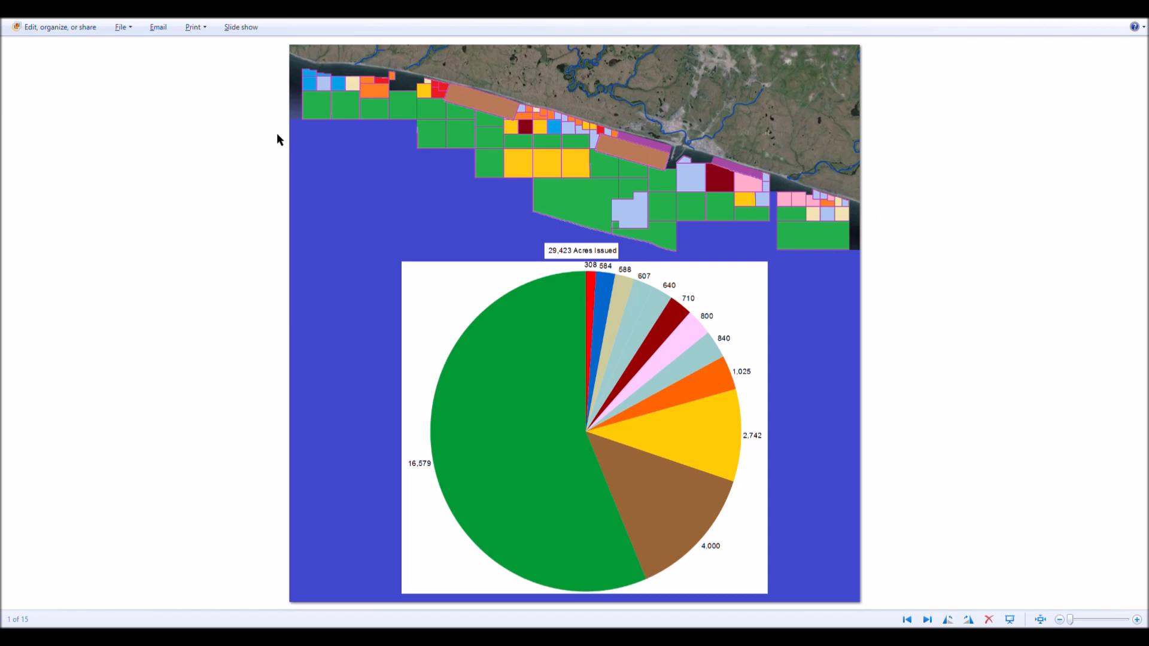
mouse_move(731, 238)
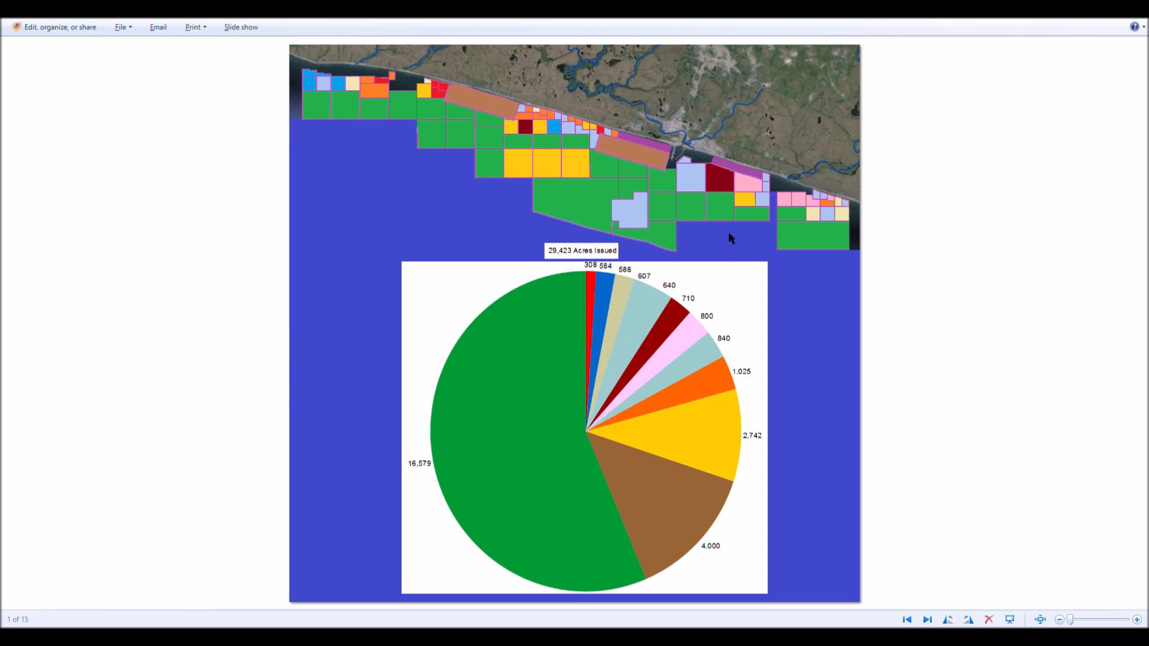
mouse_move(326, 169)
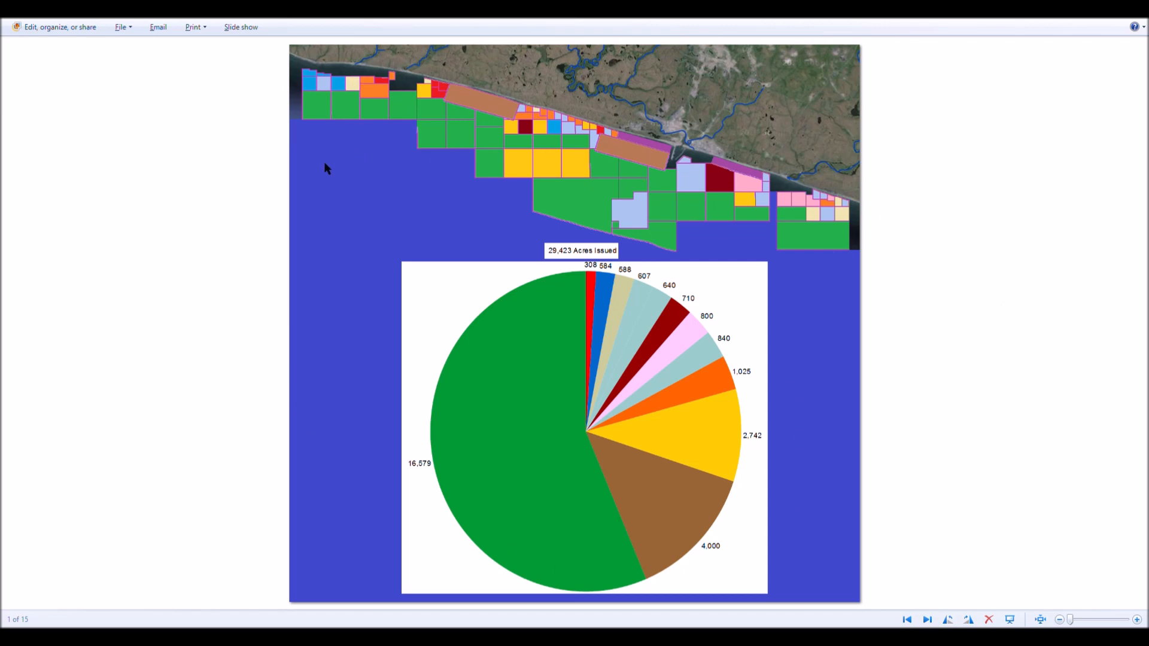
mouse_move(407, 154)
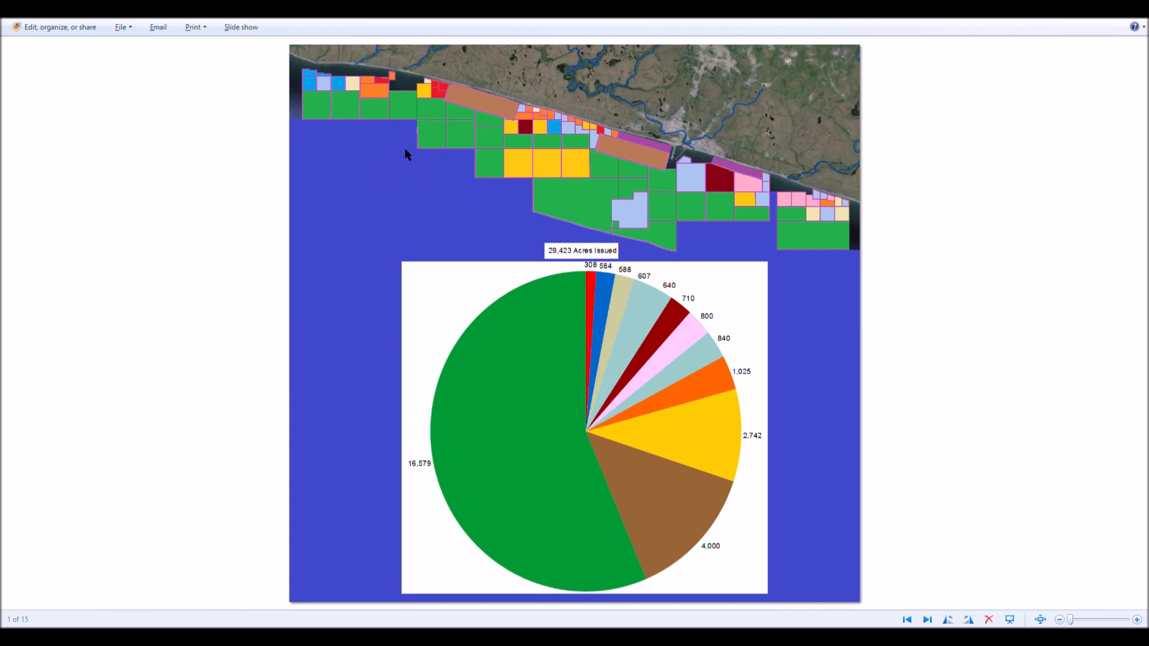
mouse_move(458, 193)
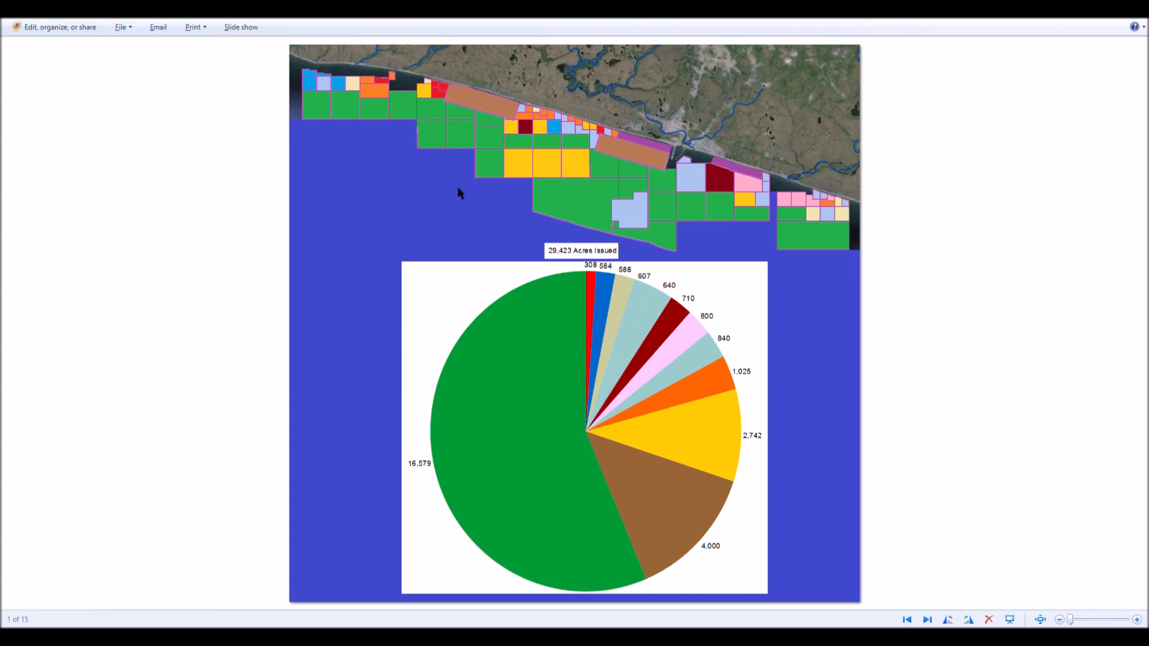
mouse_move(362, 136)
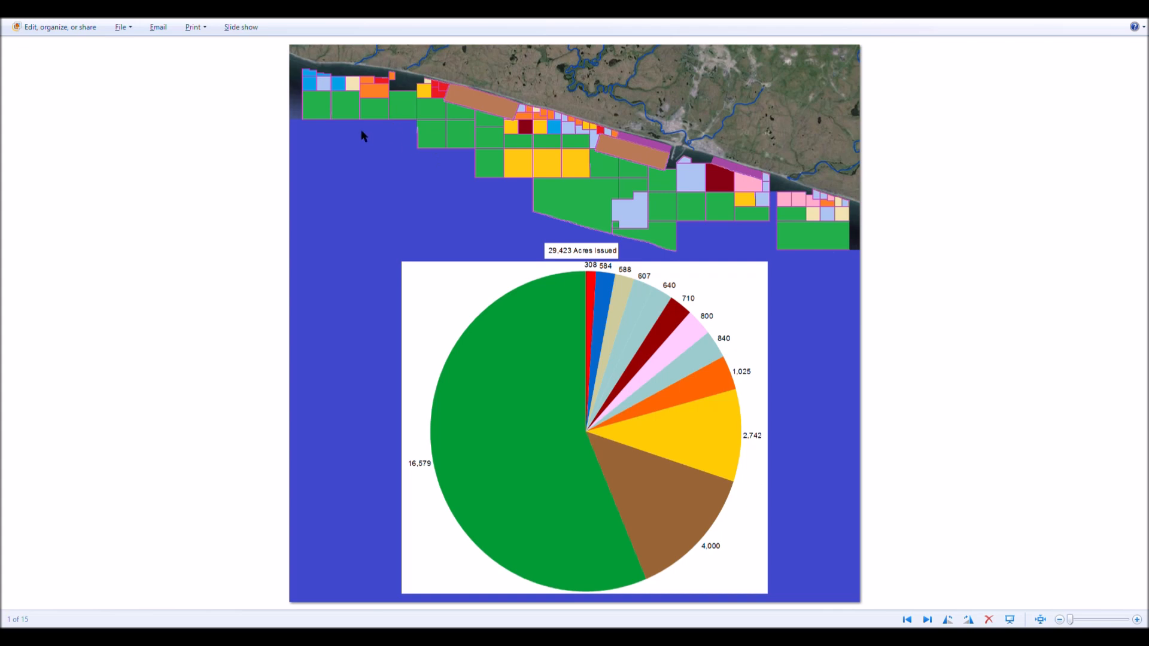
mouse_move(858, 268)
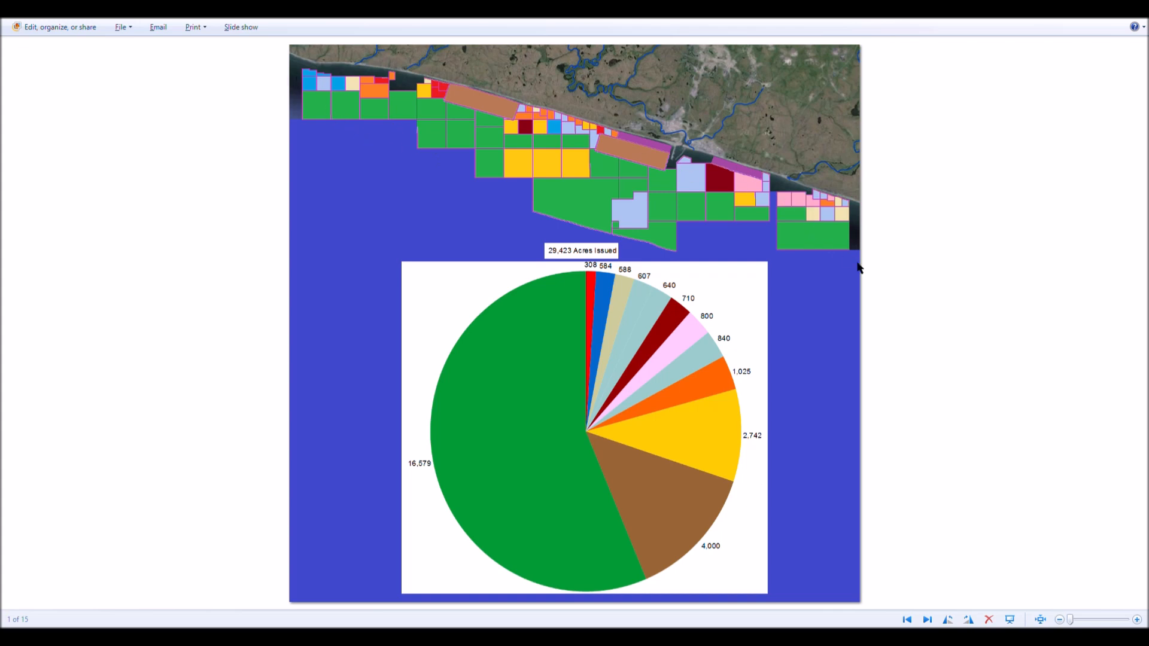
mouse_move(573, 153)
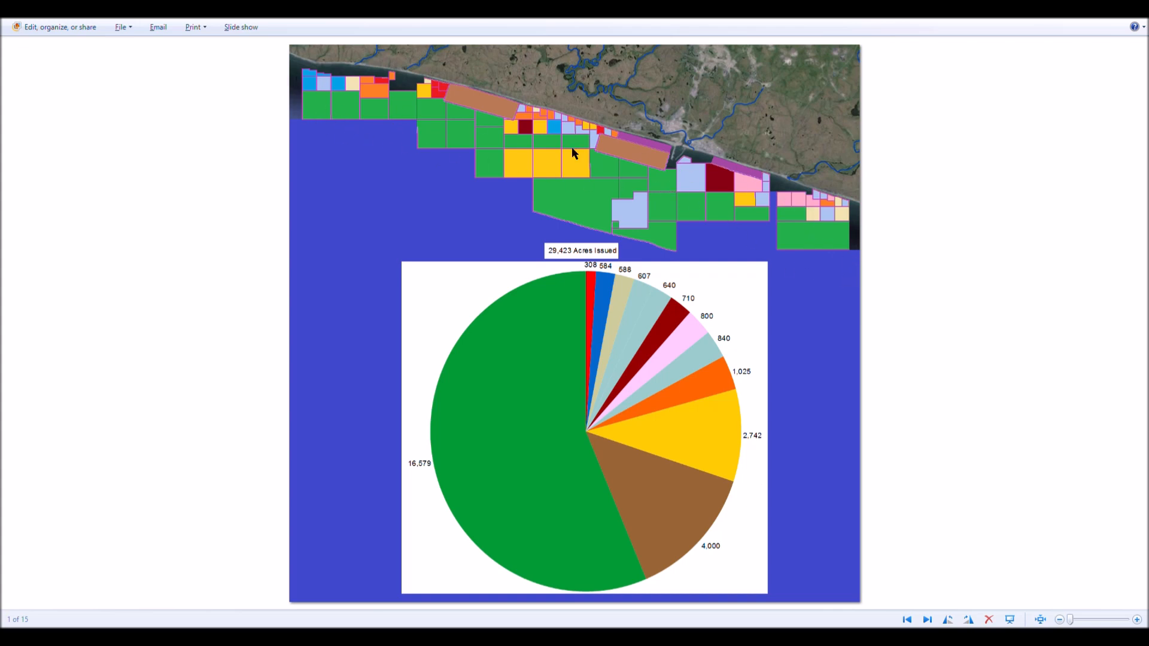
mouse_move(528, 352)
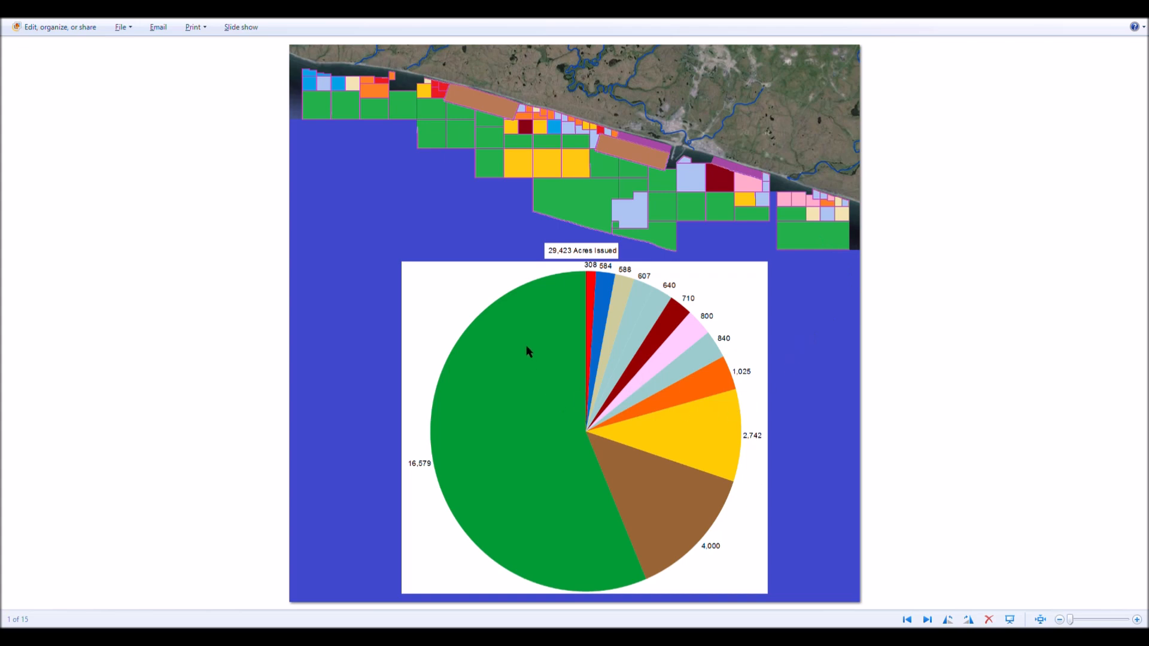
mouse_move(370, 143)
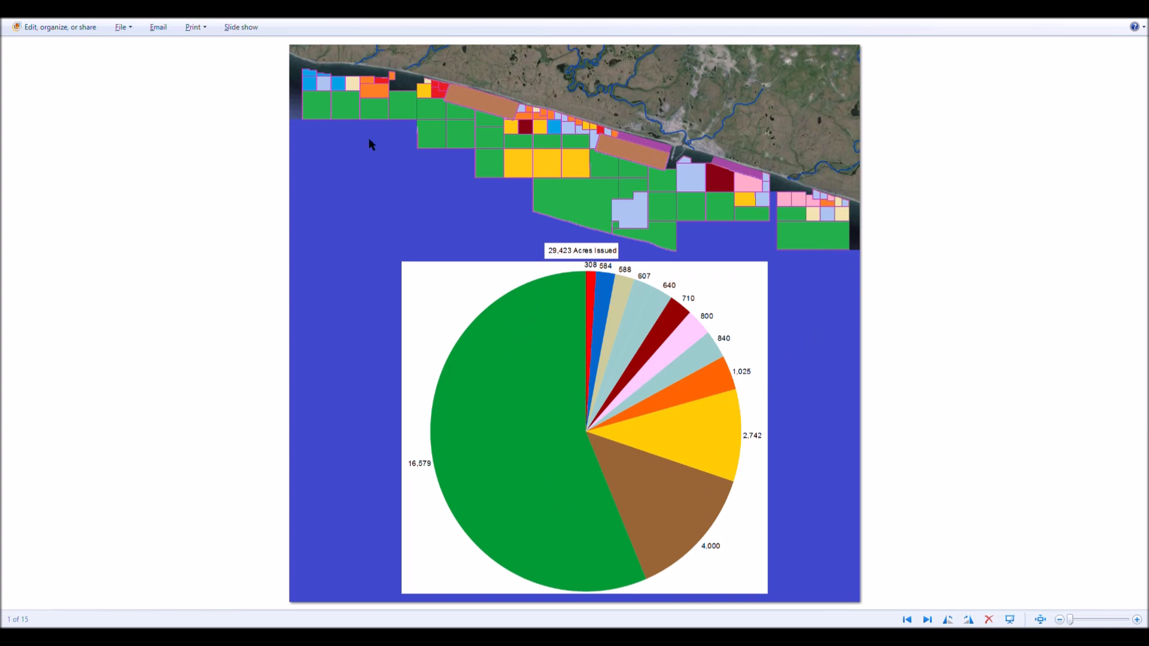
mouse_move(373, 140)
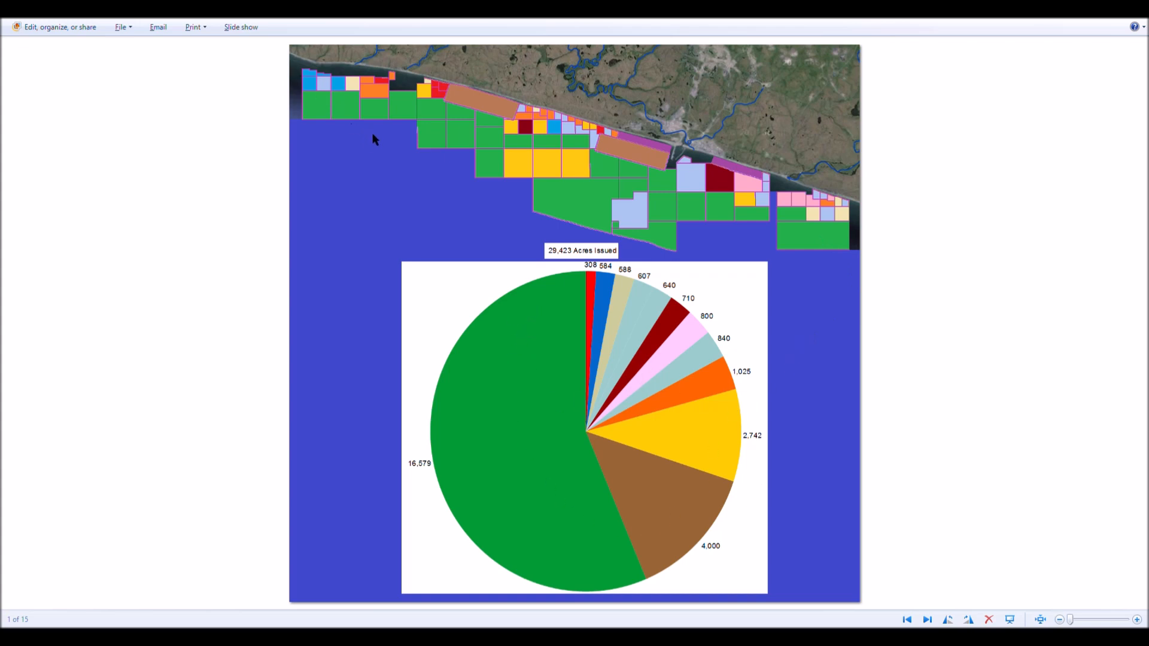
mouse_move(676, 379)
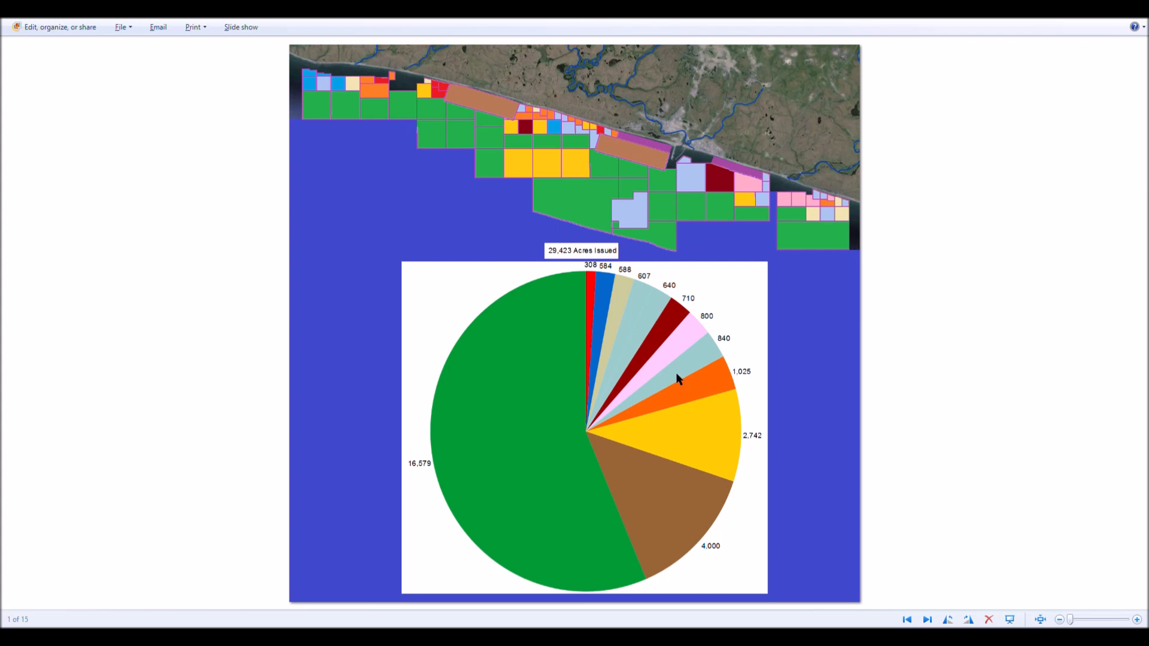
mouse_move(285, 40)
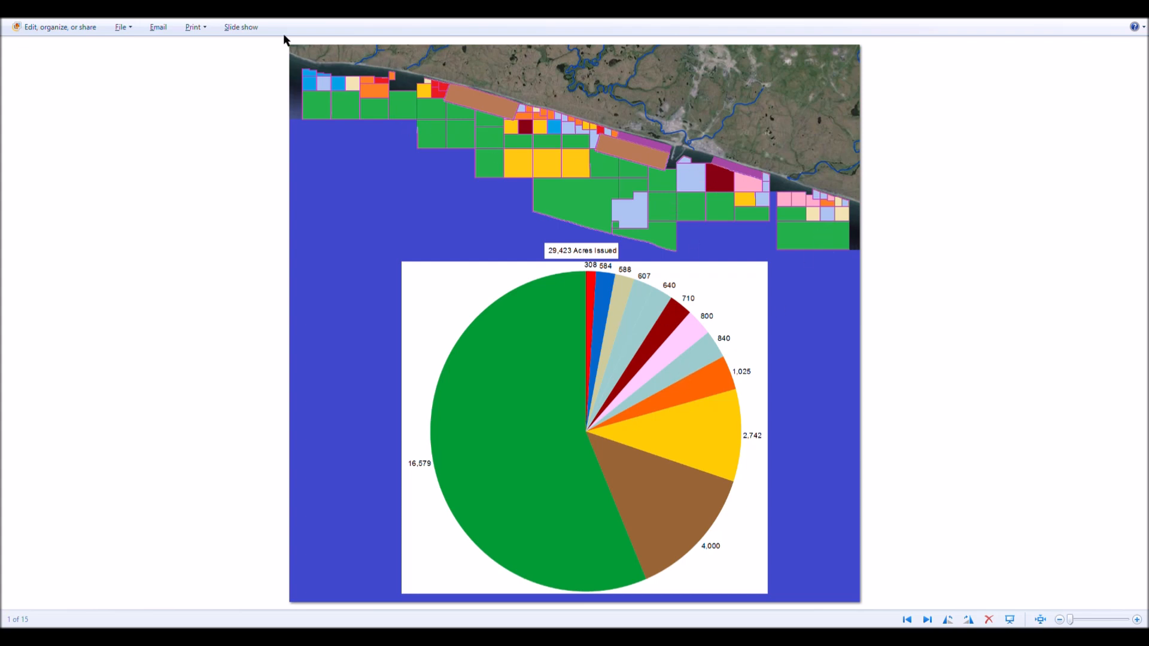
mouse_move(681, 265)
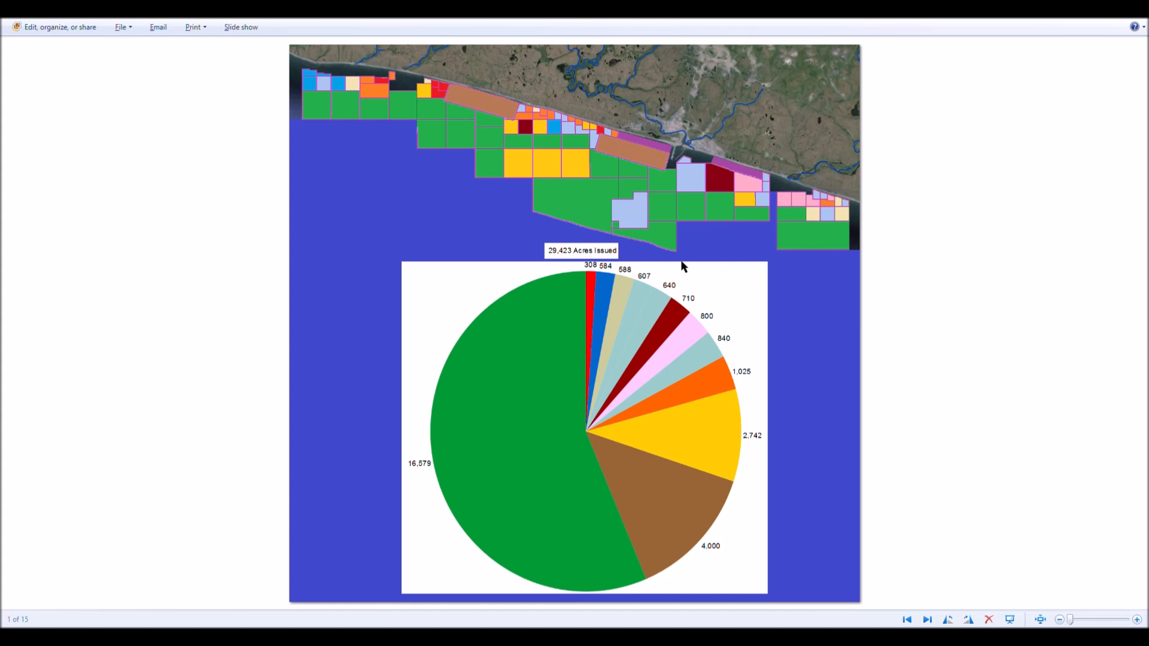
mouse_move(647, 306)
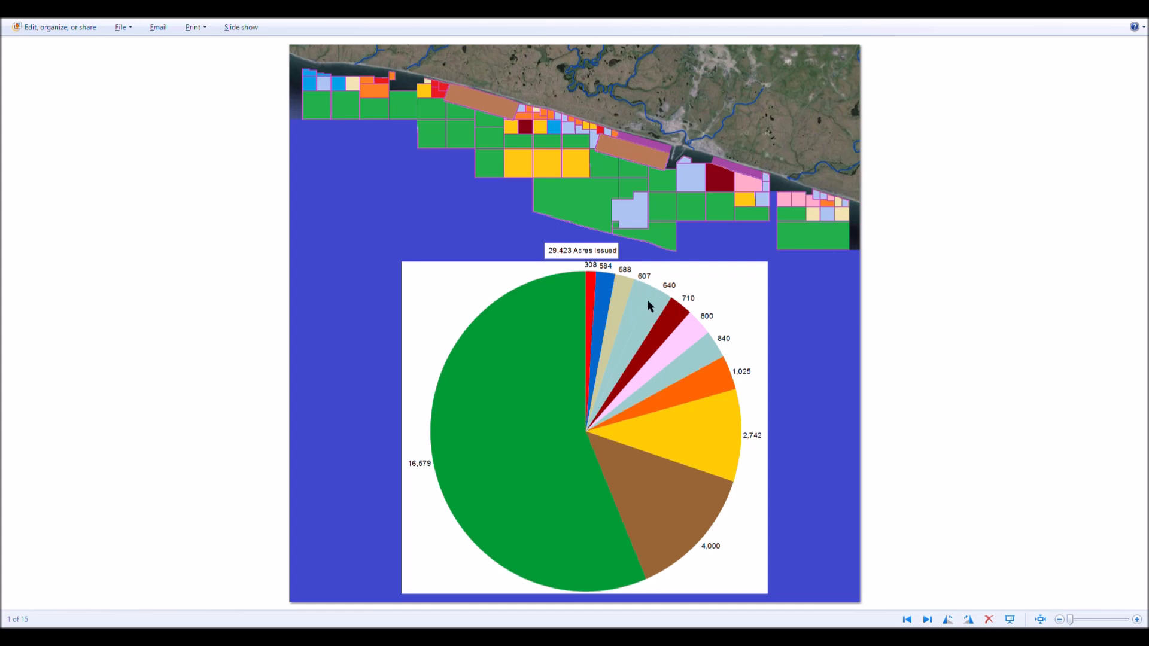
mouse_move(307, 119)
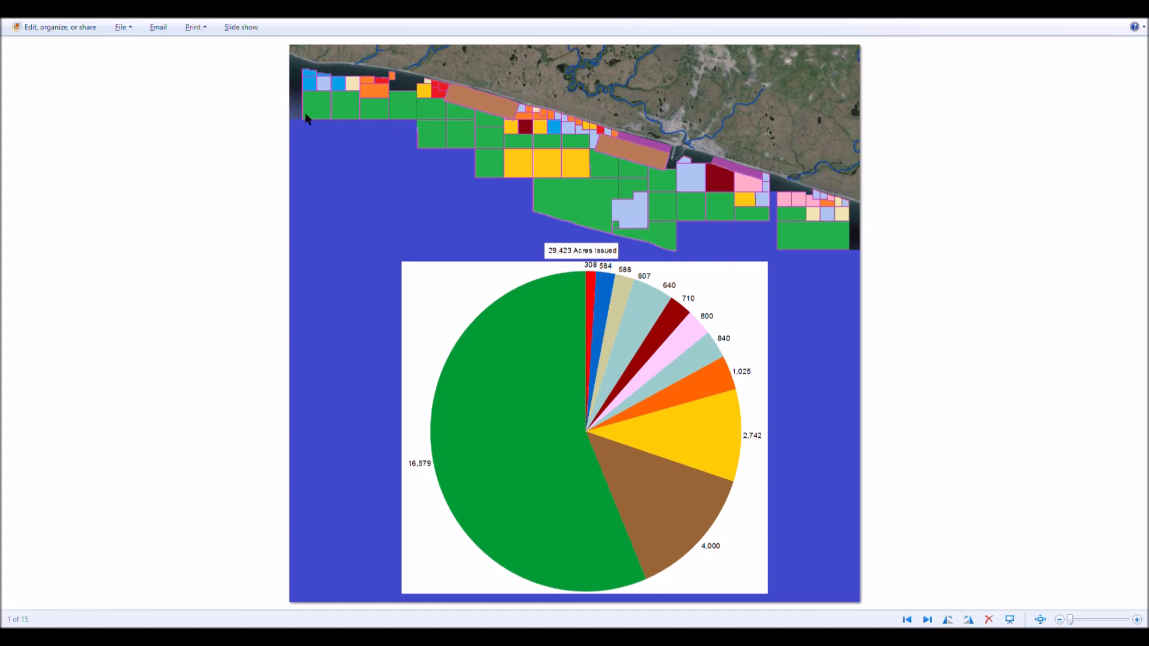
mouse_move(307, 117)
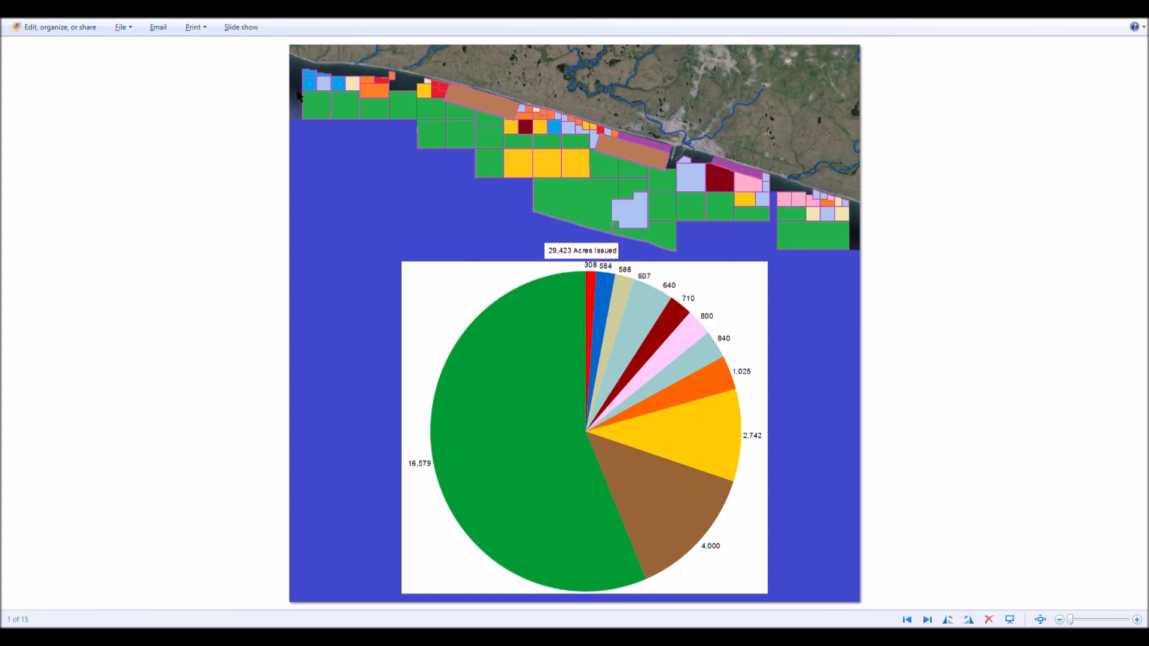
mouse_move(398, 122)
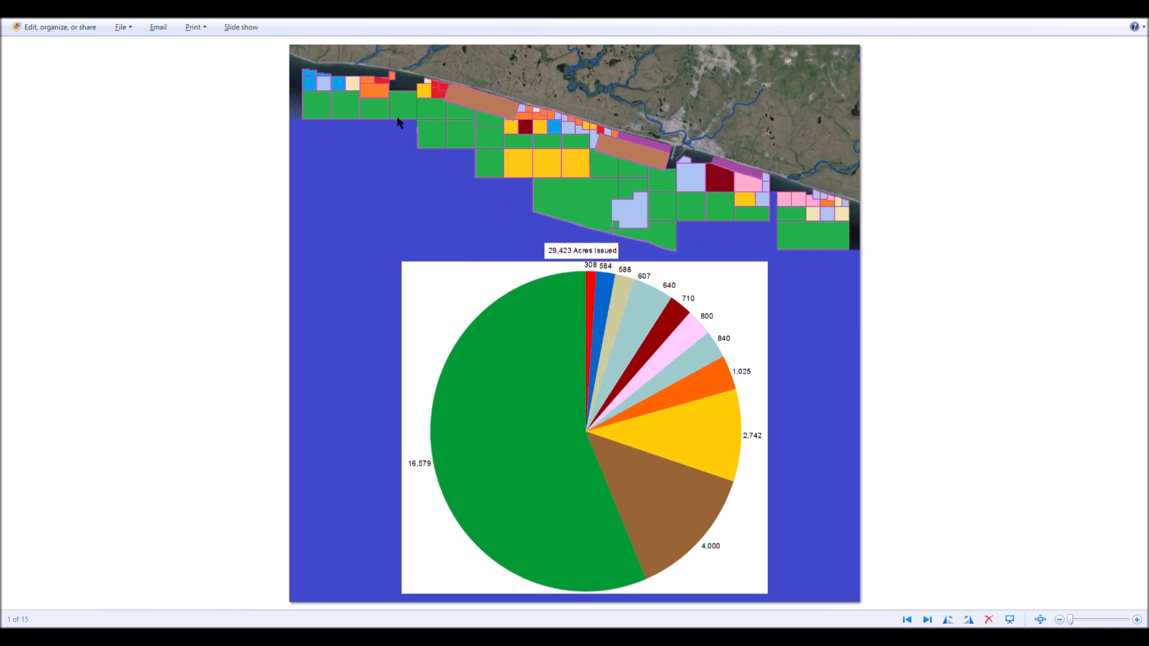
mouse_move(732, 216)
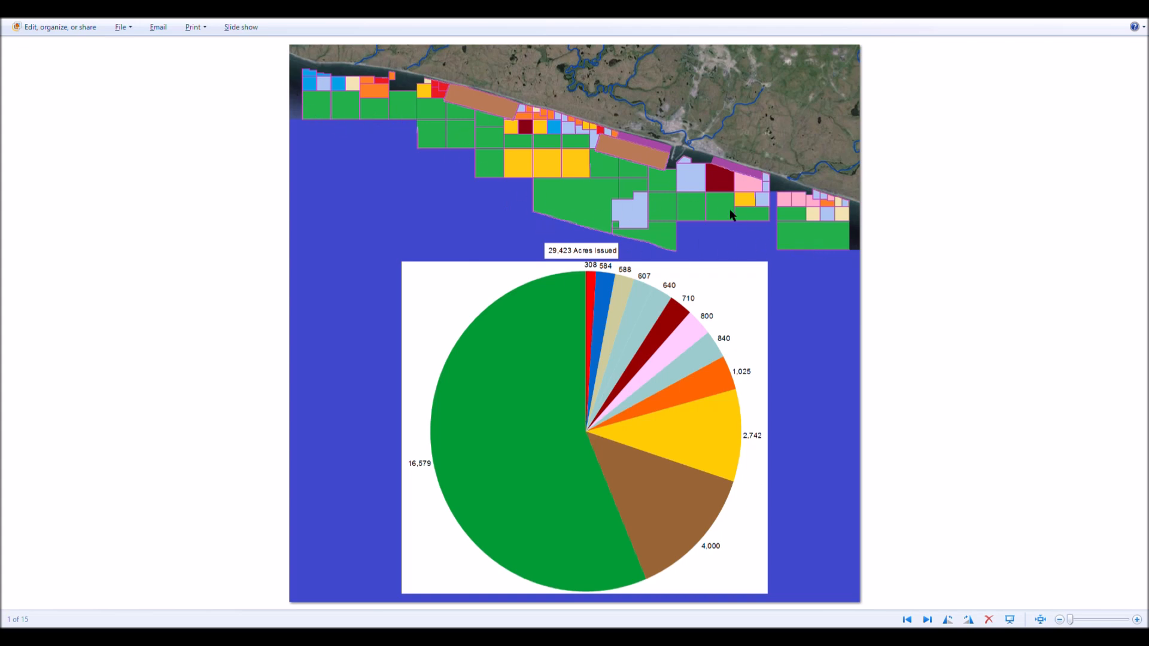
mouse_move(509, 200)
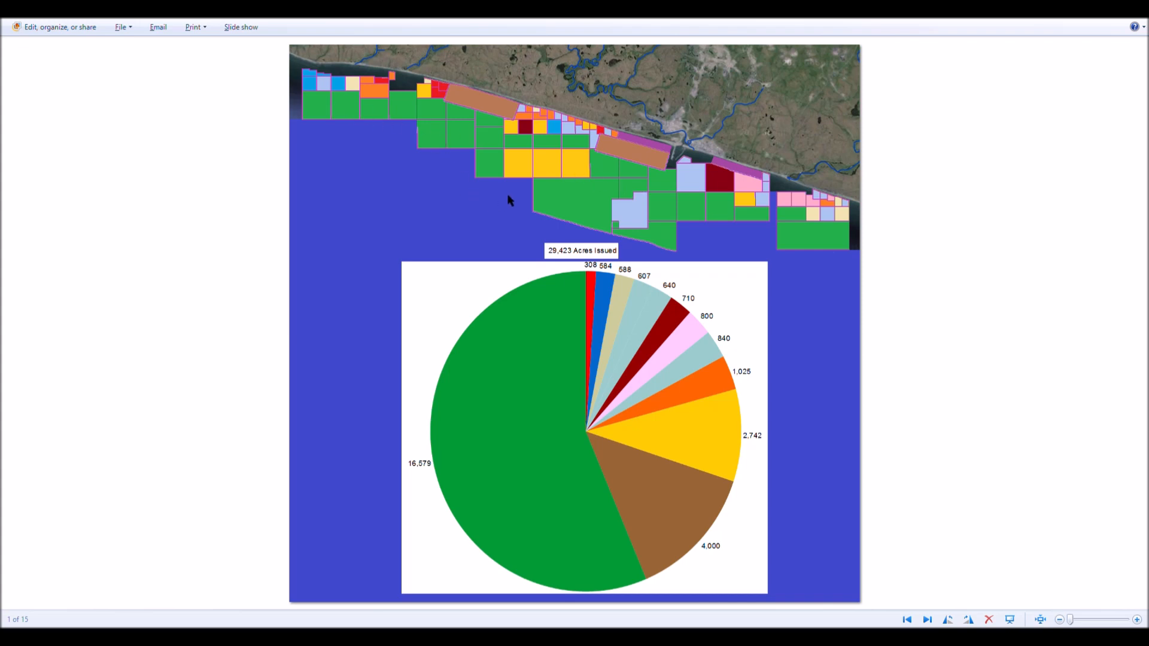
mouse_move(535, 176)
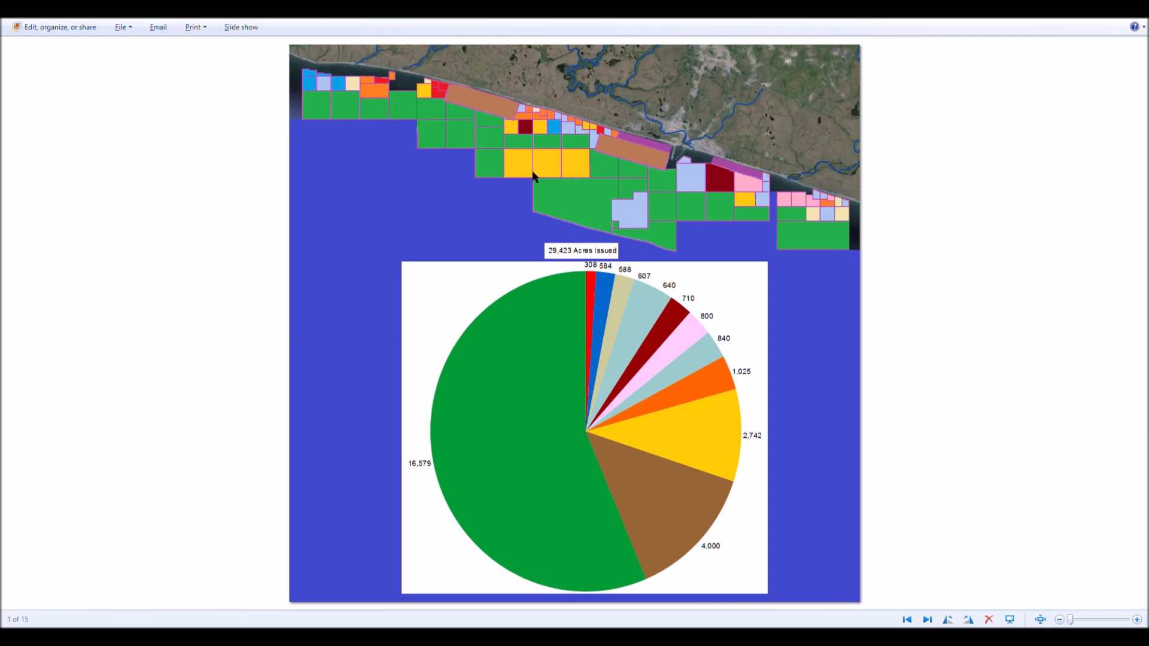
mouse_move(746, 434)
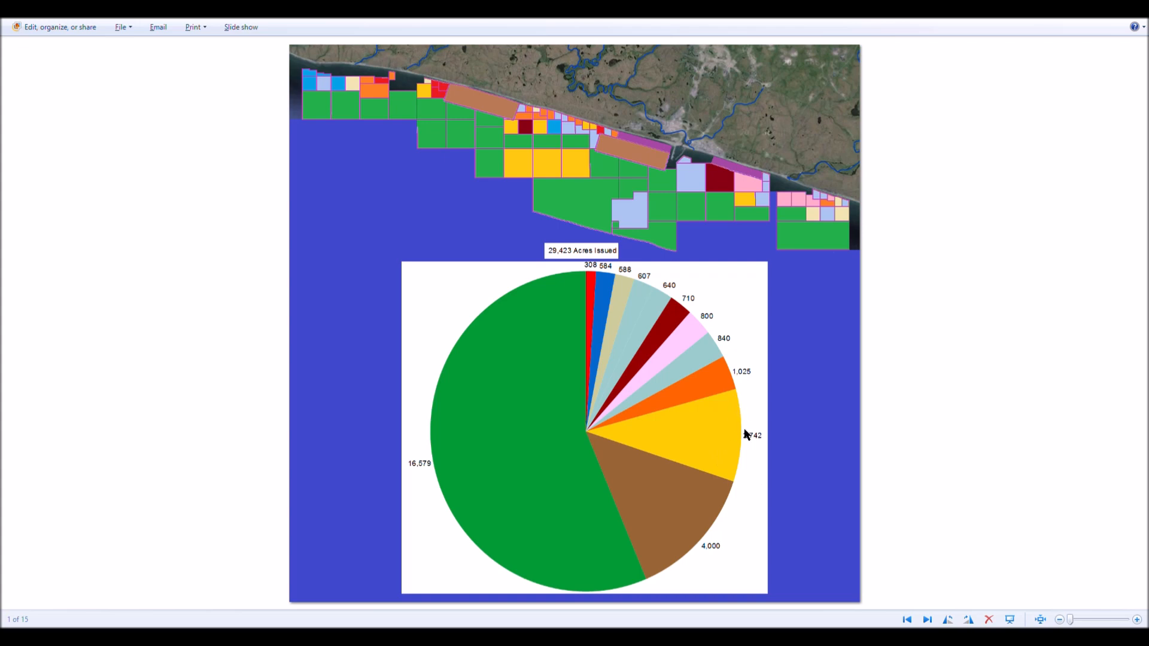
mouse_move(561, 269)
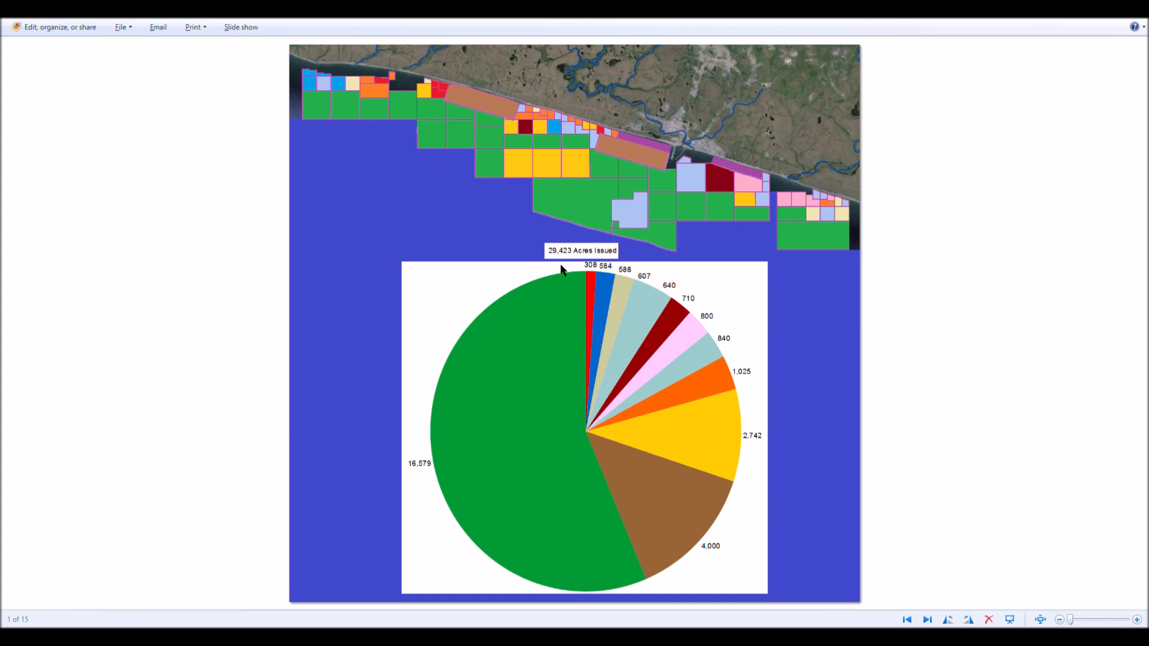
mouse_move(578, 173)
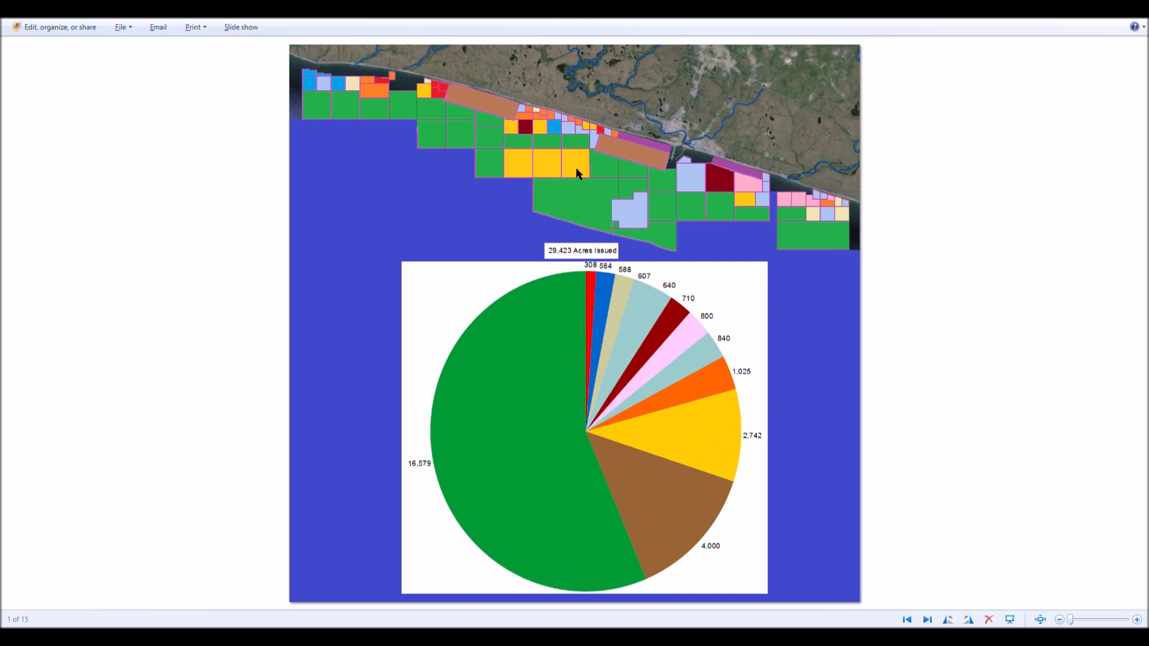
mouse_move(450, 150)
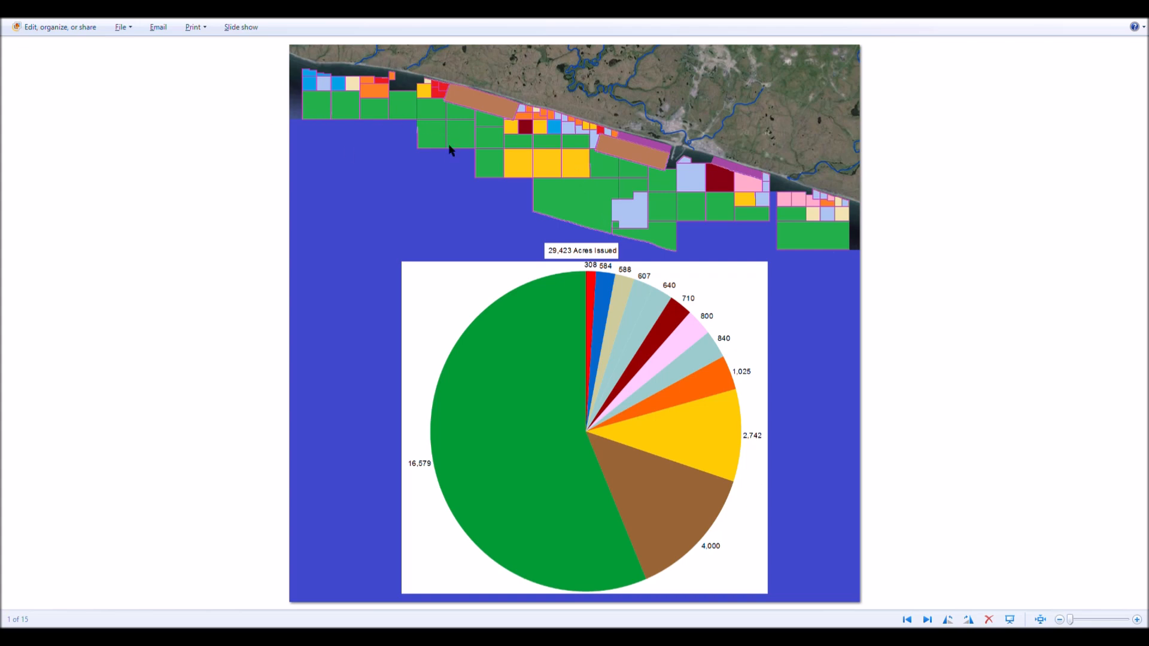
mouse_move(535, 182)
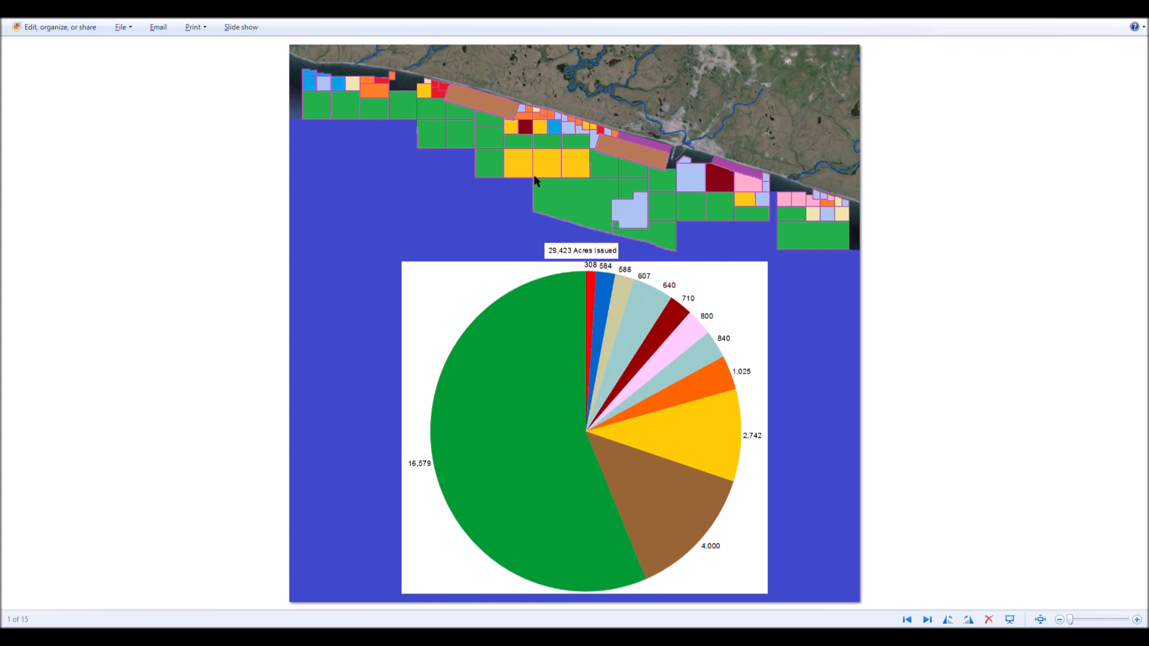
mouse_move(646, 160)
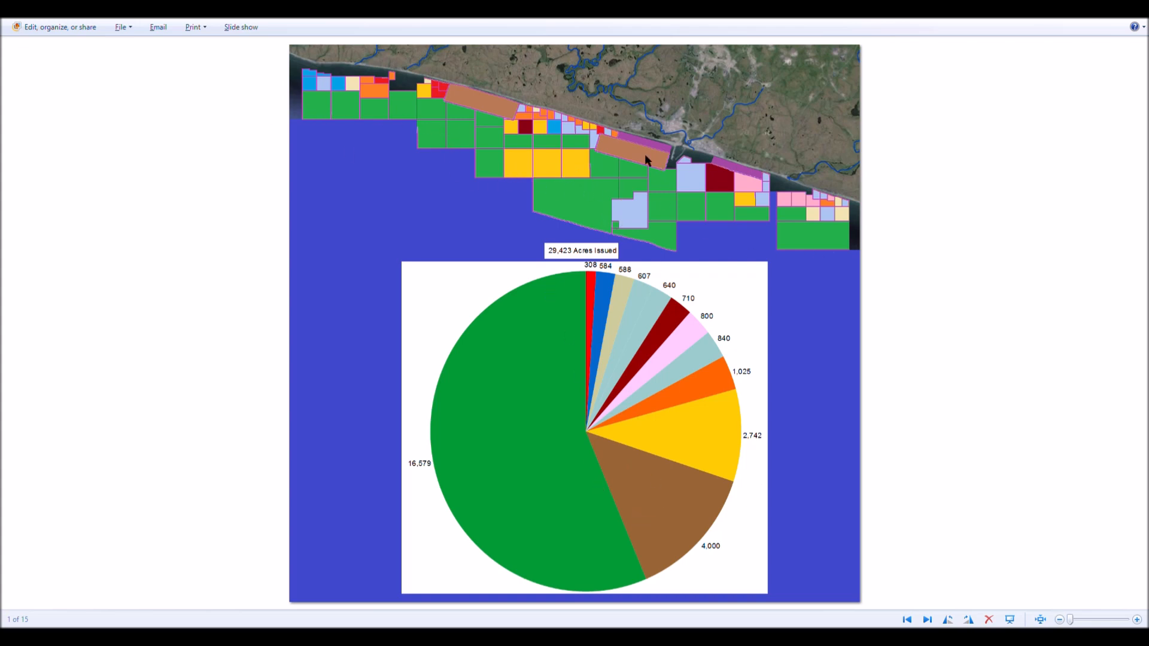
mouse_move(499, 114)
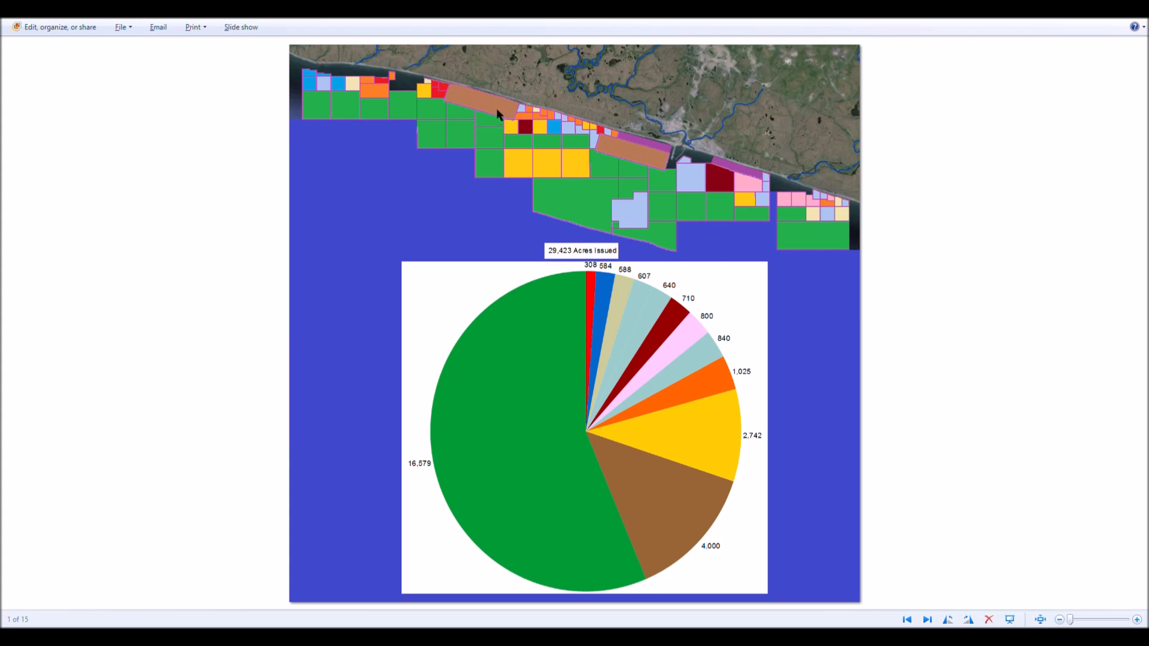
mouse_move(614, 144)
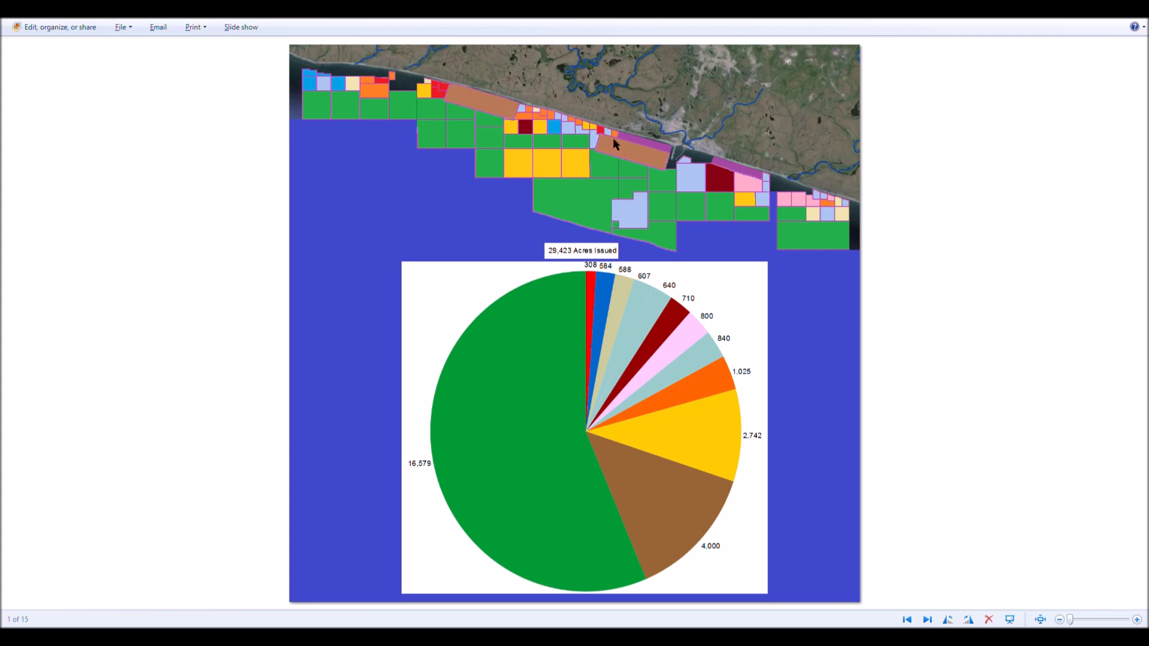
mouse_move(564, 117)
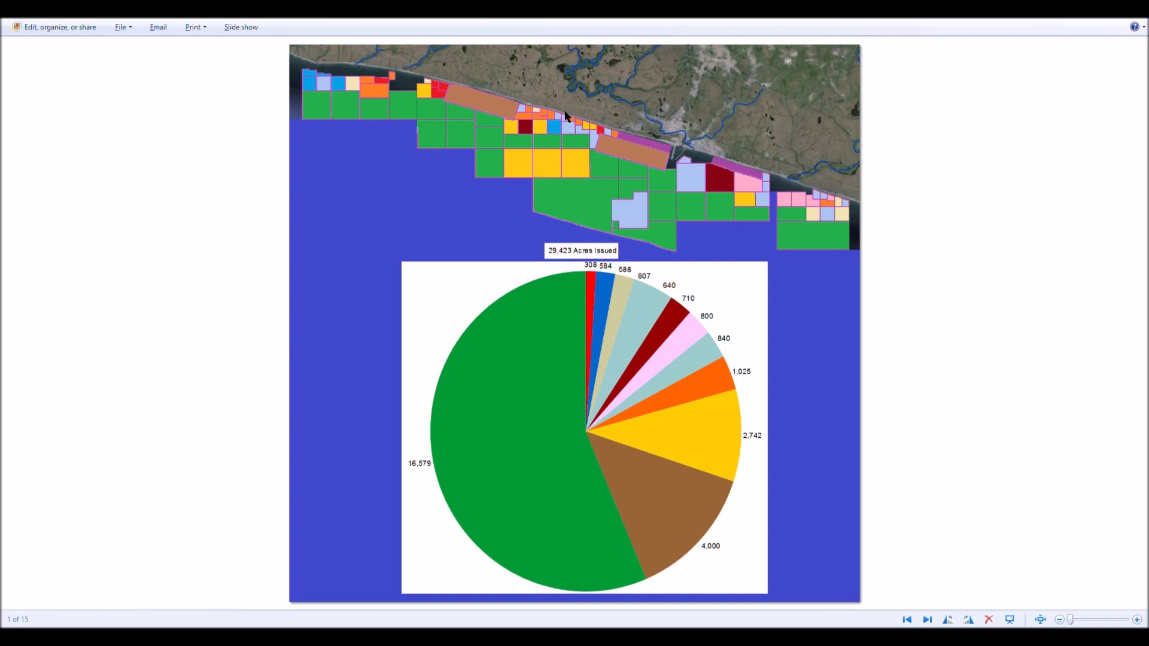
mouse_move(747, 258)
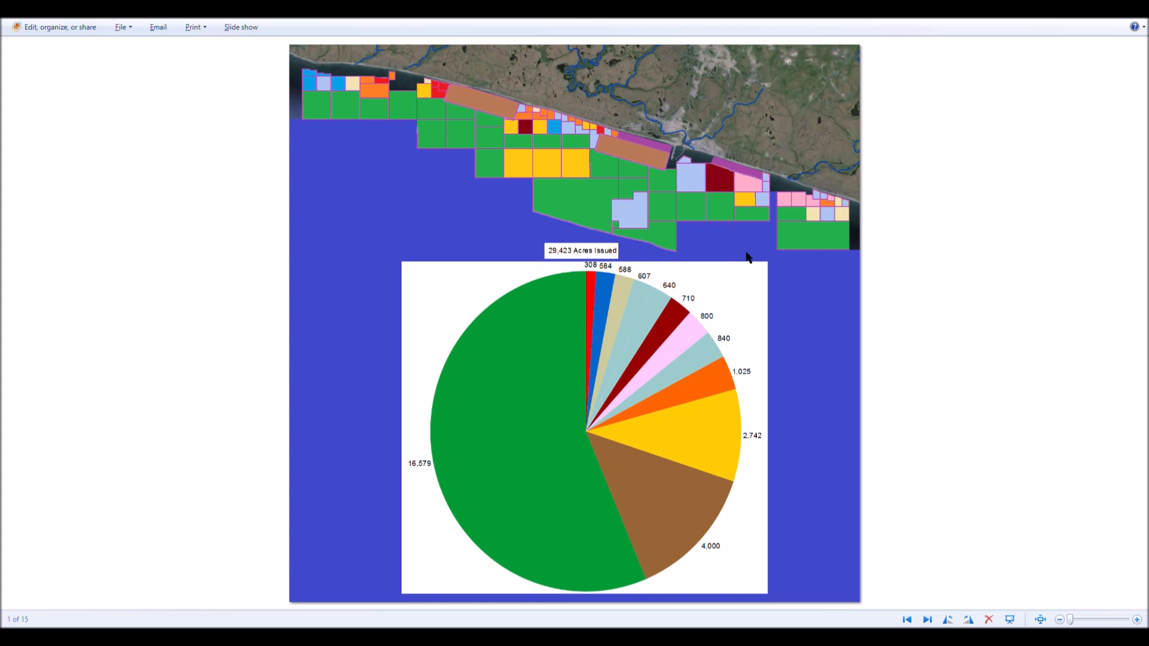
mouse_move(779, 257)
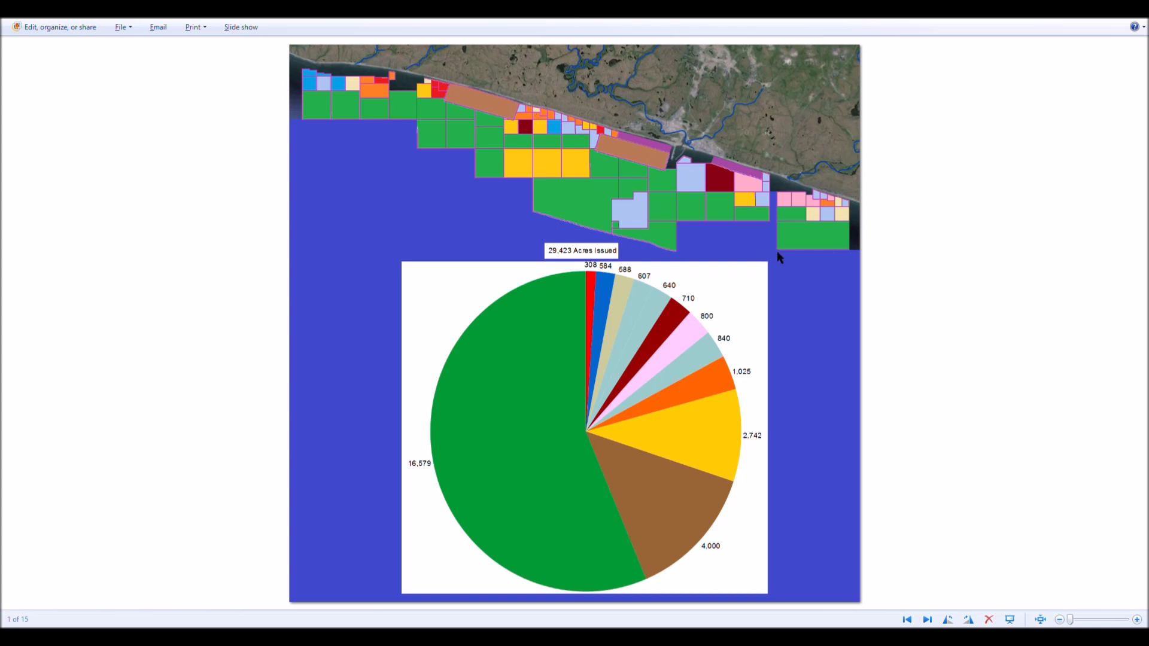
mouse_move(630, 221)
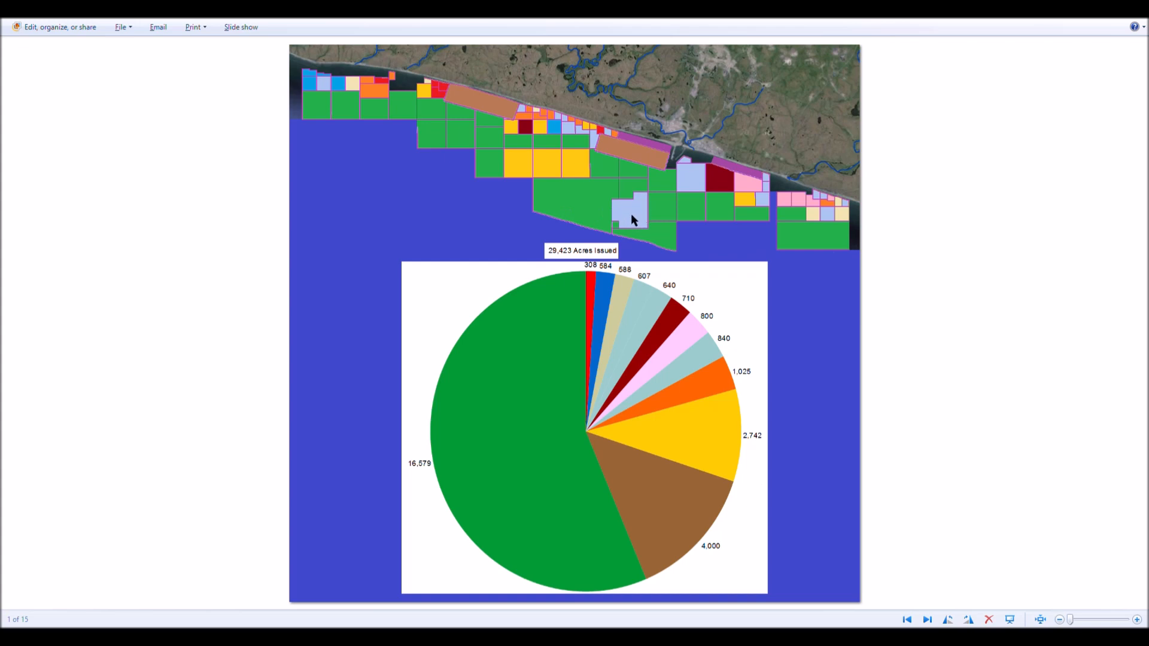
mouse_move(696, 173)
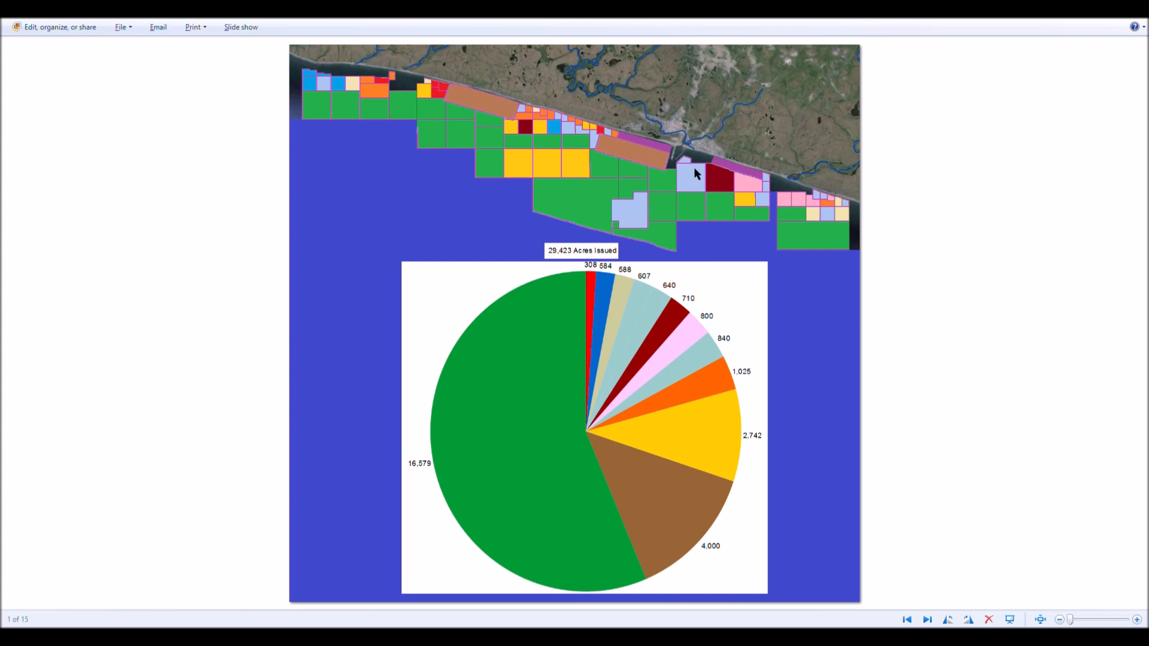
mouse_move(692, 184)
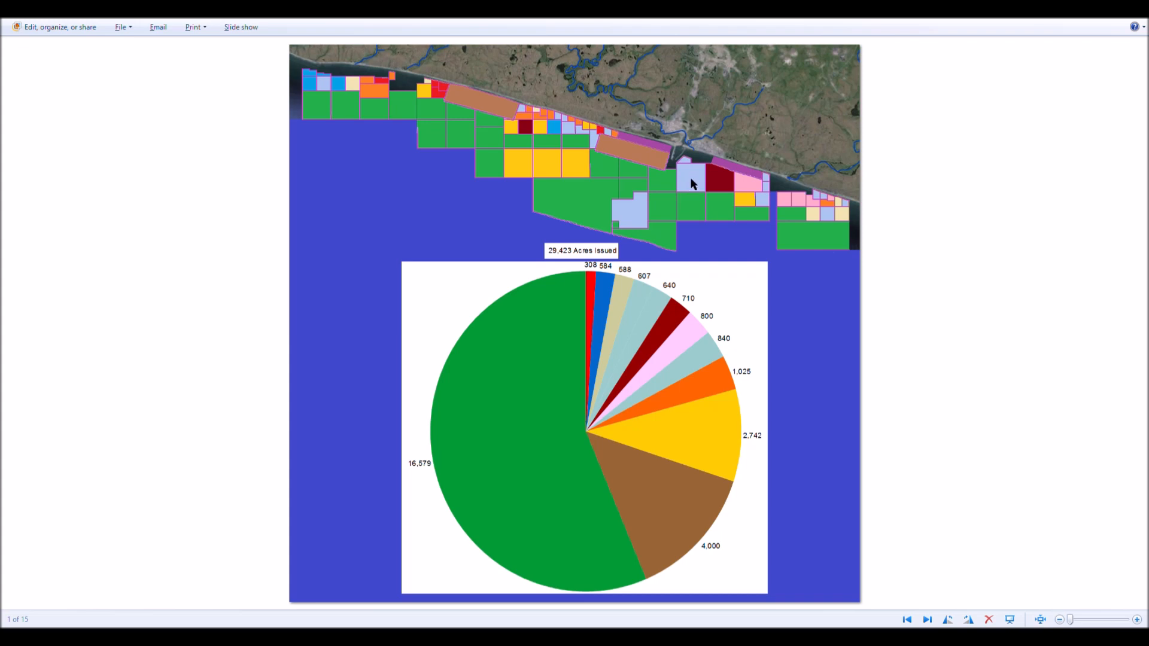
mouse_move(722, 189)
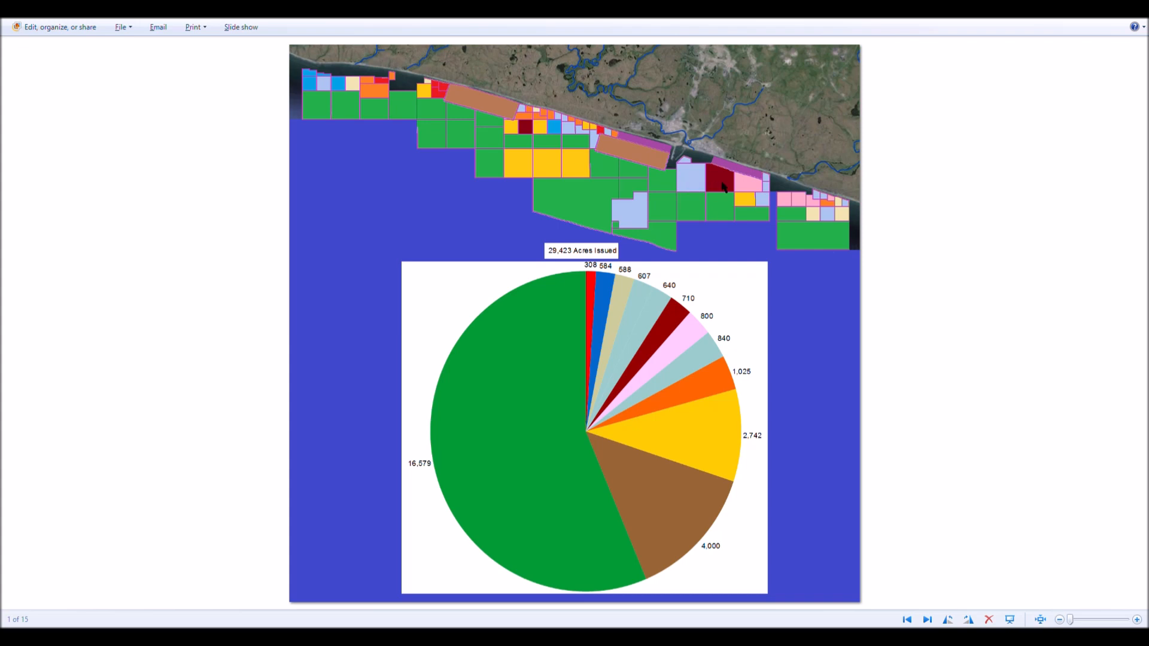
mouse_move(746, 192)
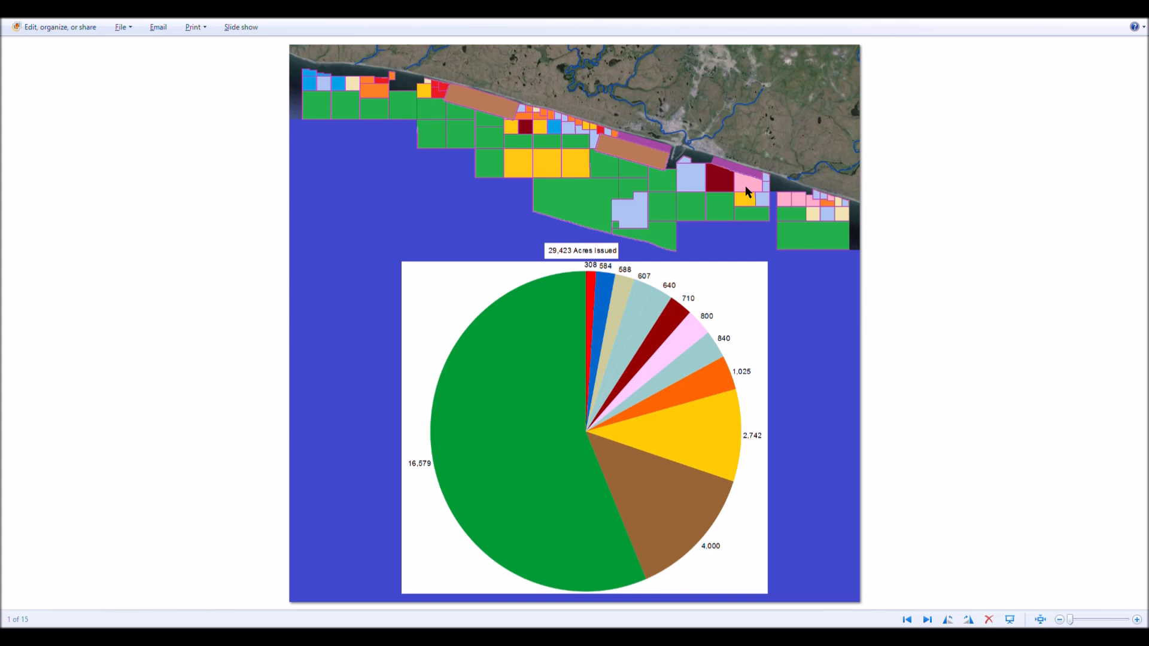
mouse_move(689, 182)
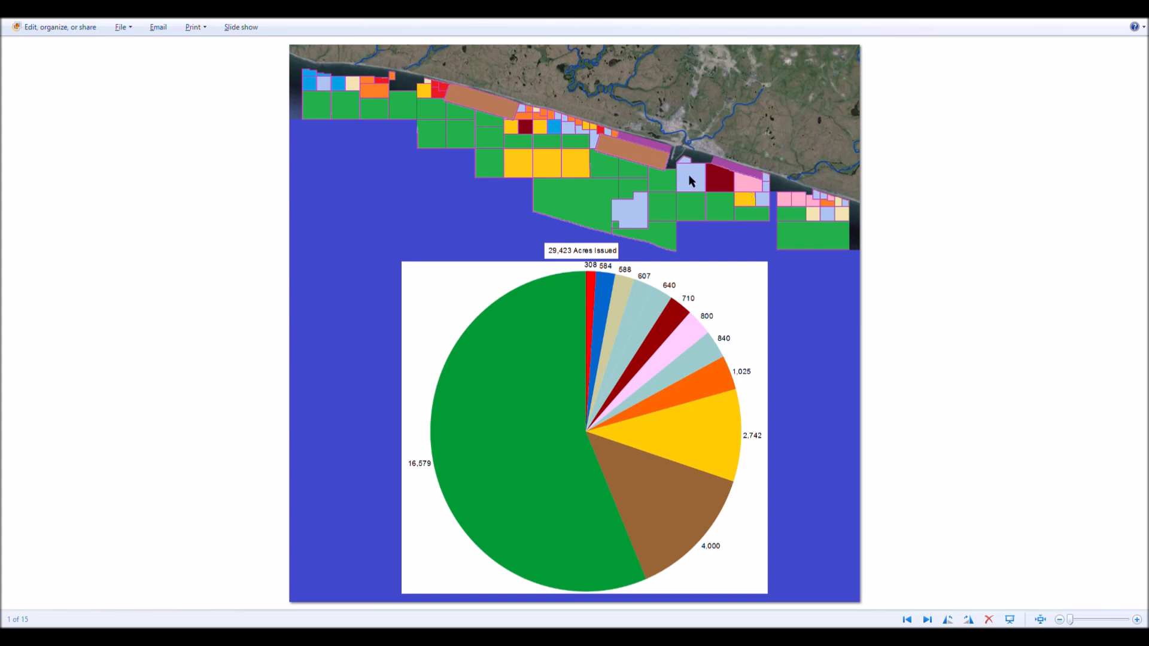
mouse_move(645, 218)
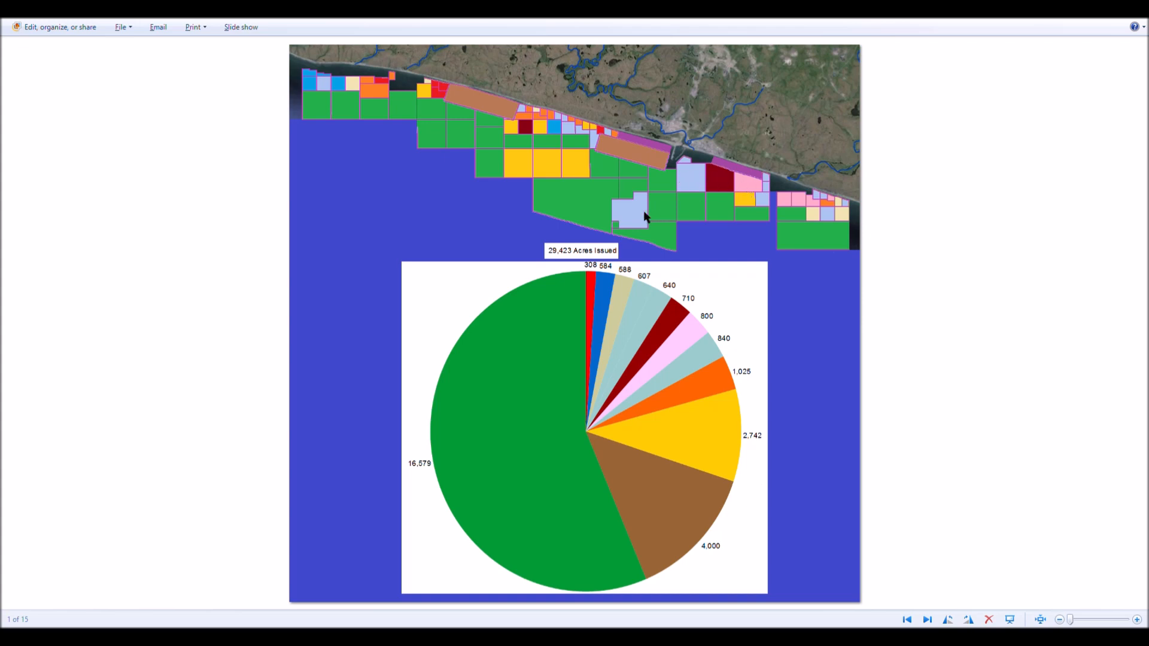
mouse_move(648, 205)
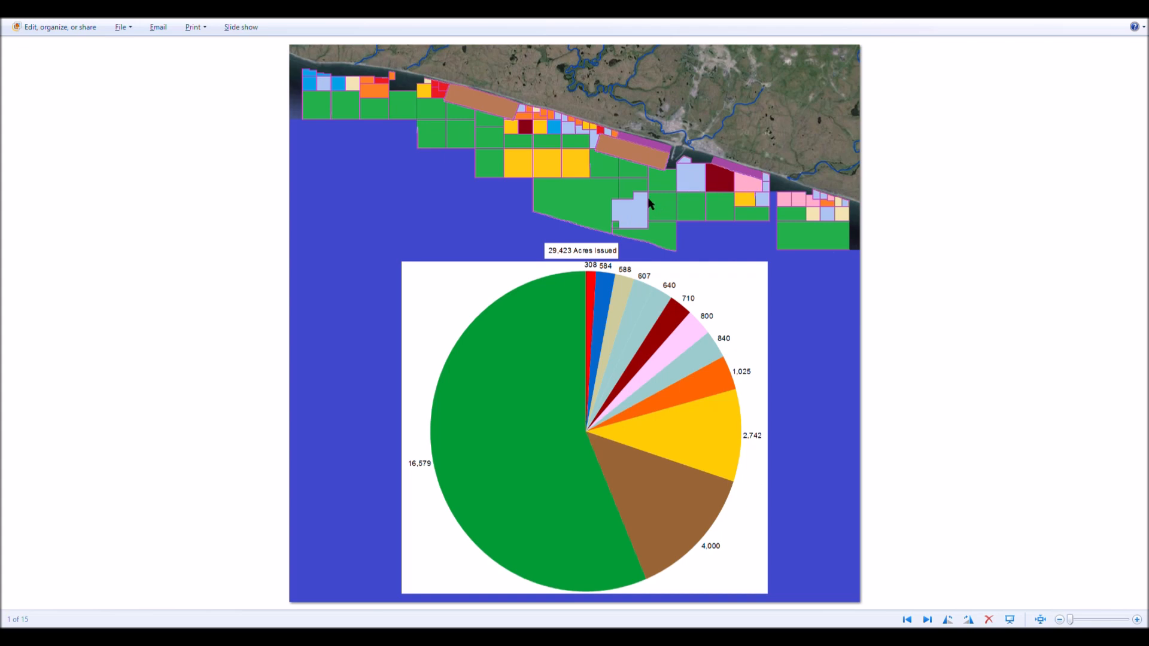
mouse_move(644, 229)
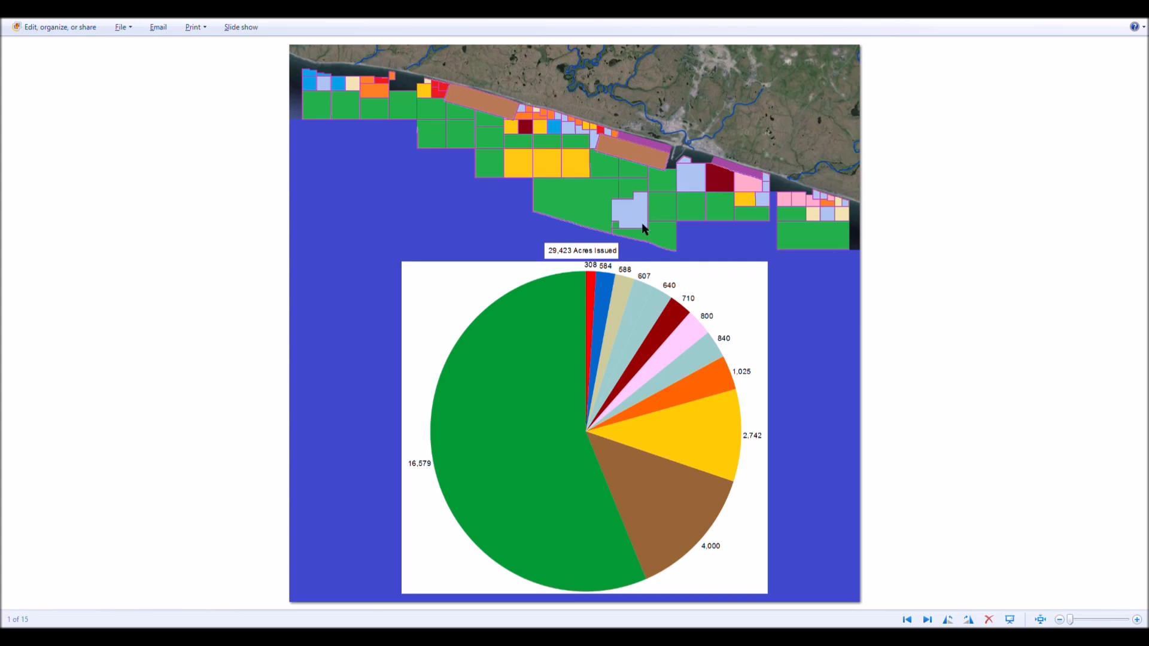
mouse_move(624, 153)
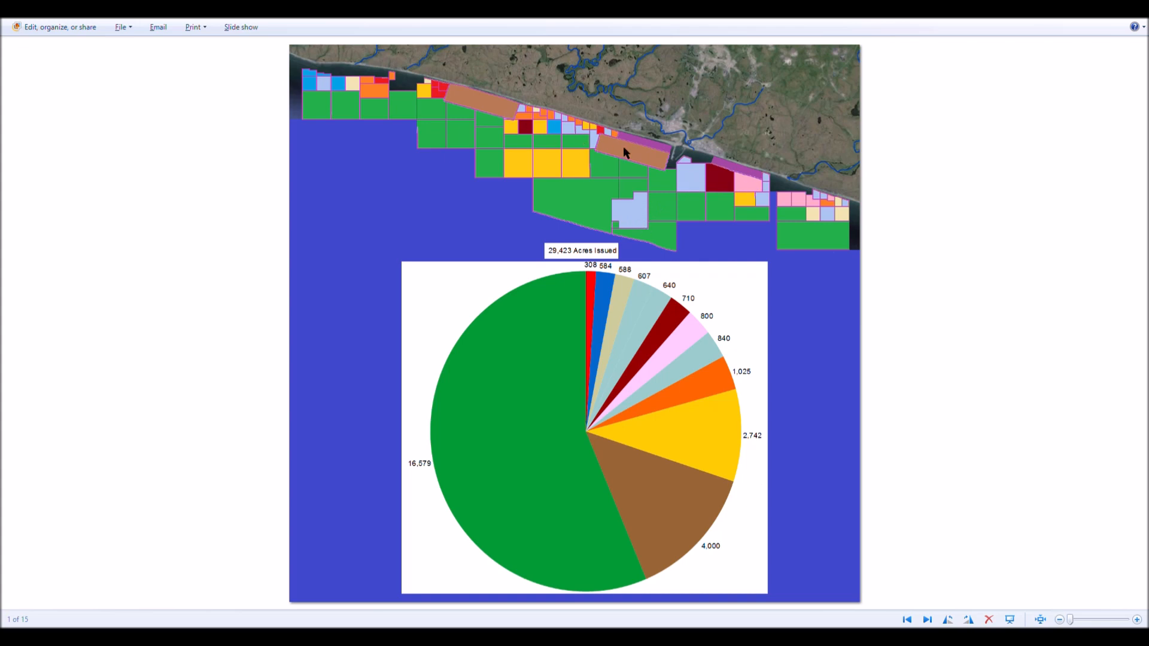
mouse_move(632, 153)
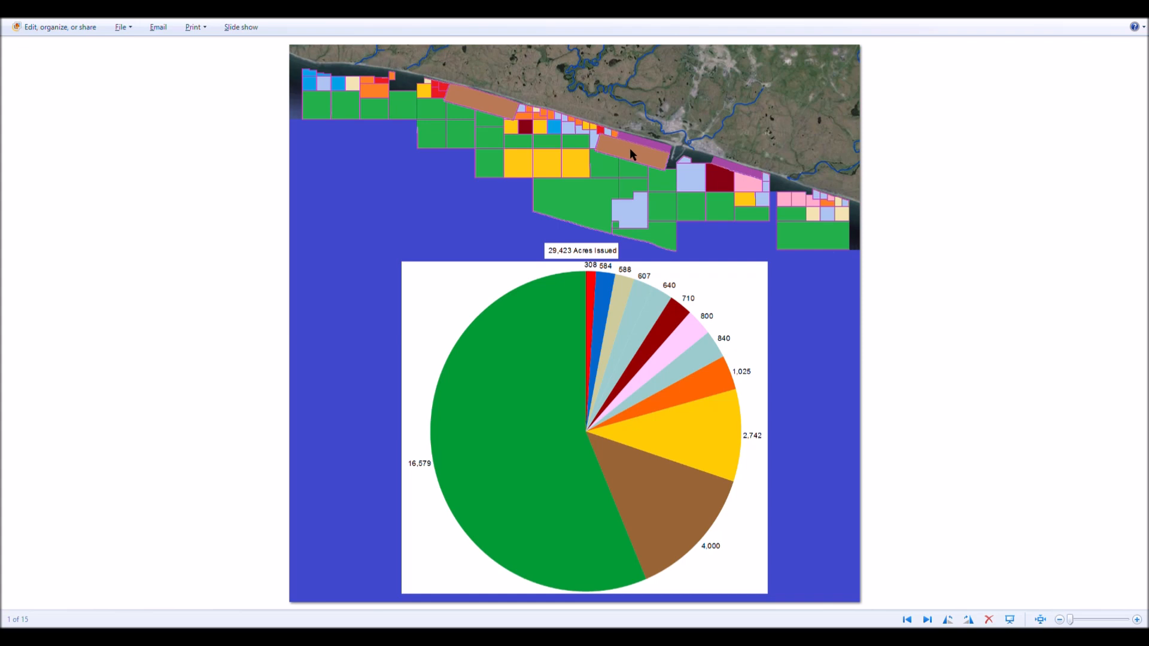
mouse_move(621, 141)
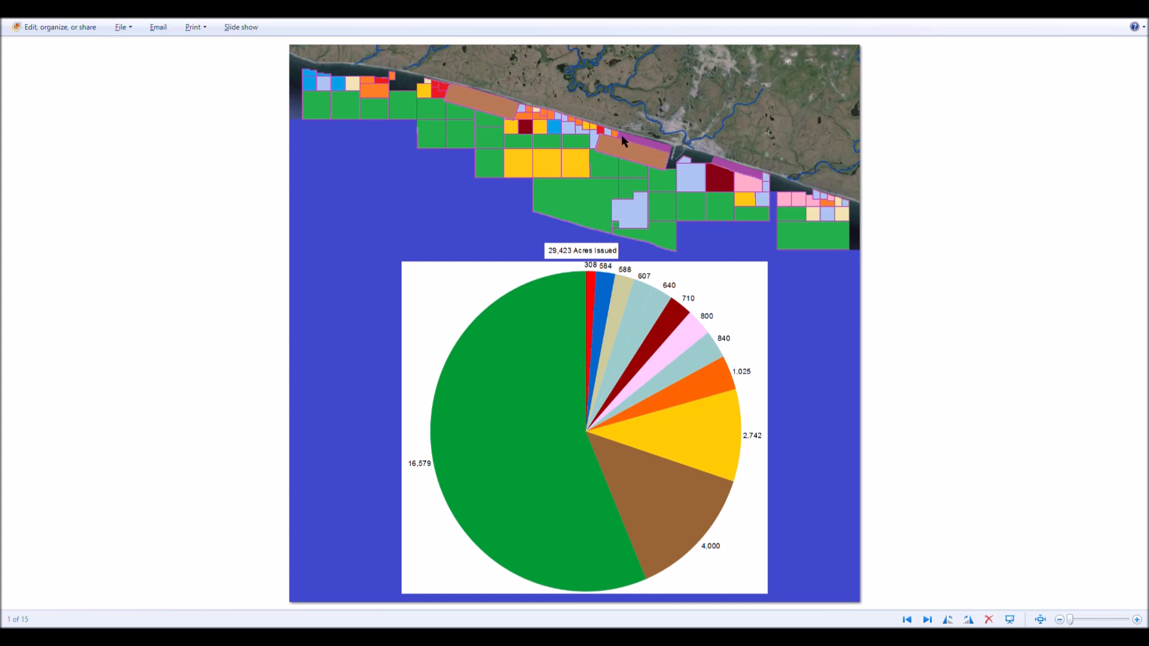
mouse_move(644, 148)
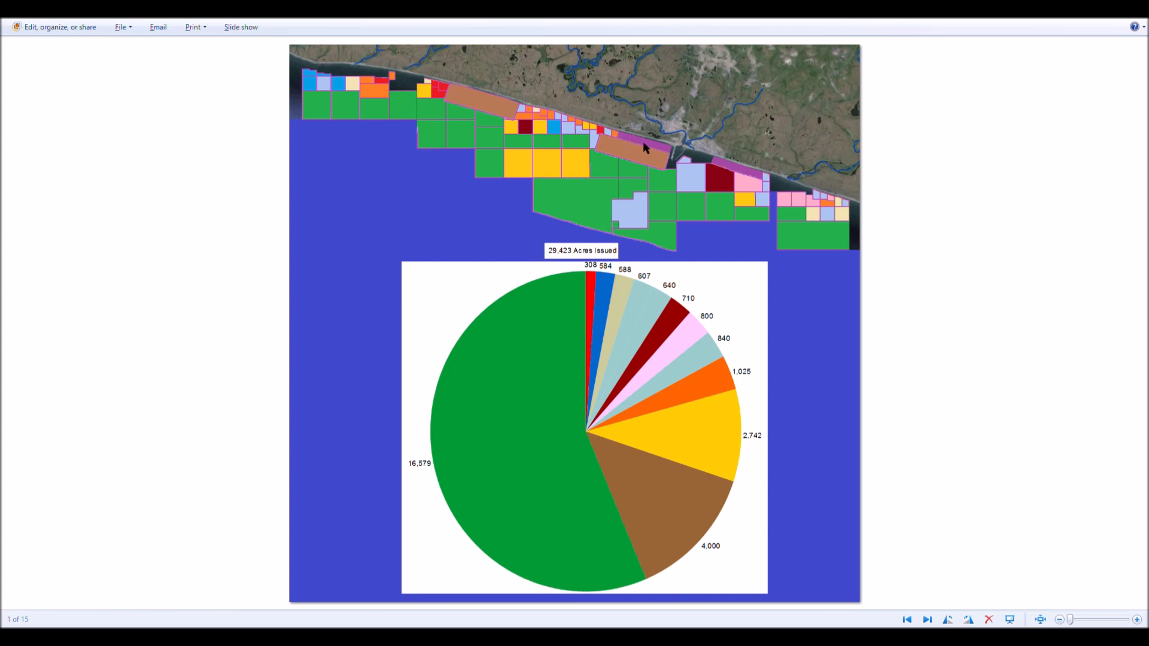
mouse_move(663, 153)
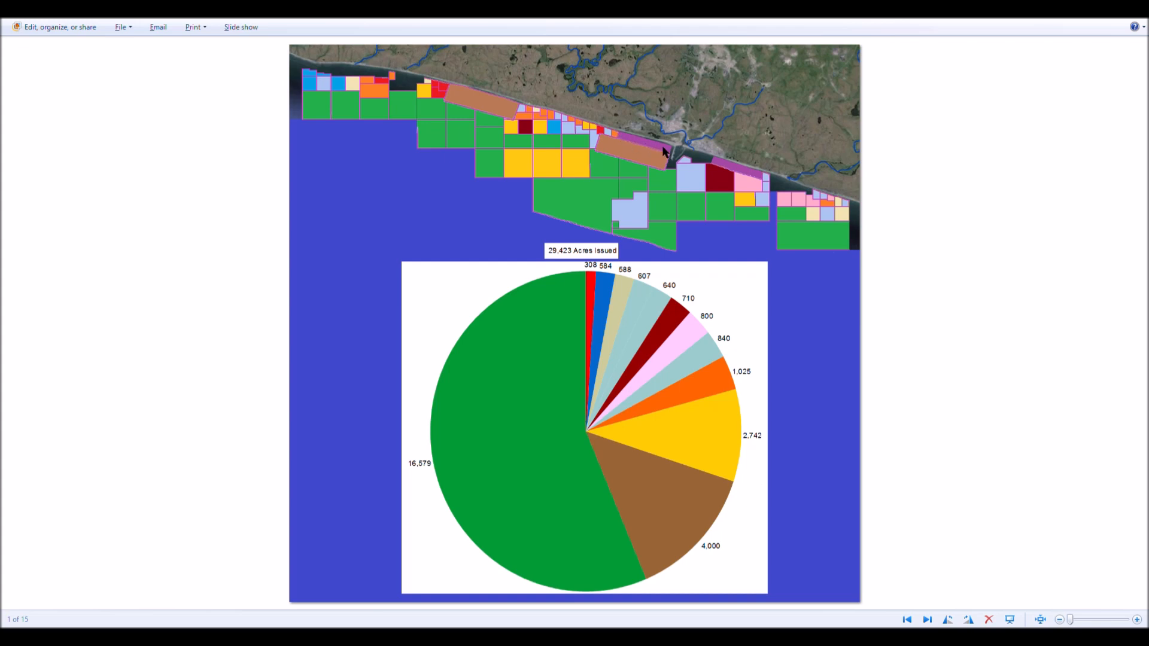
mouse_move(721, 161)
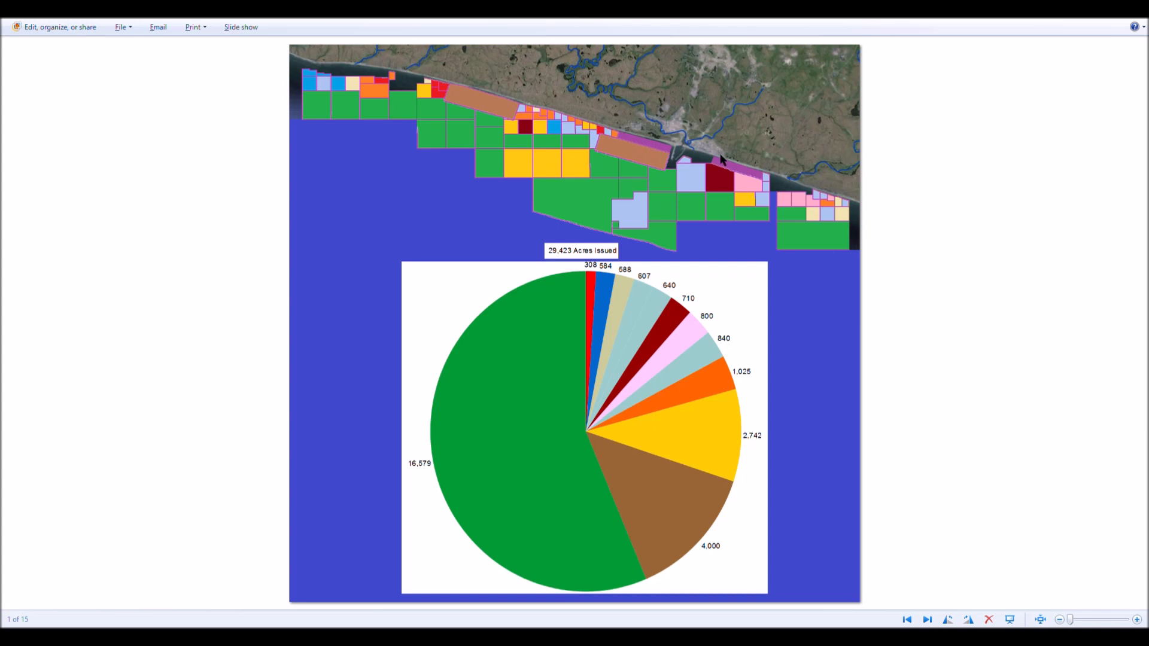
mouse_move(736, 167)
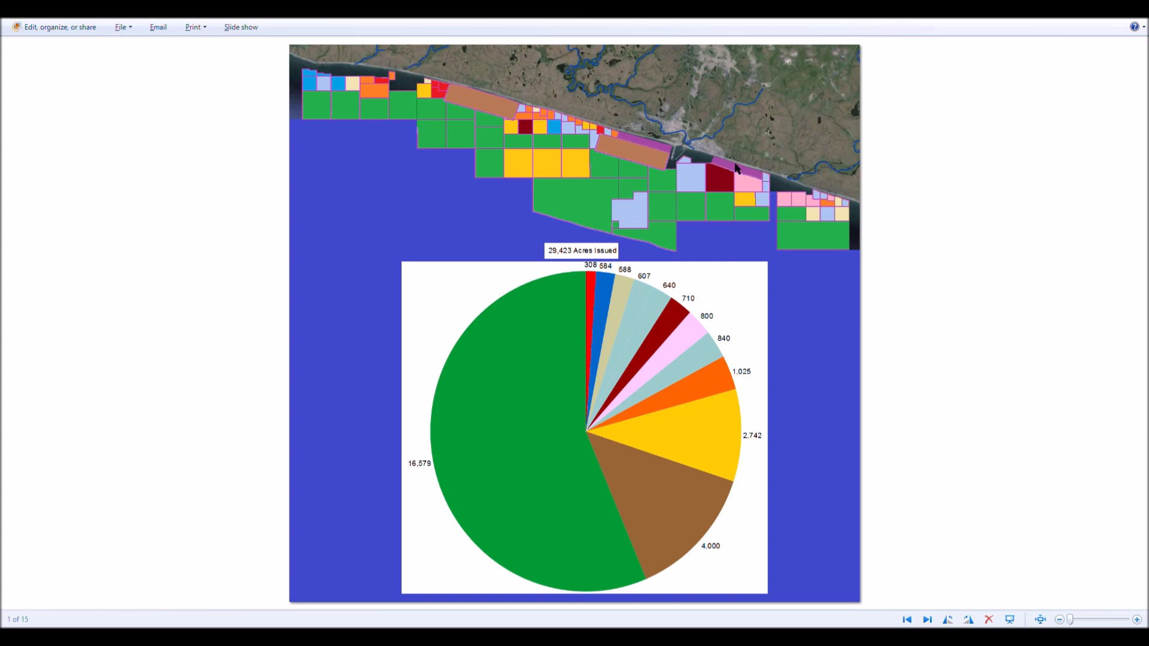
mouse_move(734, 176)
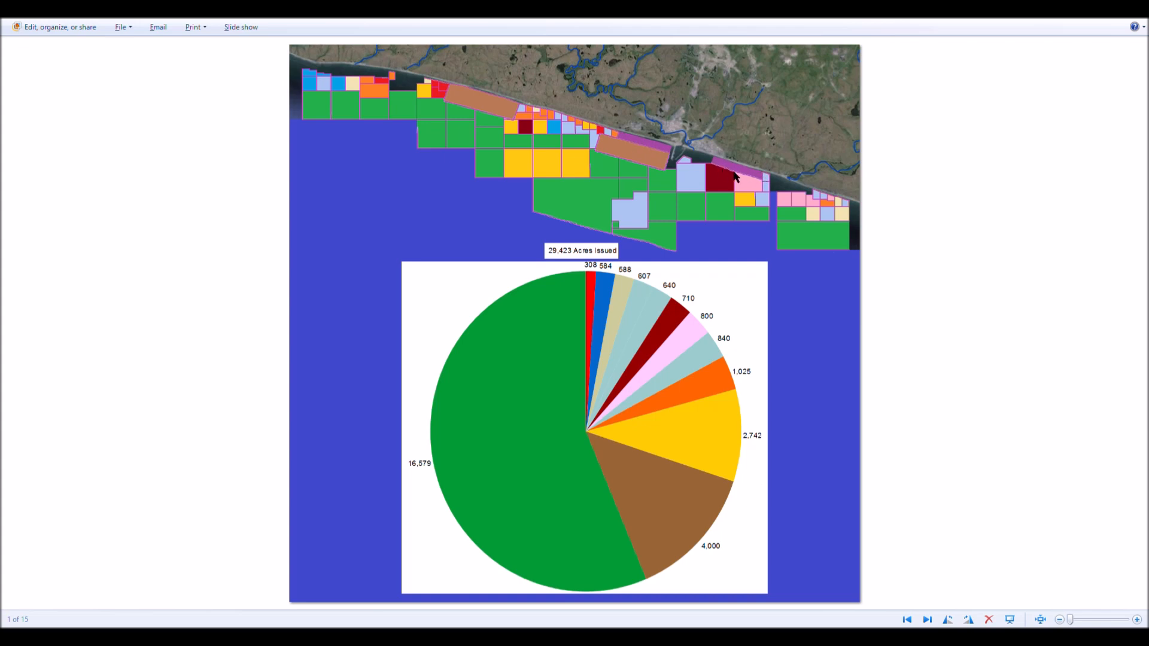
mouse_move(732, 176)
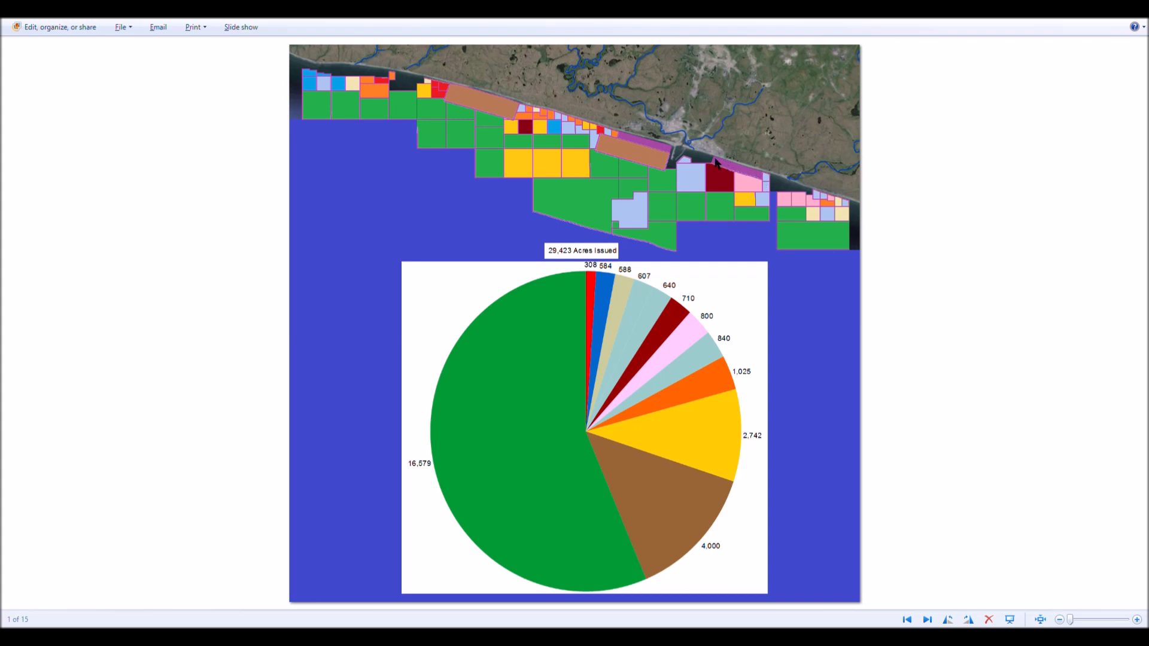
mouse_move(758, 181)
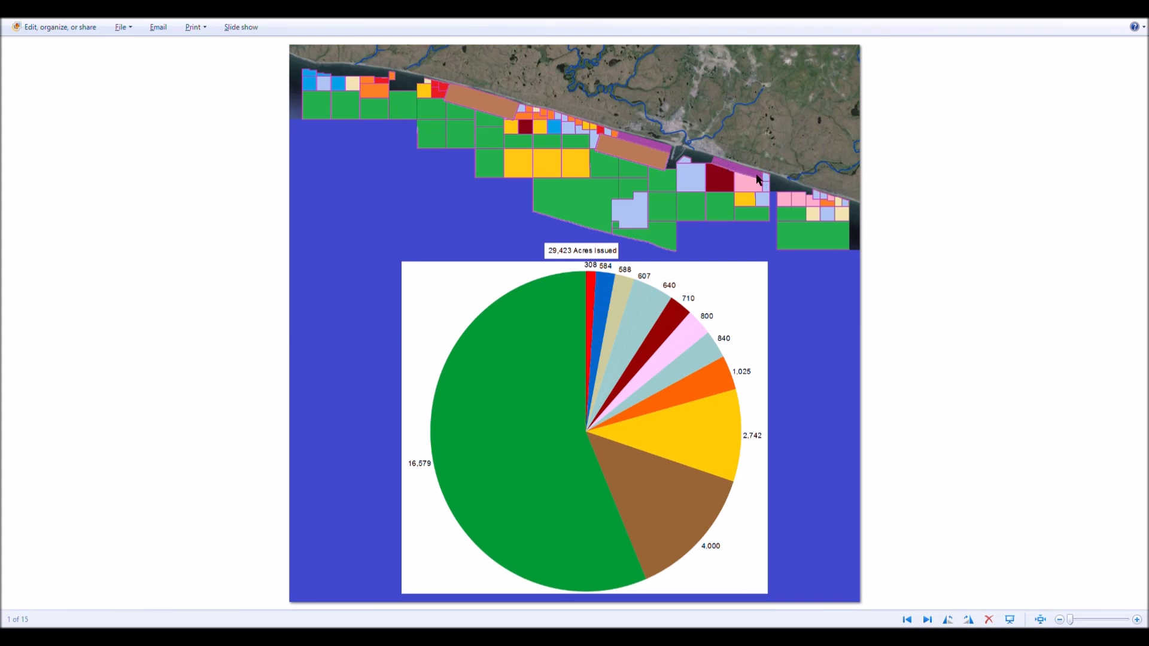
mouse_move(751, 183)
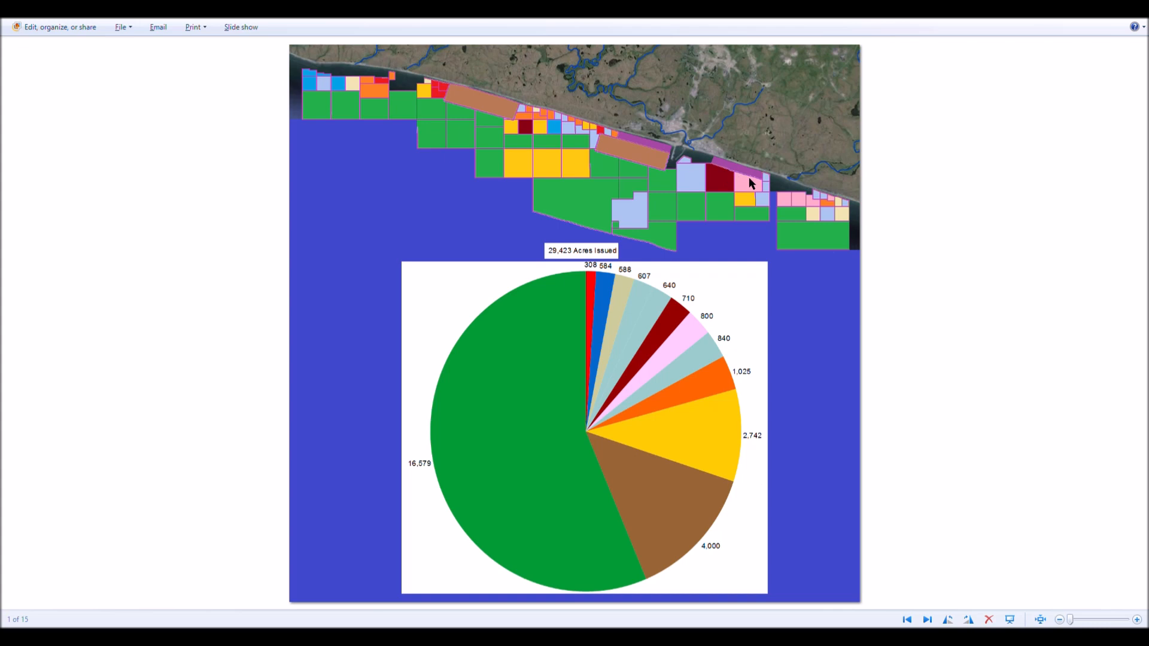
mouse_move(724, 161)
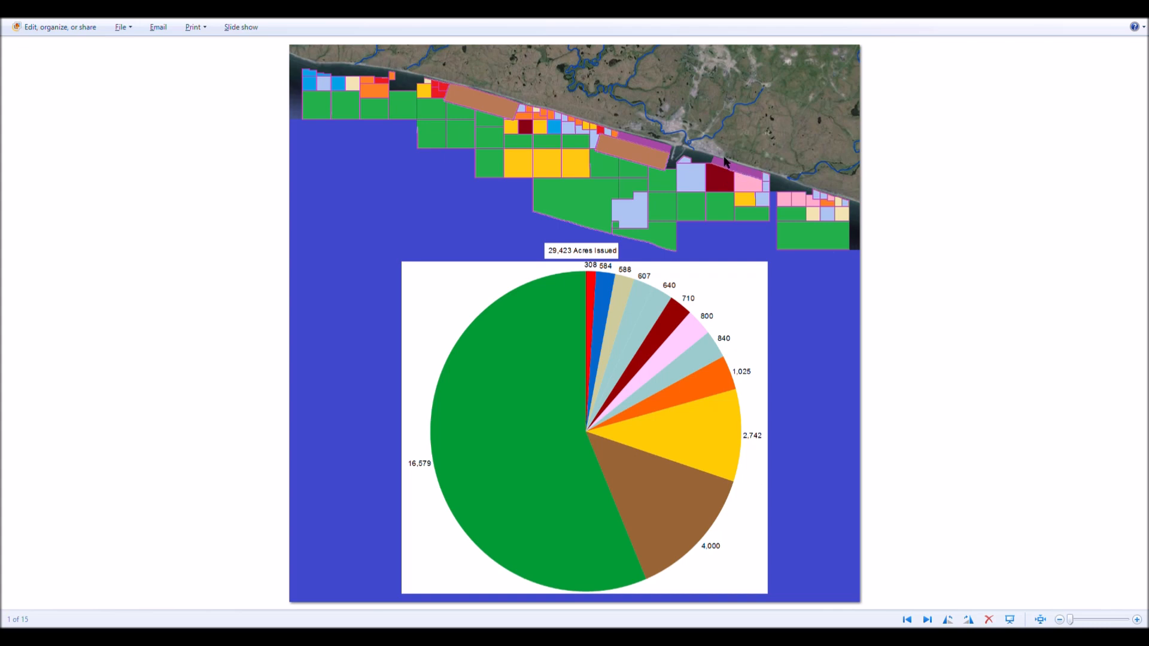
mouse_move(663, 157)
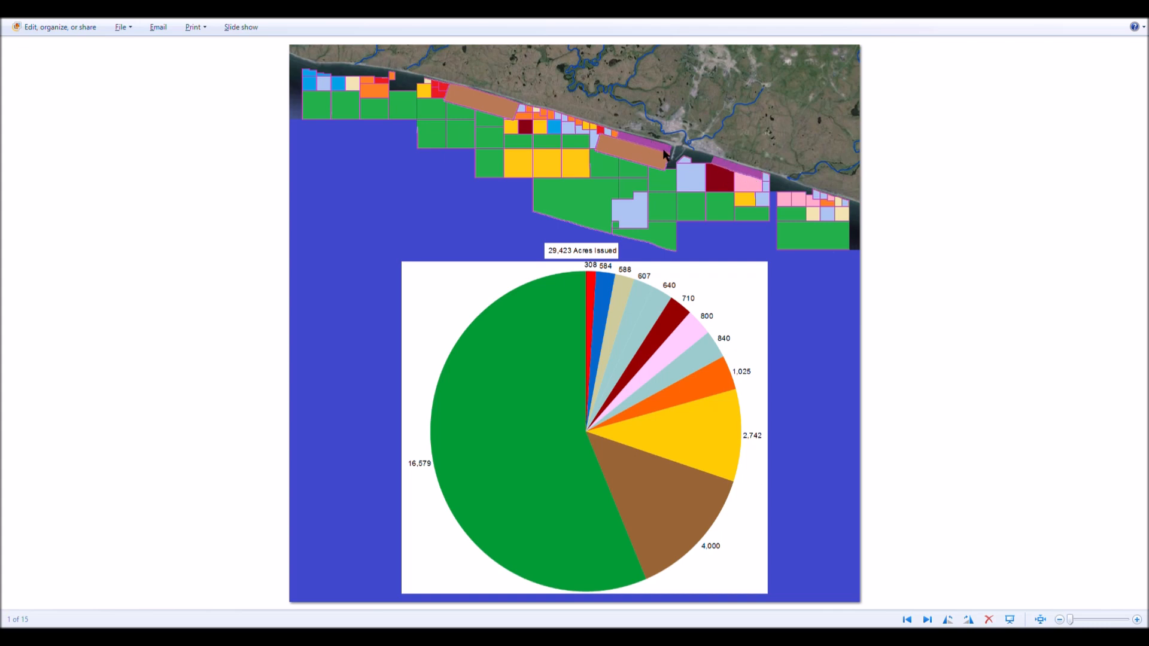
mouse_move(679, 150)
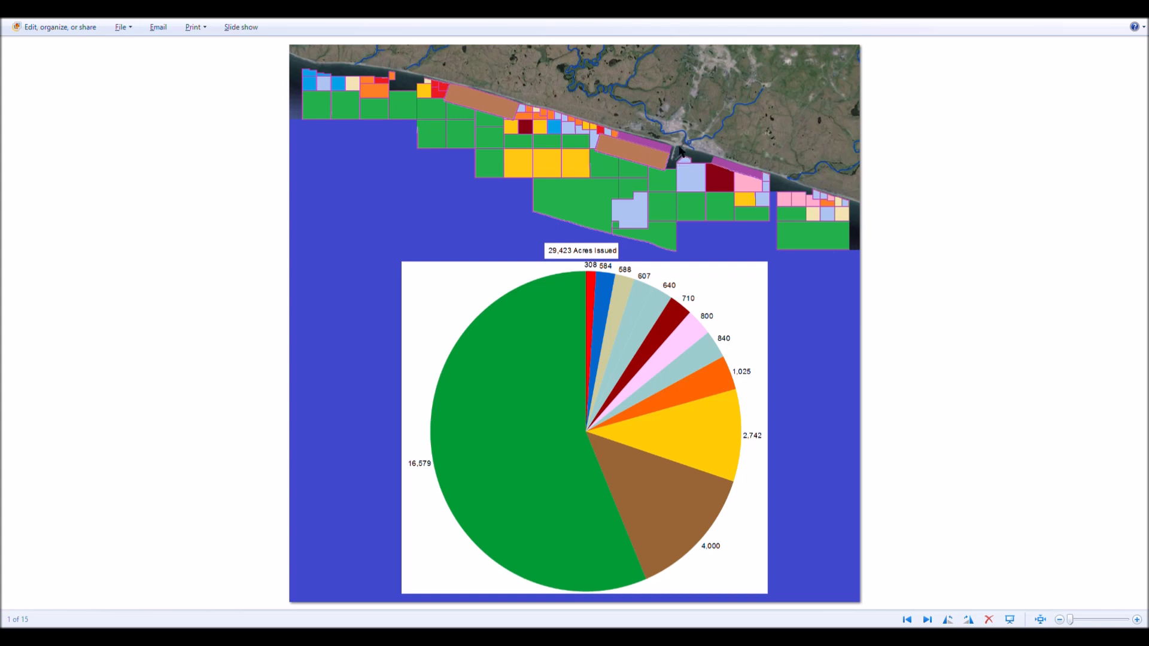
mouse_move(692, 163)
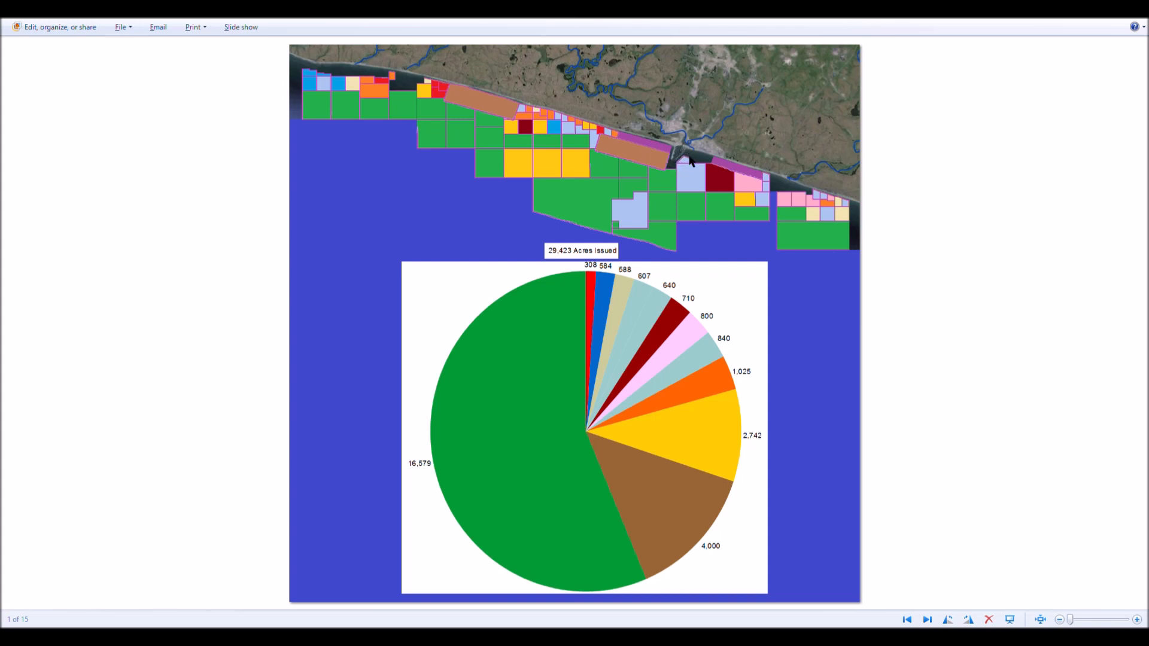
mouse_move(787, 198)
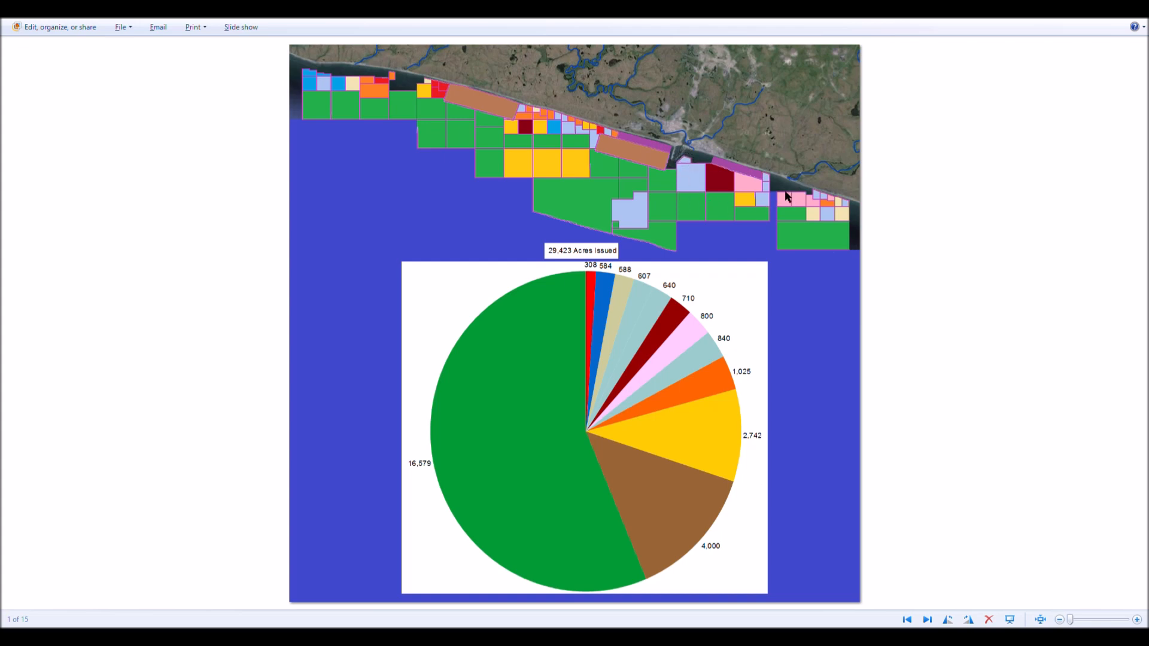
mouse_move(786, 192)
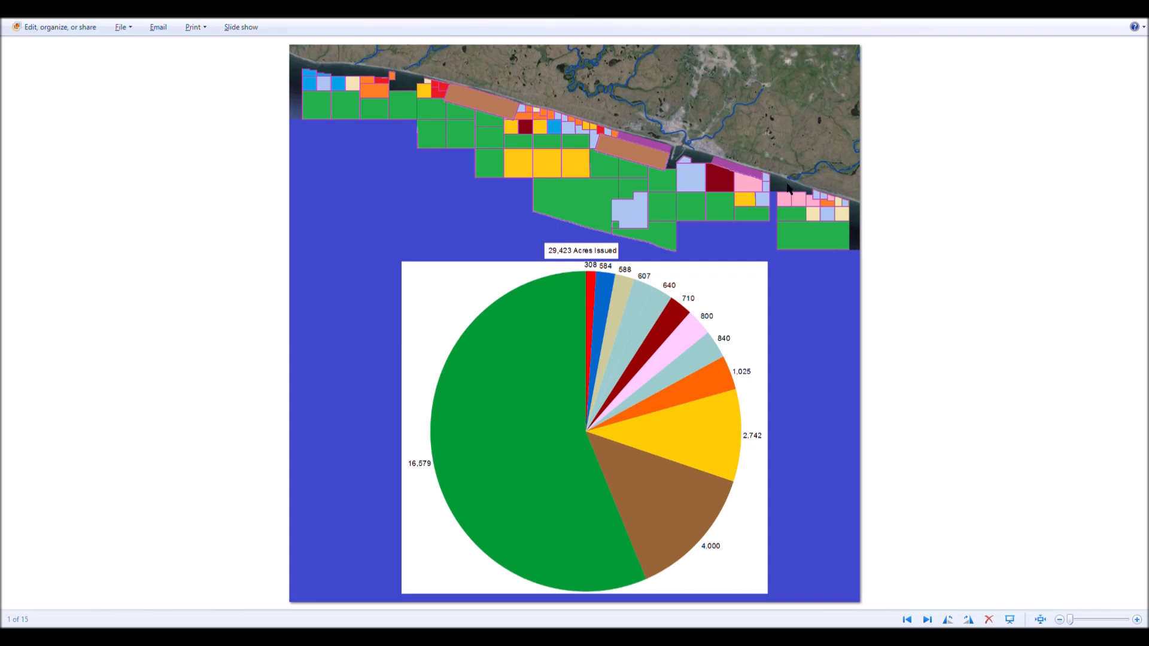
mouse_move(841, 200)
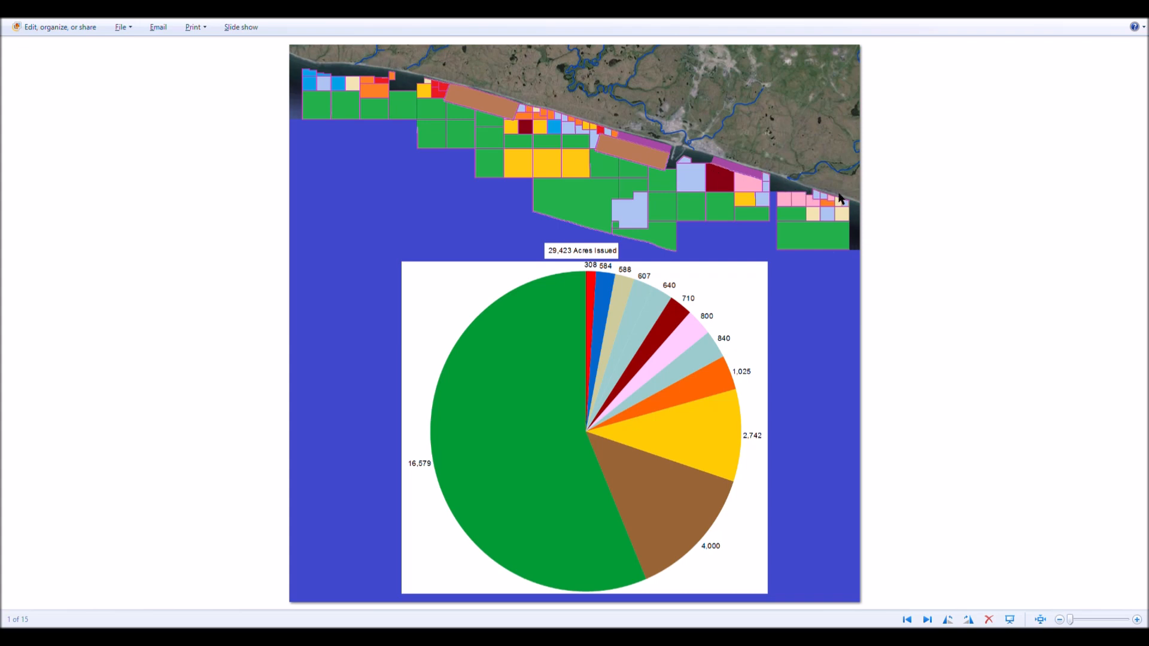
mouse_move(795, 199)
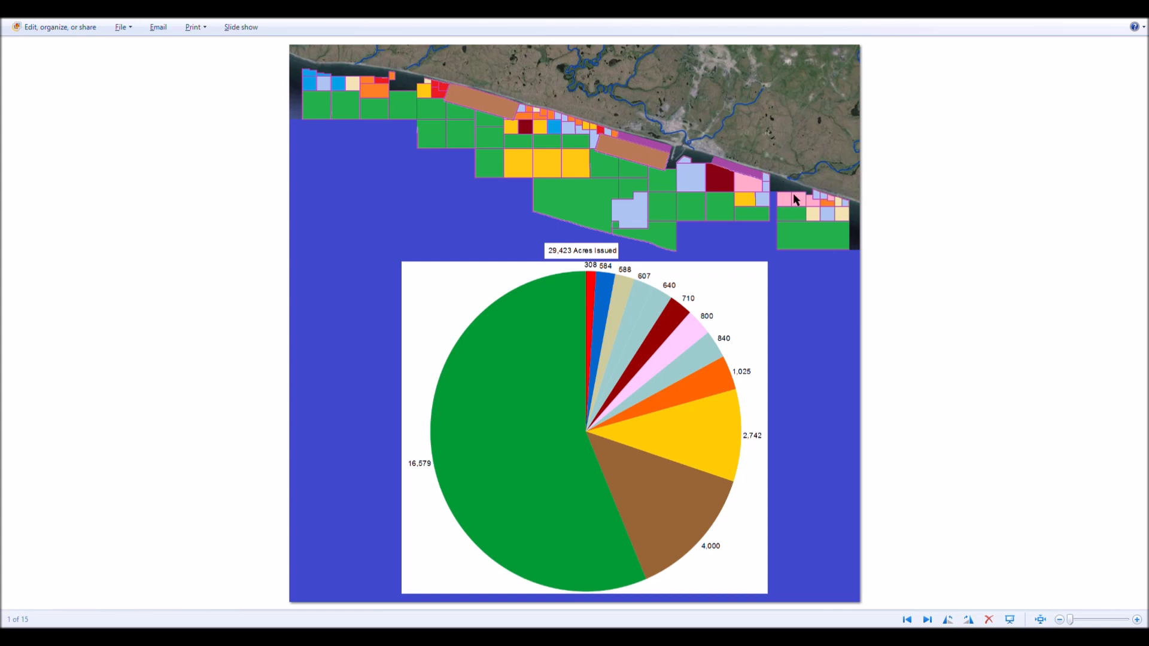
mouse_move(779, 196)
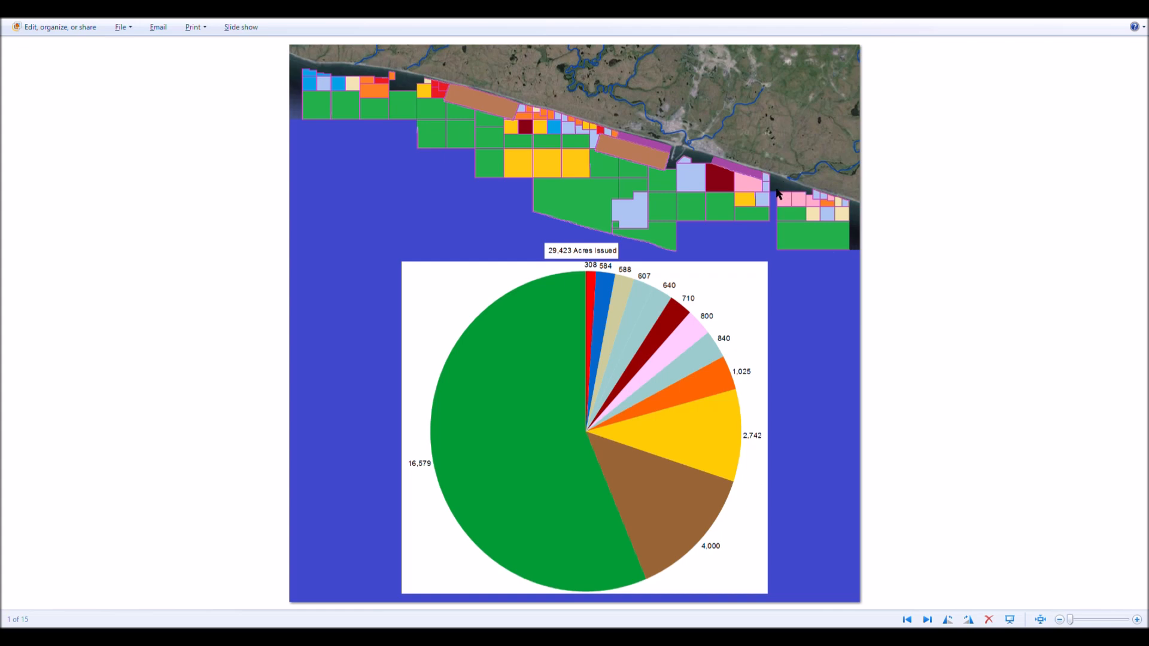
mouse_move(785, 244)
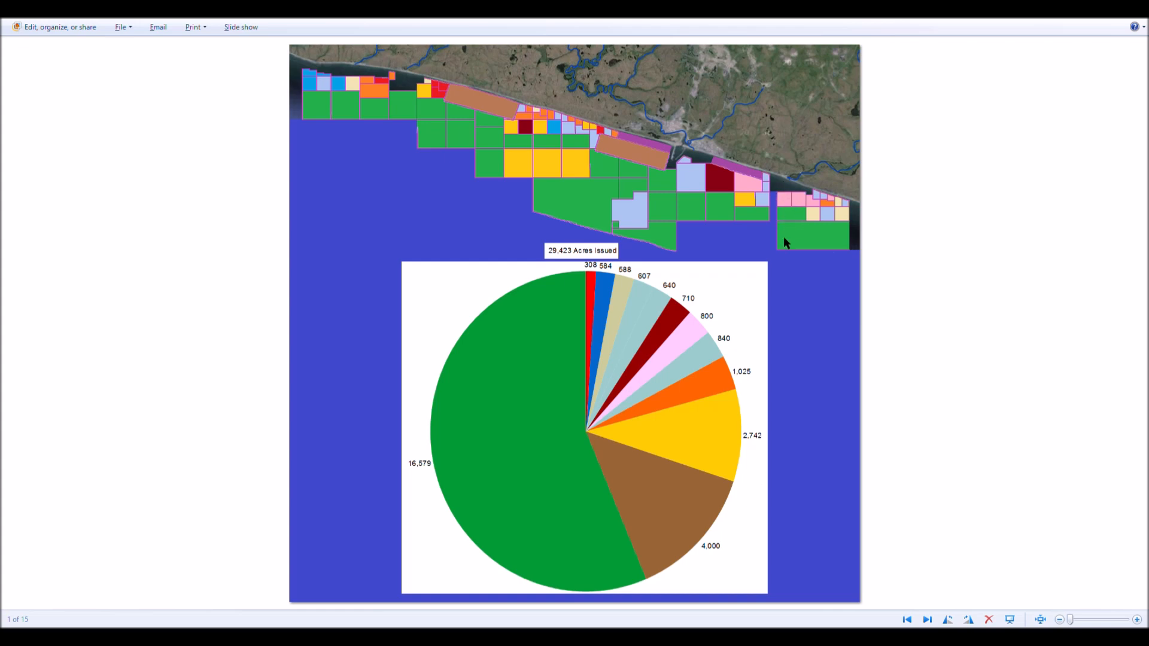
mouse_move(770, 190)
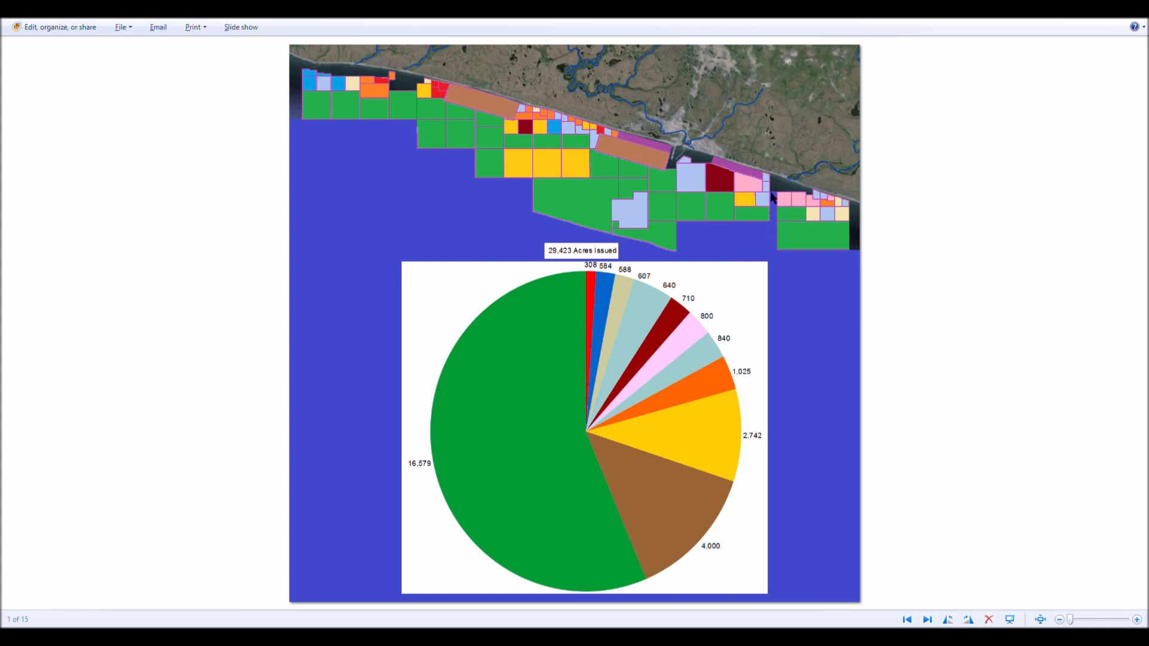
mouse_move(774, 175)
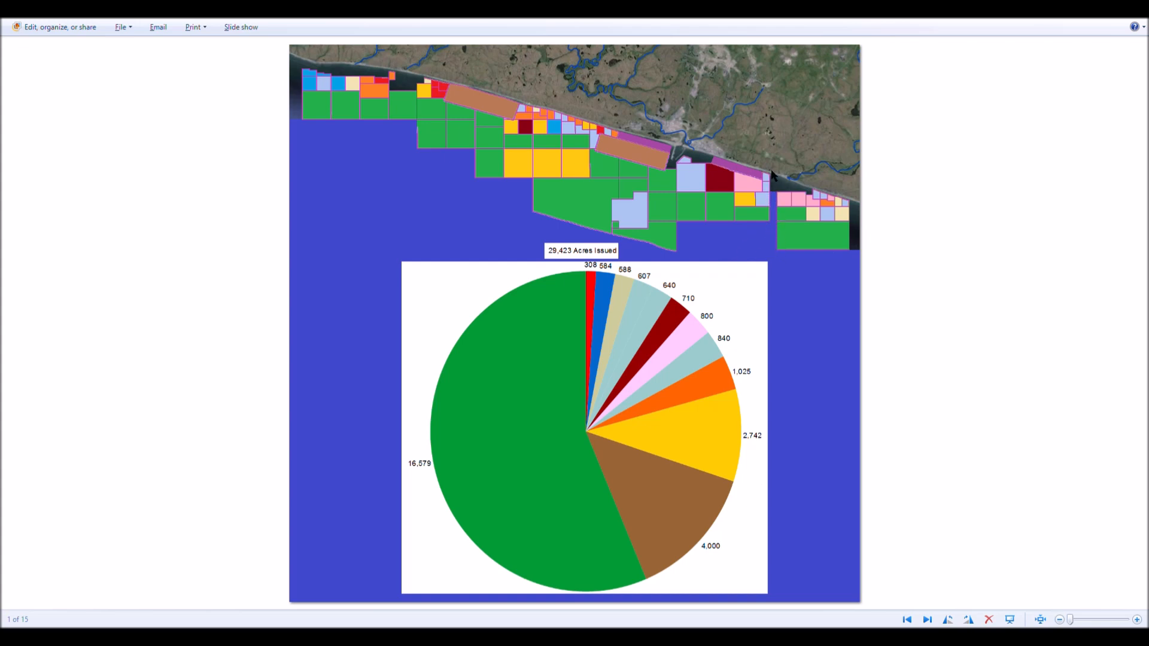
mouse_move(776, 196)
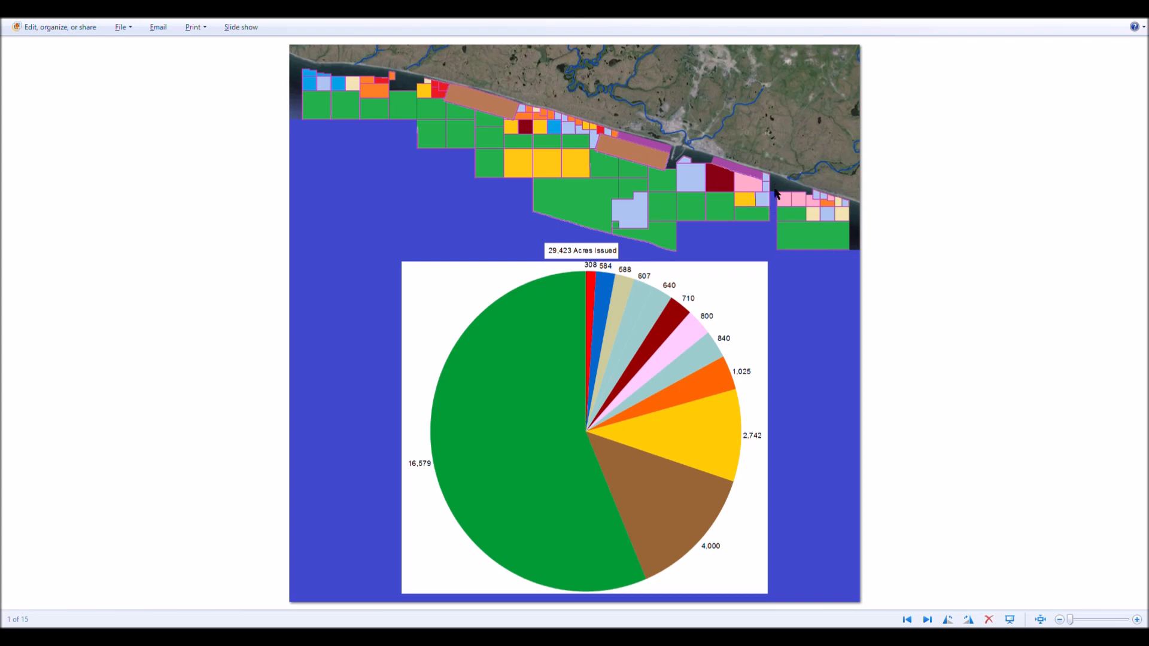
mouse_move(848, 307)
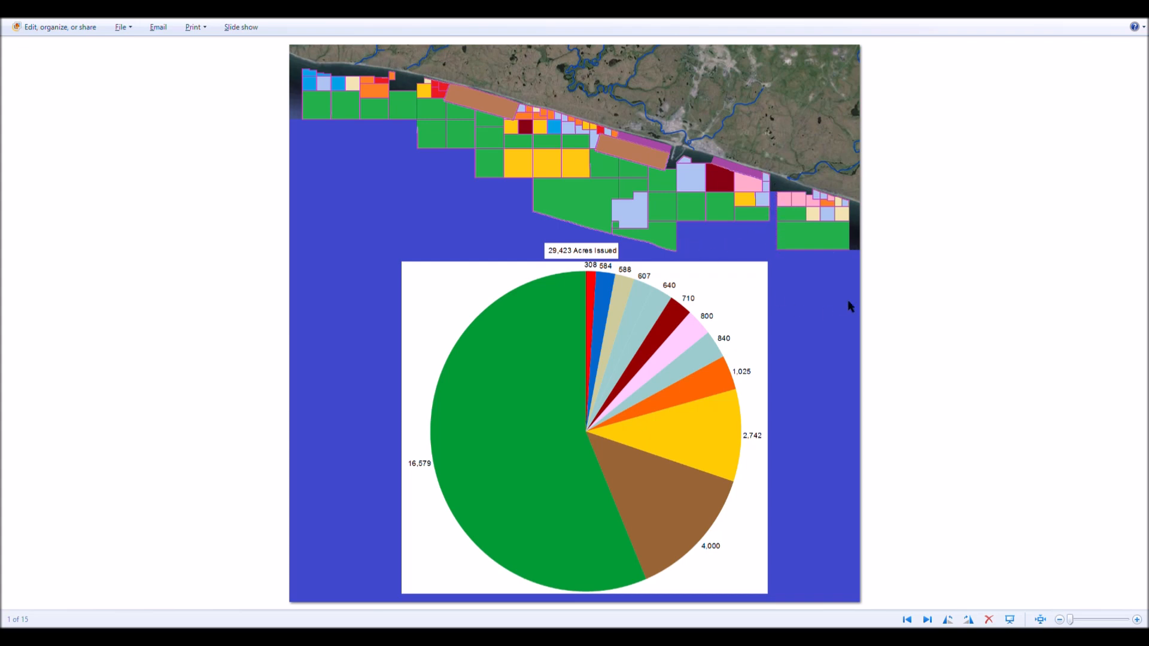
mouse_move(326, 136)
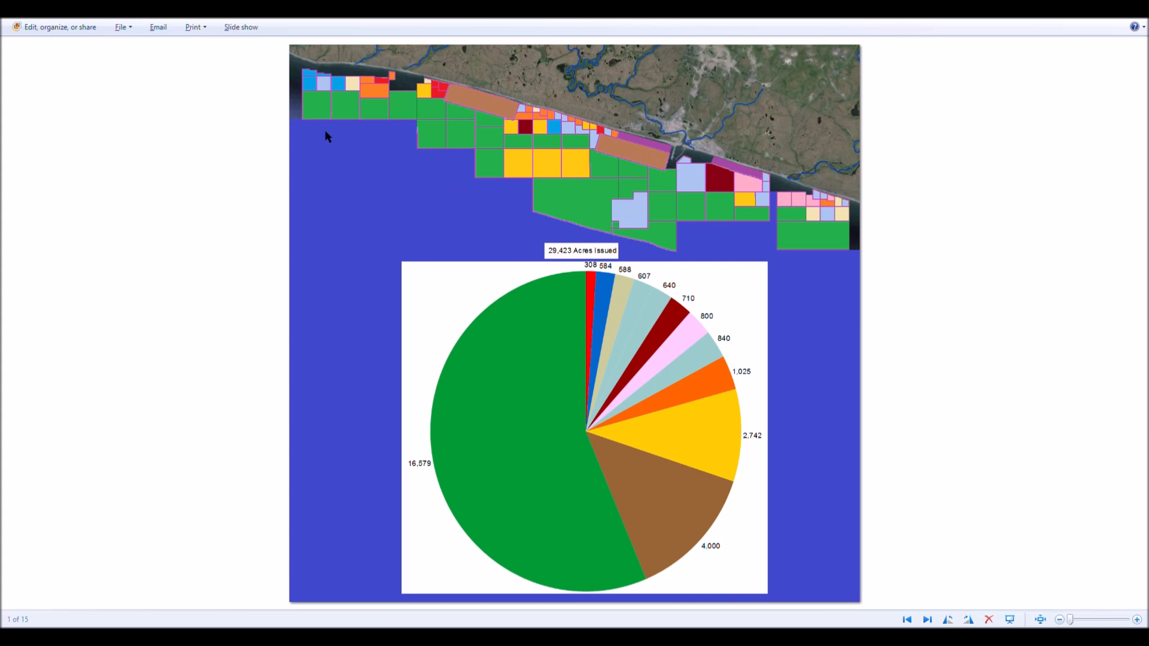
mouse_move(520, 206)
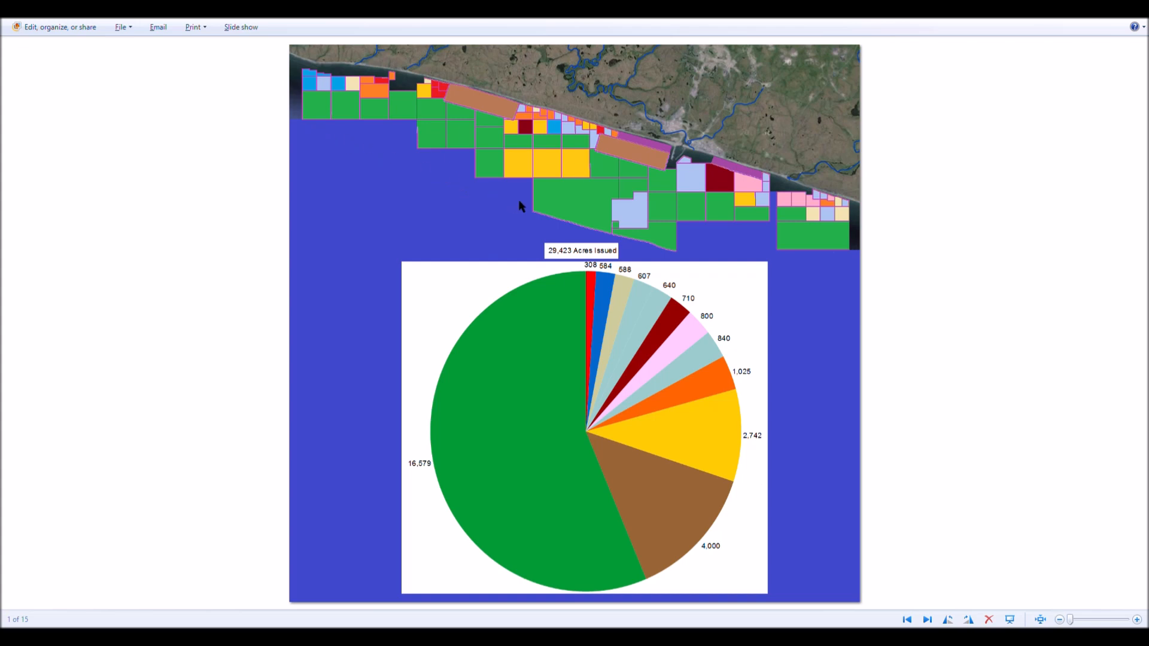
mouse_move(545, 205)
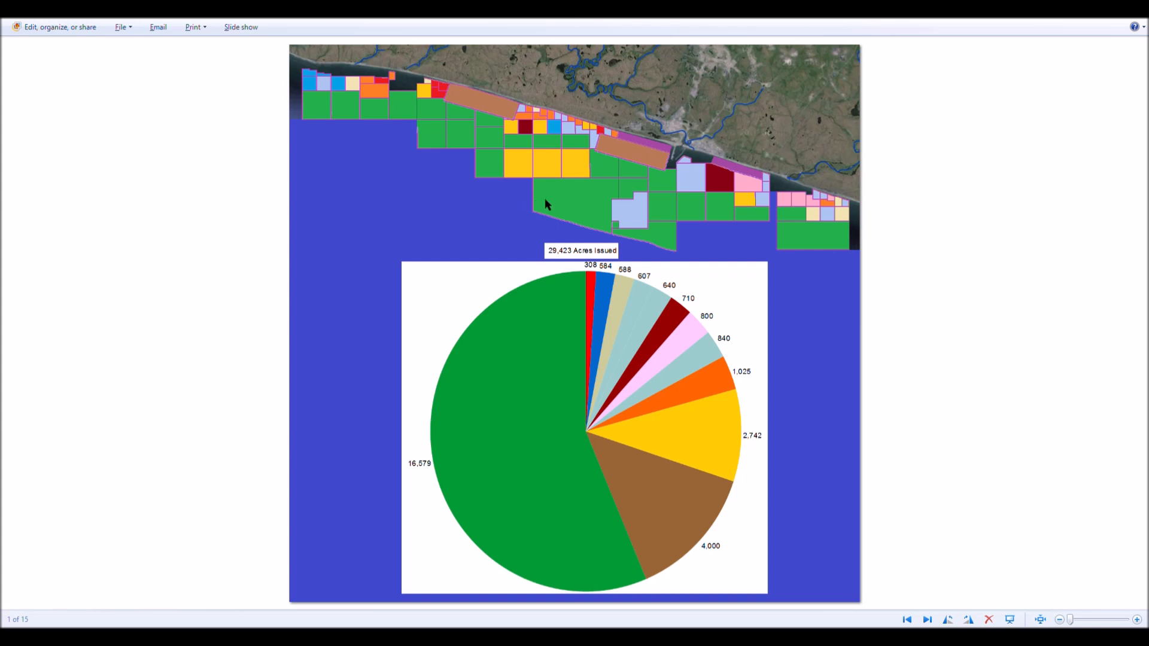
mouse_move(513, 187)
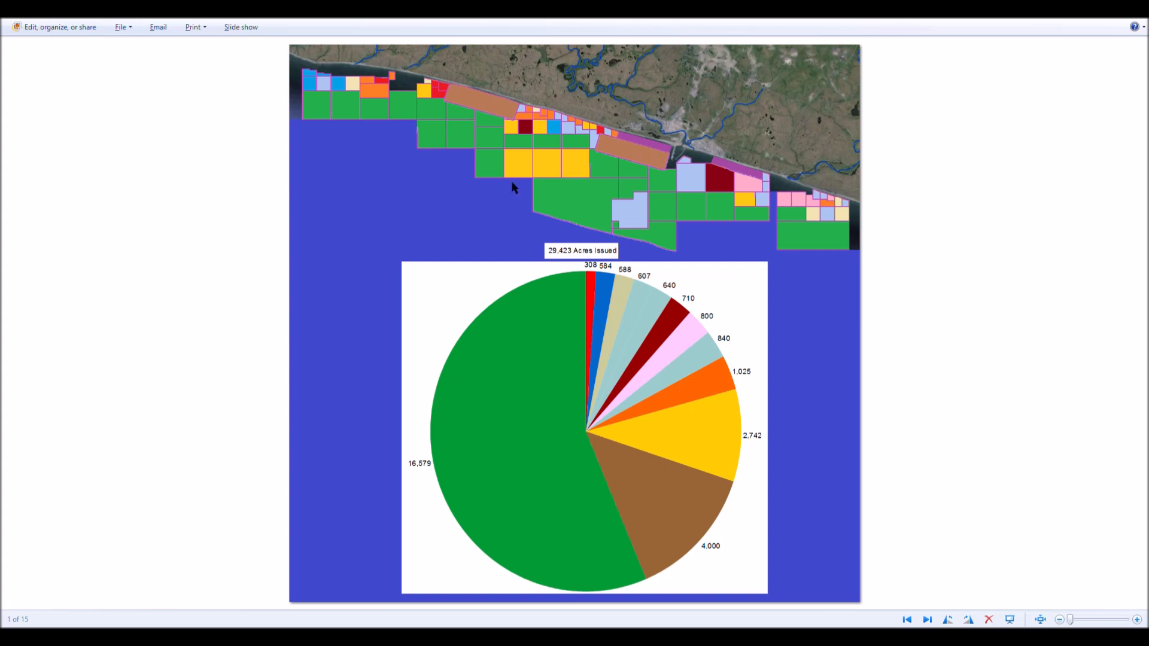
mouse_move(702, 244)
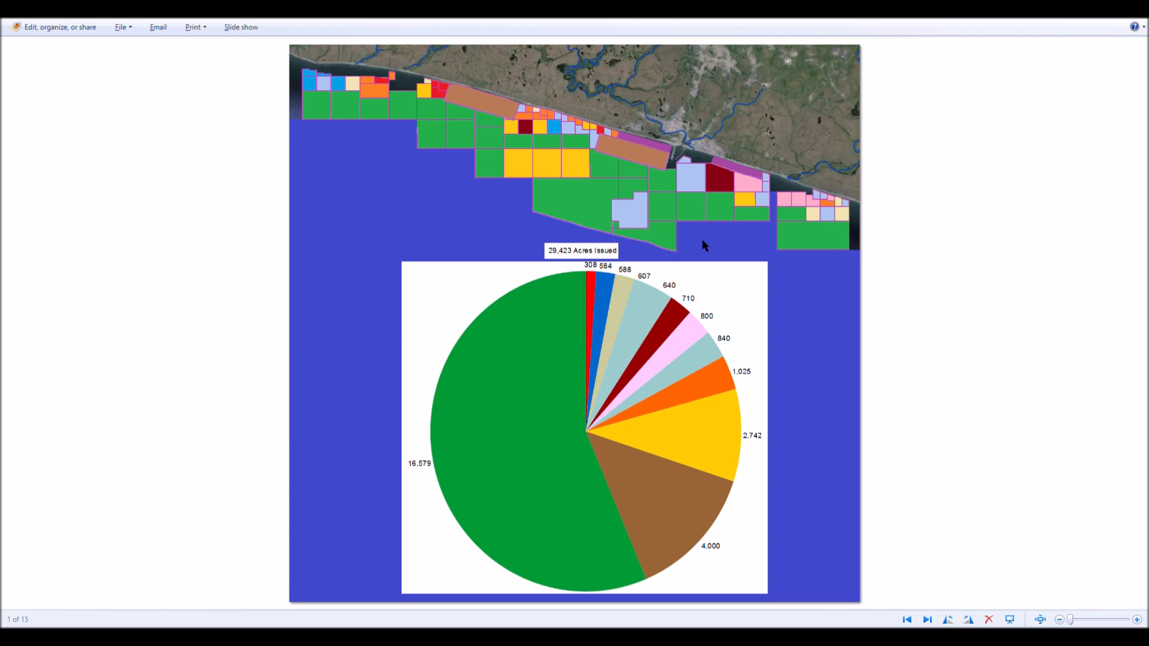
mouse_move(714, 248)
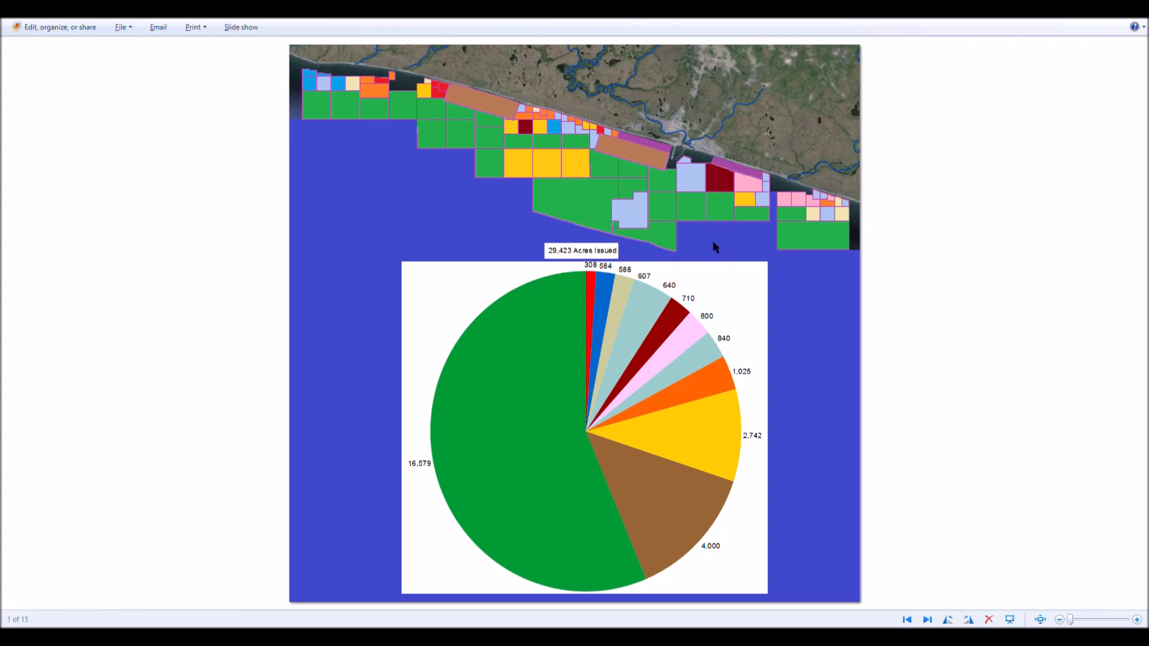
mouse_move(701, 237)
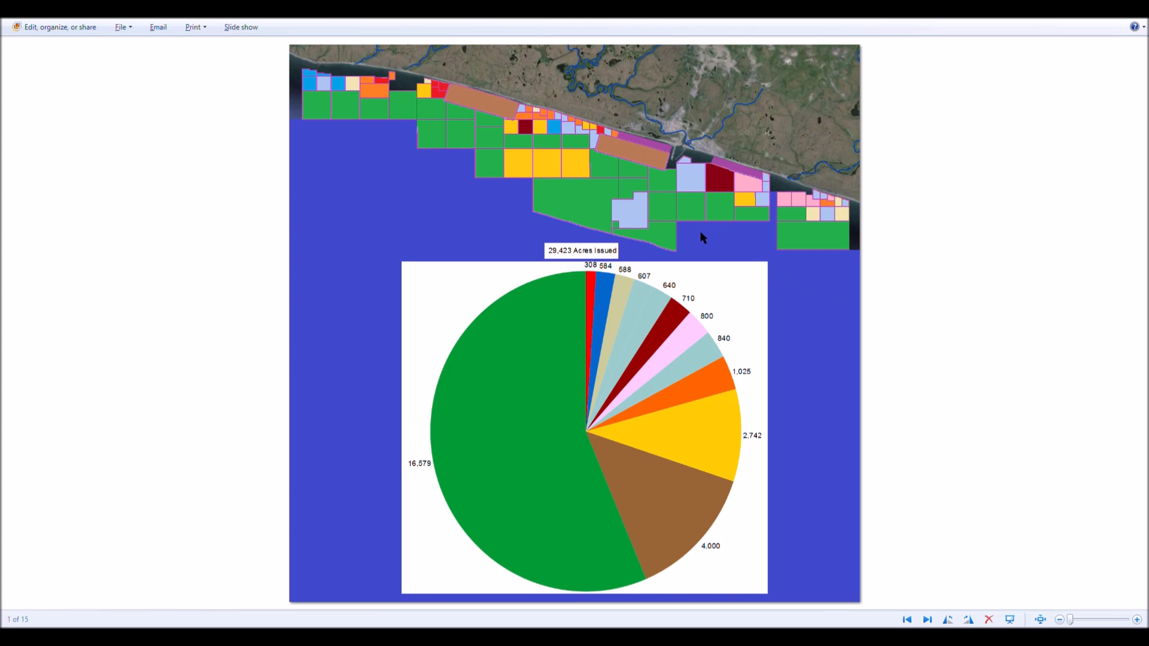
mouse_move(519, 193)
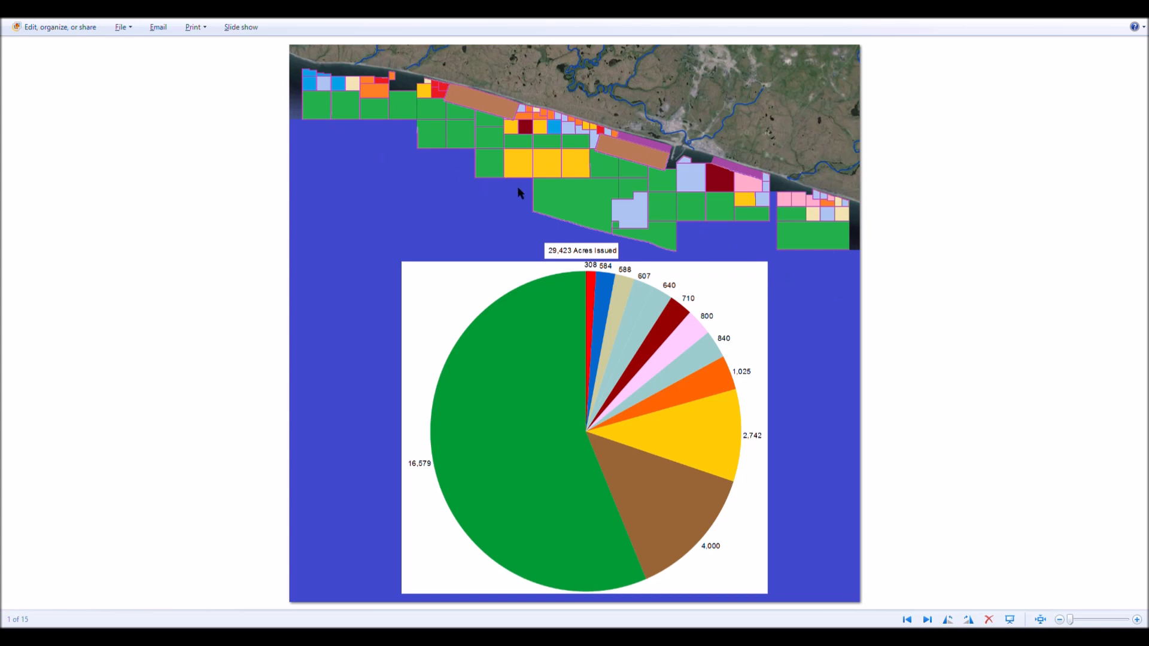
mouse_move(702, 246)
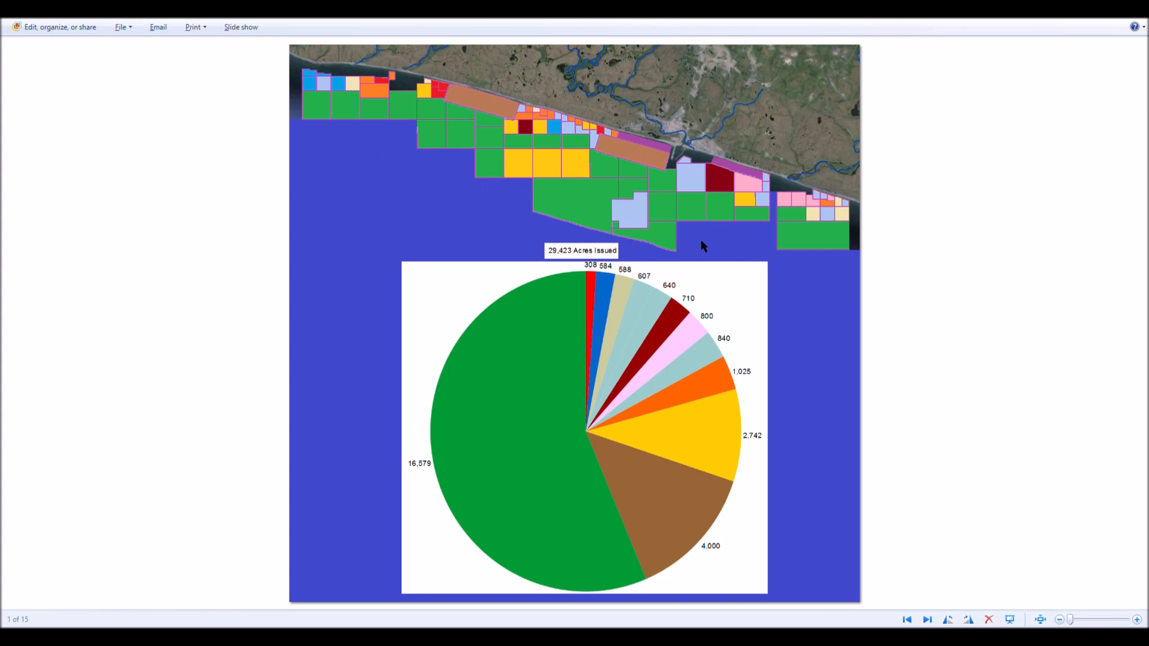
mouse_move(692, 254)
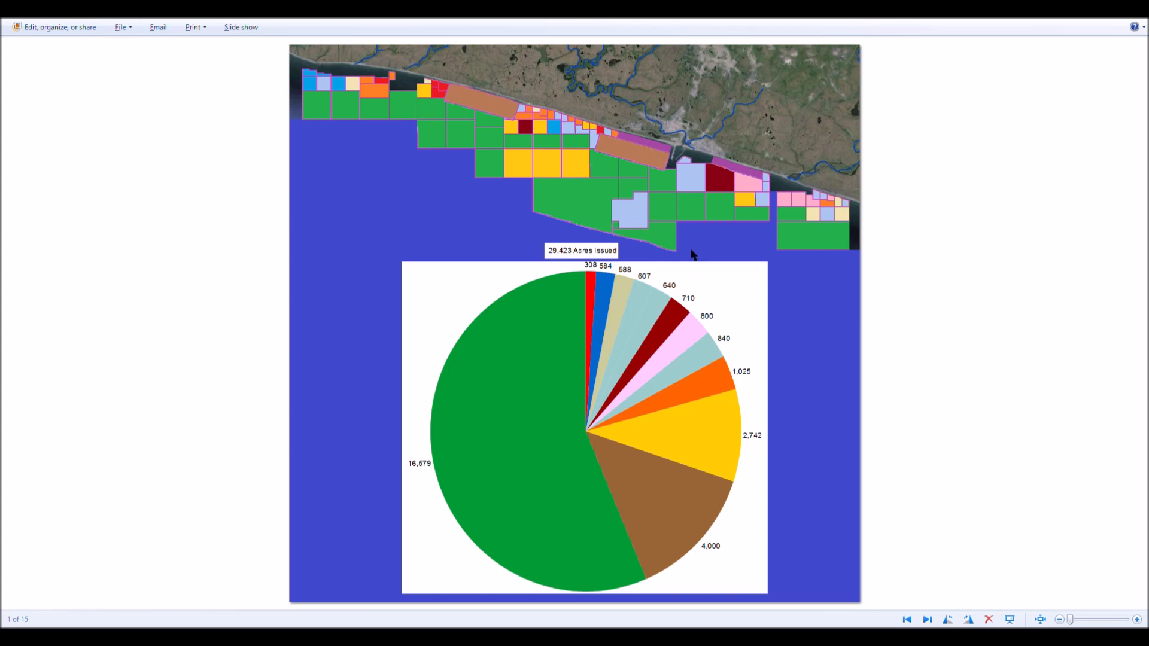
mouse_move(808, 295)
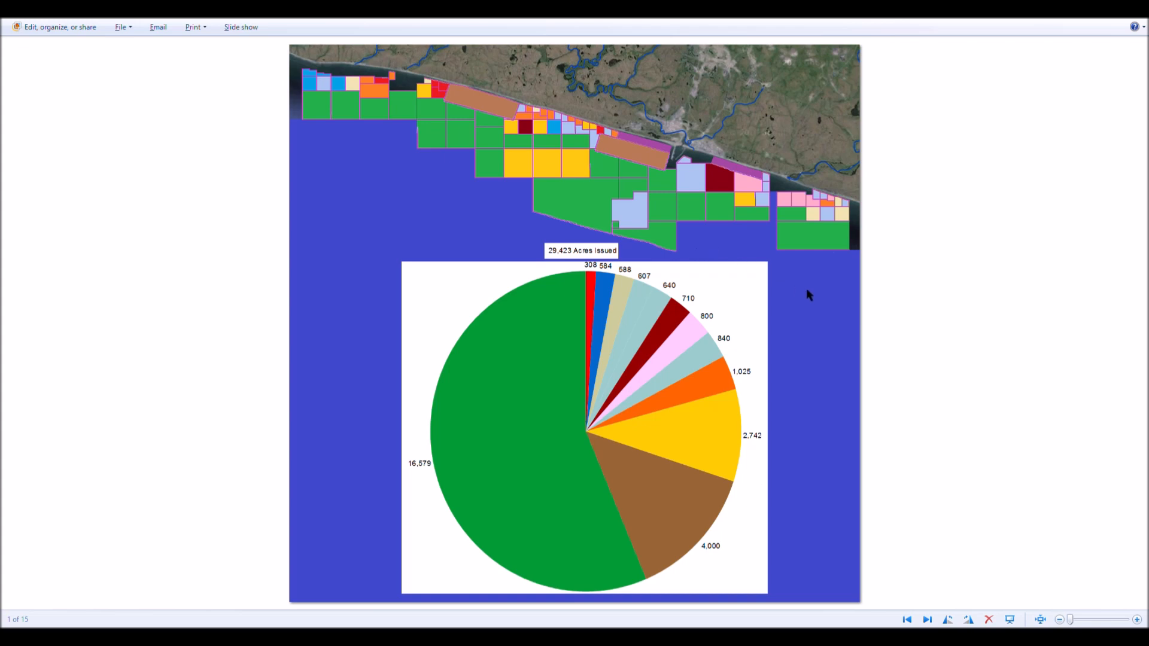
mouse_move(650, 369)
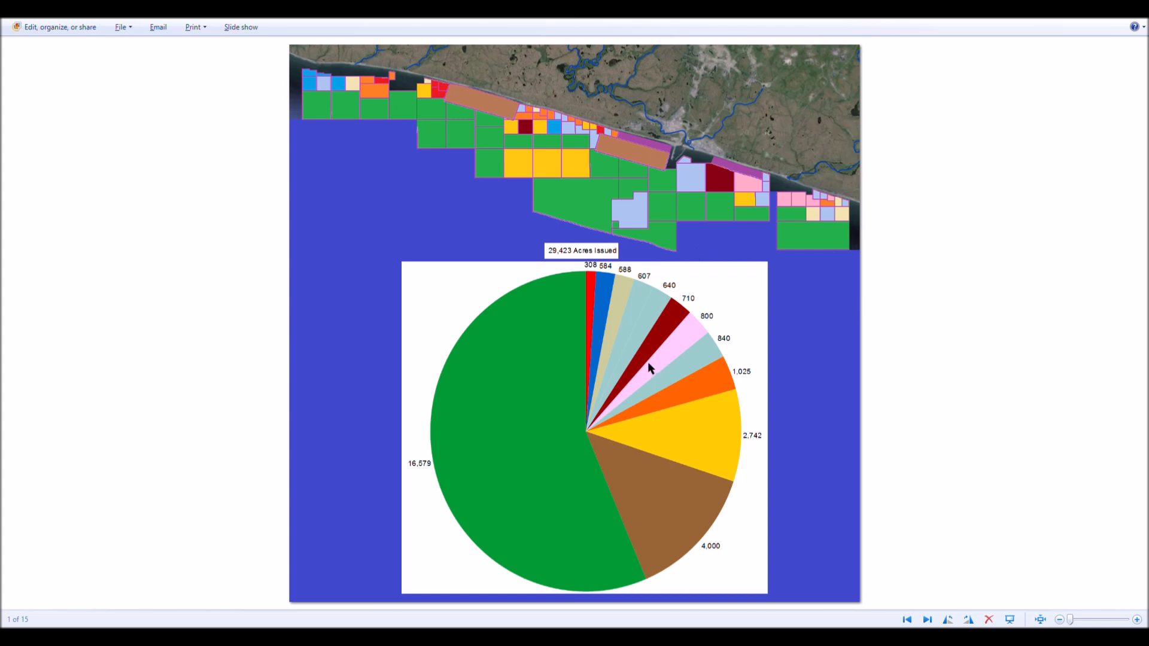
mouse_move(307, 79)
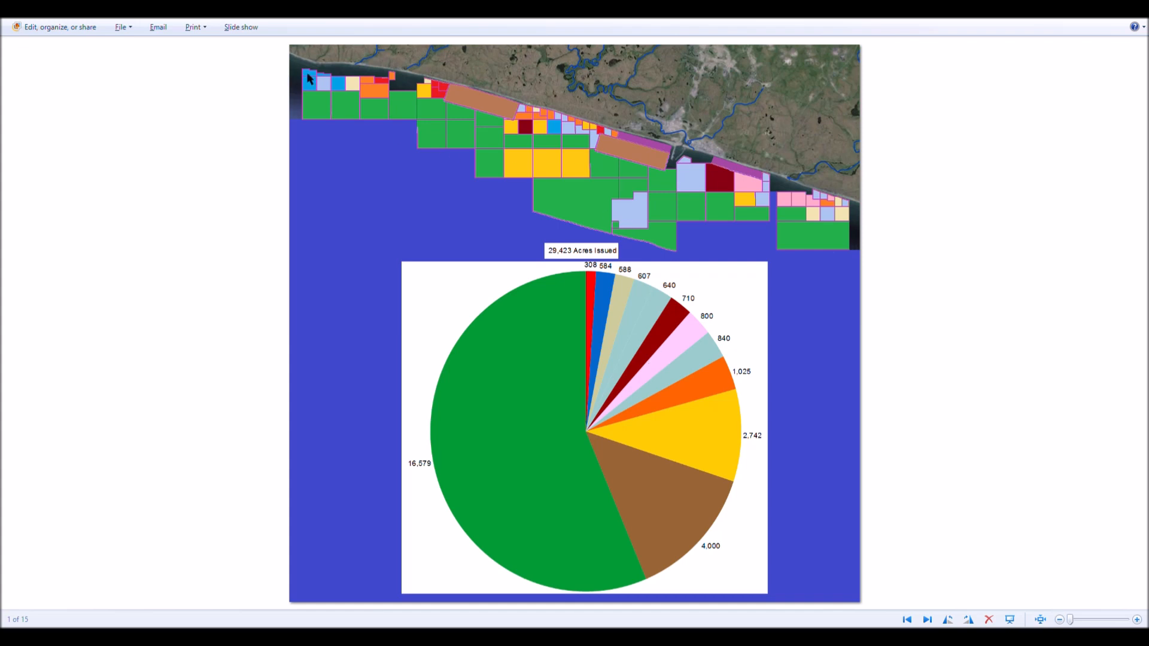
mouse_move(540, 122)
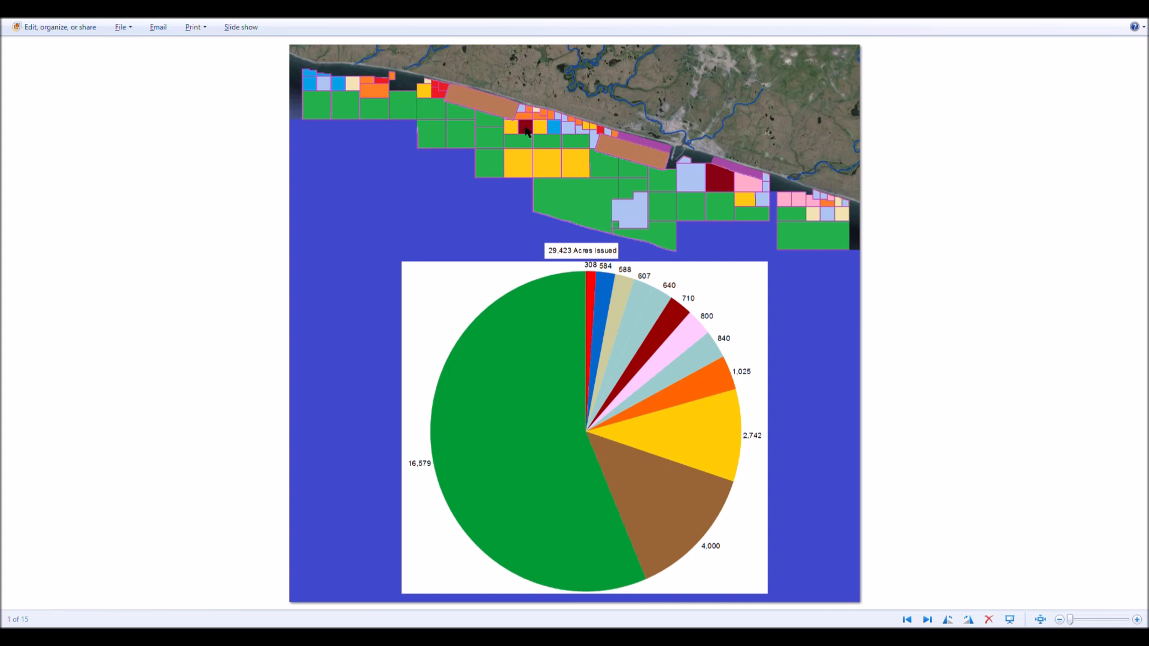
mouse_move(532, 155)
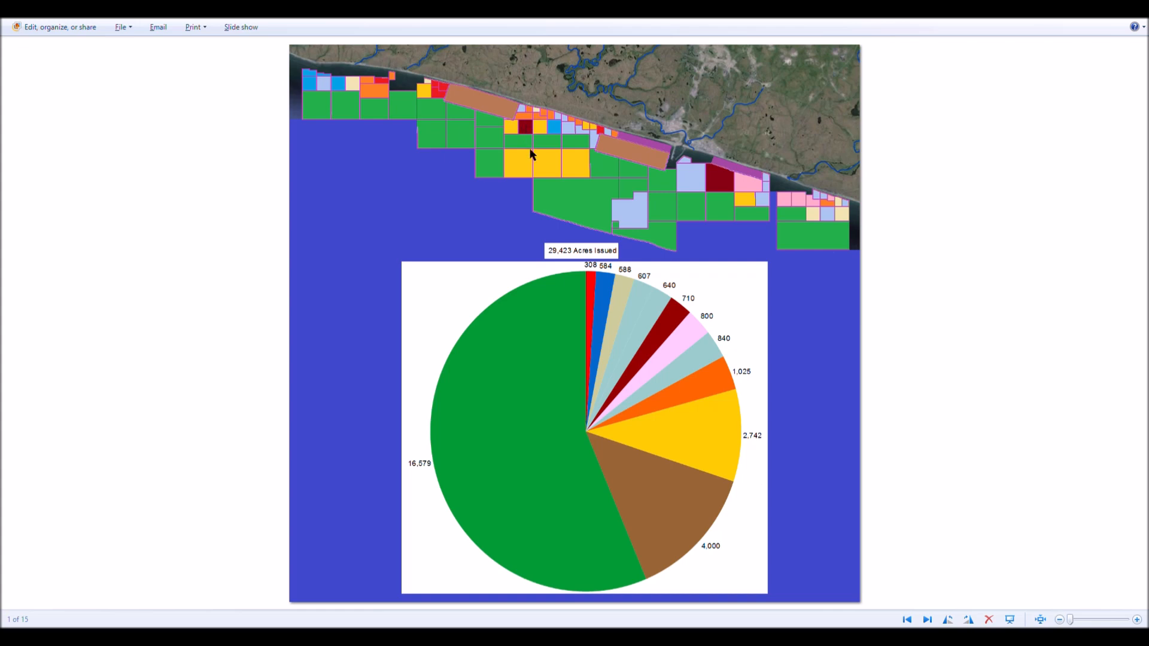
mouse_move(423, 471)
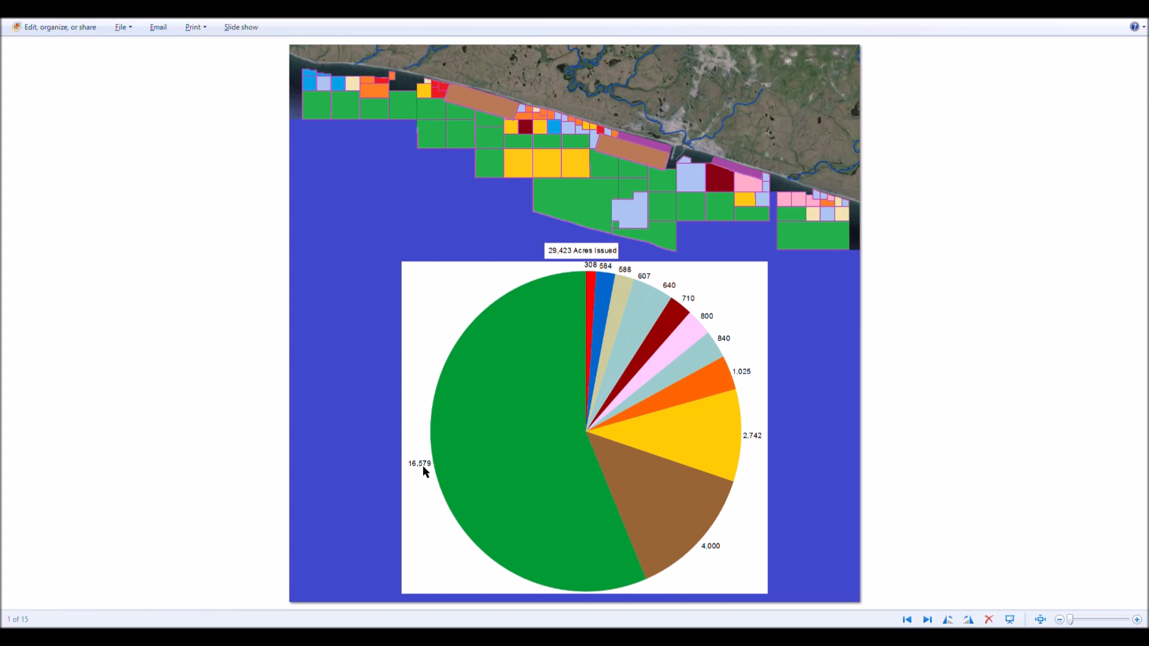
mouse_move(524, 132)
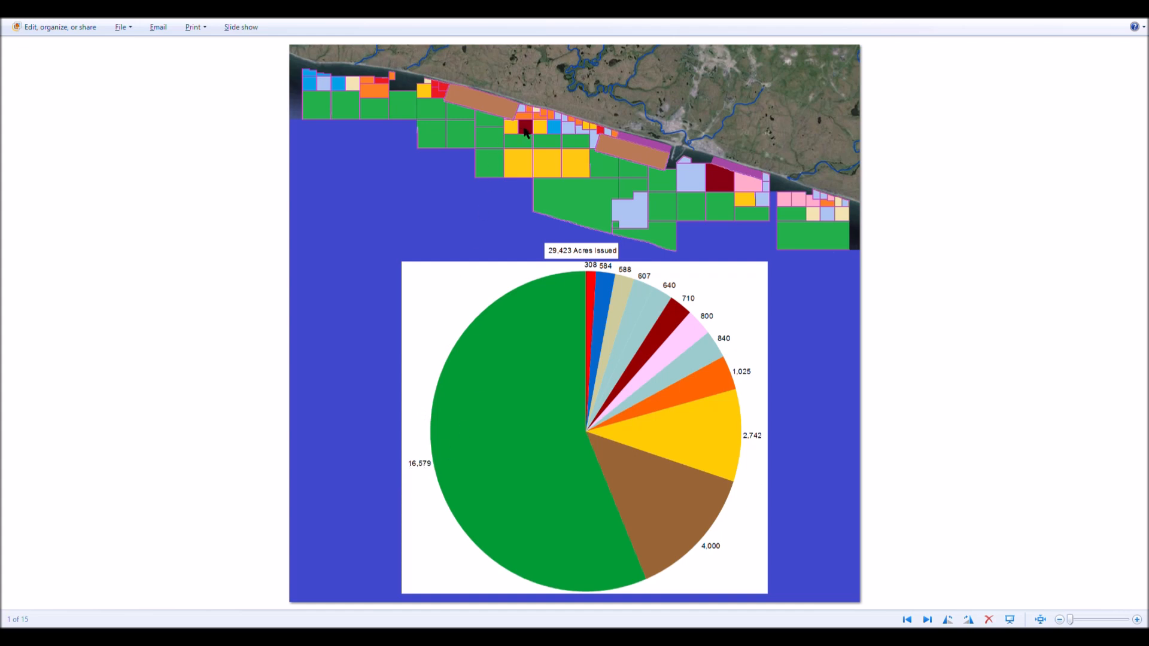
mouse_move(512, 188)
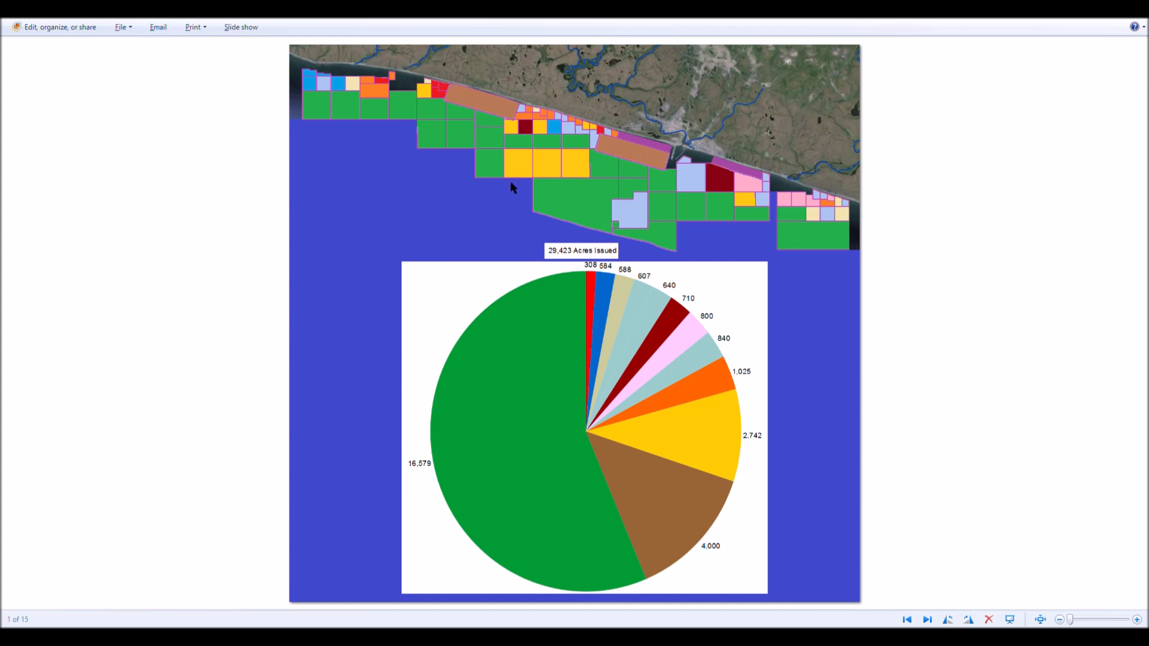
mouse_move(470, 118)
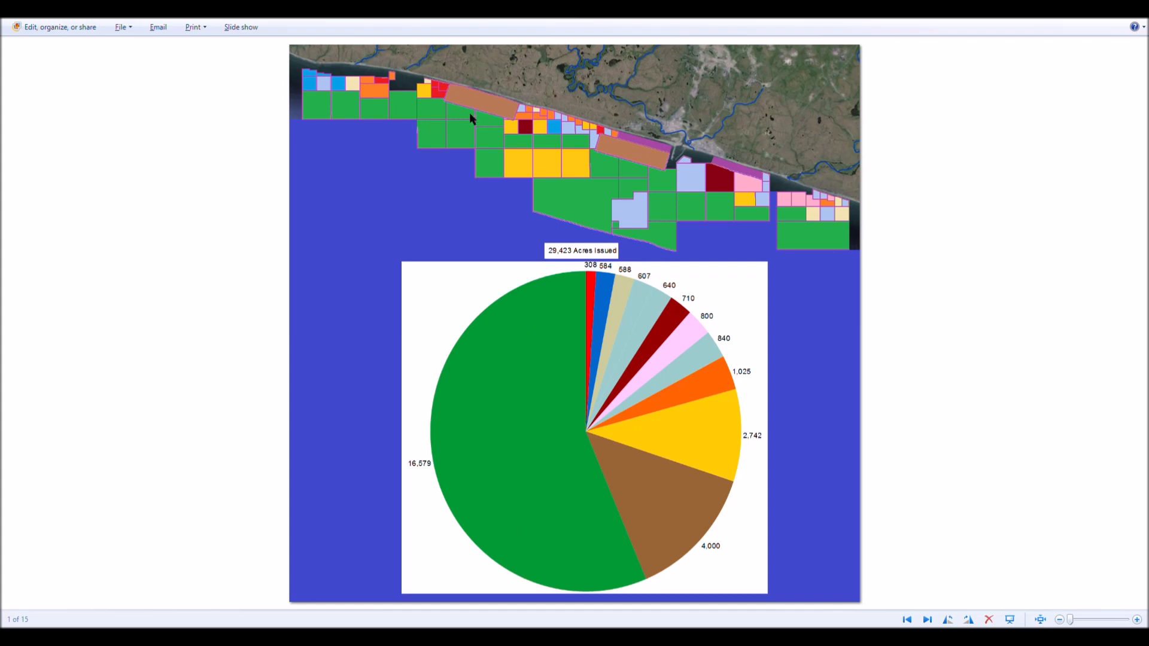
mouse_move(505, 115)
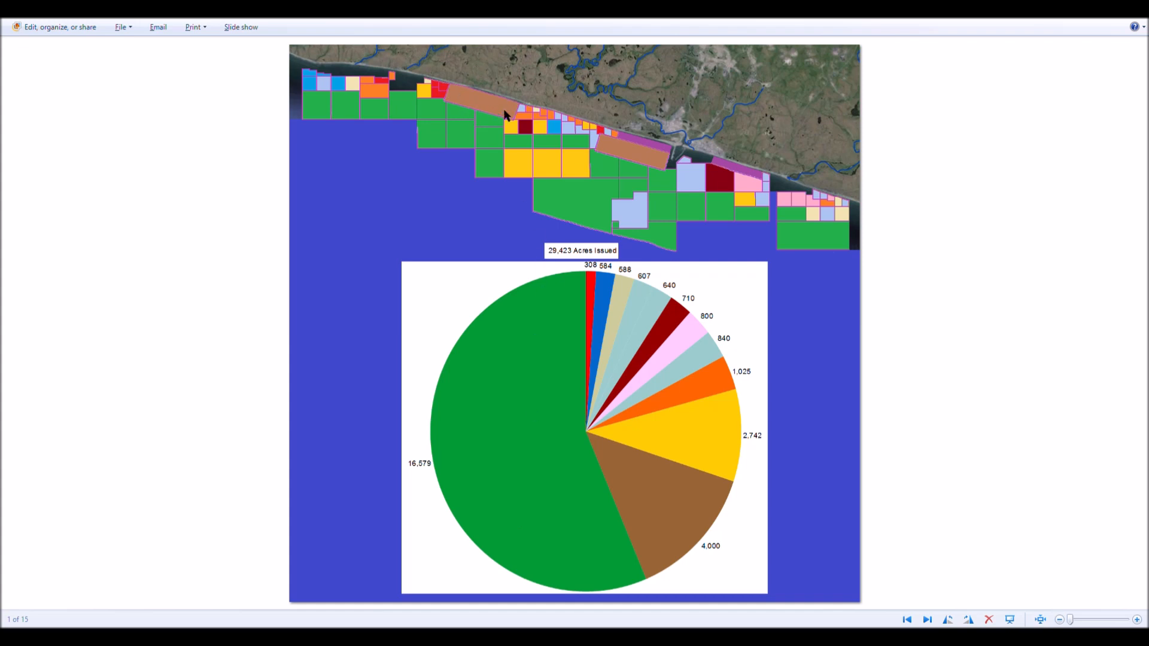
mouse_move(604, 148)
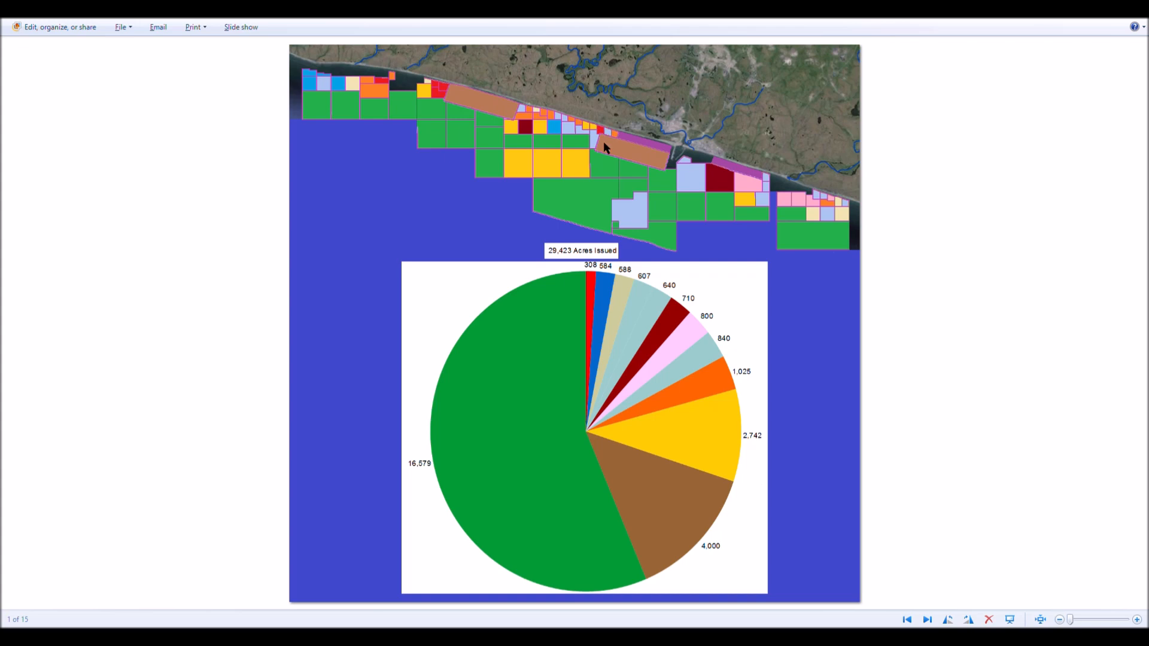
mouse_move(578, 154)
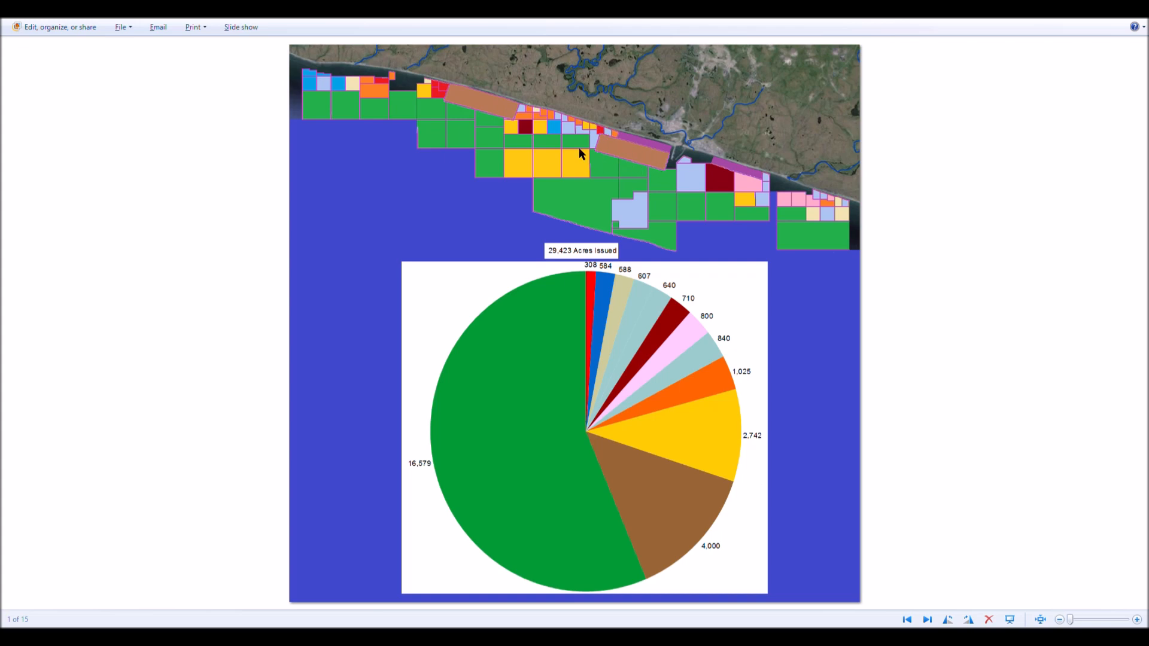
mouse_move(492, 112)
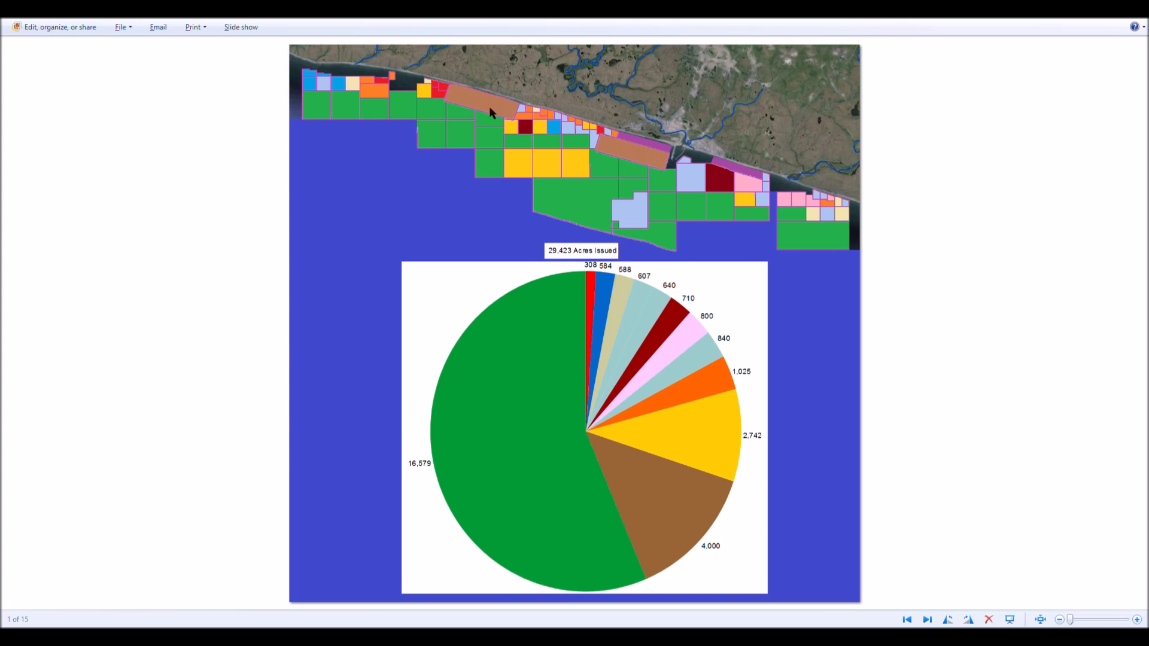
mouse_move(493, 105)
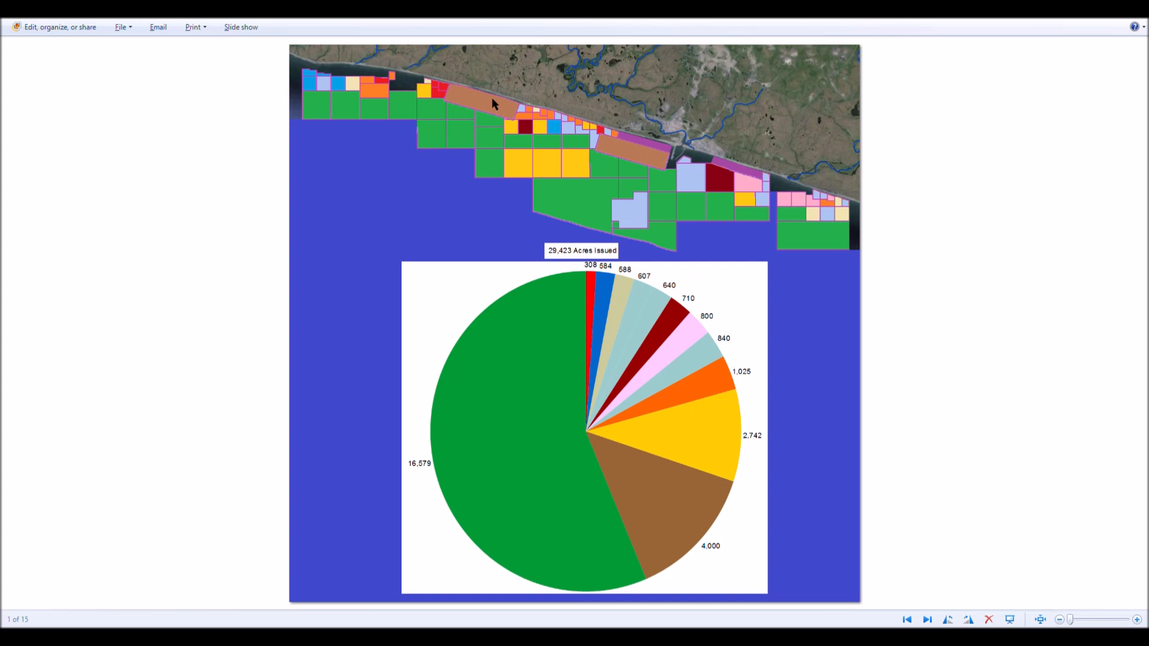
mouse_move(475, 108)
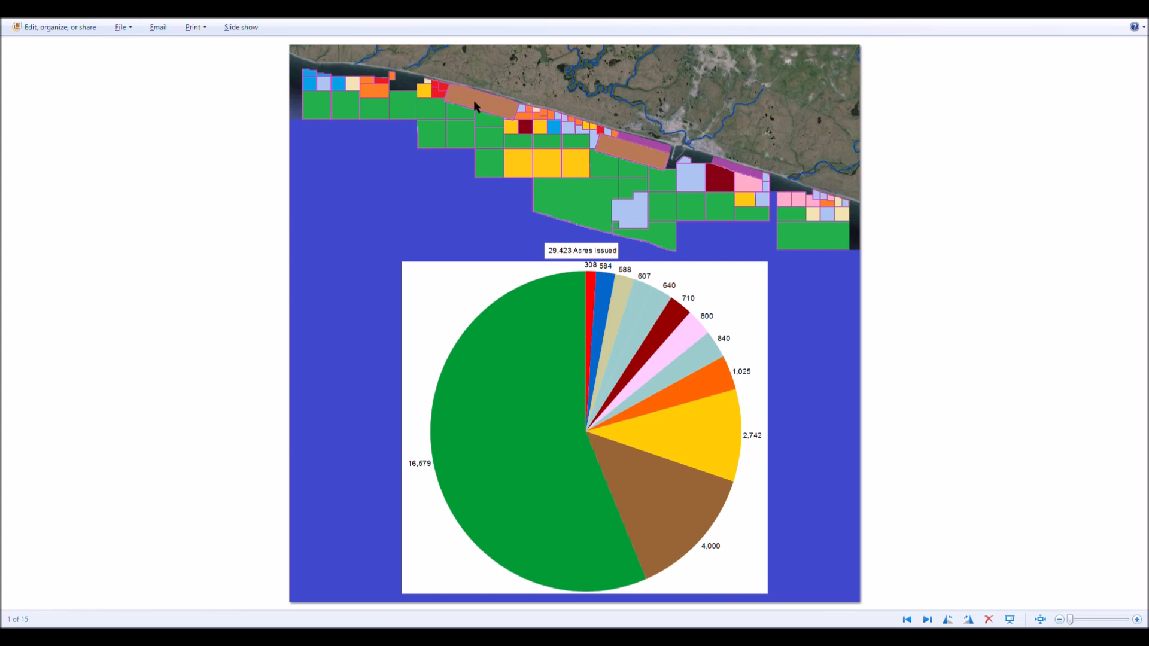
mouse_move(508, 79)
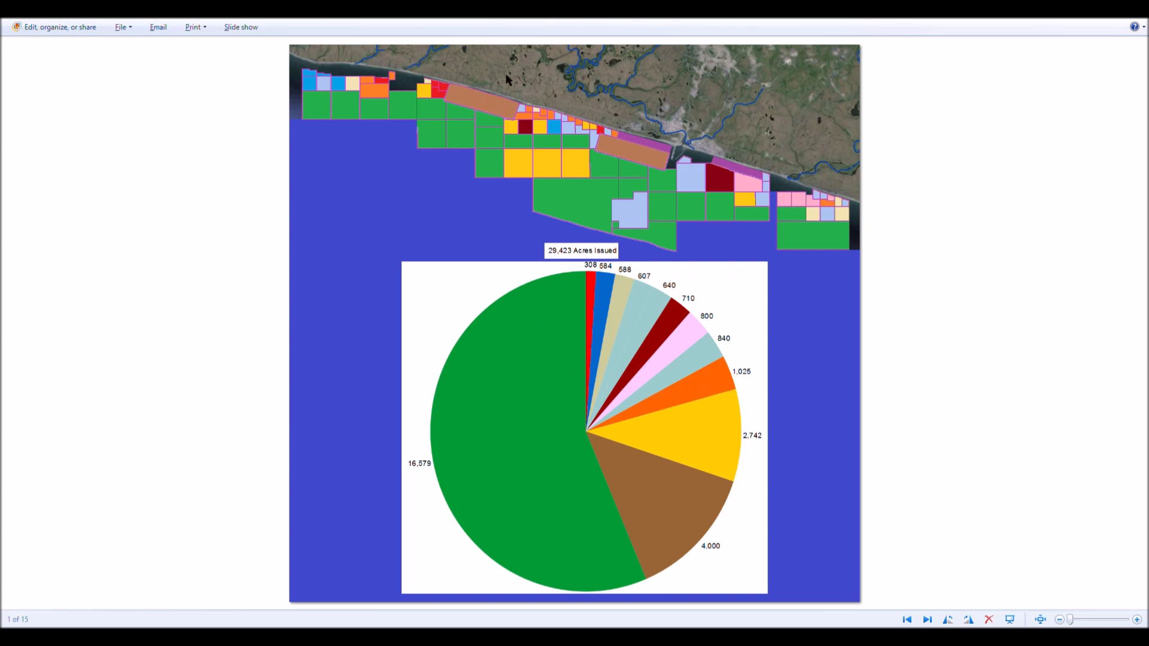
mouse_move(544, 123)
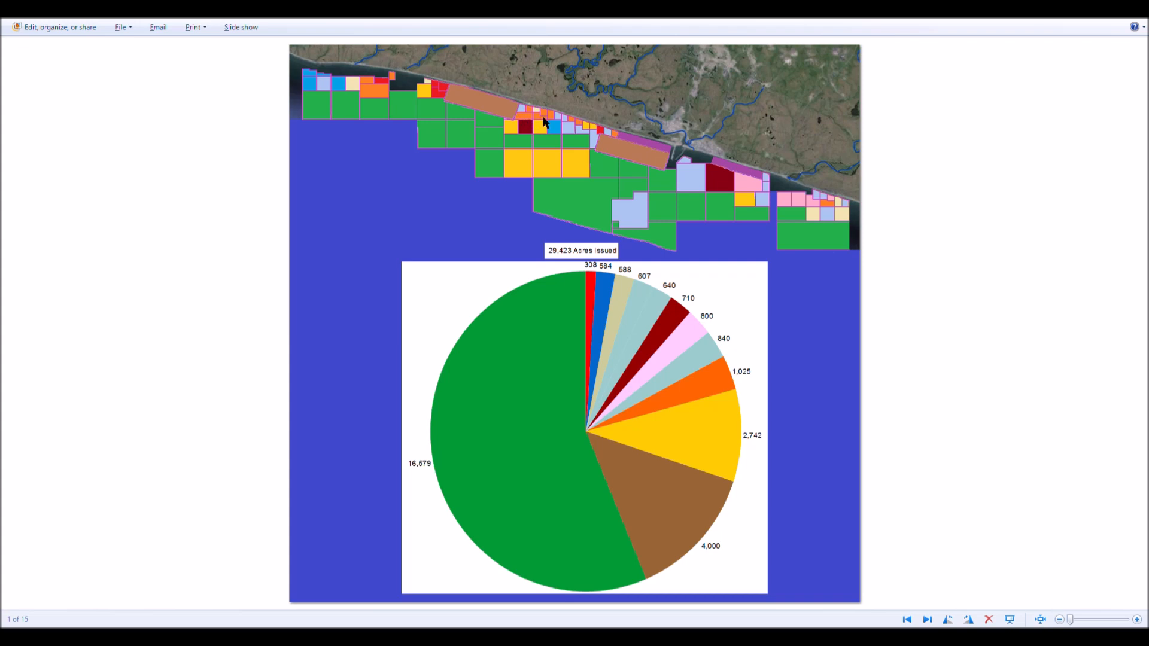
mouse_move(574, 125)
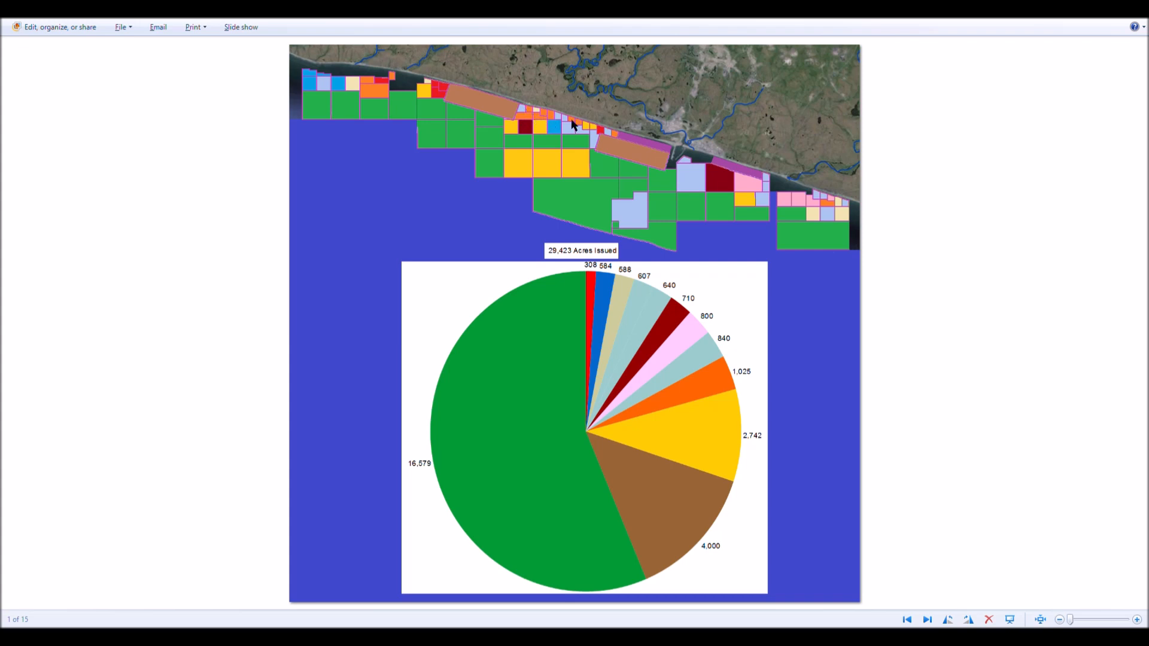
mouse_move(584, 135)
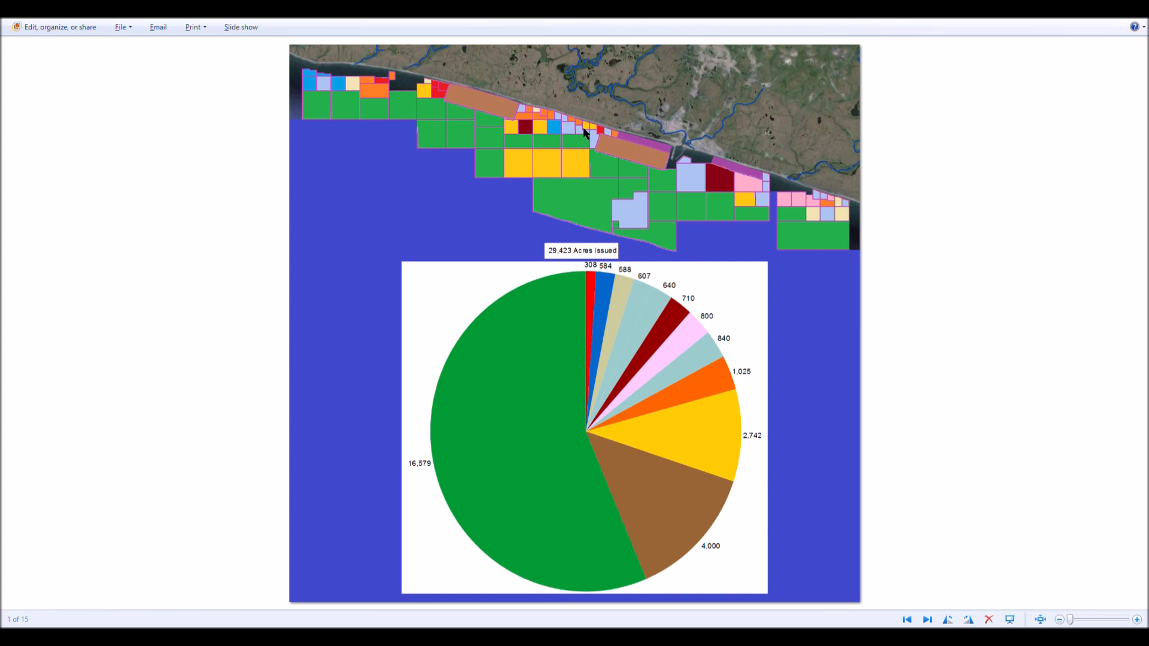
mouse_move(610, 163)
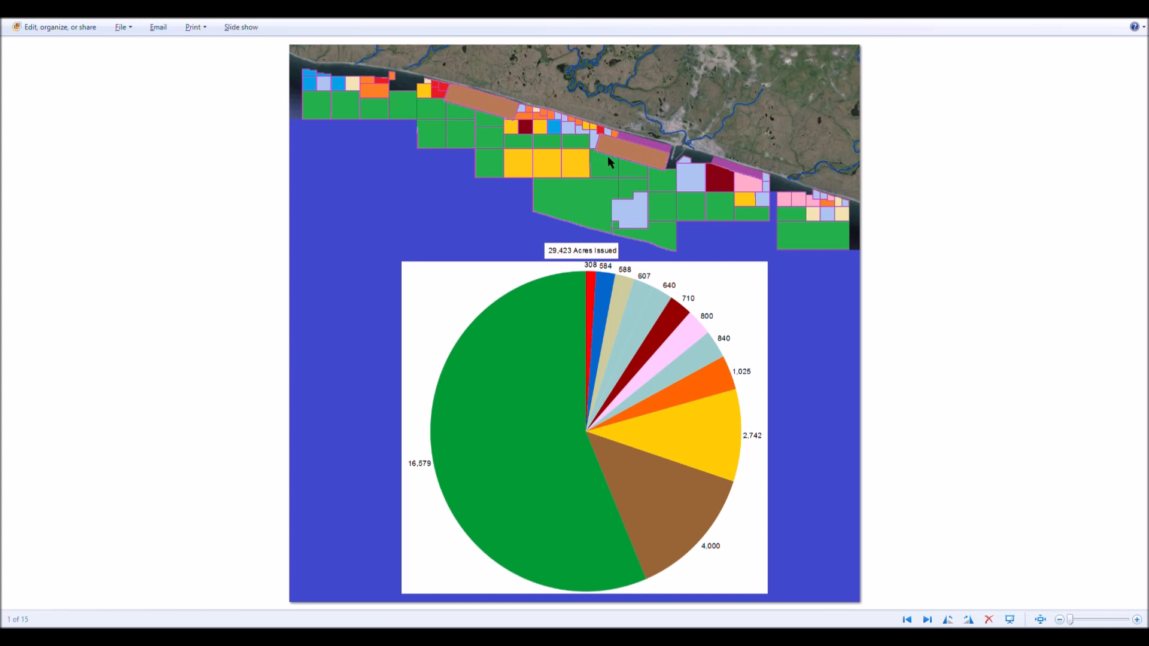
mouse_move(570, 130)
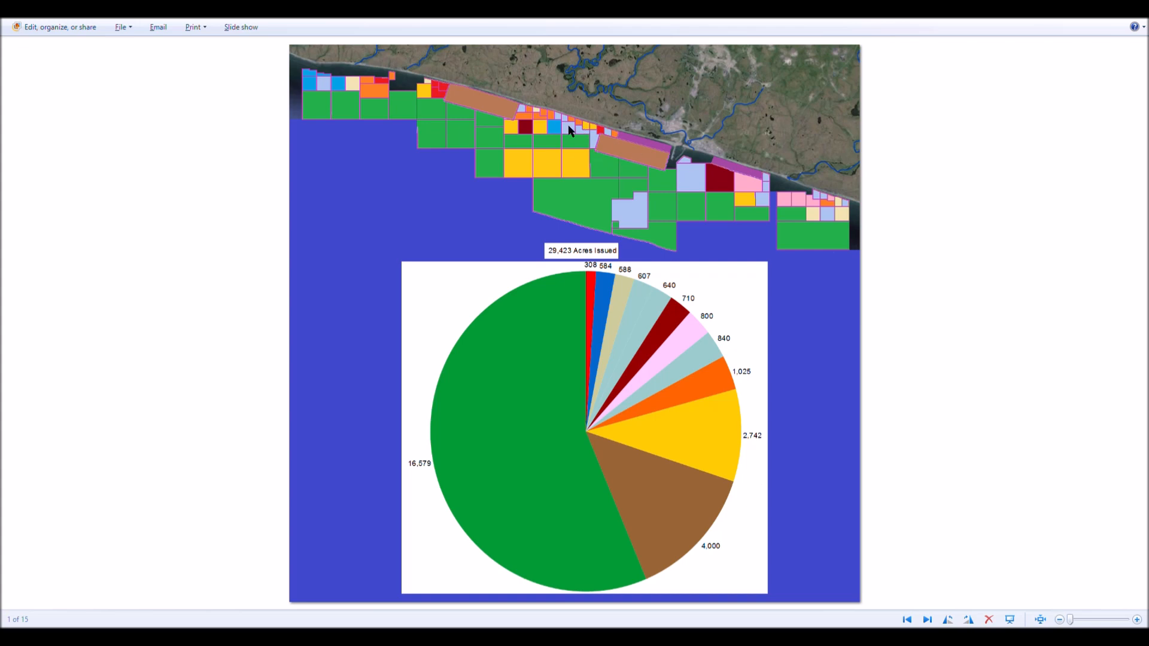
mouse_move(553, 147)
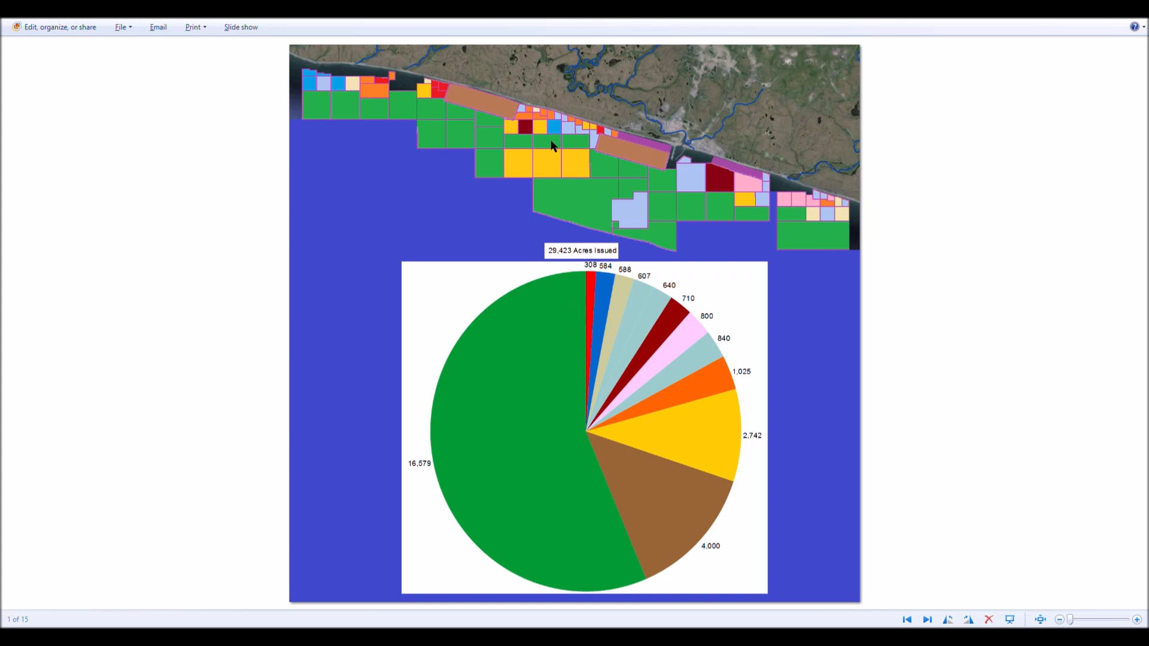
mouse_move(587, 136)
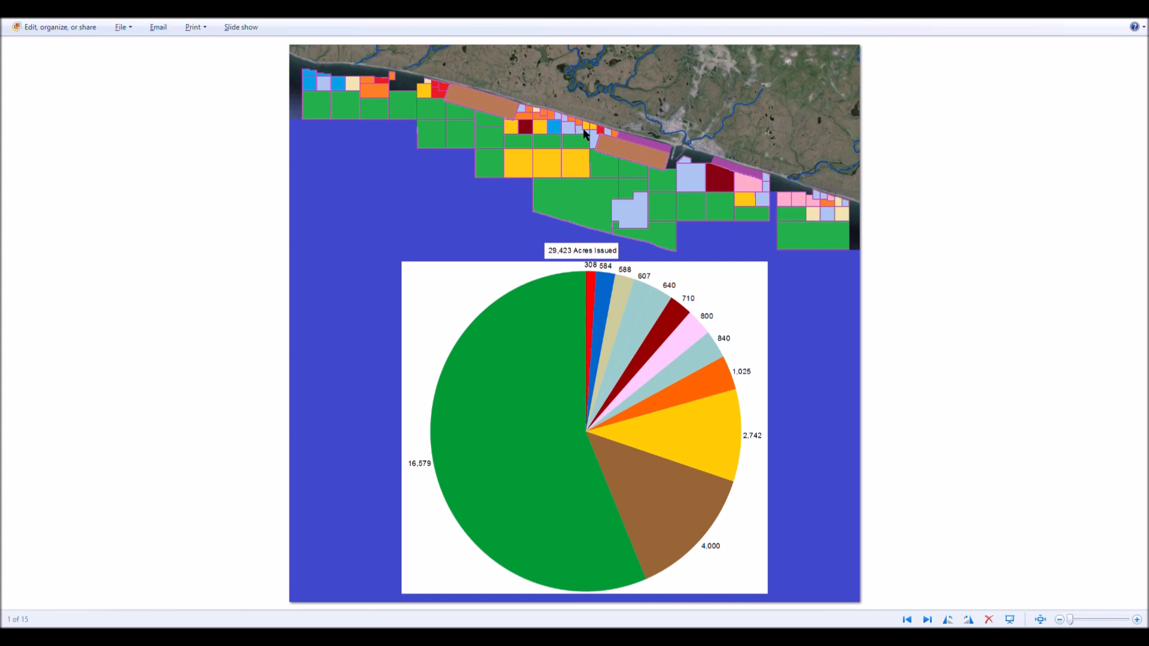
mouse_move(557, 141)
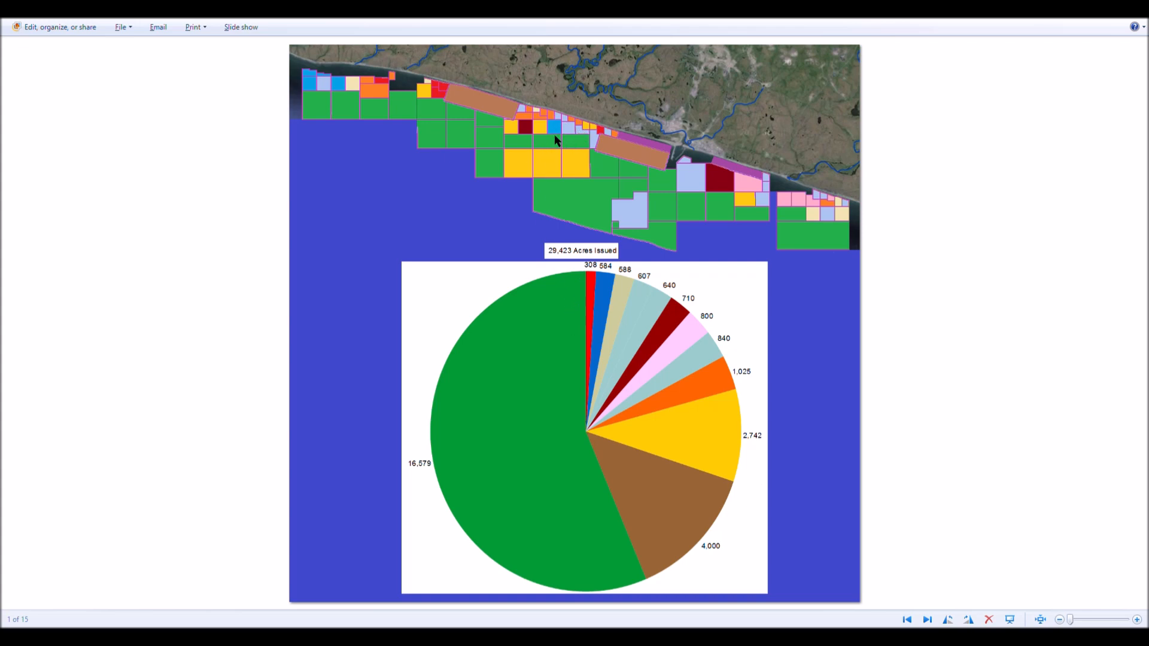
mouse_move(557, 135)
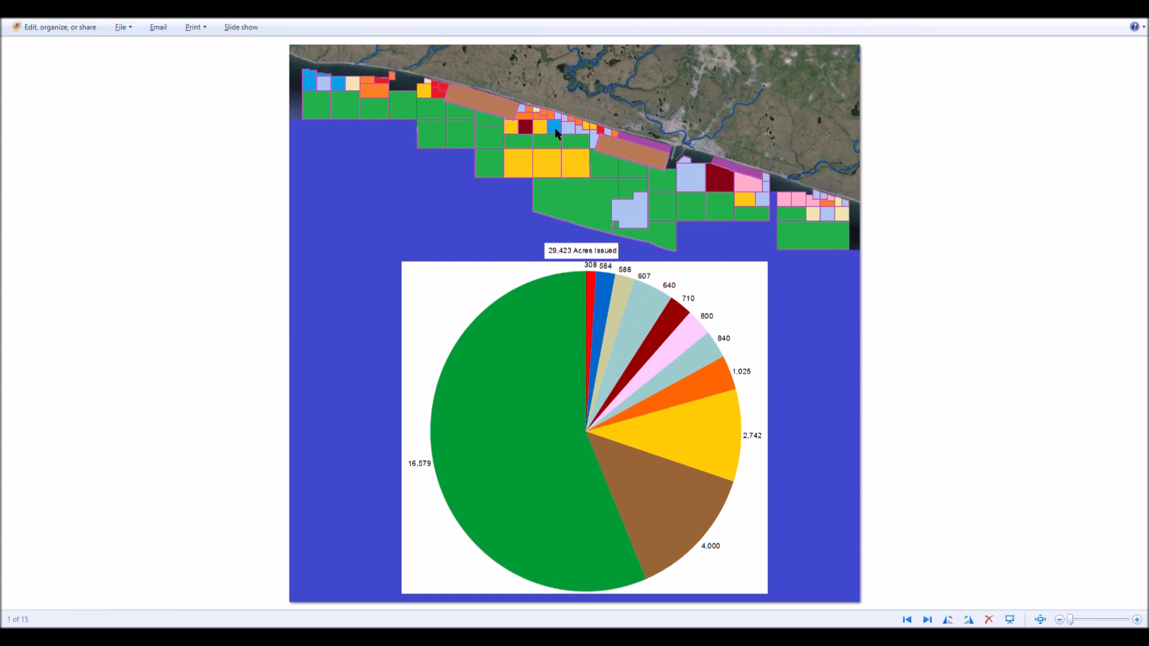
mouse_move(552, 134)
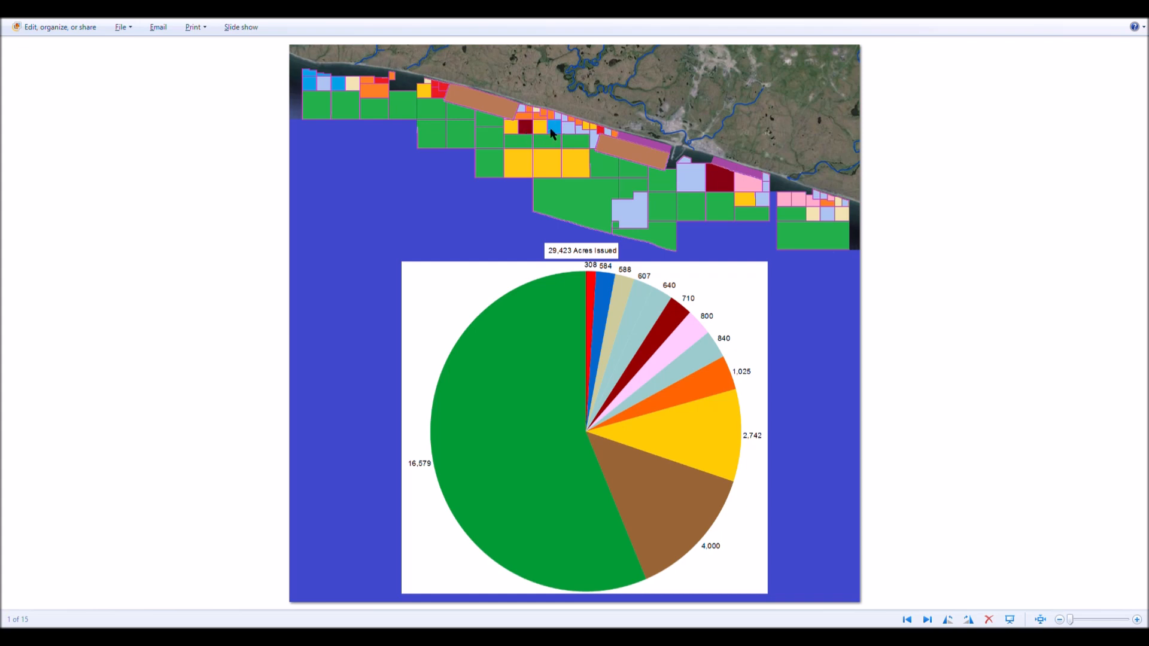
mouse_move(283, 80)
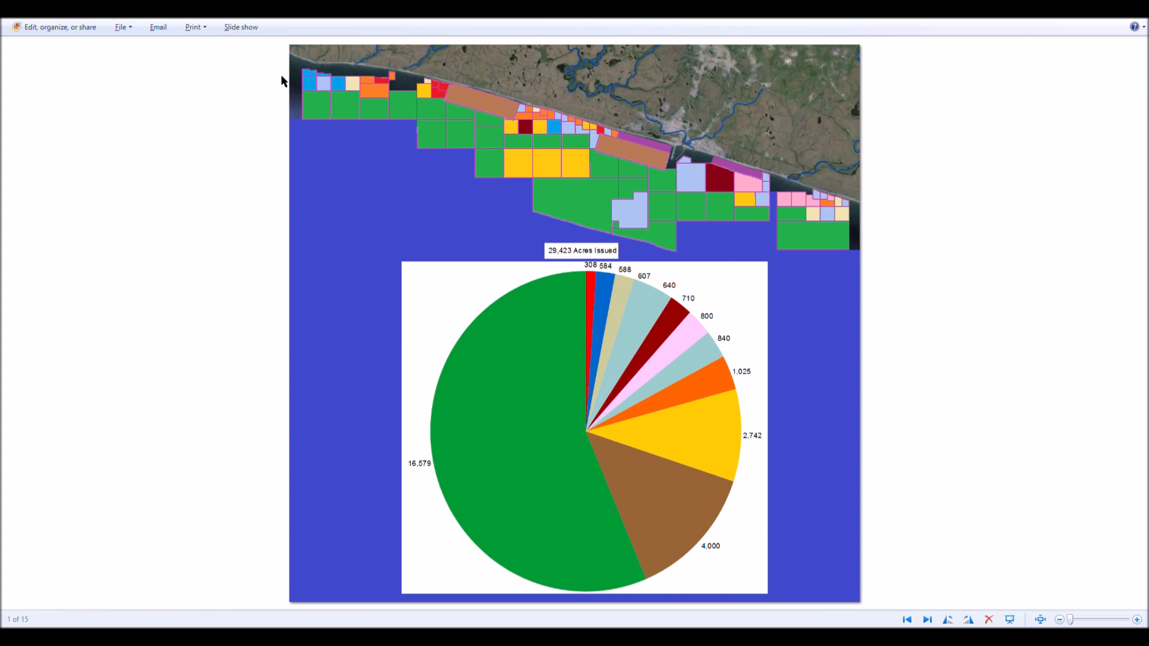
mouse_move(313, 87)
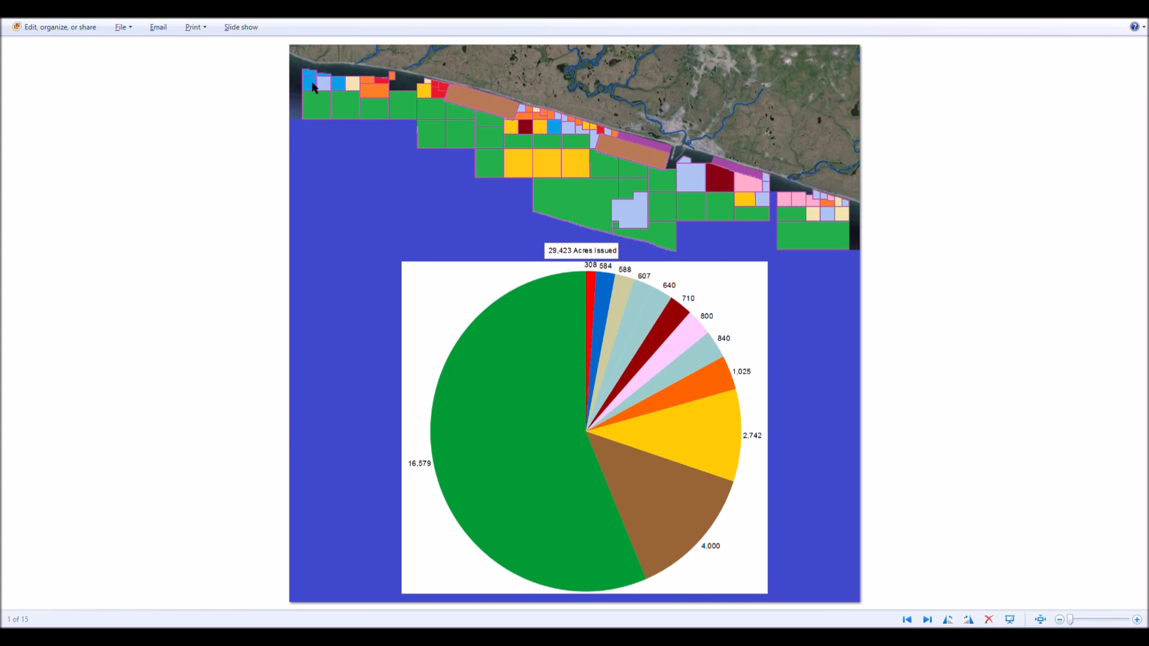
mouse_move(316, 76)
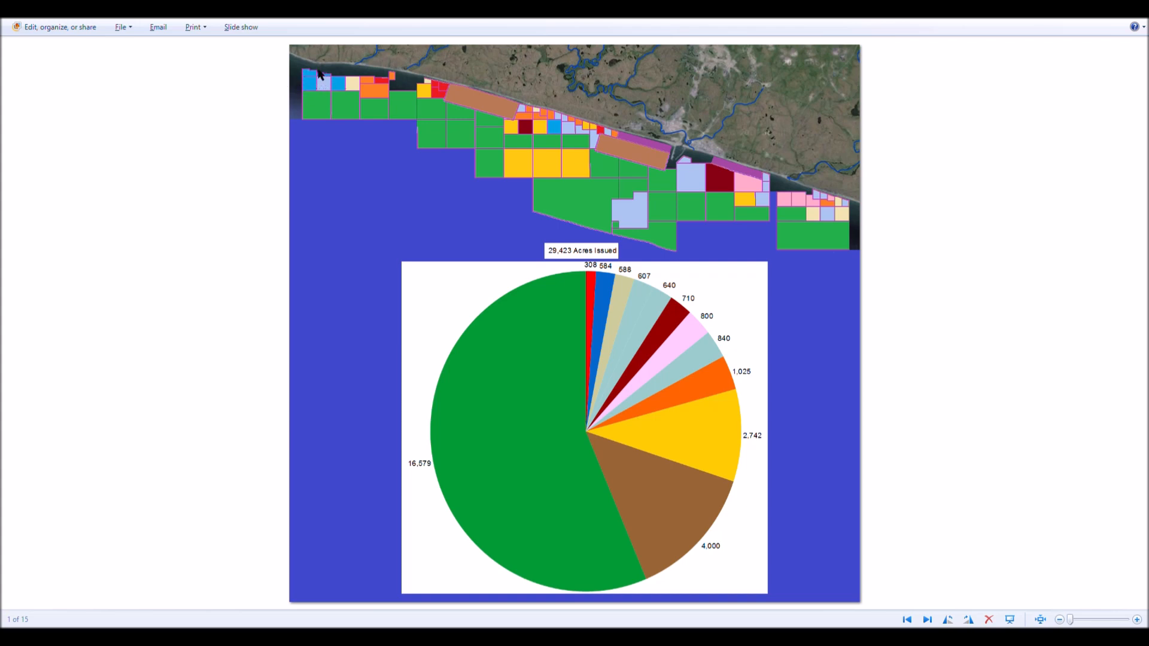
mouse_move(363, 119)
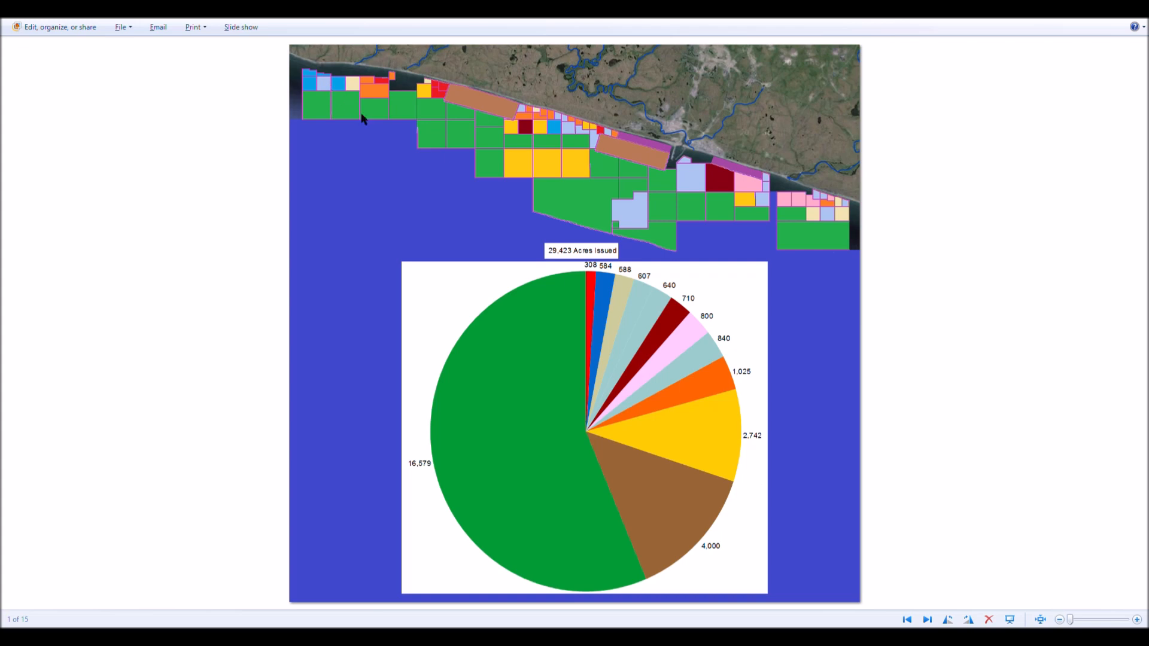
mouse_move(828, 274)
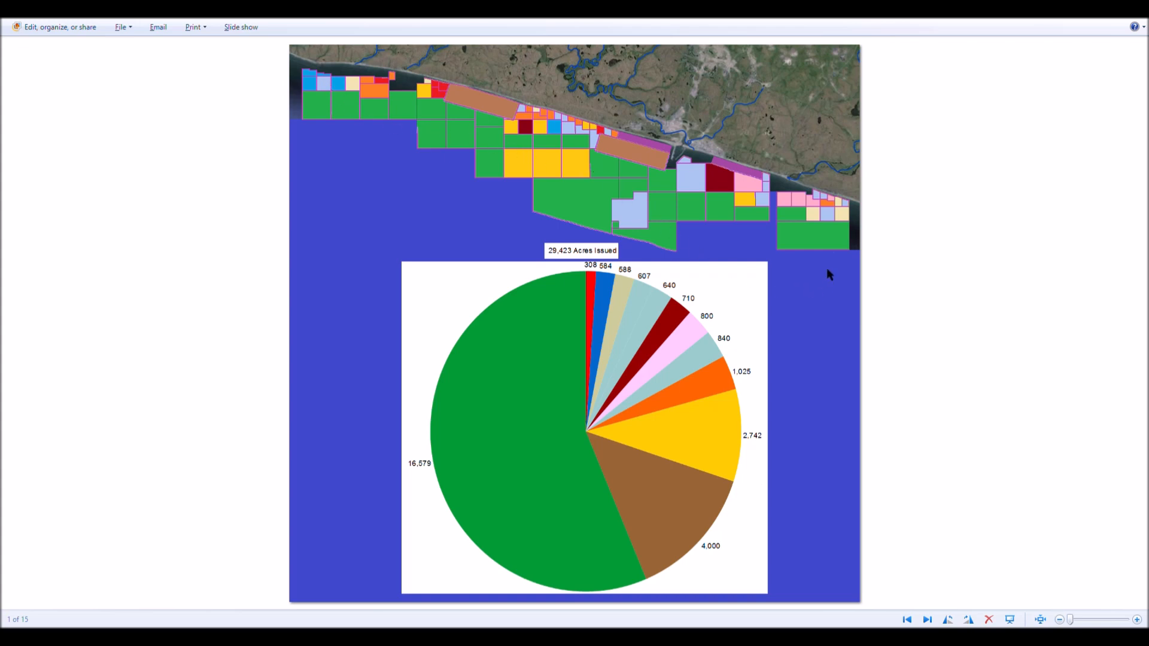
mouse_move(308, 149)
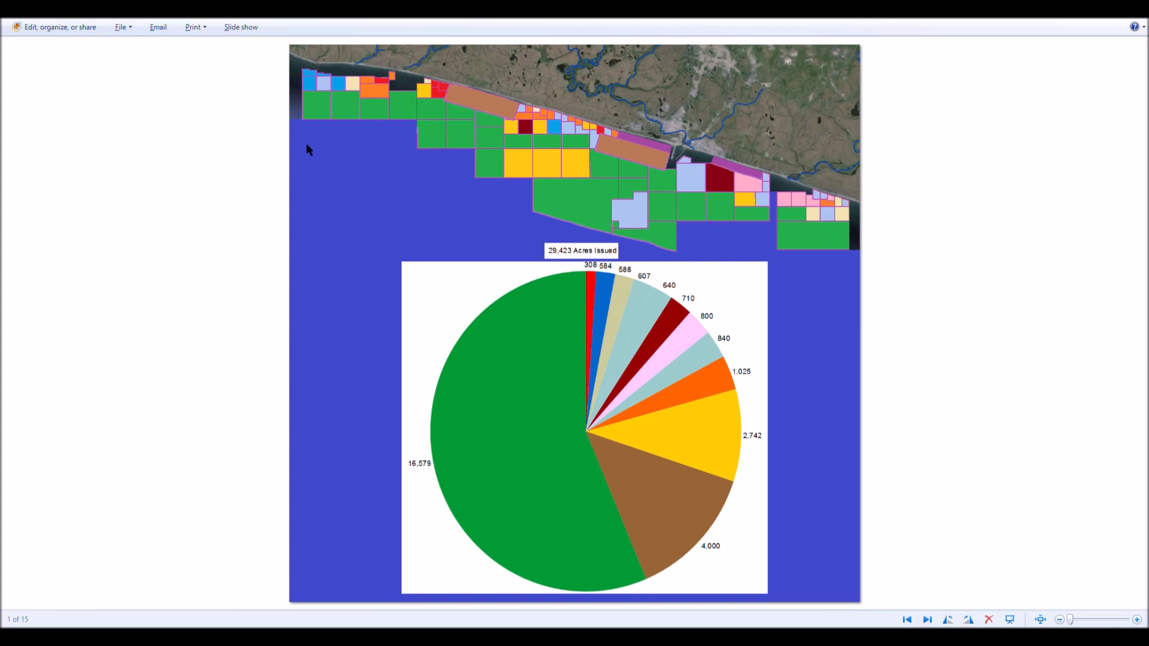
mouse_move(474, 81)
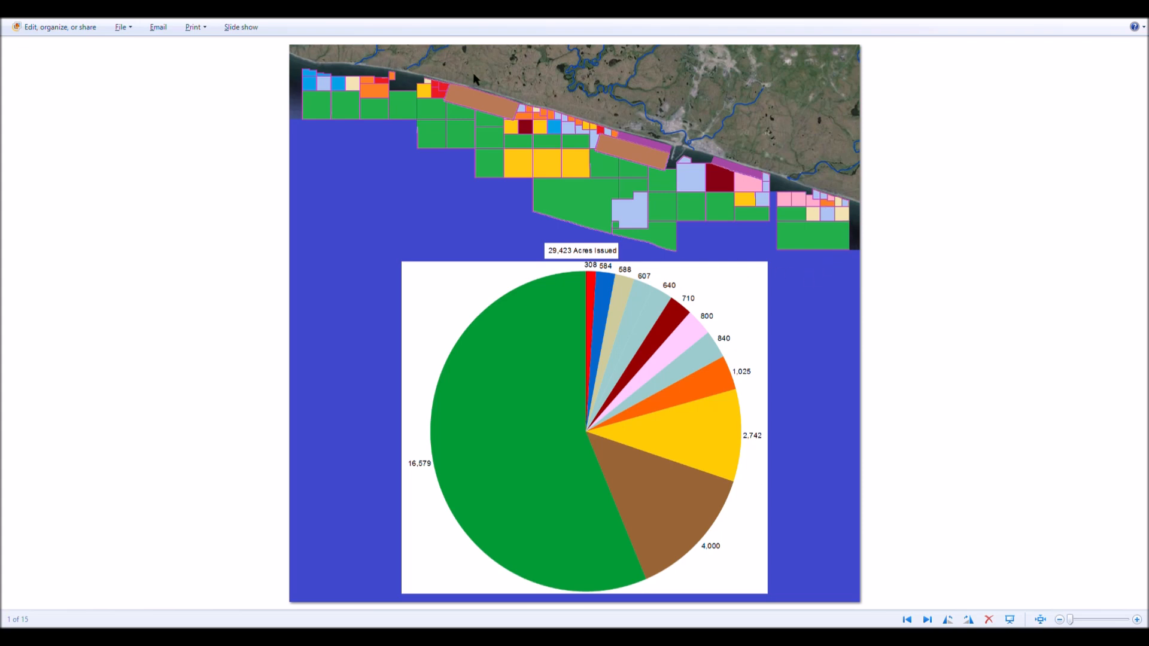
mouse_move(750, 175)
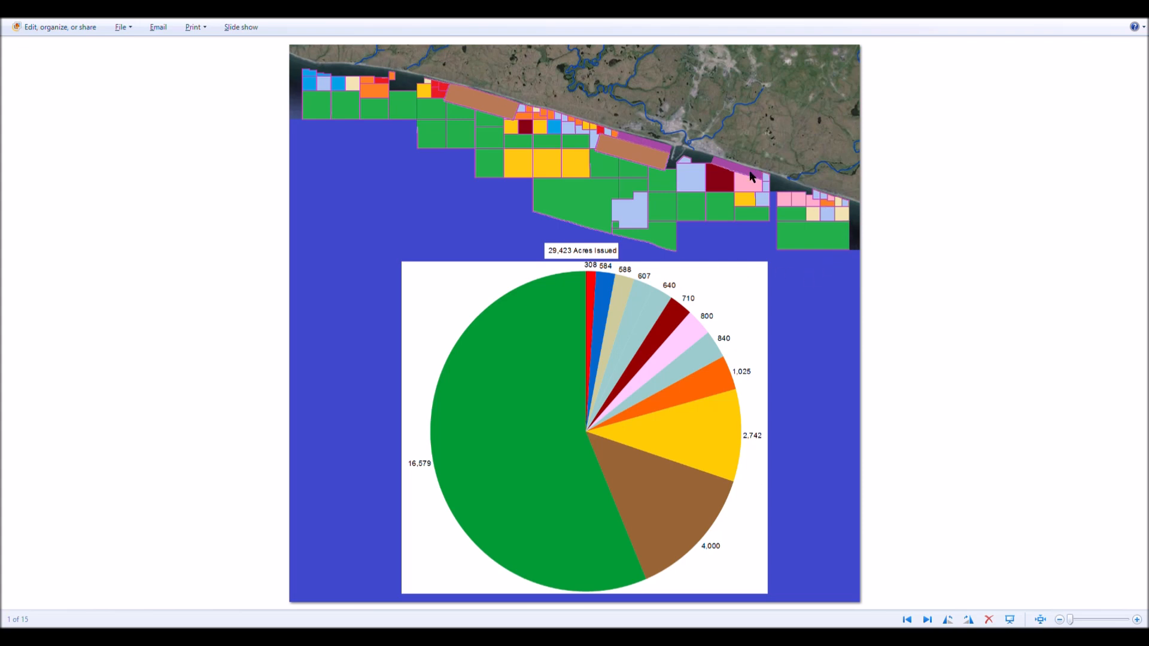
mouse_move(645, 163)
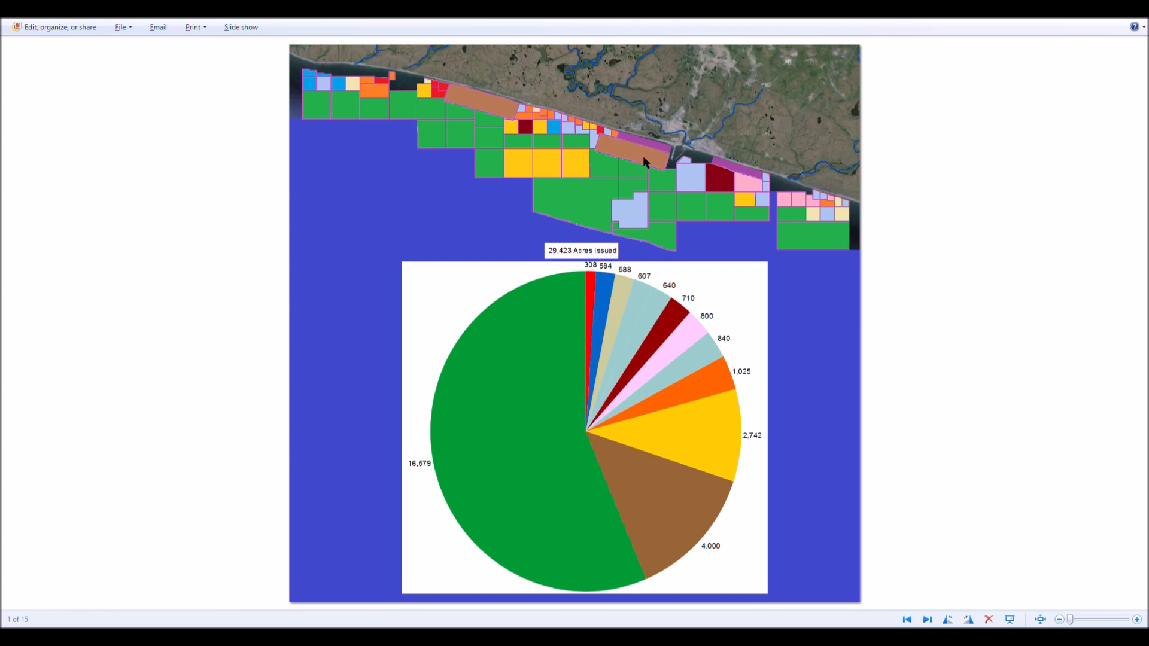
mouse_move(558, 128)
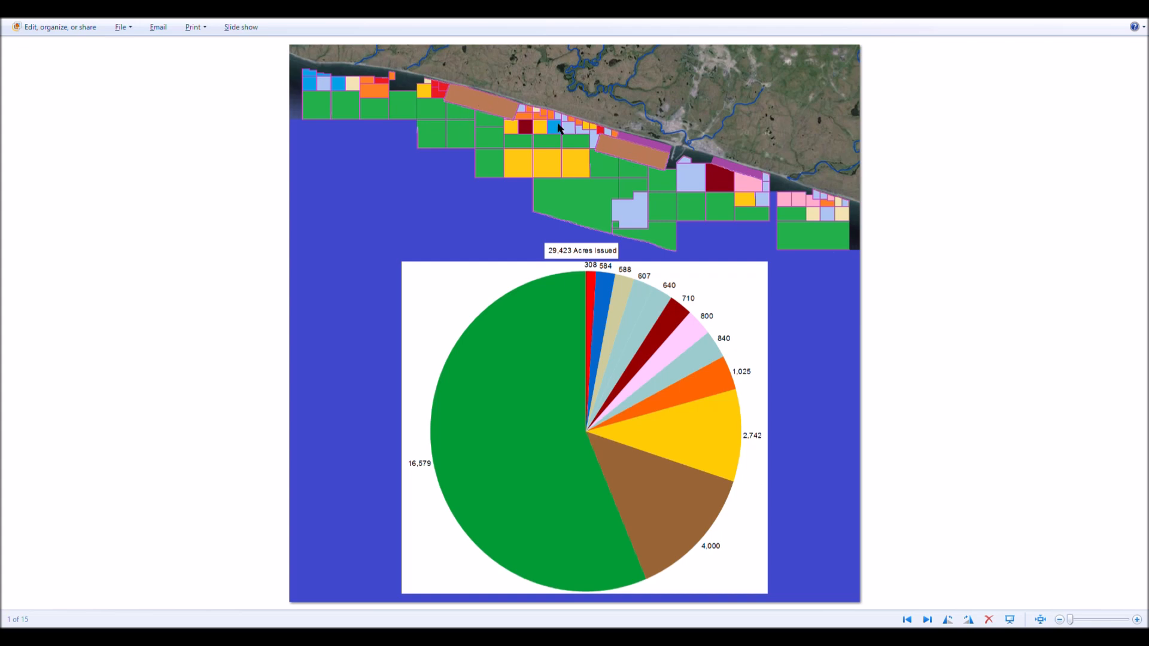
mouse_move(614, 154)
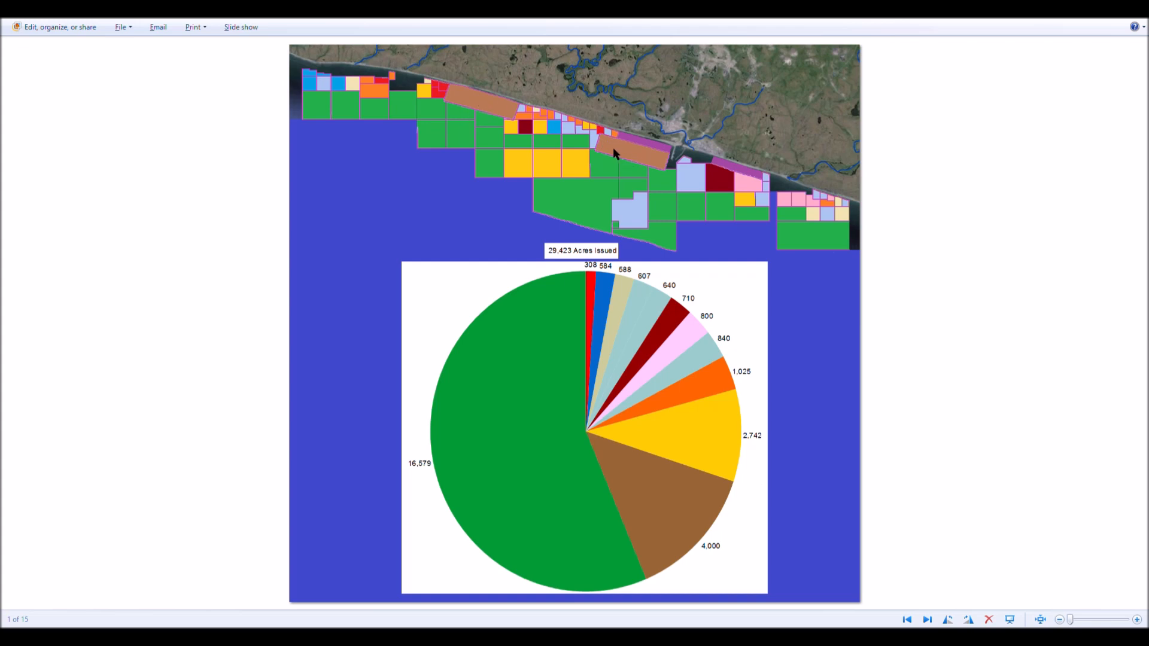
mouse_move(592, 144)
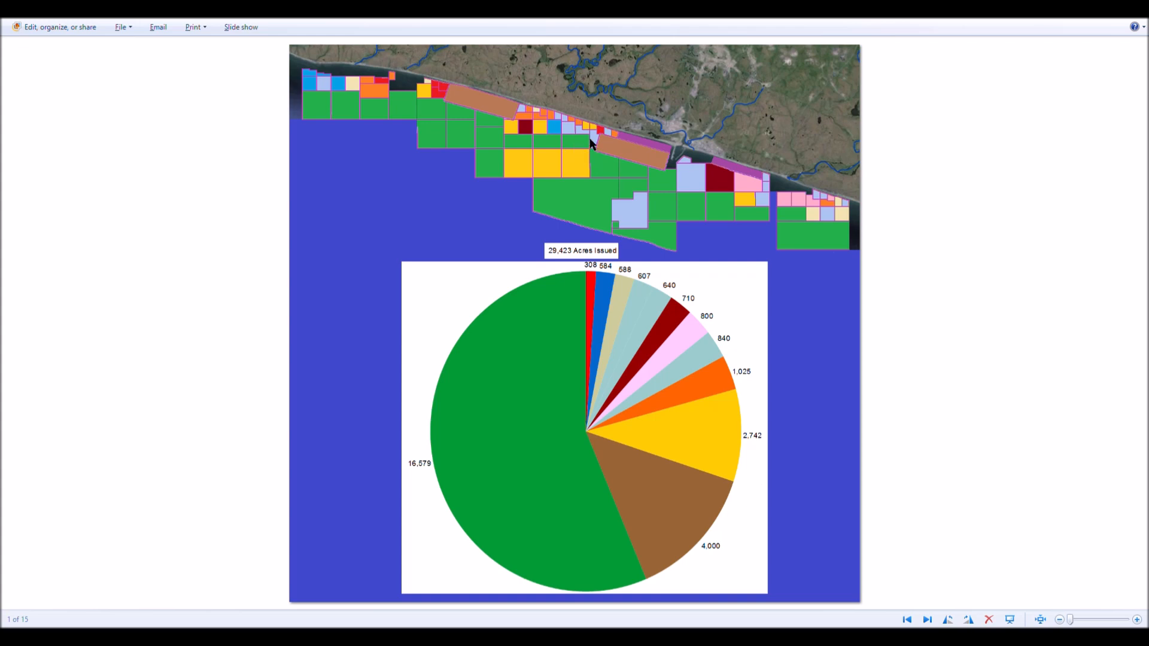
mouse_move(586, 202)
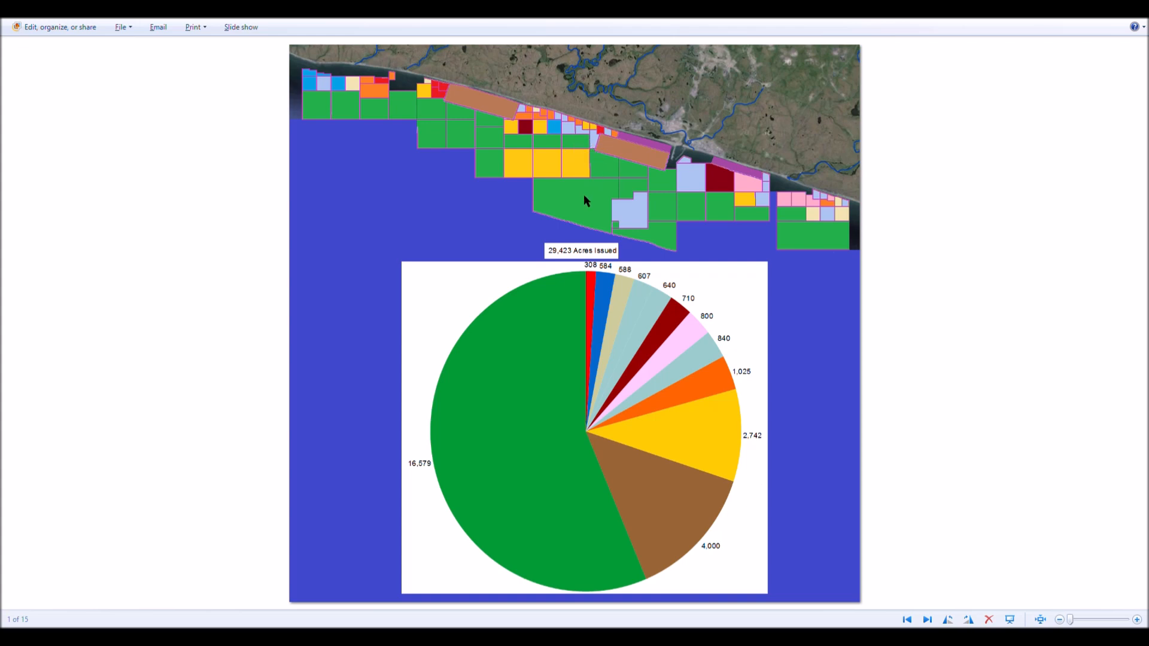
mouse_move(713, 228)
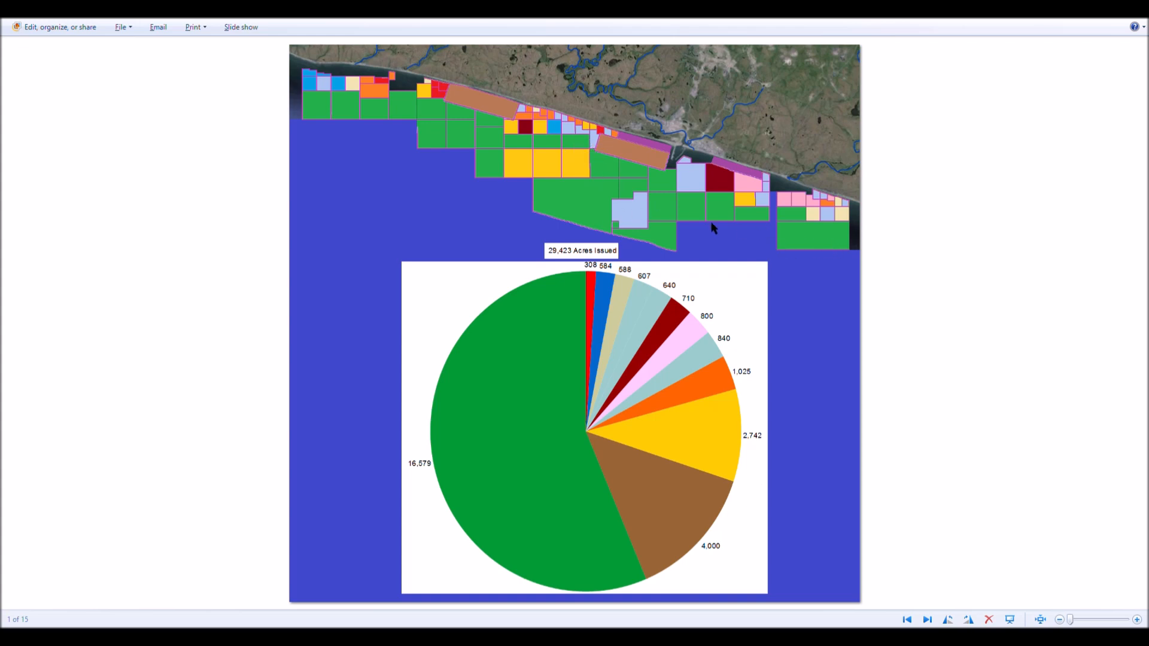
mouse_move(687, 216)
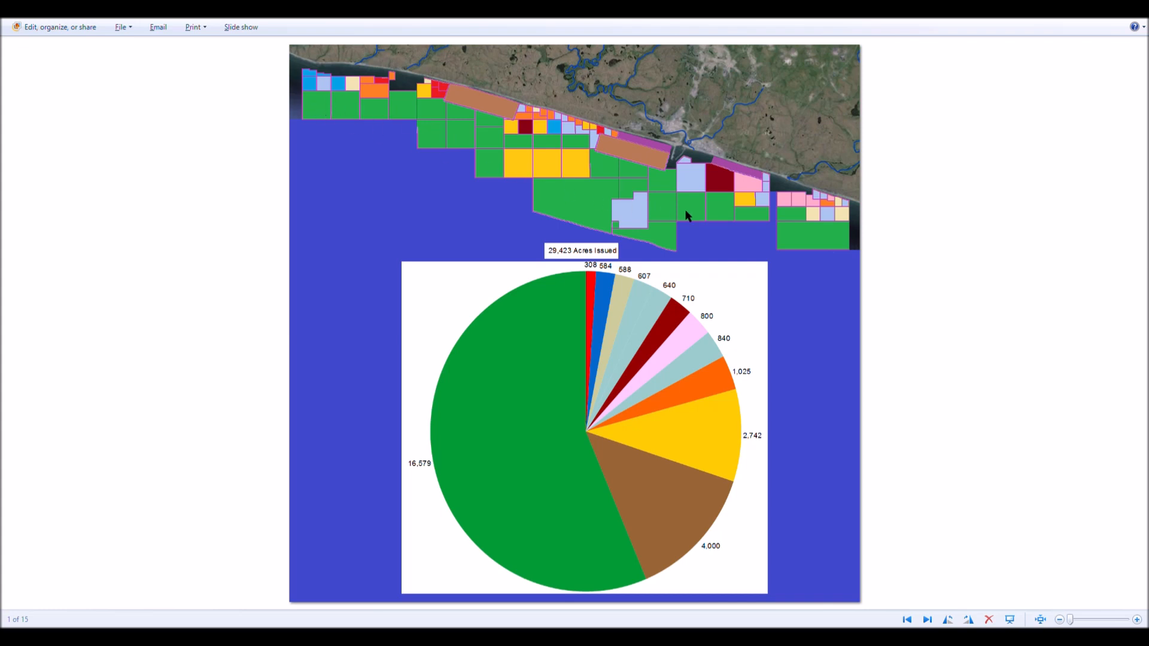
mouse_move(303, 124)
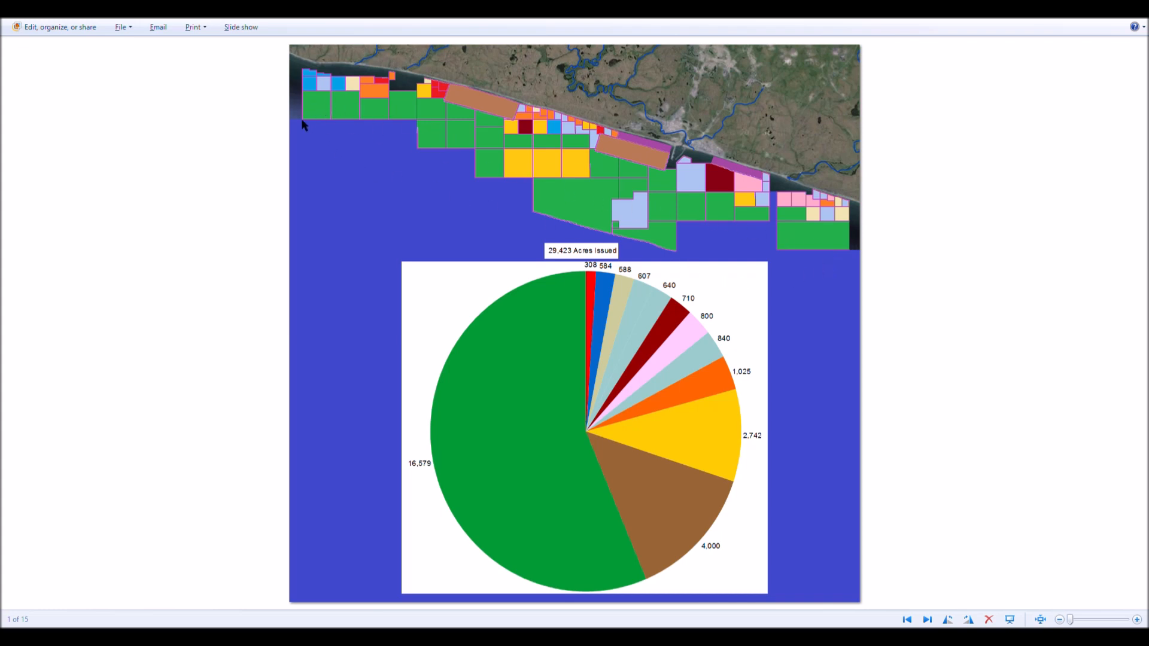
mouse_move(590, 223)
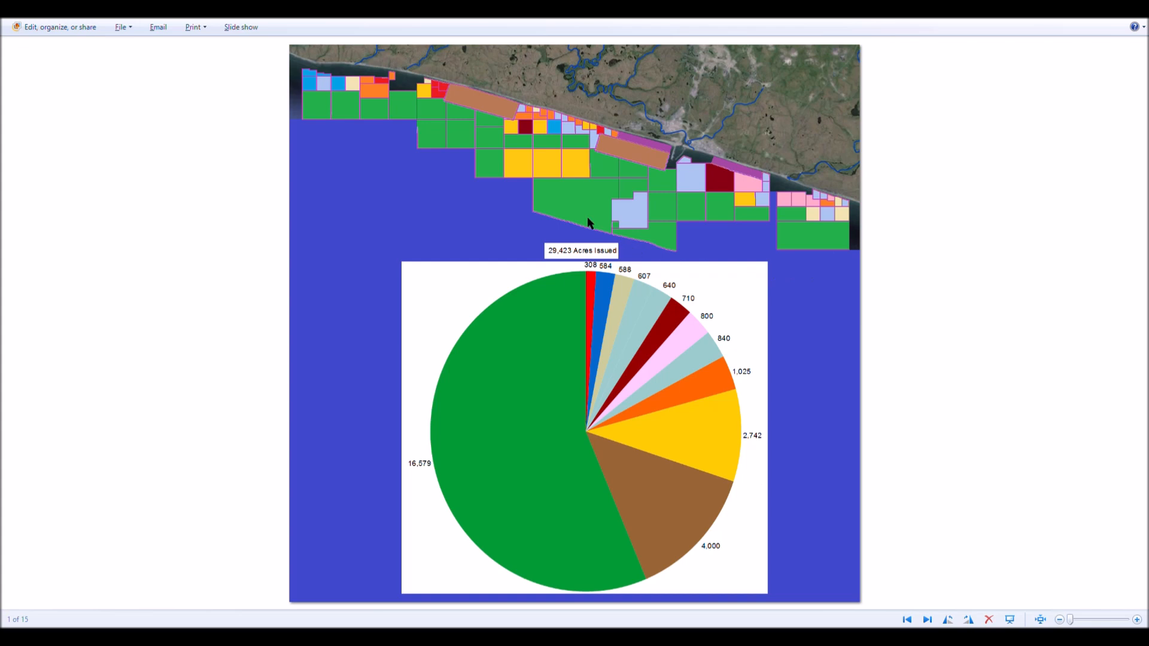
mouse_move(1093, 110)
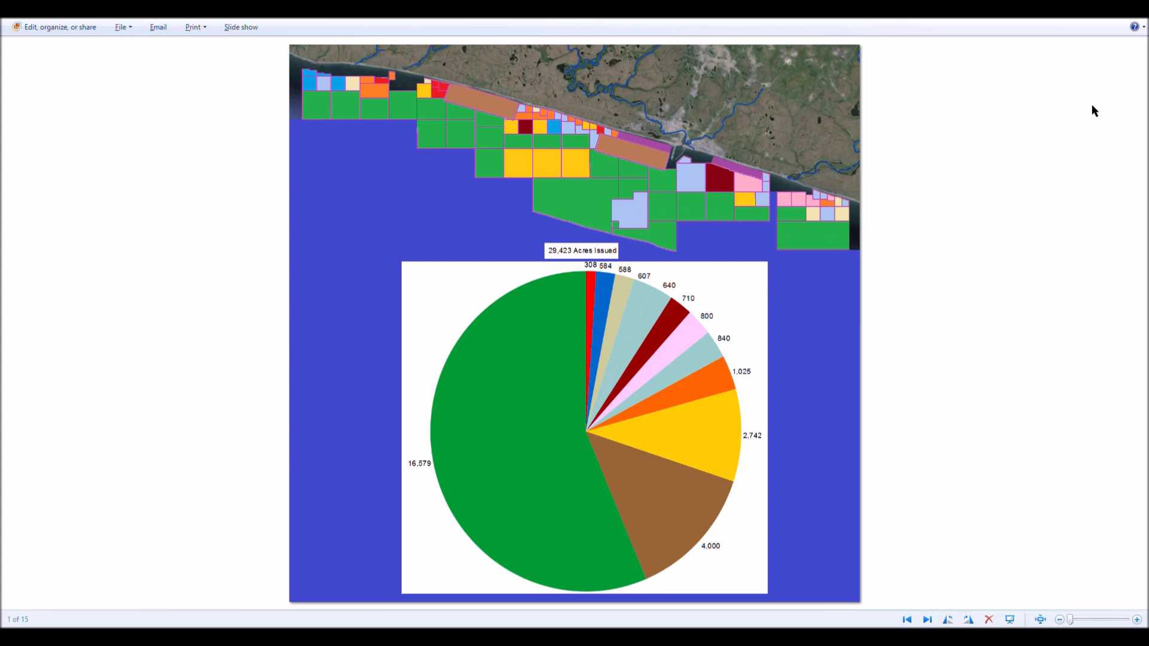
mouse_move(1095, 106)
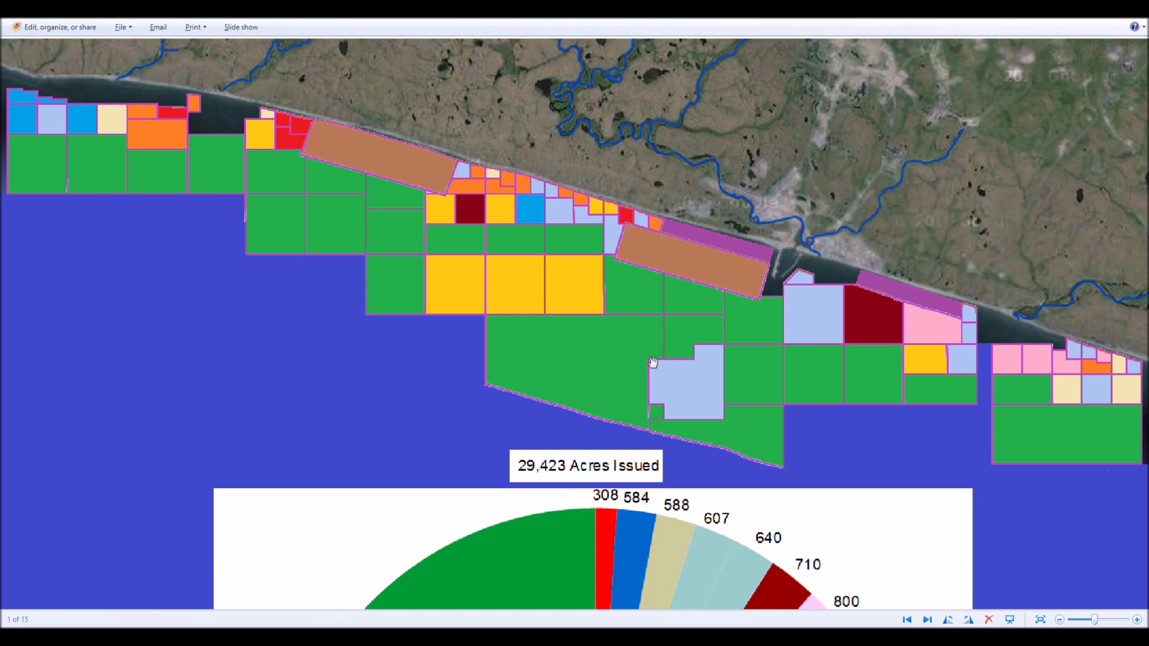
mouse_move(992, 352)
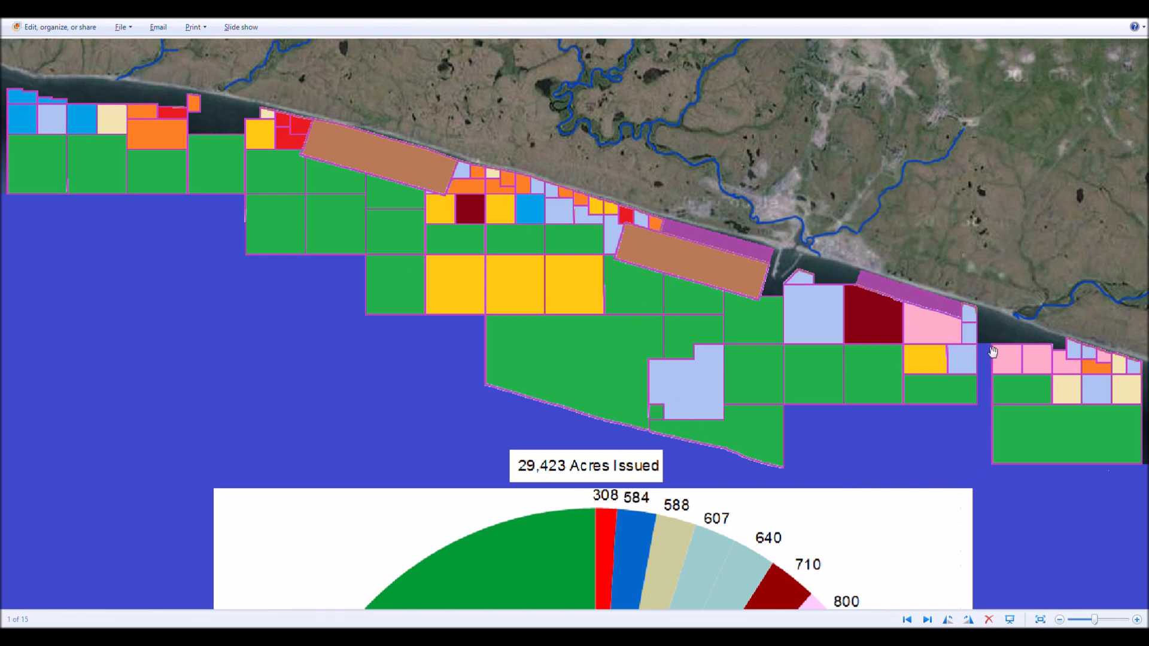
mouse_move(986, 456)
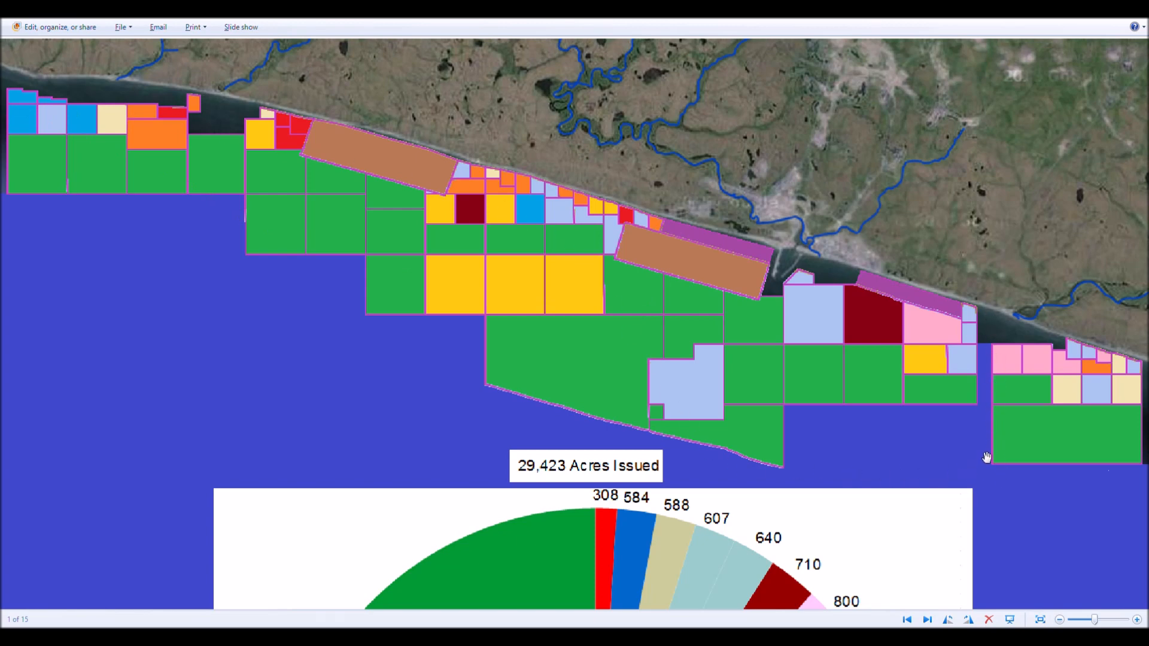
mouse_move(956, 315)
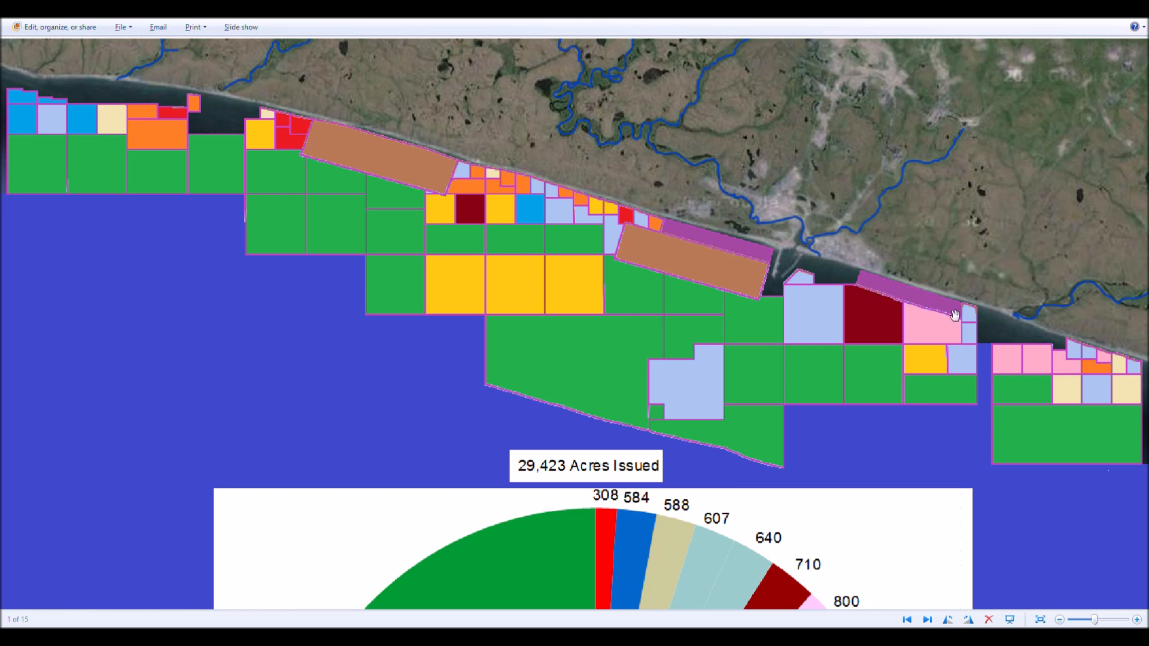
mouse_move(676, 269)
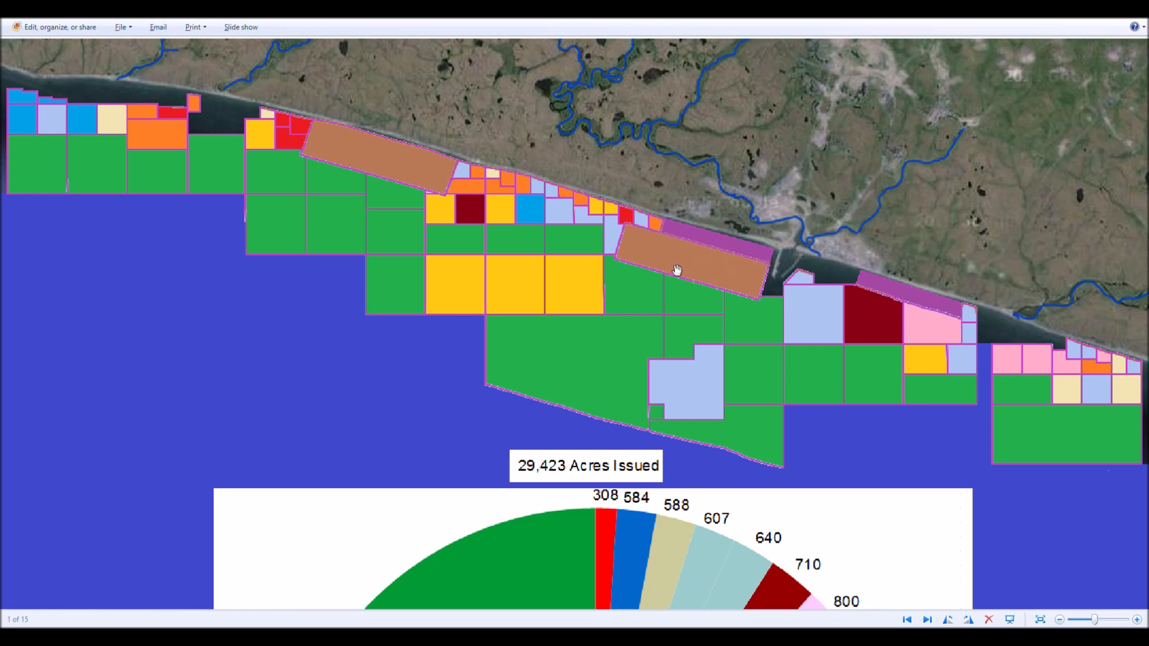
mouse_move(753, 297)
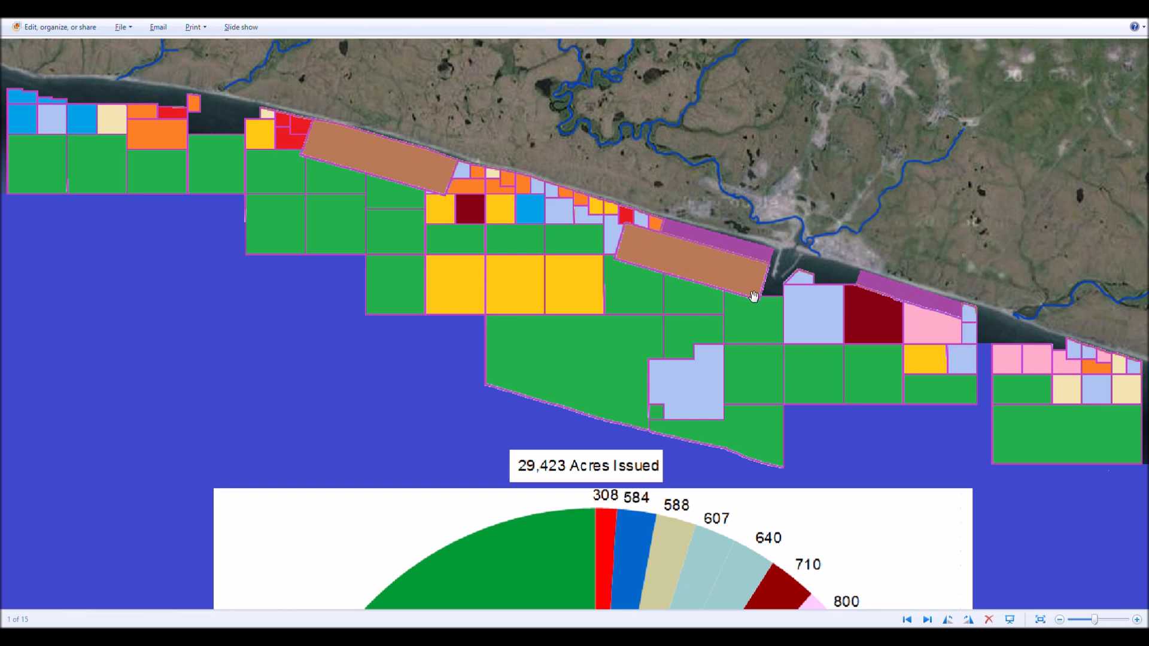
mouse_move(379, 180)
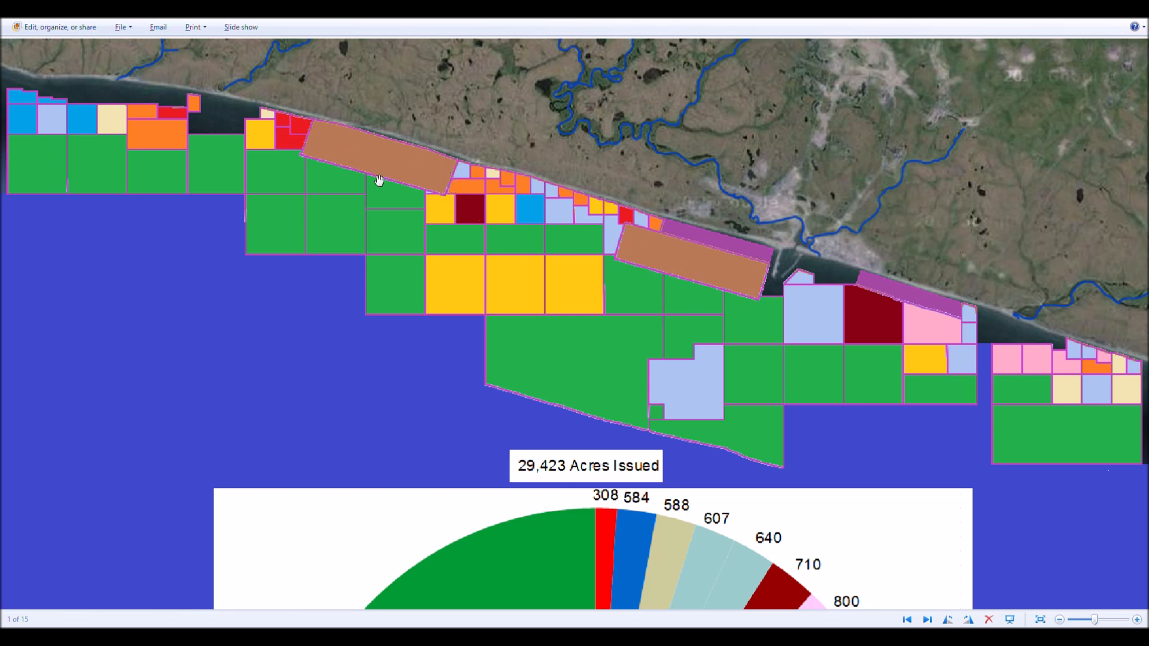
mouse_move(537, 365)
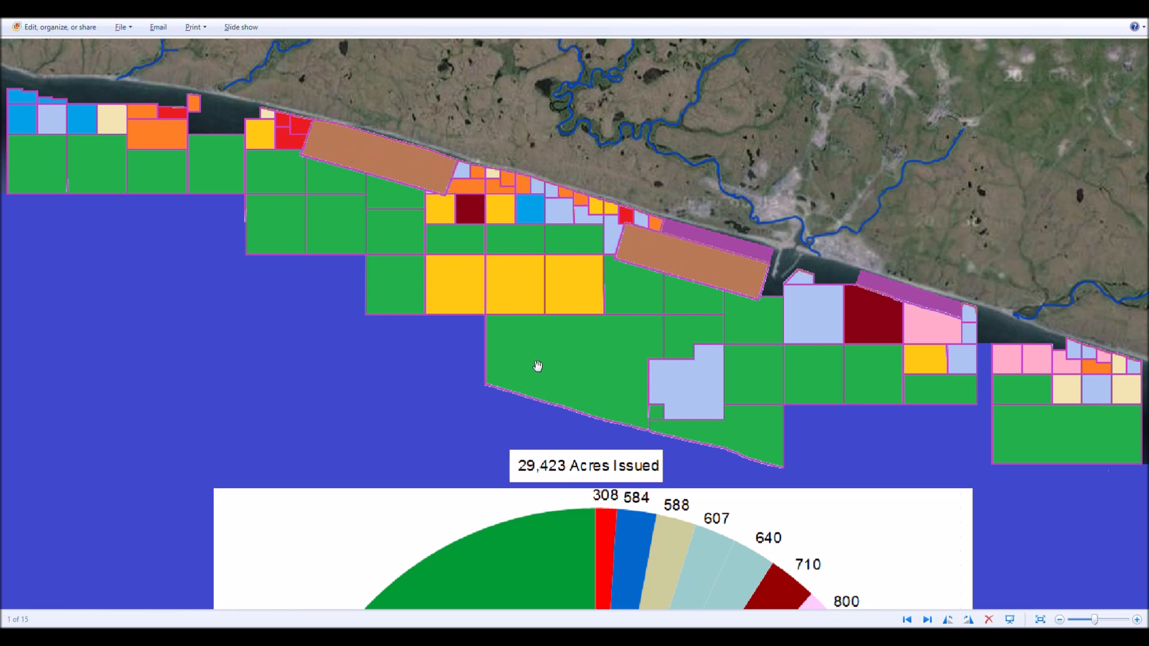
mouse_move(637, 352)
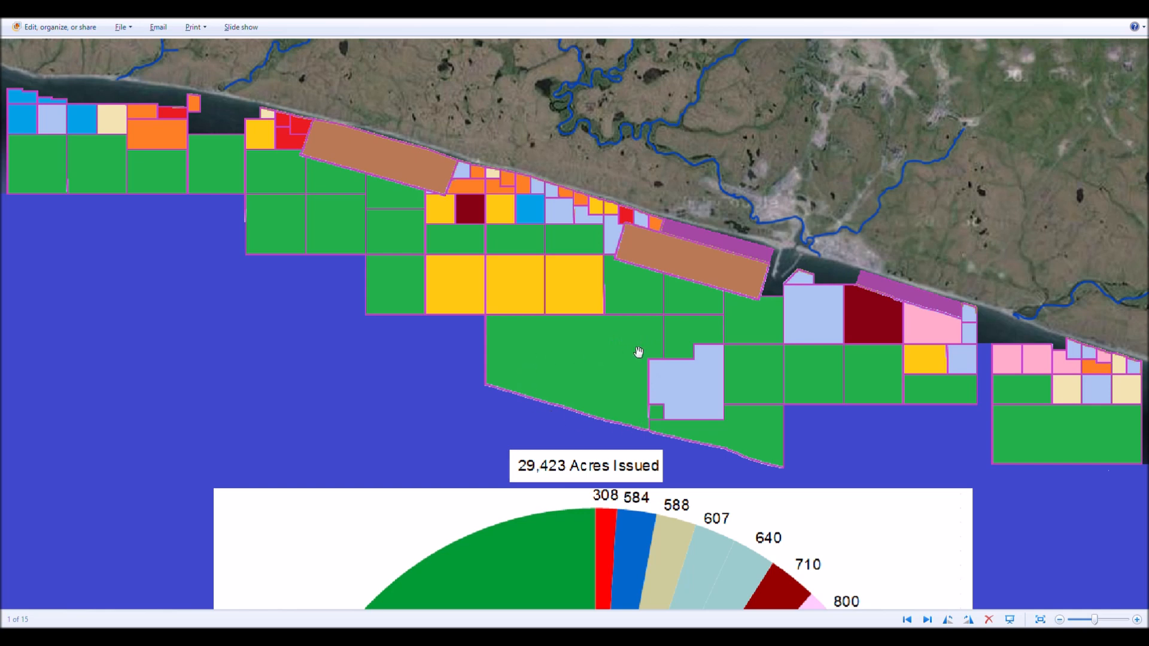
mouse_move(584, 378)
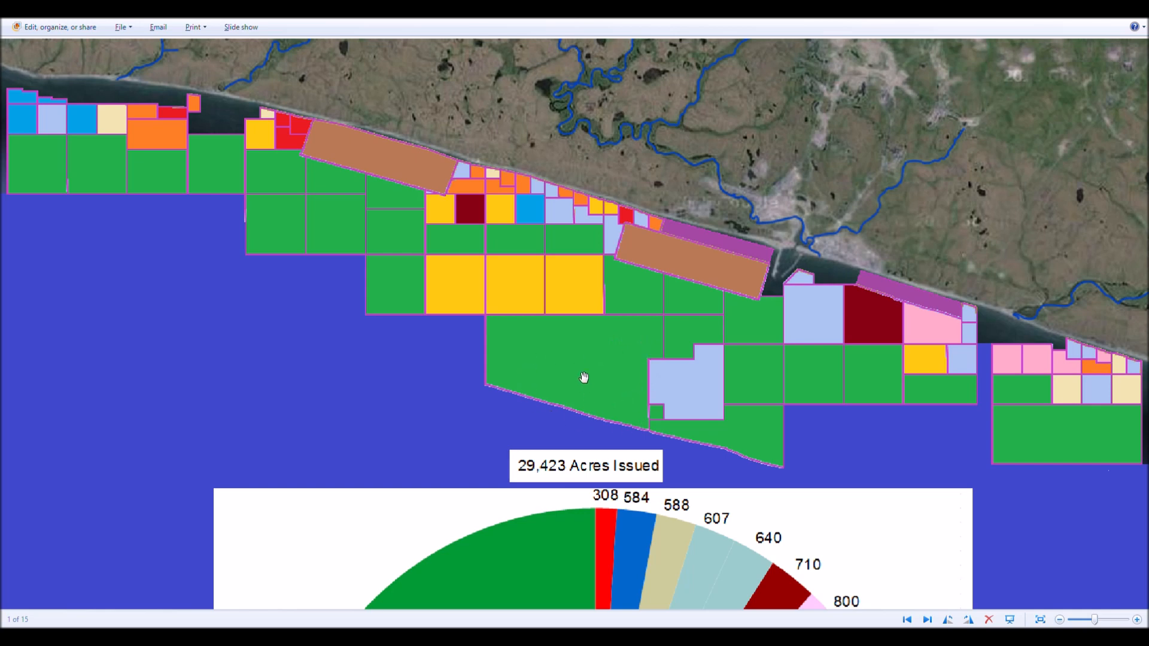
mouse_move(643, 412)
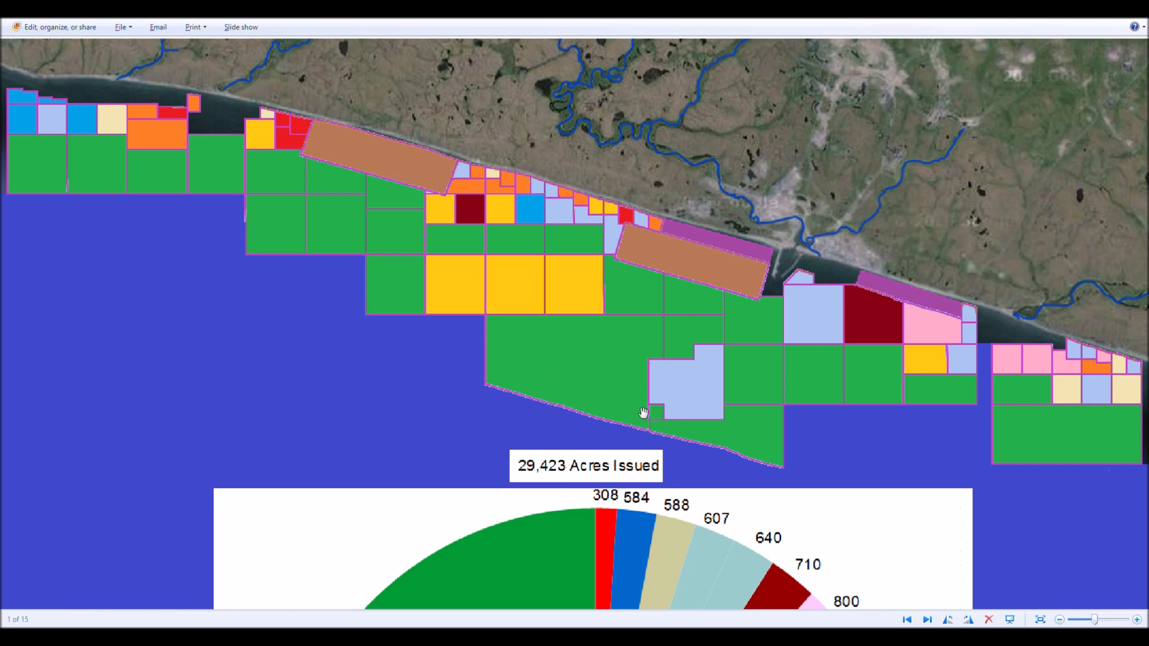
mouse_move(619, 312)
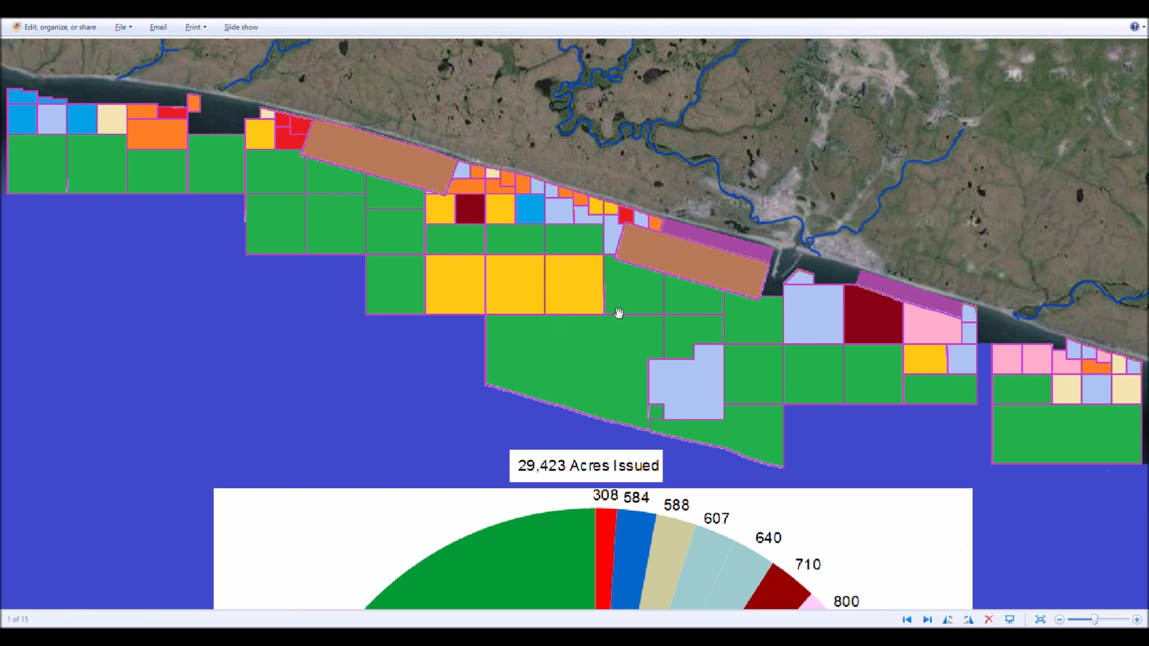
mouse_move(604, 262)
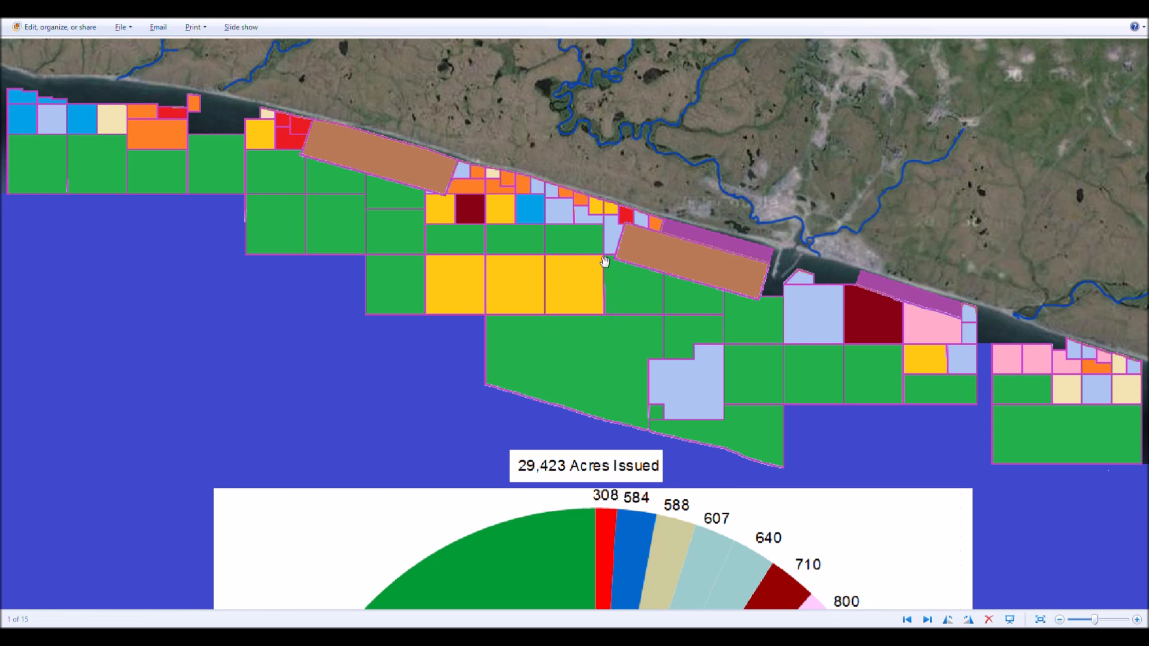
mouse_move(612, 304)
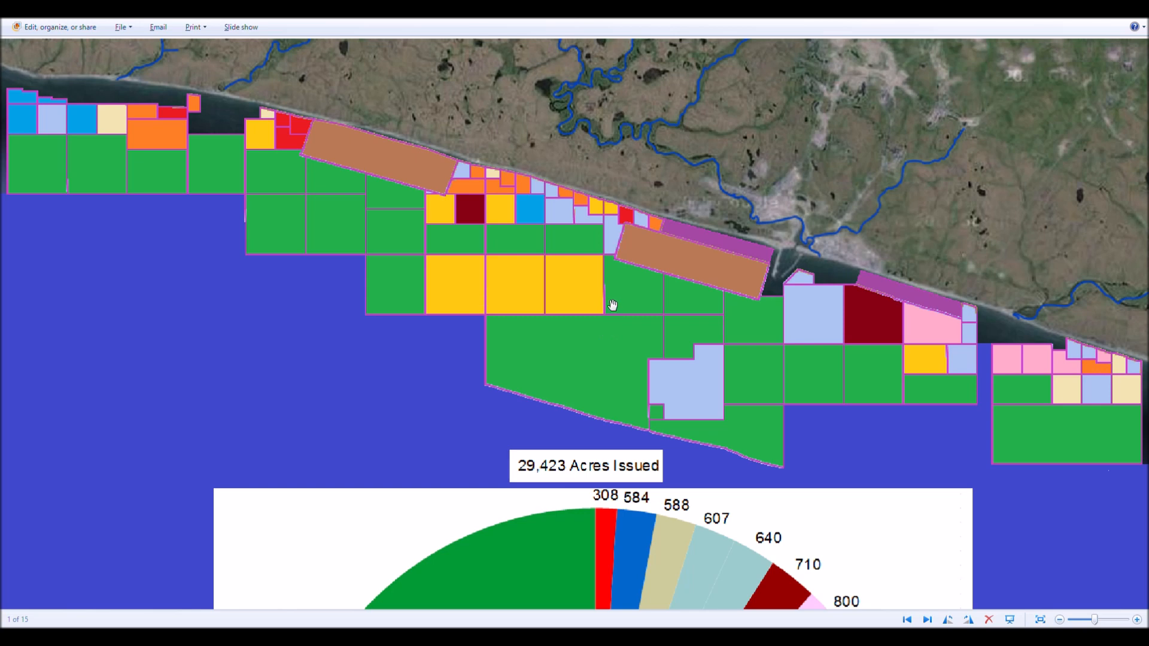
mouse_move(558, 235)
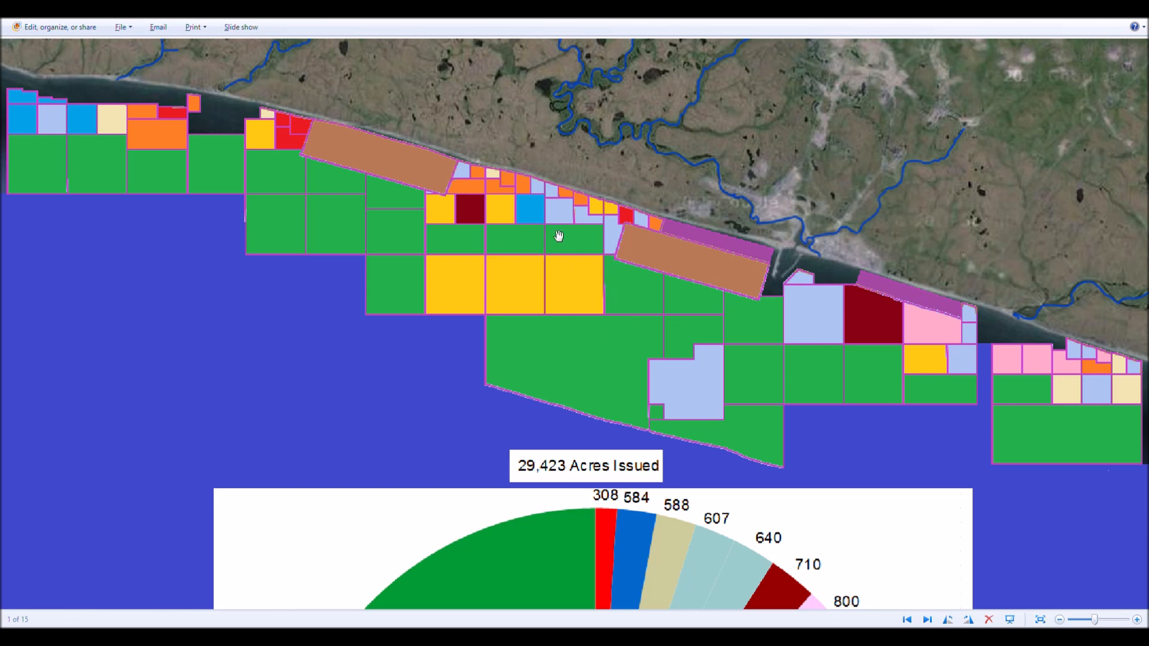
mouse_move(555, 266)
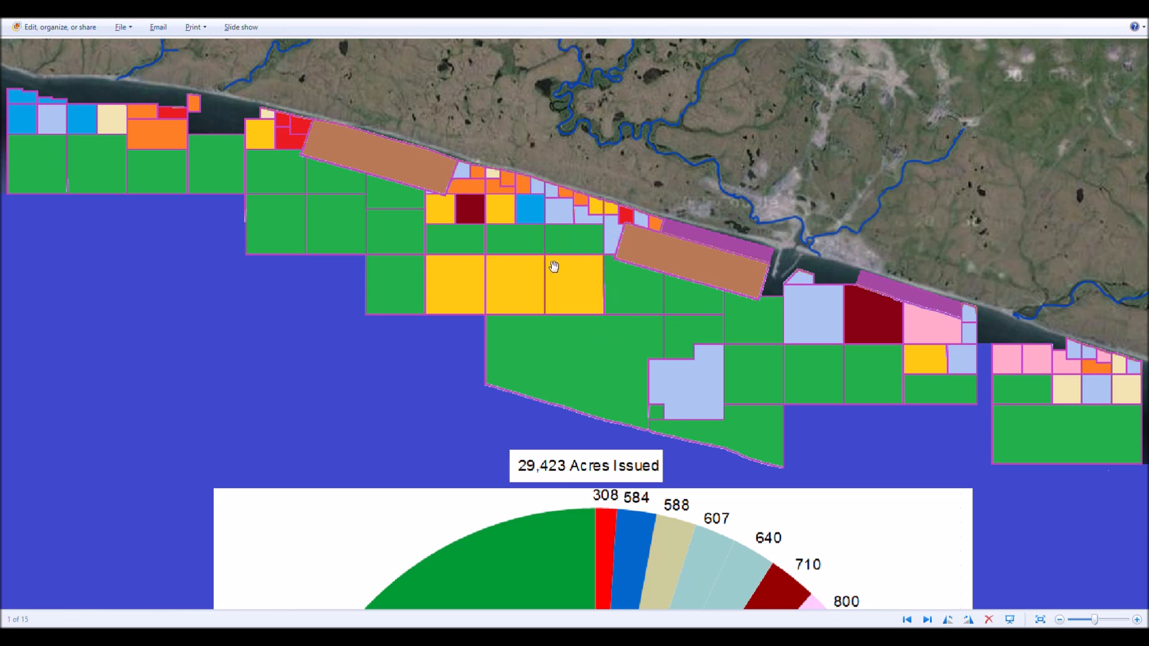
mouse_move(520, 212)
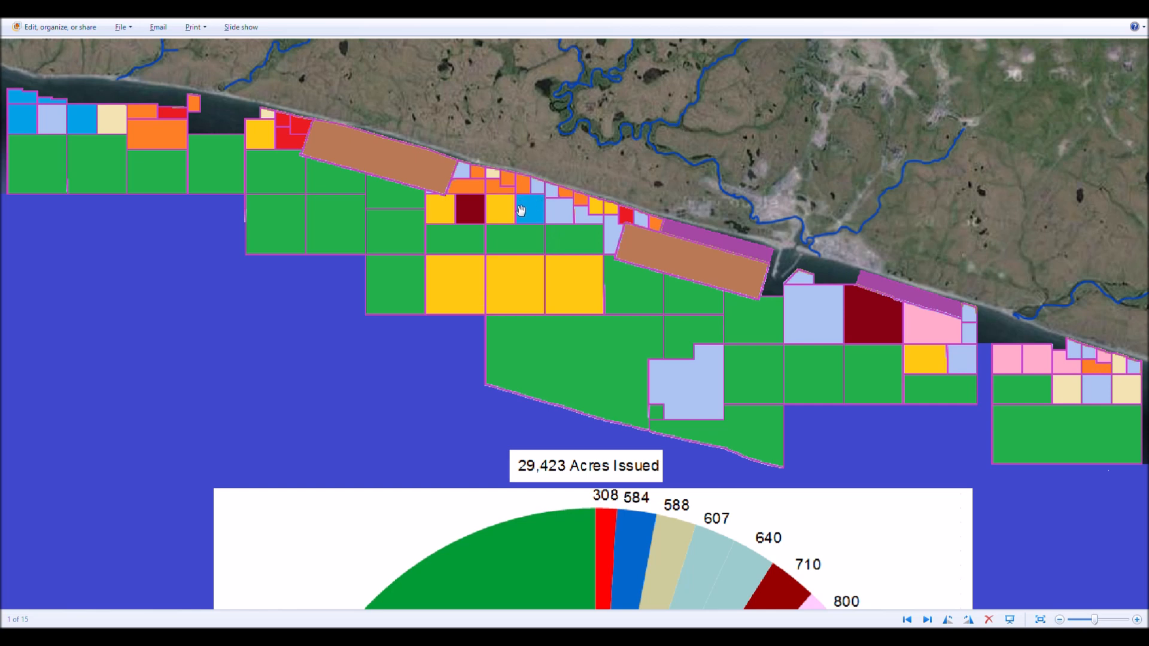
mouse_move(528, 206)
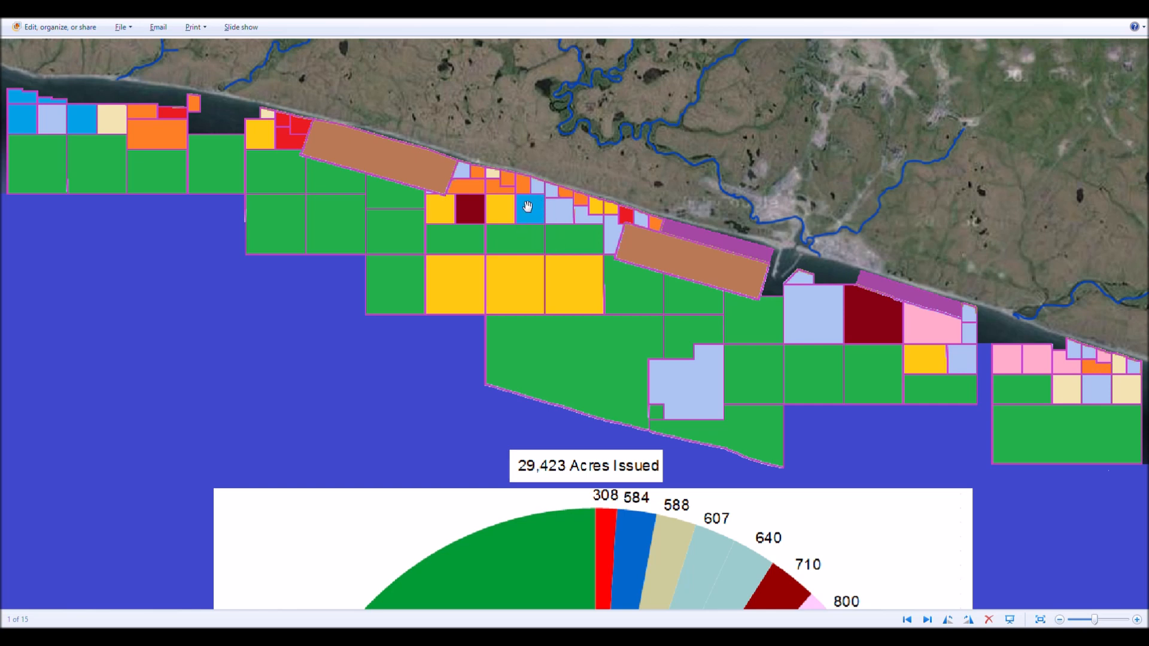
mouse_move(542, 241)
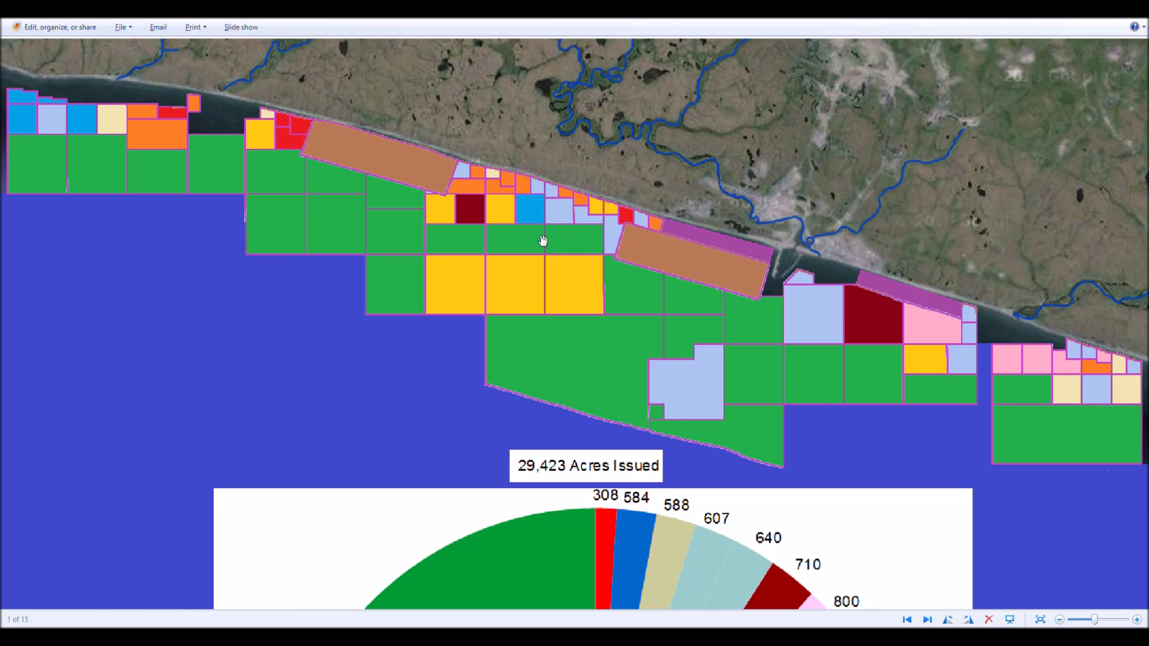
mouse_move(504, 209)
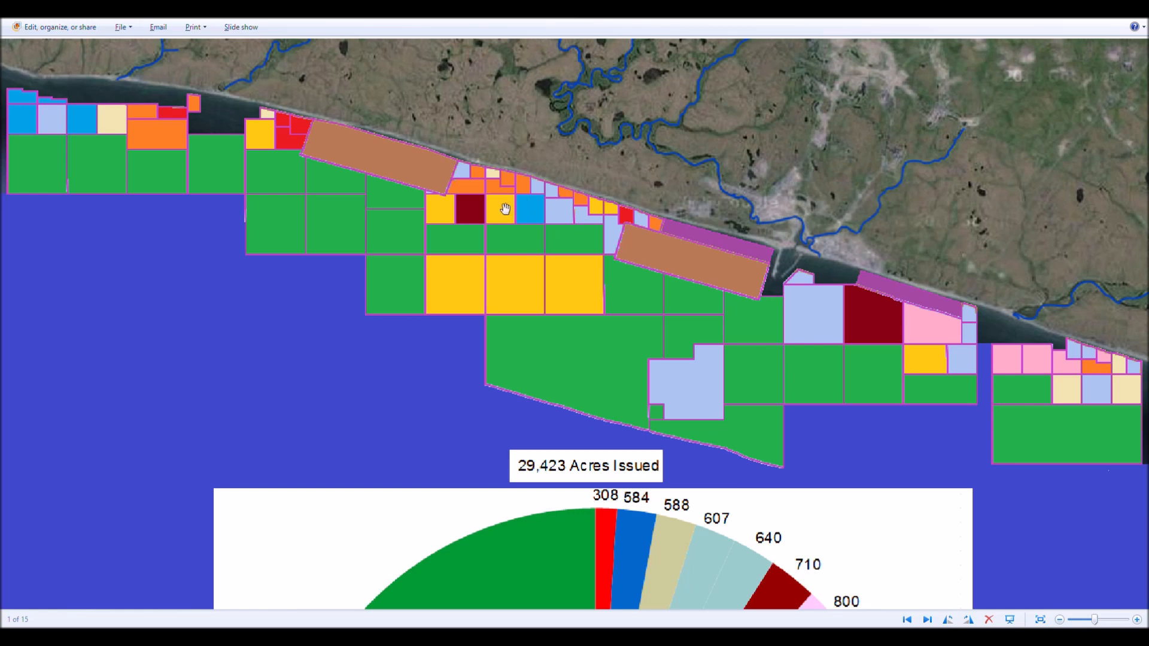
mouse_move(487, 181)
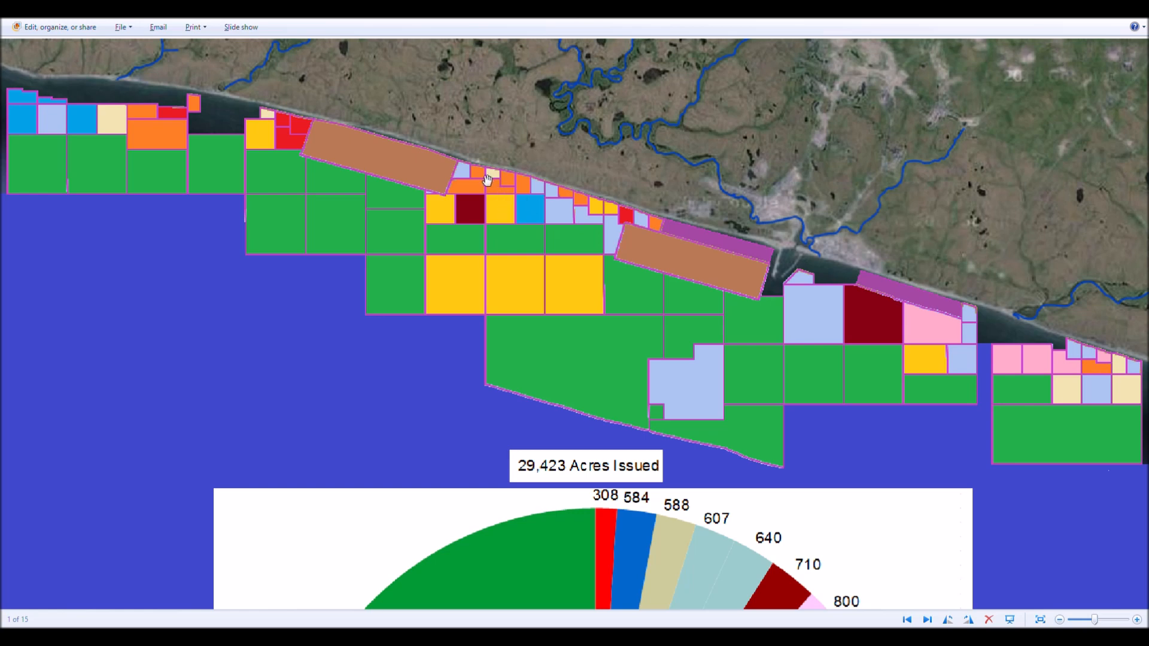
mouse_move(480, 174)
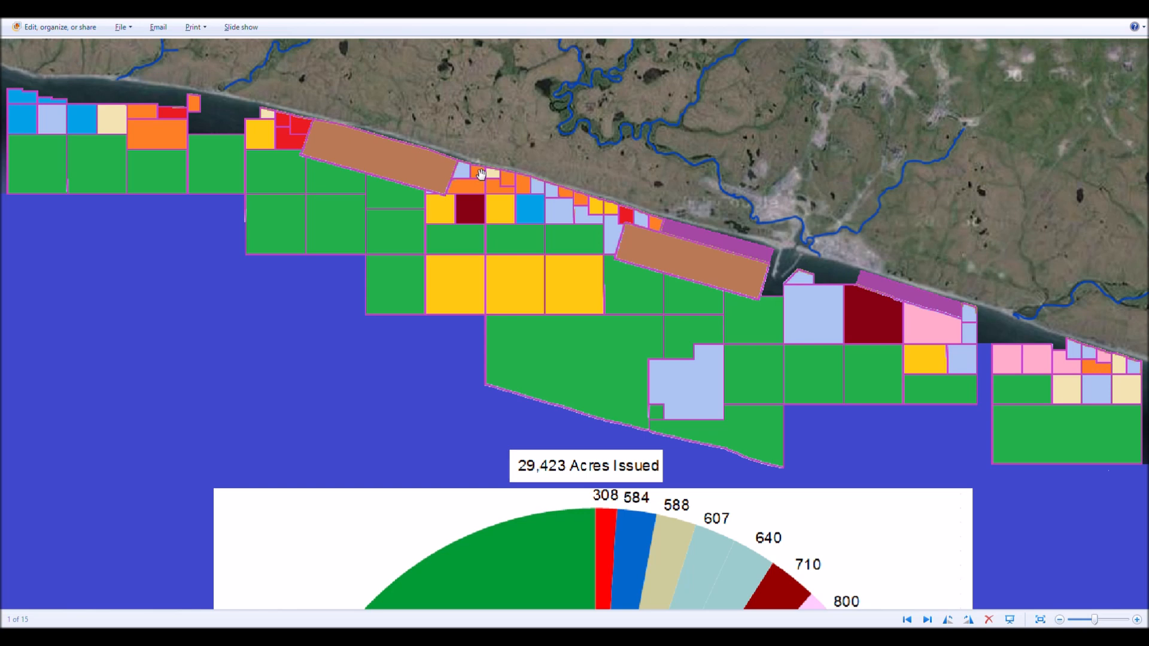
mouse_move(591, 214)
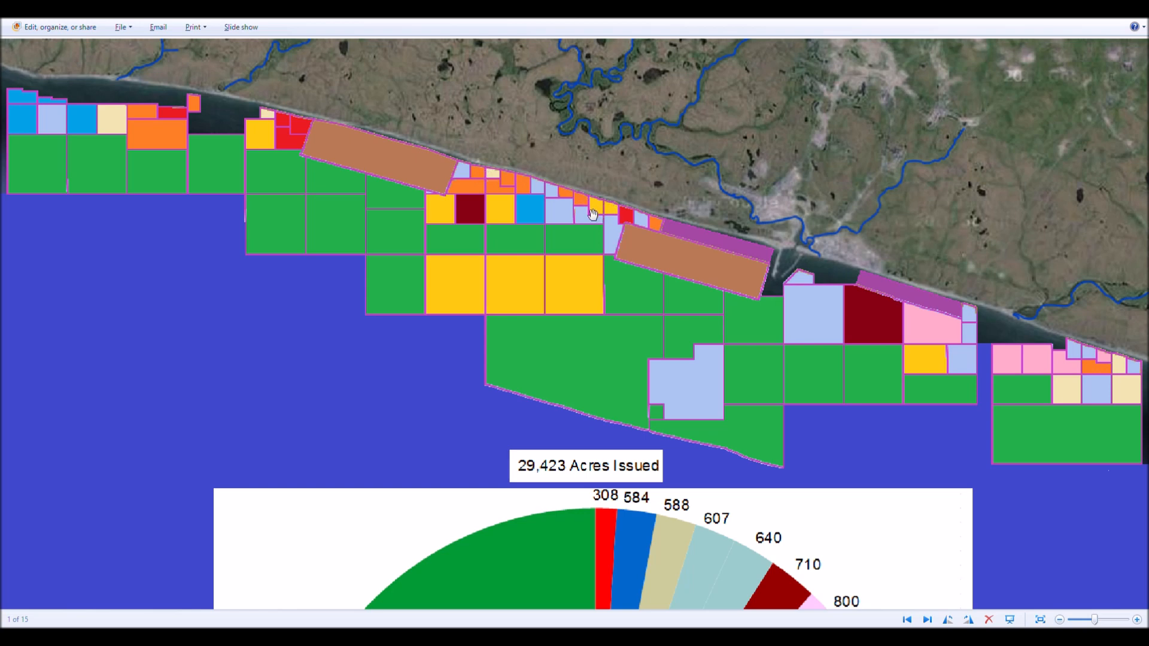
mouse_move(894, 412)
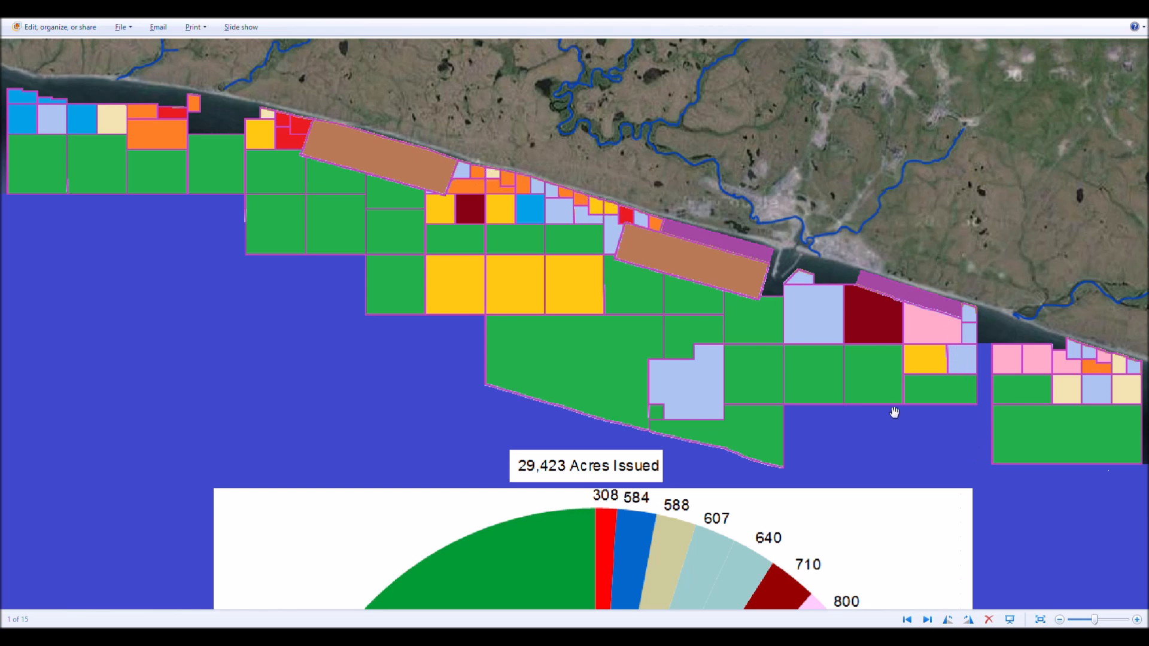
mouse_move(1126, 457)
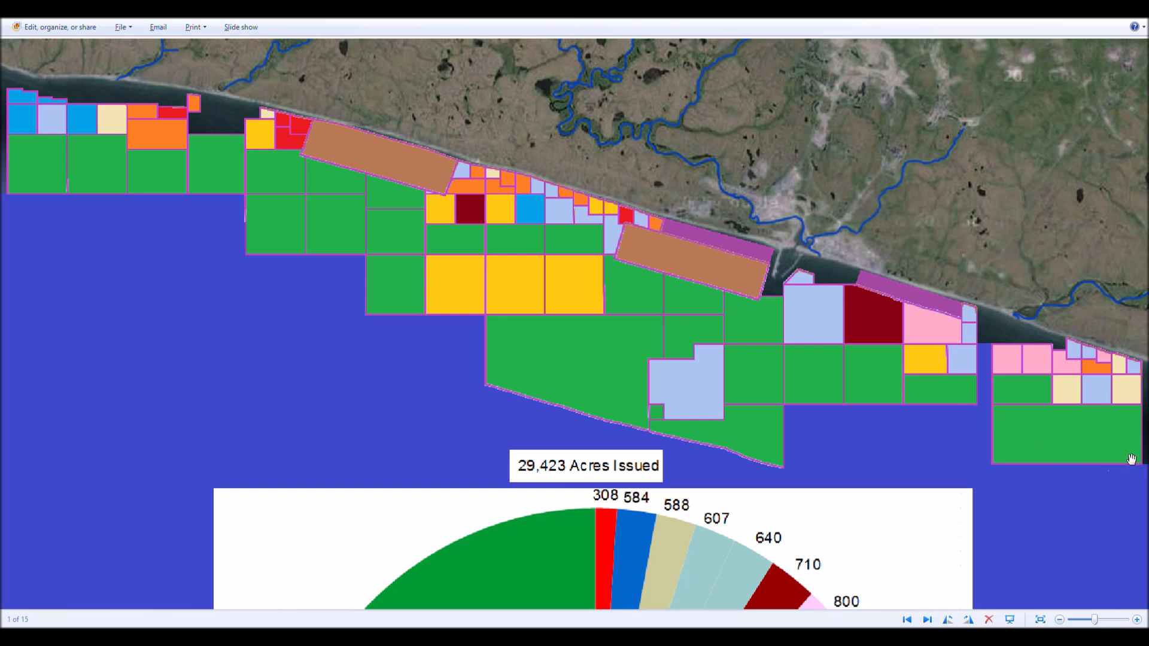
mouse_move(821, 295)
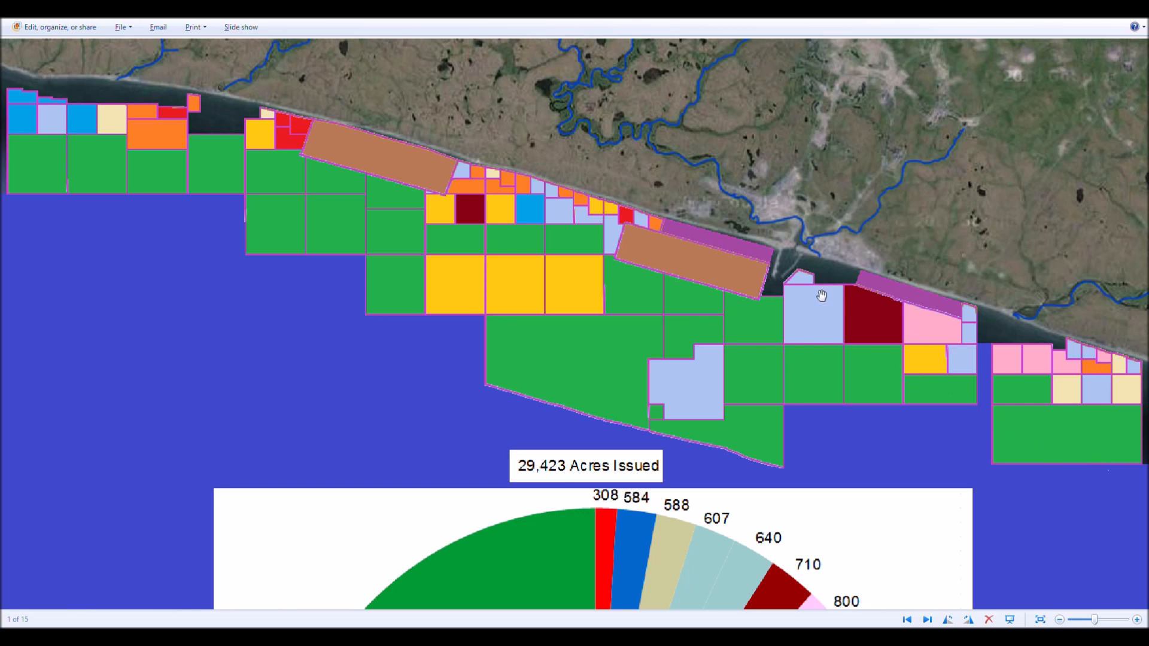
mouse_move(845, 359)
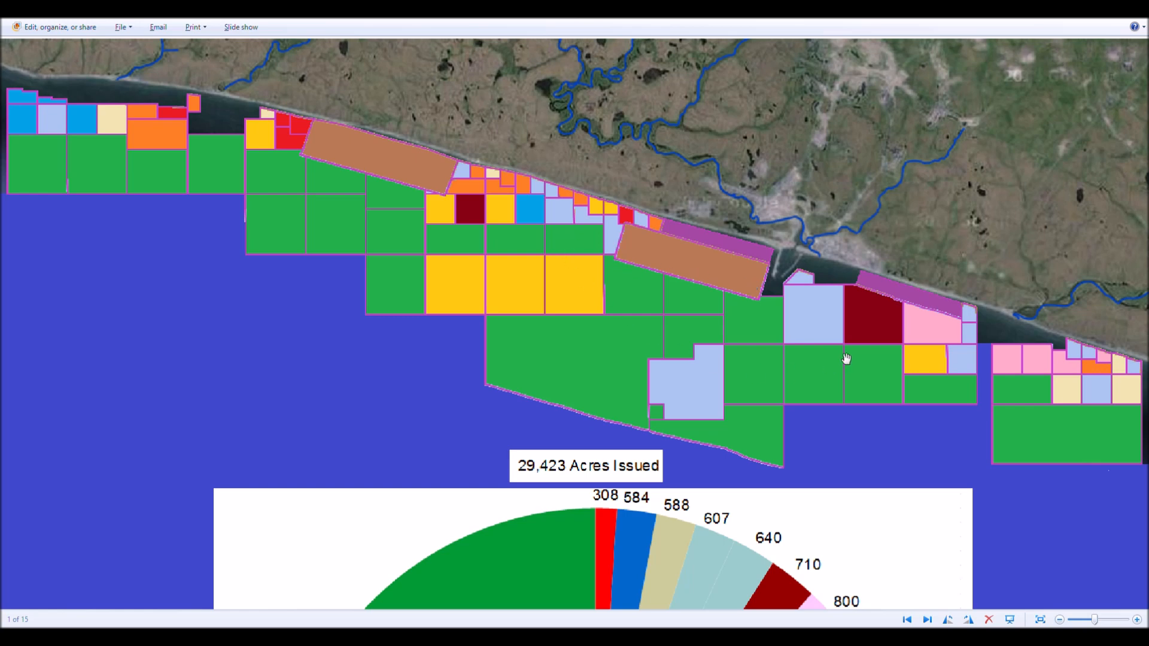
mouse_move(1038, 408)
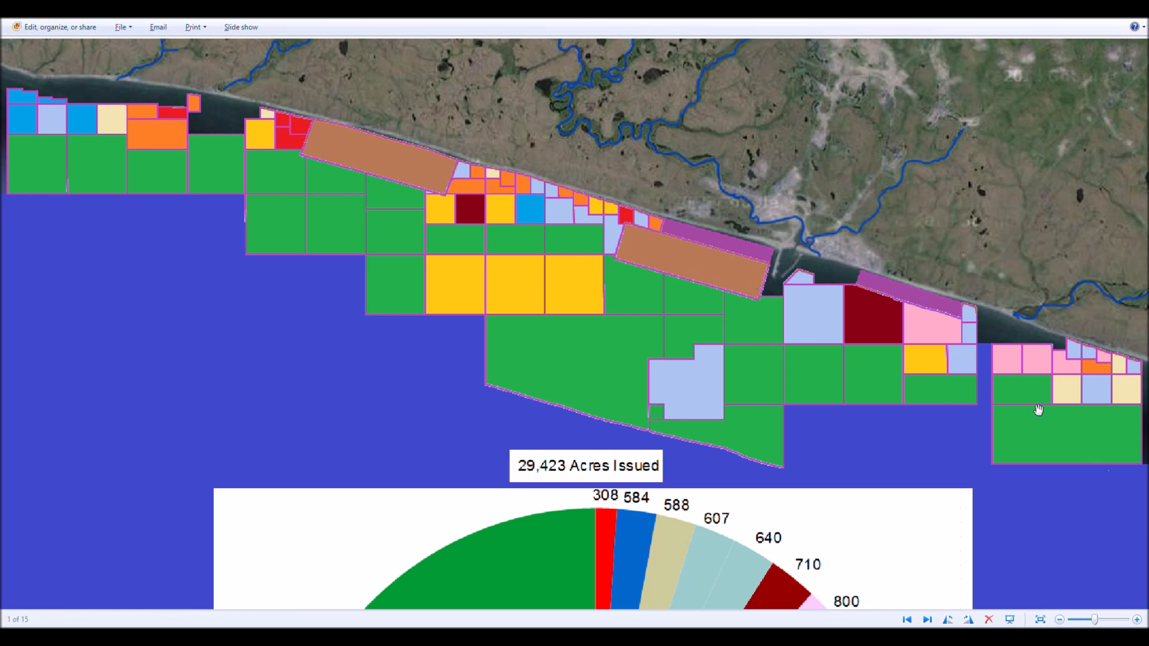
mouse_move(1050, 421)
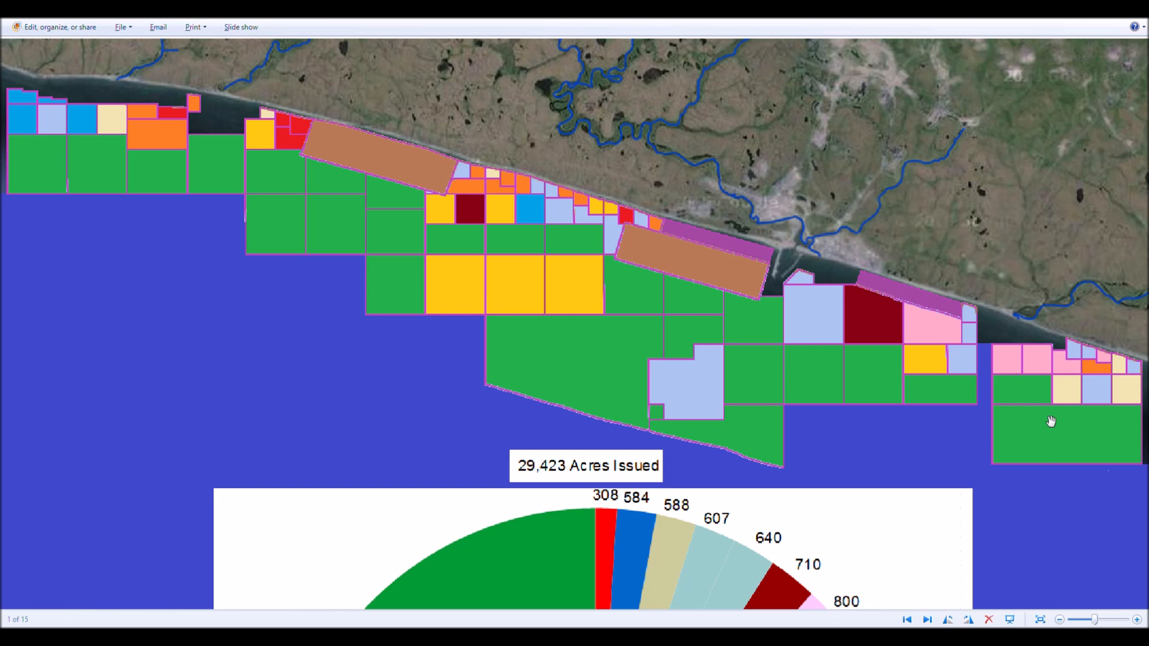
mouse_move(105, 210)
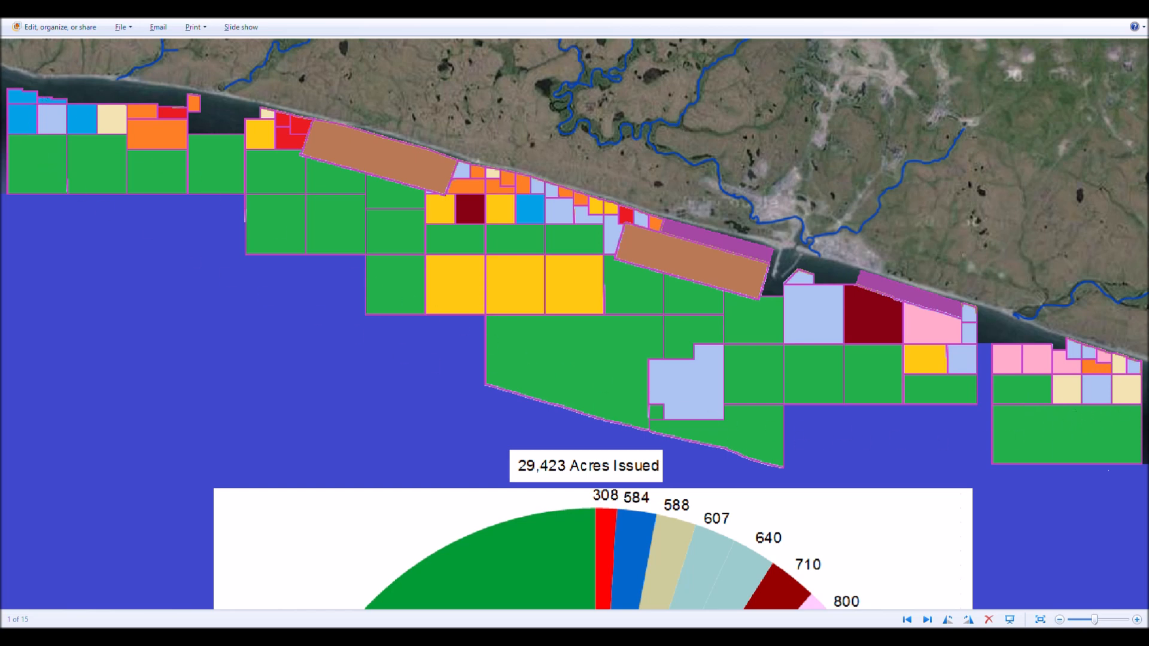
mouse_move(613, 338)
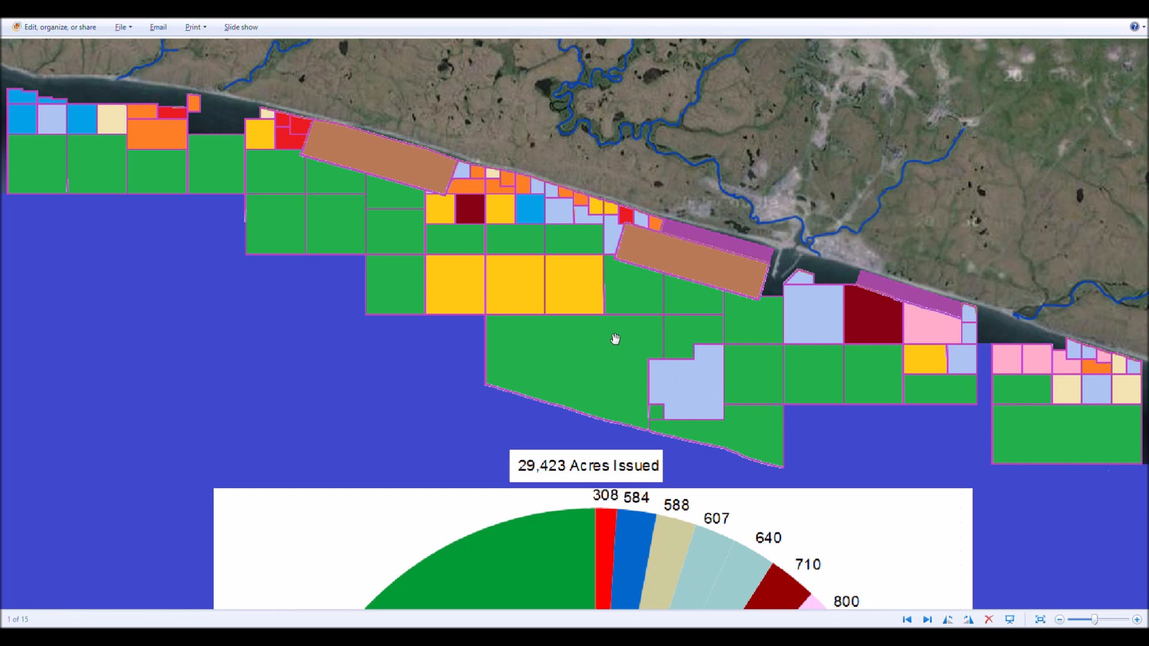
mouse_move(448, 287)
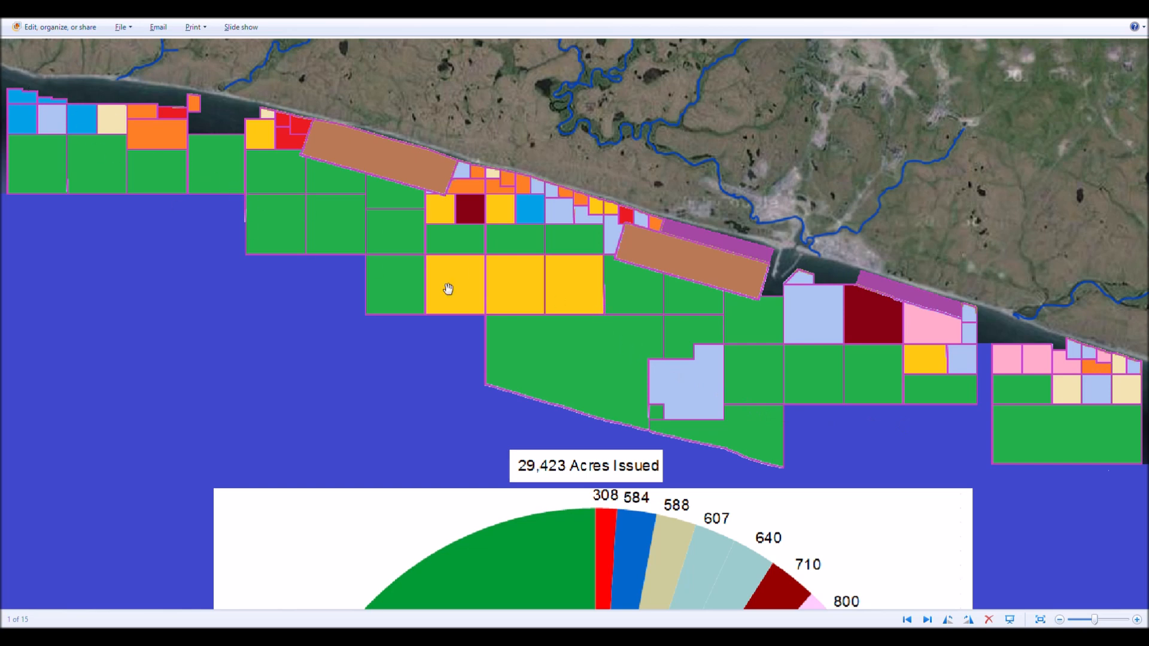
mouse_move(1123, 438)
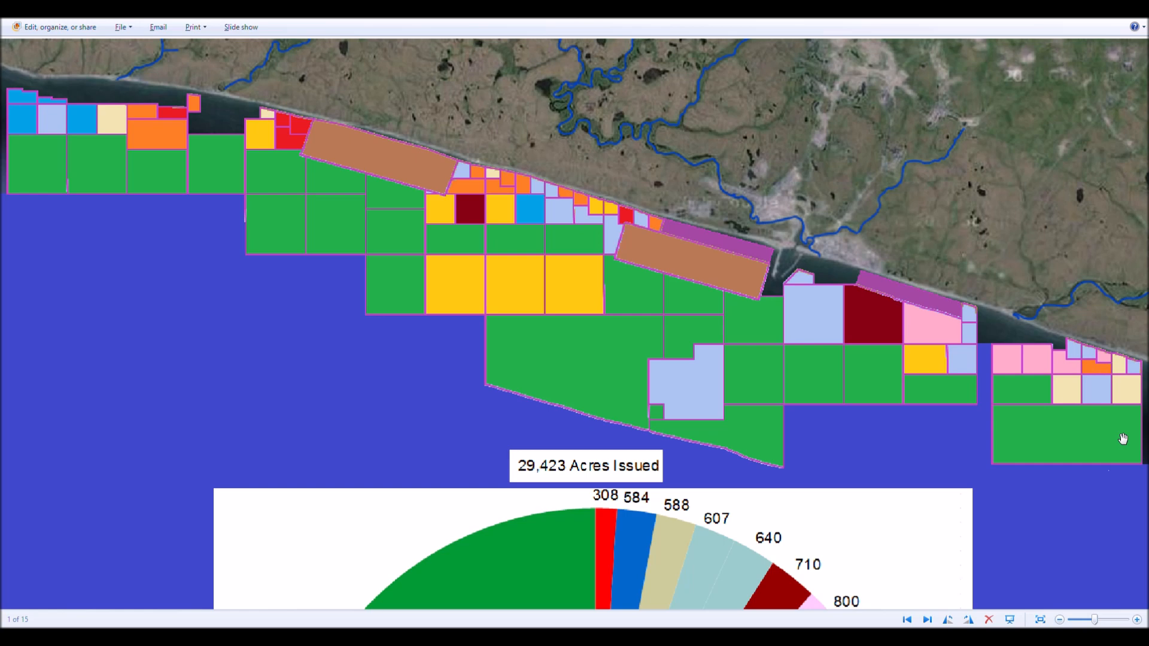
mouse_move(1115, 400)
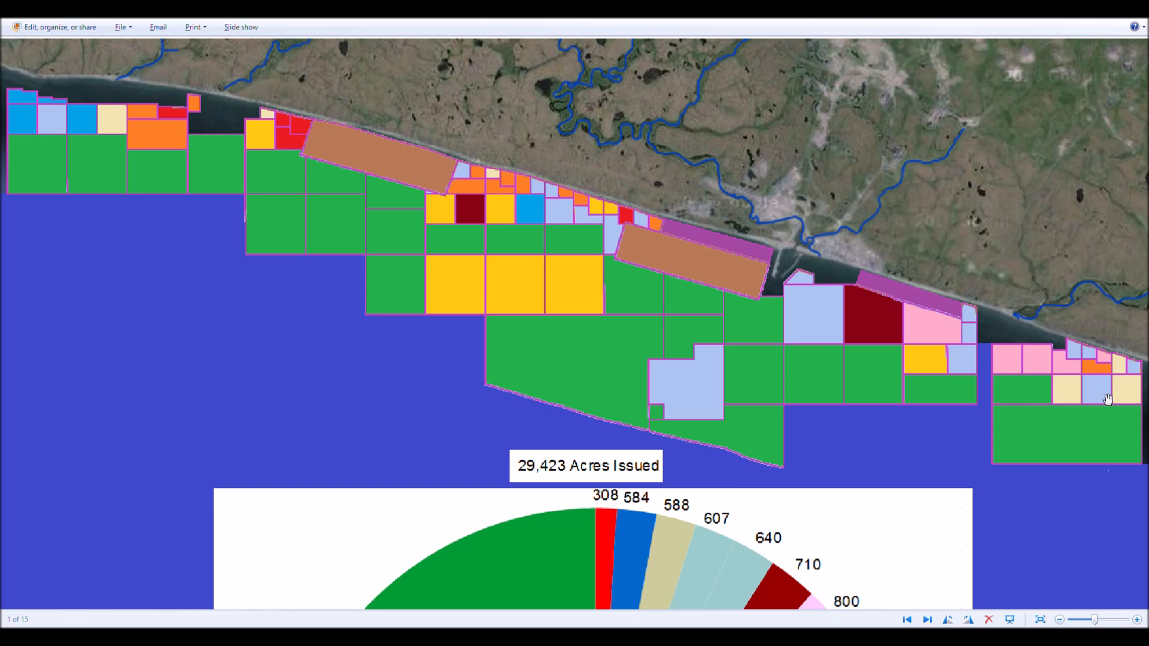
mouse_move(279, 185)
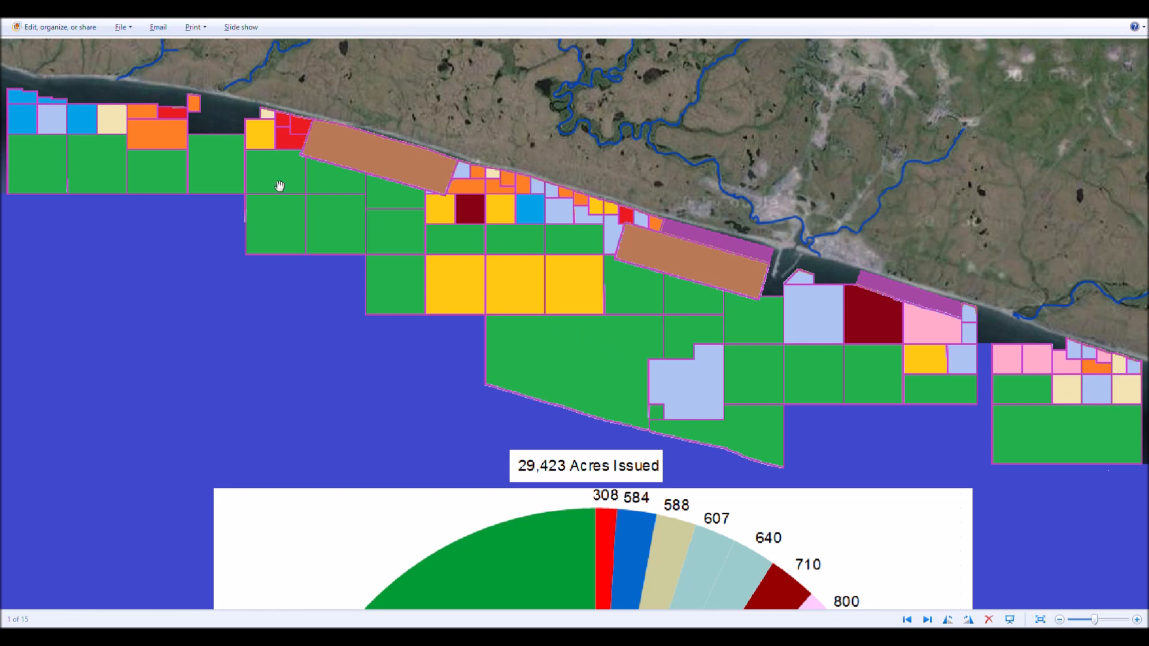
mouse_move(469, 320)
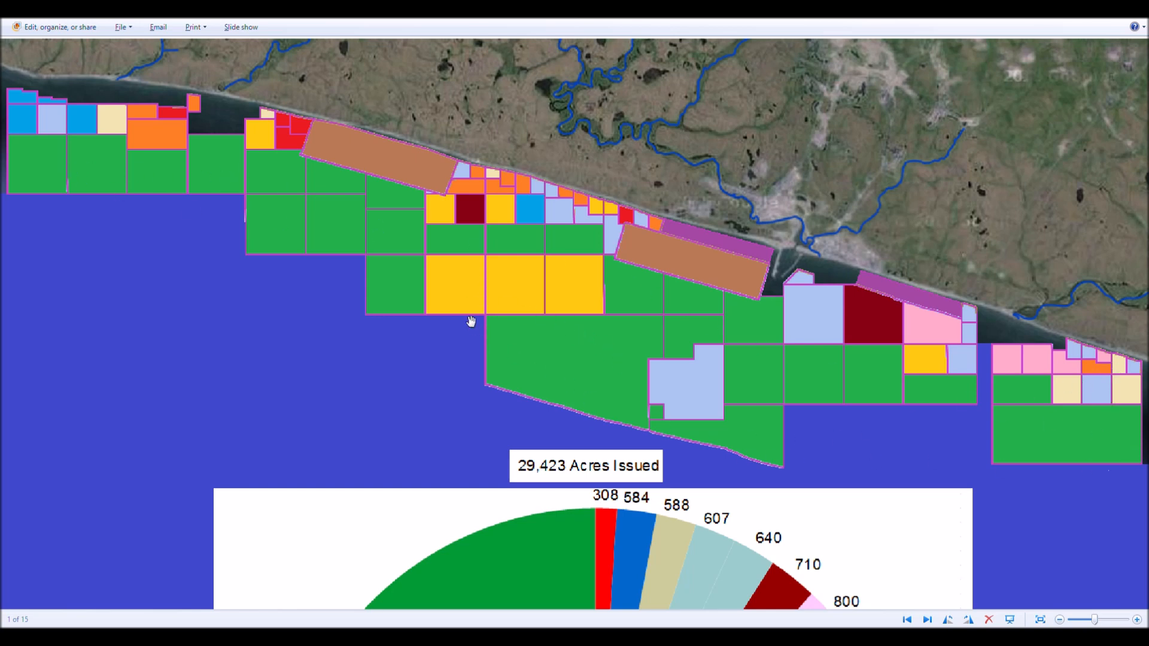
mouse_move(578, 309)
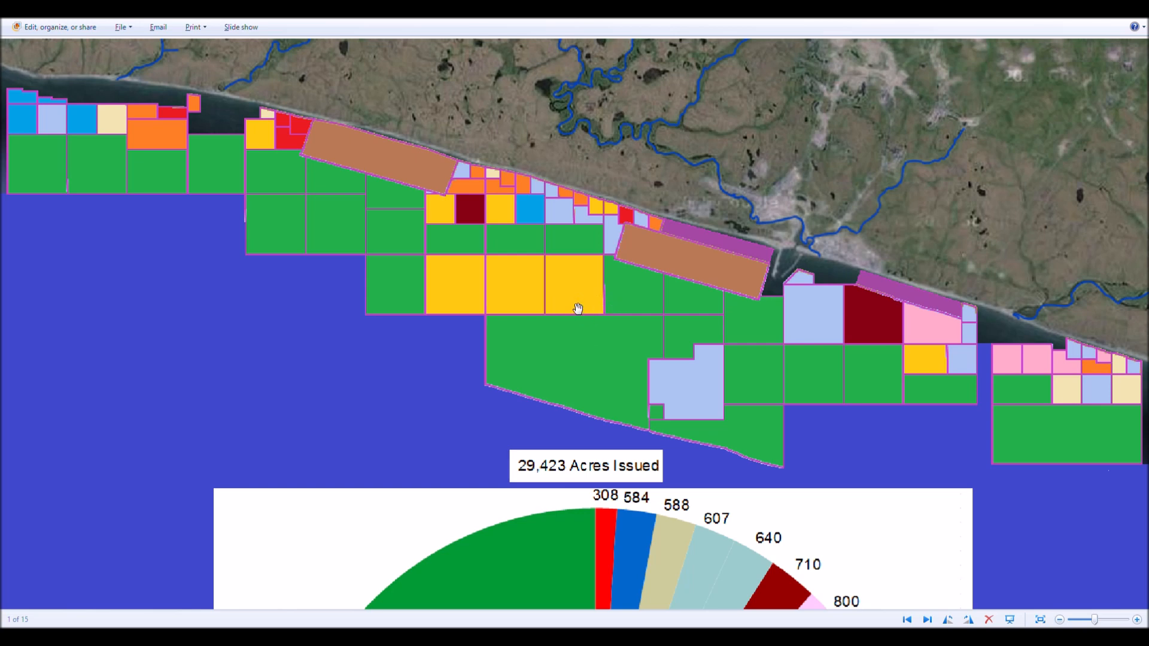
mouse_move(262, 149)
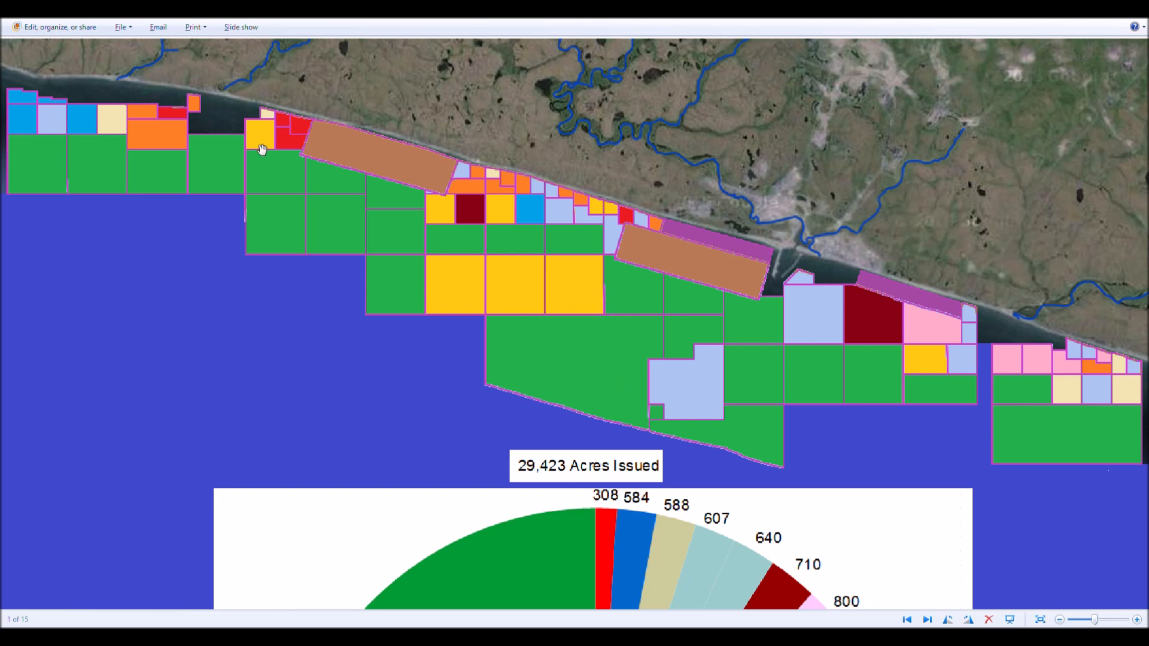
mouse_move(518, 476)
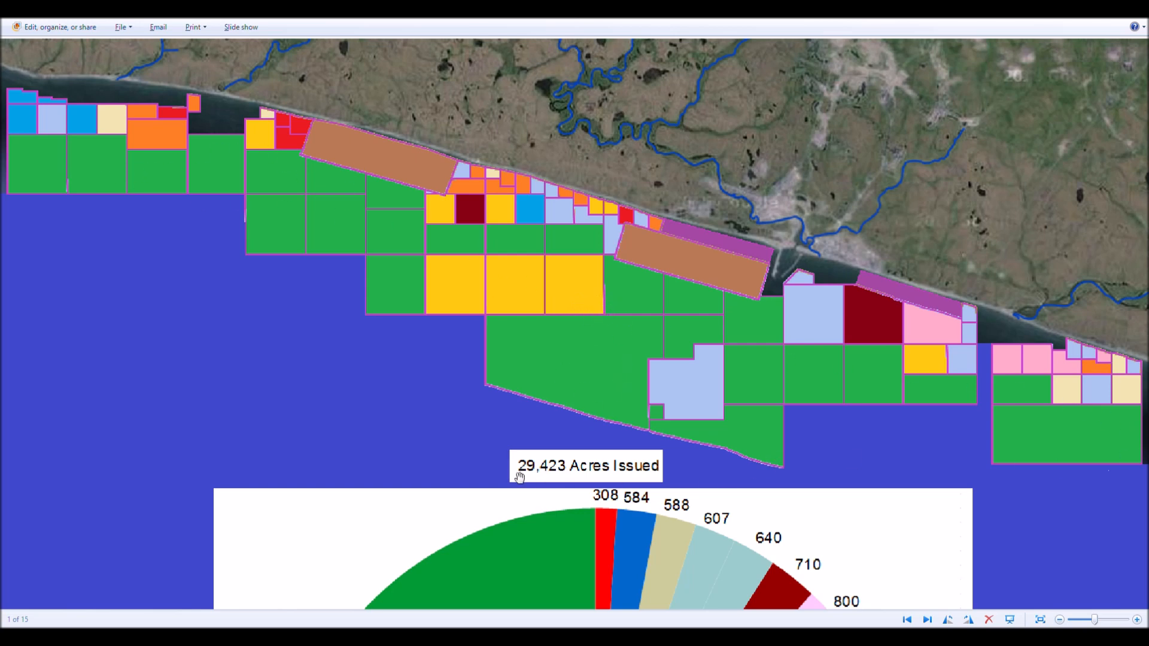
mouse_move(726, 376)
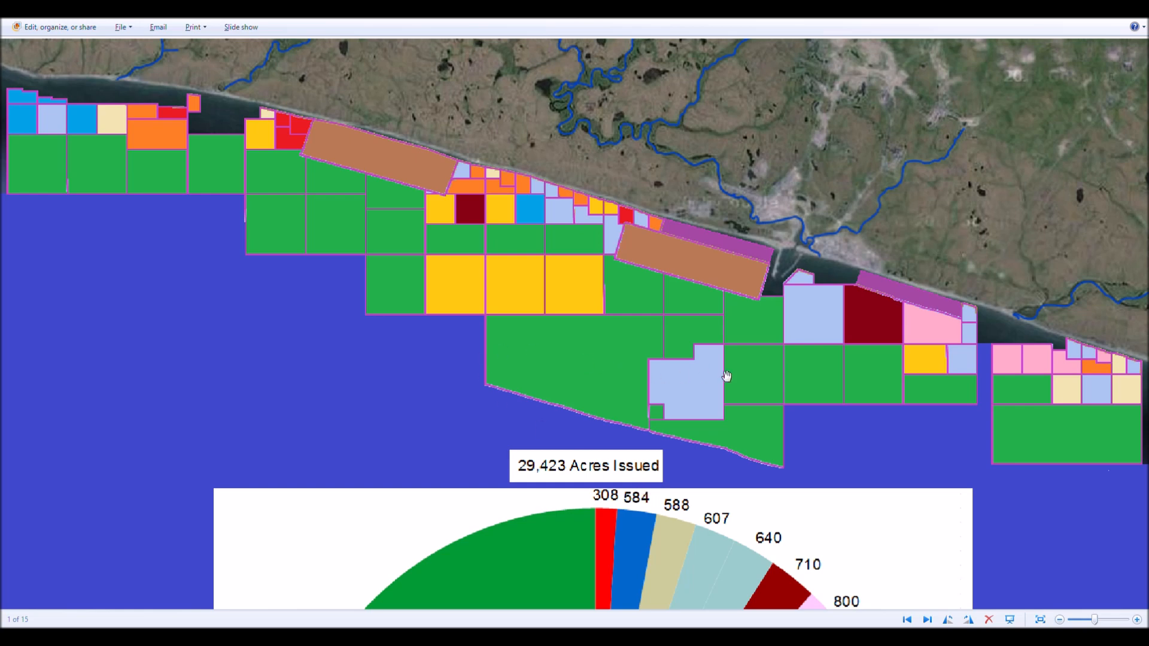
mouse_move(623, 336)
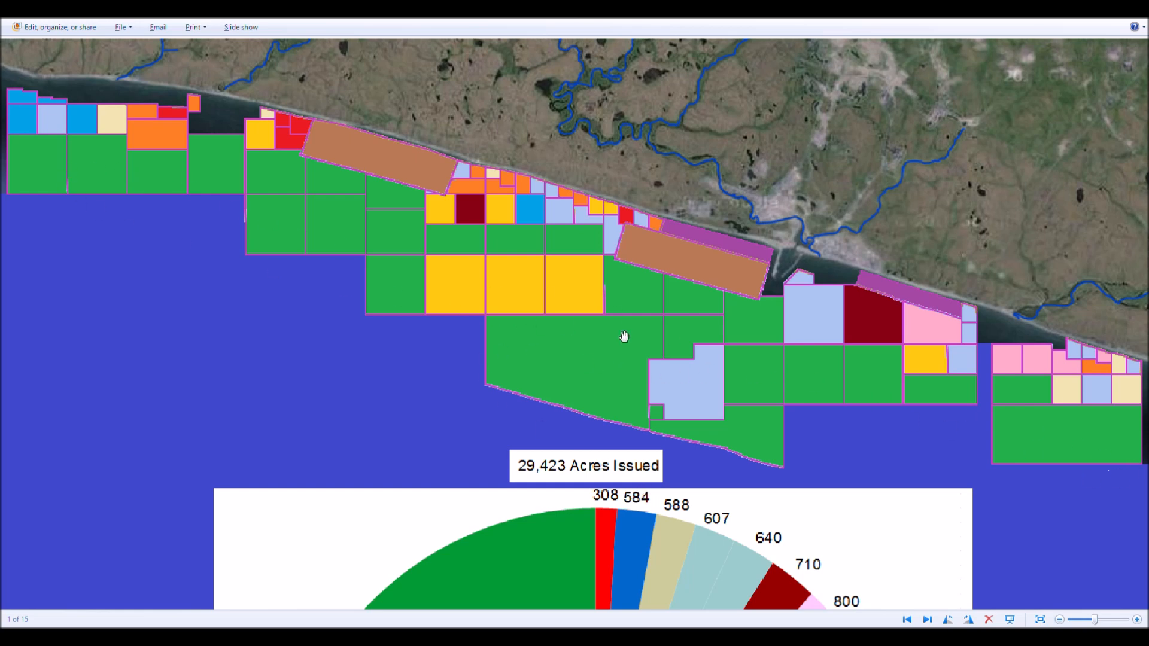
mouse_move(724, 418)
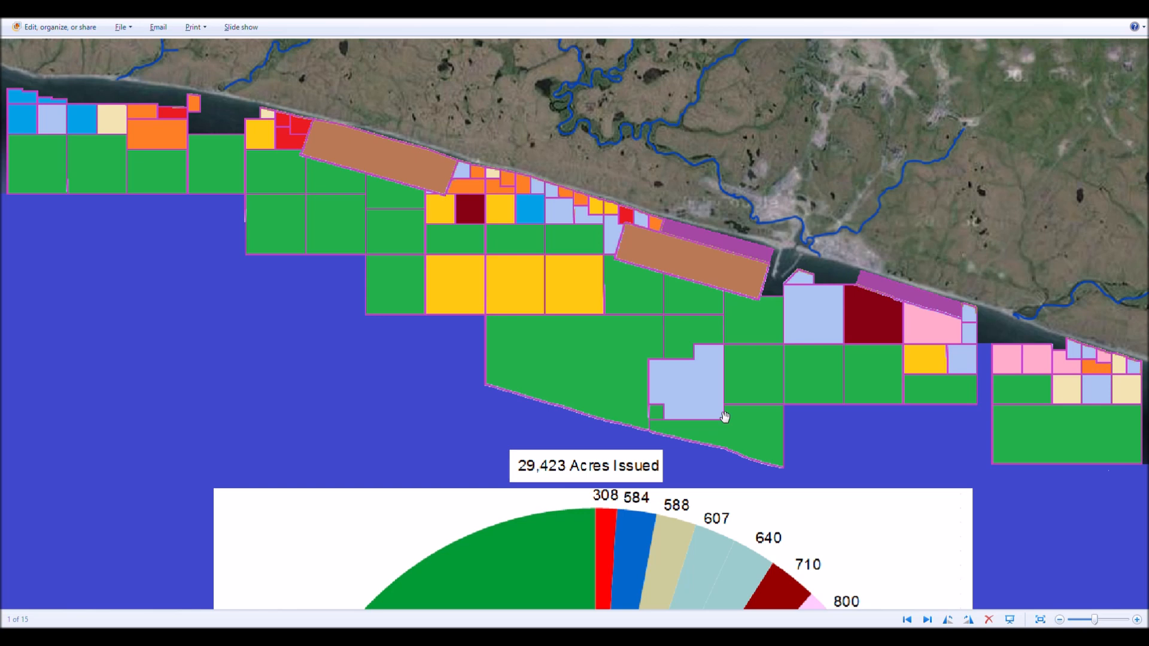
mouse_move(914, 350)
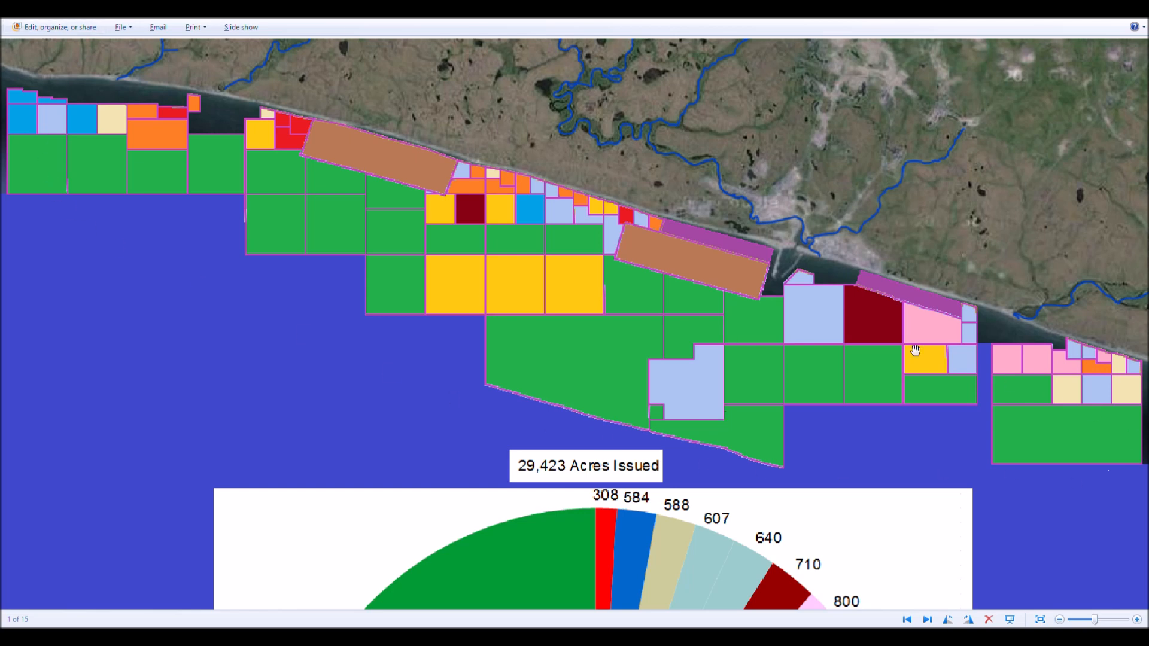
Step: Show the Figure 4.1 image of Nome paleobeaches and offshore geology in Photo Viewer
left_click(927, 620)
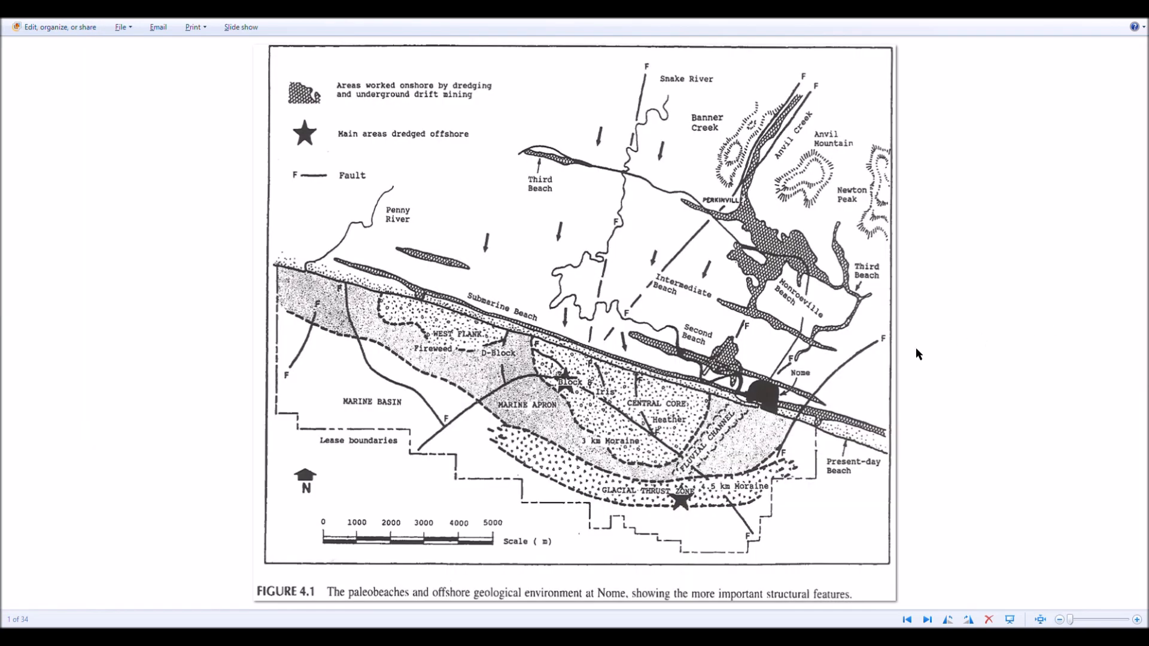
mouse_move(332, 445)
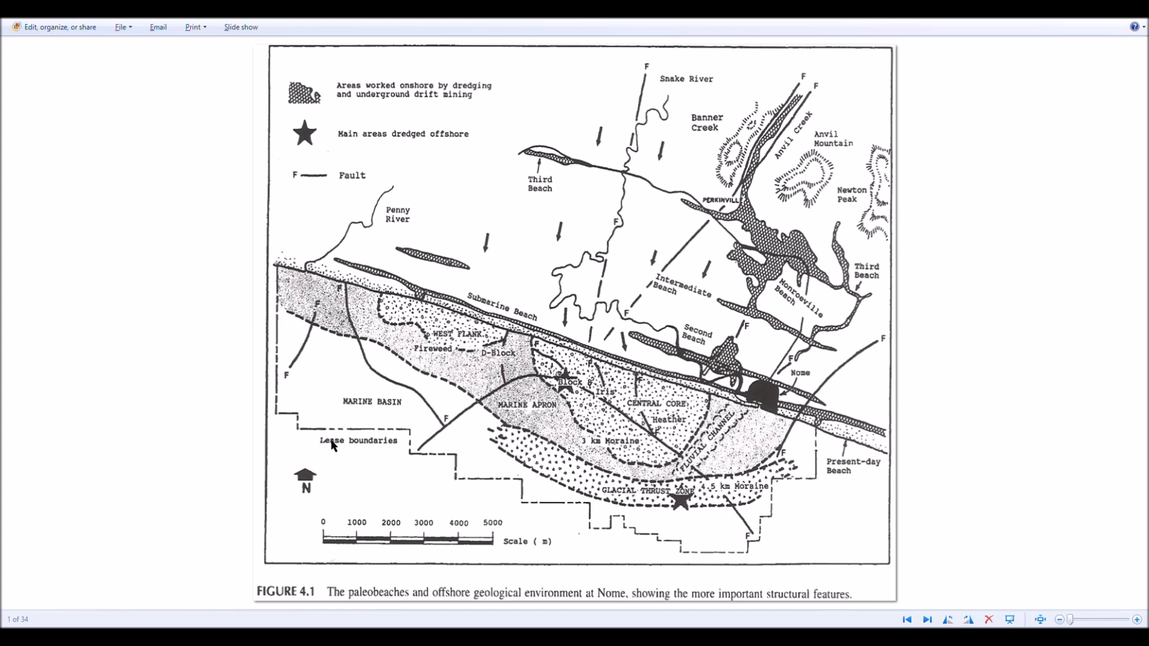
mouse_move(529, 512)
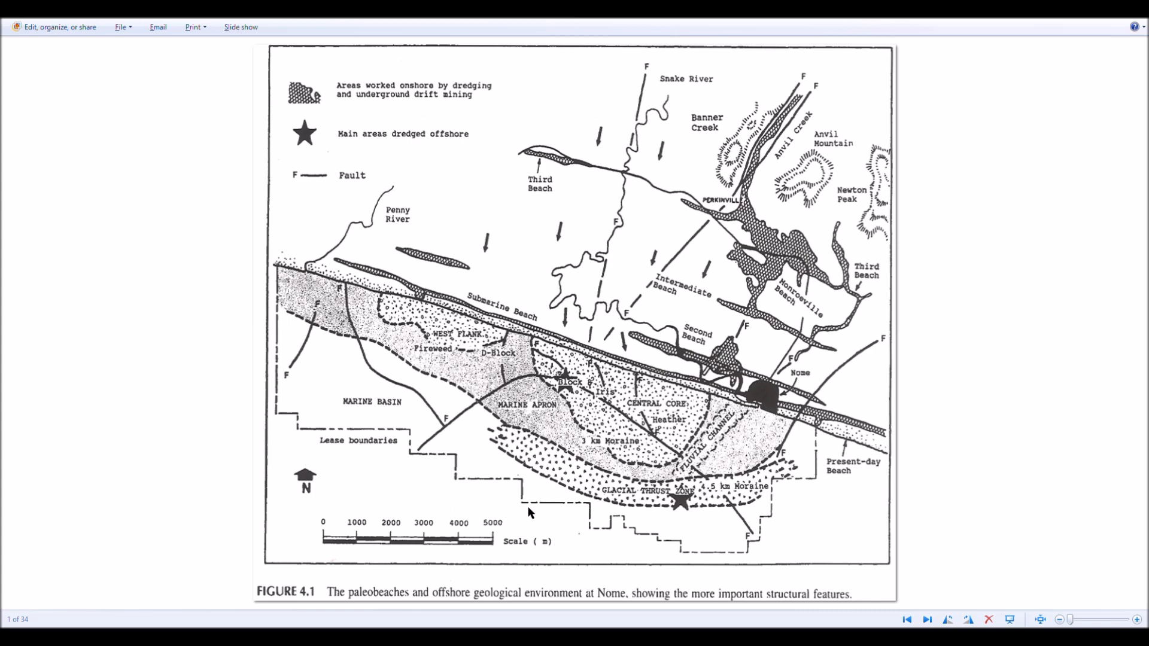
mouse_move(673, 510)
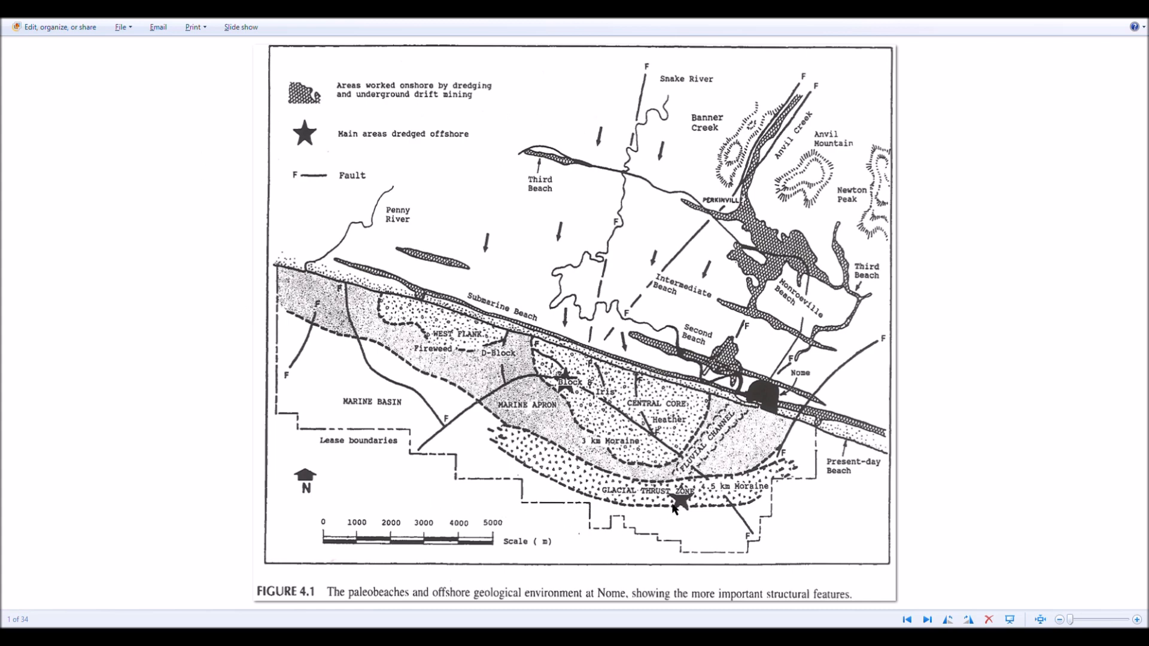
mouse_move(773, 496)
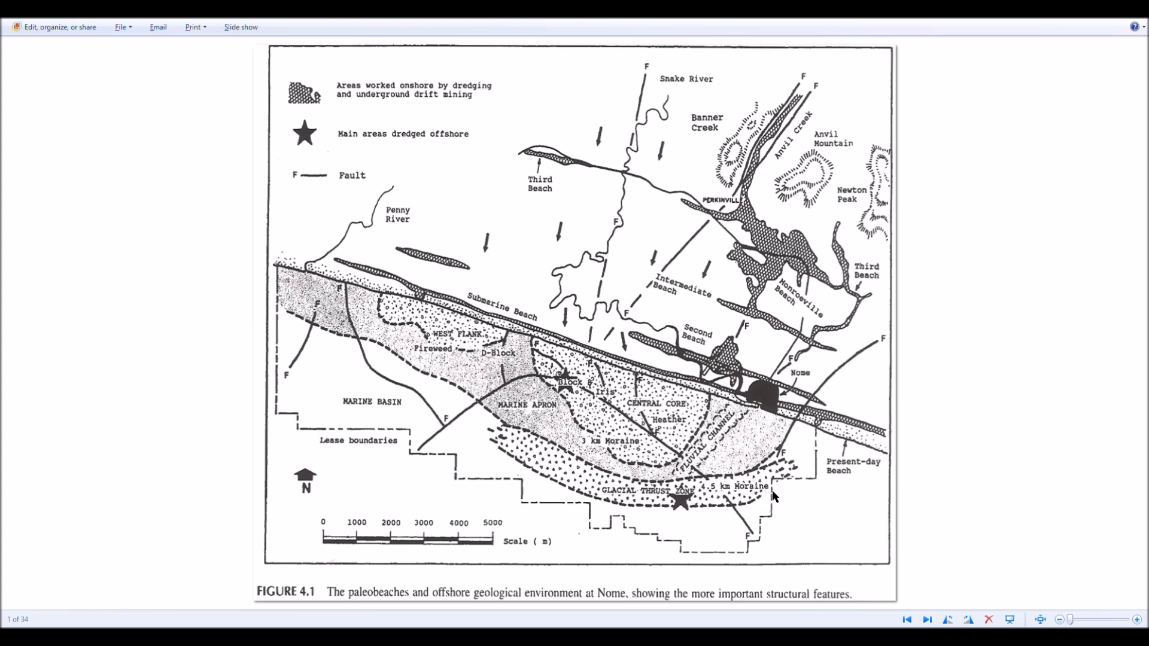
mouse_move(320, 125)
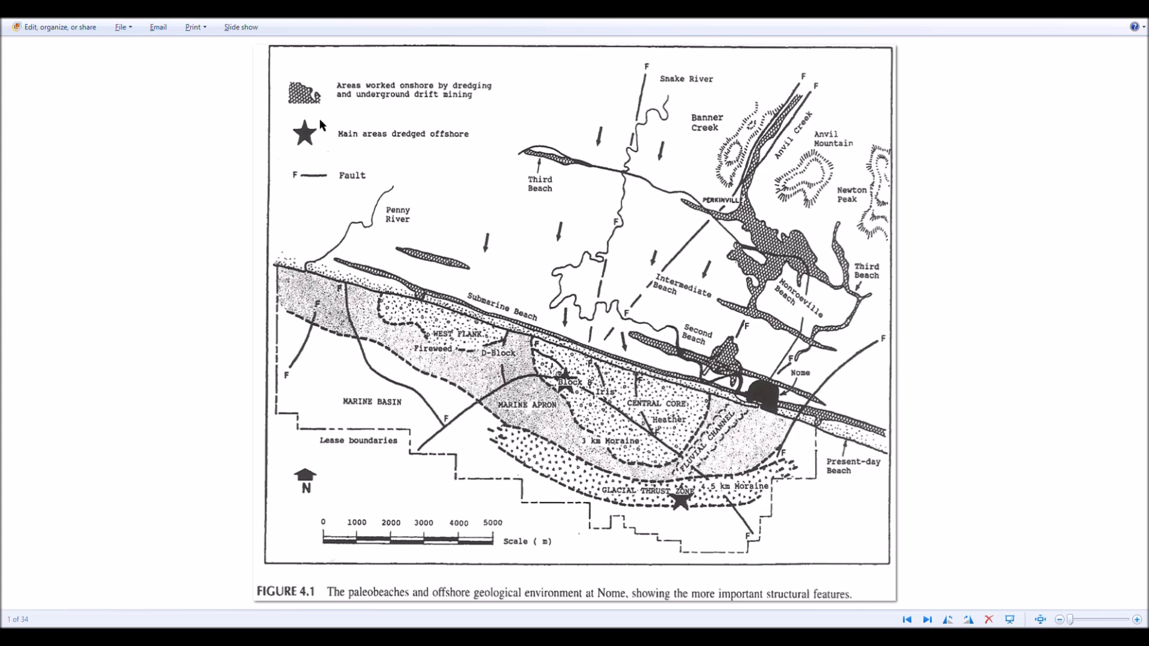
mouse_move(647, 381)
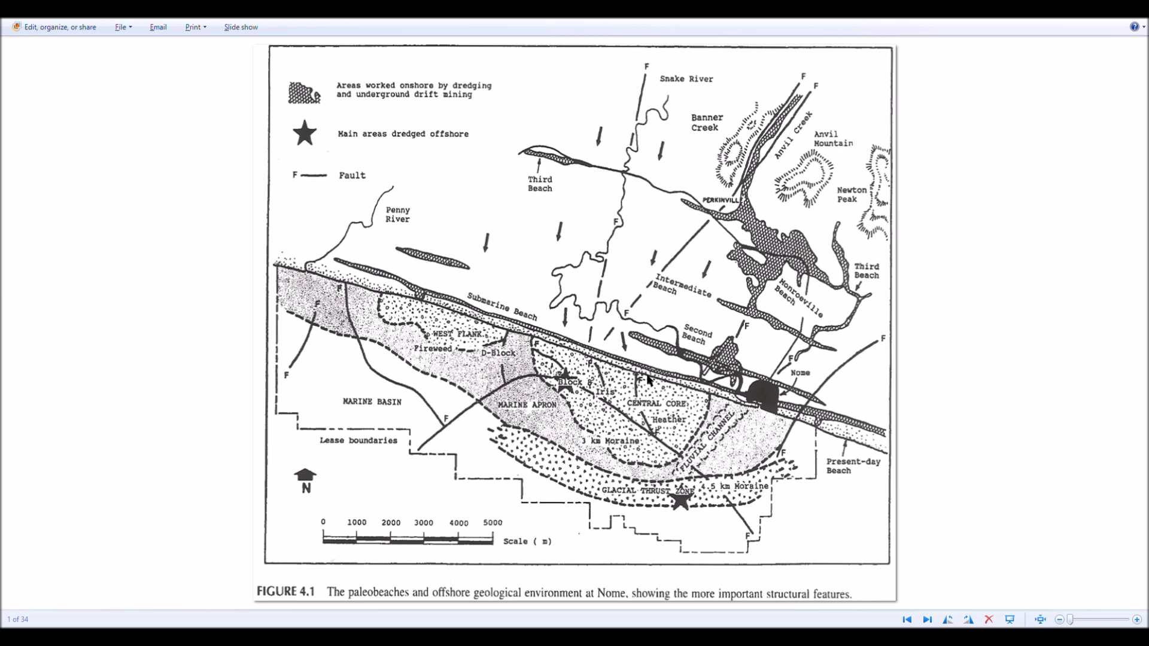
mouse_move(766, 136)
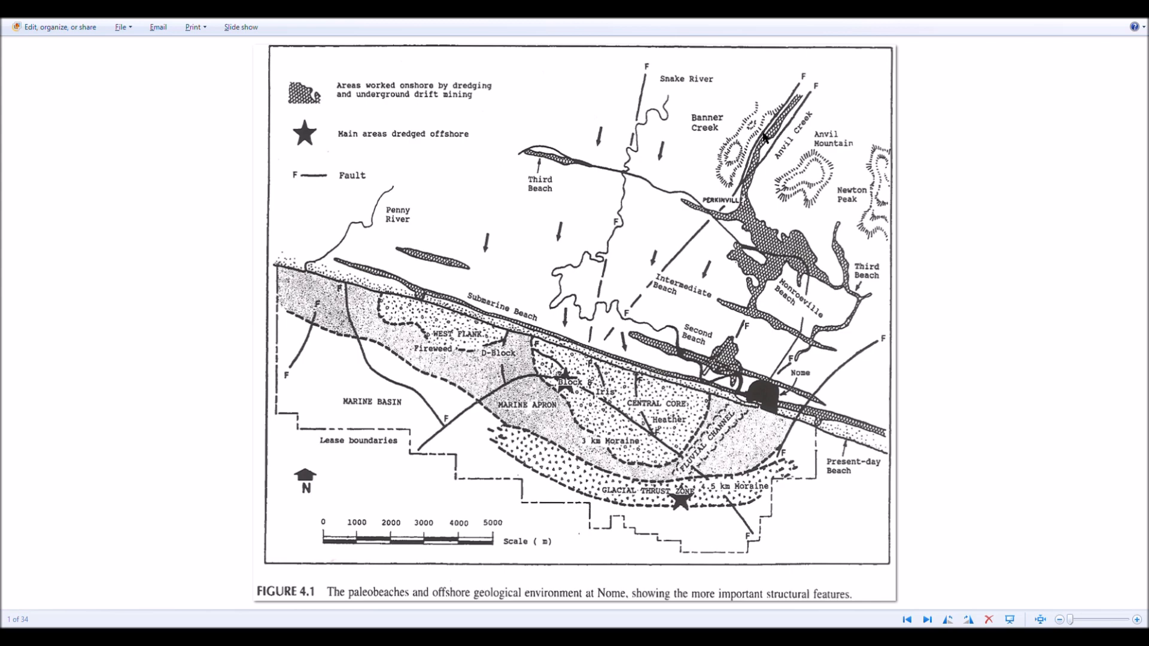
mouse_move(807, 130)
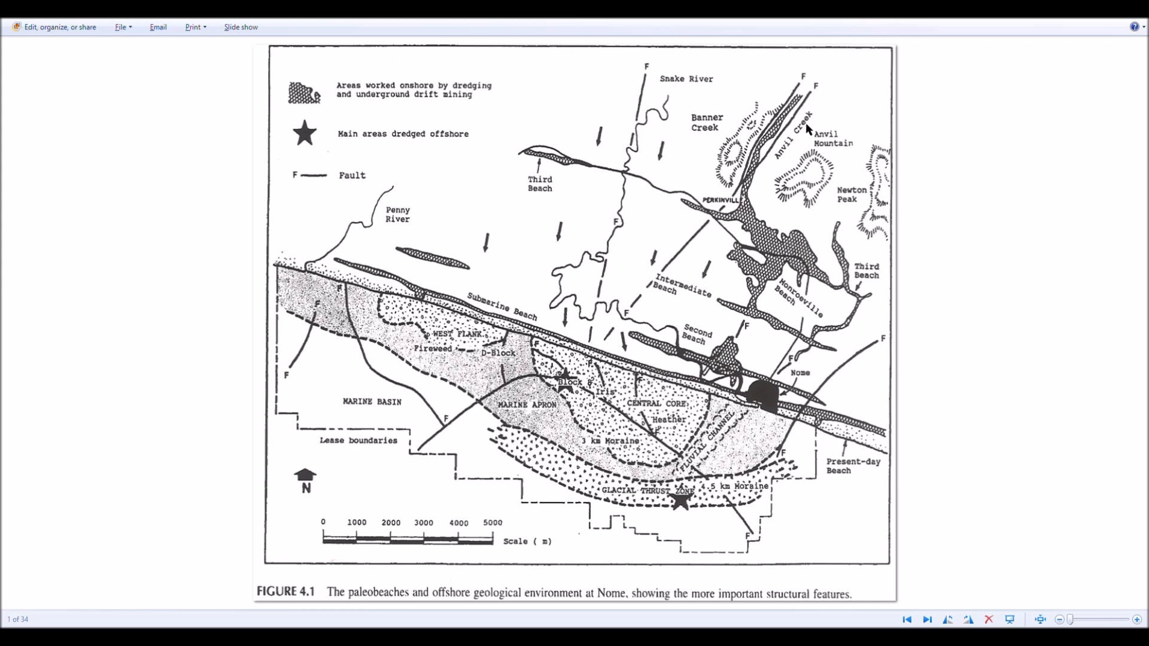
mouse_move(738, 222)
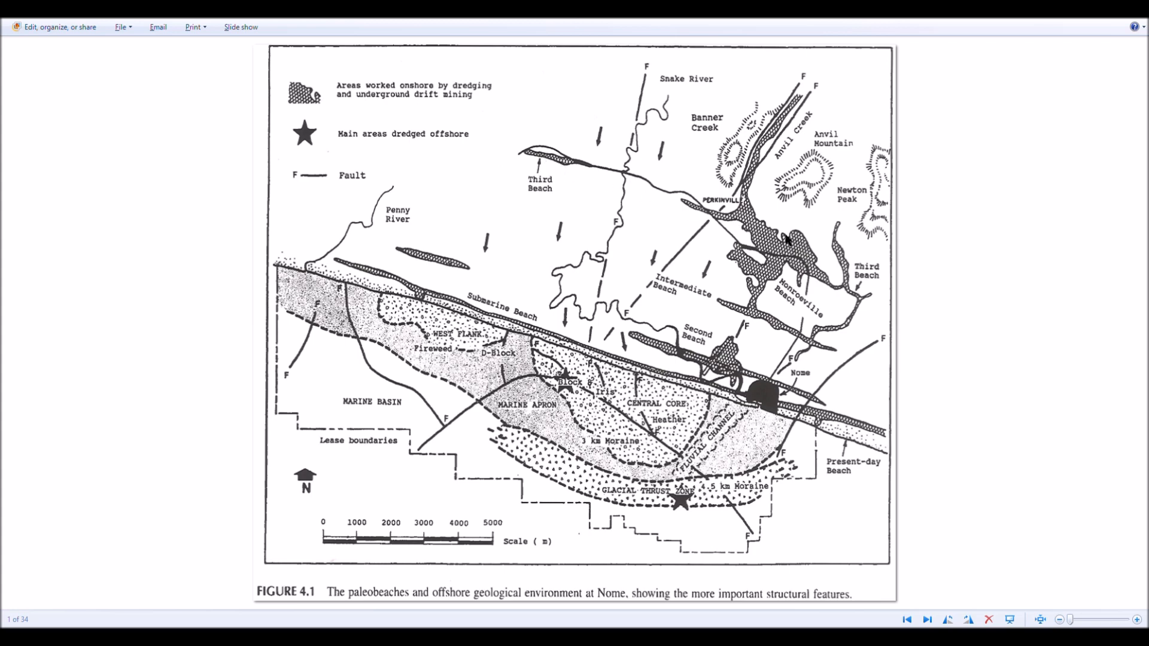
mouse_move(647, 187)
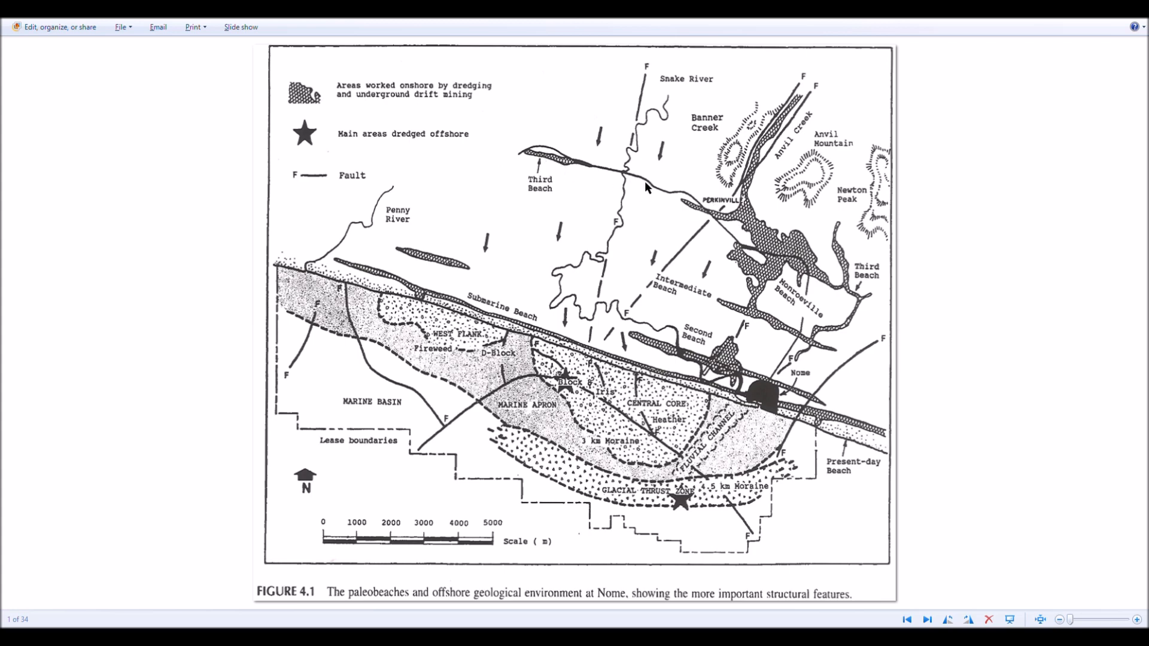
mouse_move(715, 211)
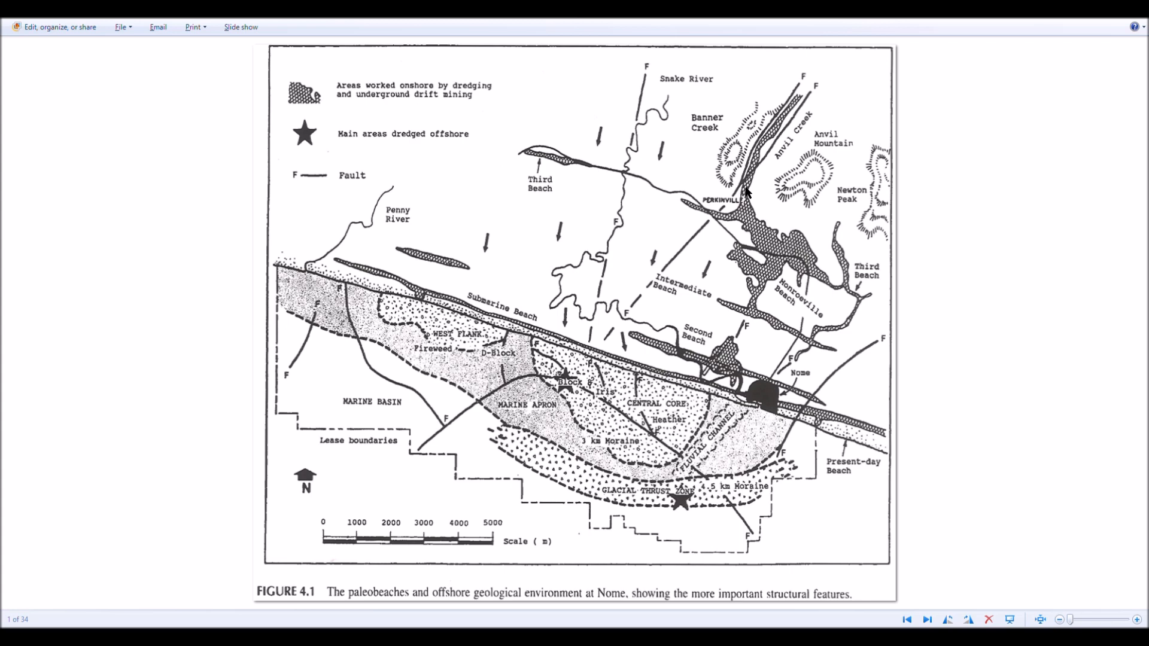
mouse_move(758, 187)
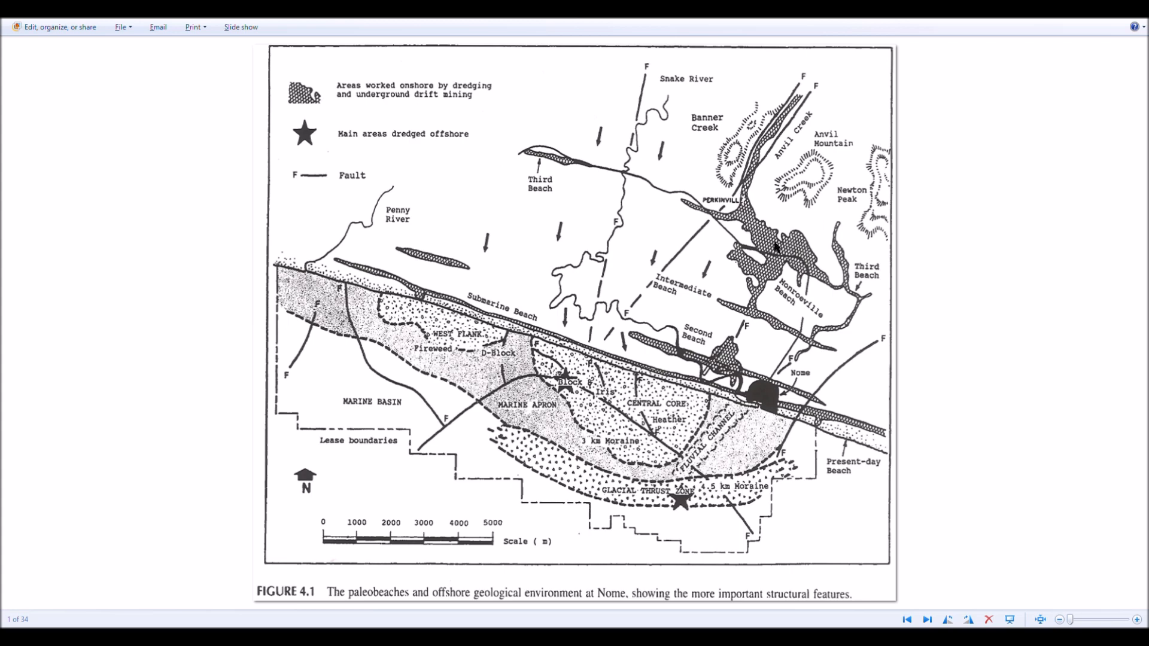
mouse_move(527, 166)
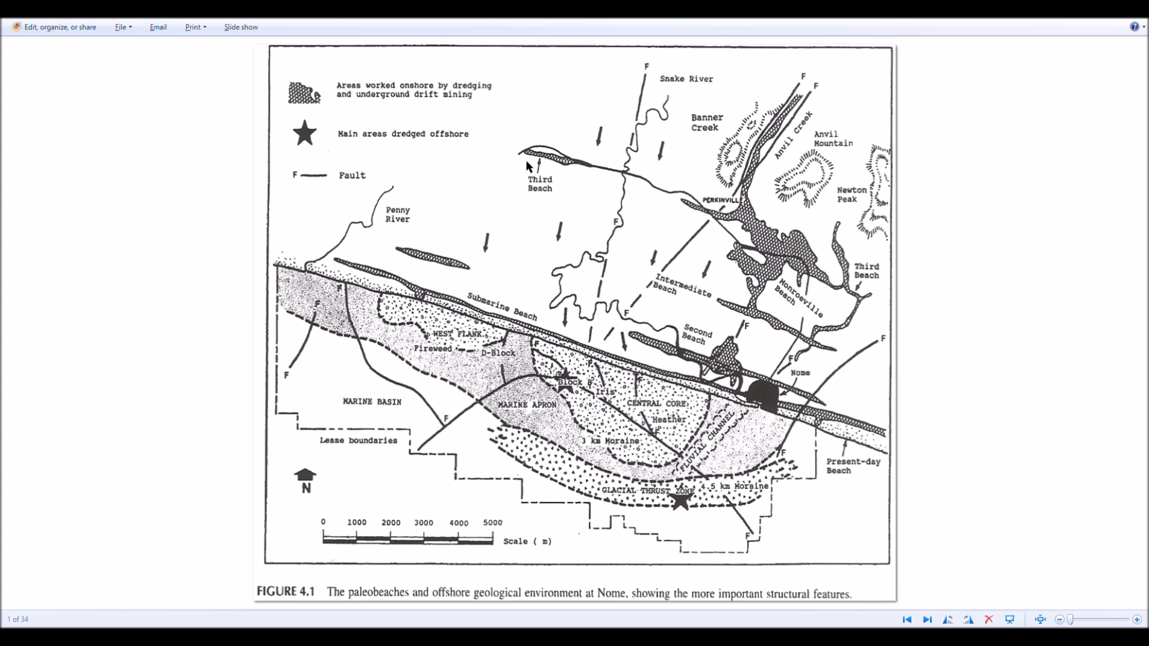
mouse_move(742, 302)
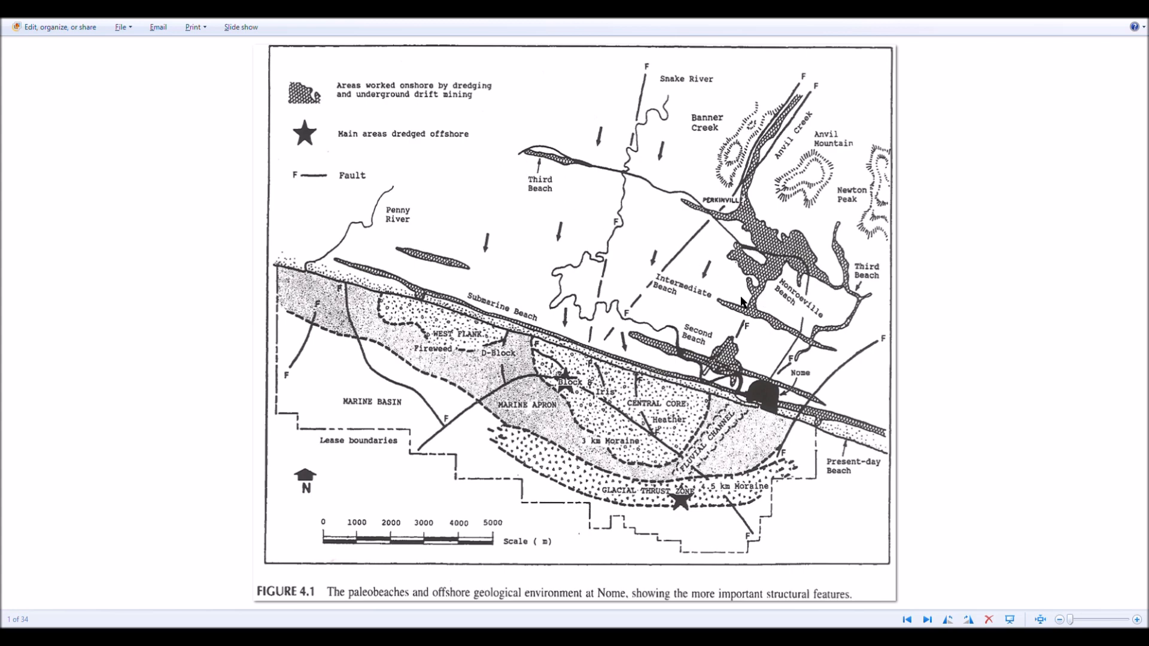
mouse_move(501, 233)
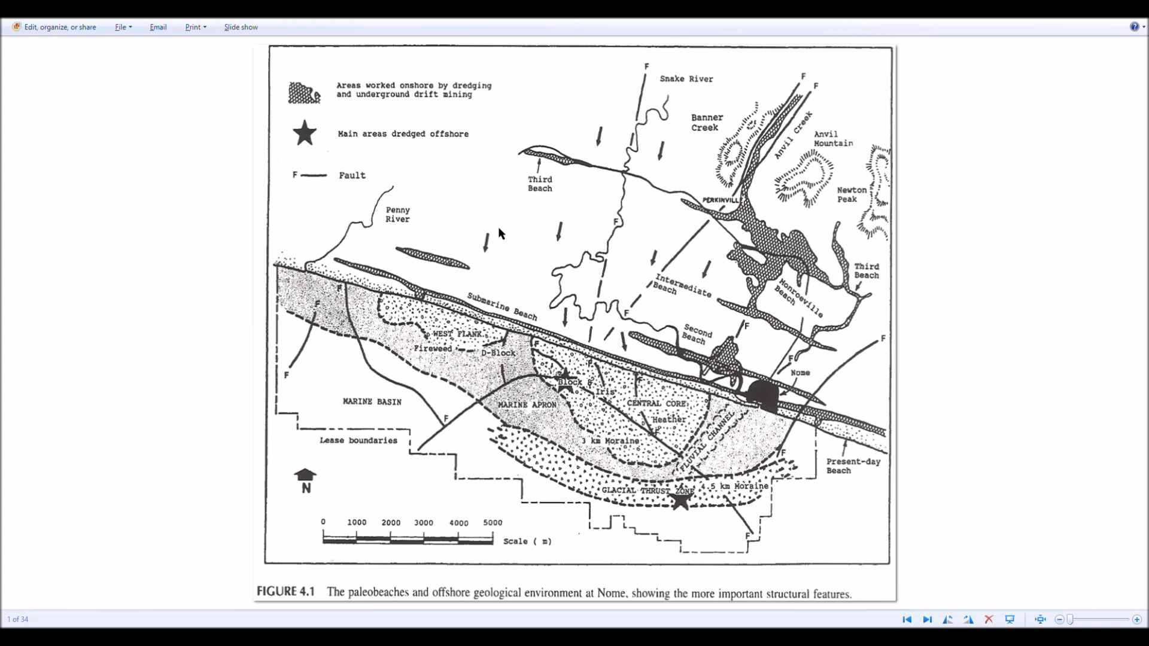
mouse_move(411, 339)
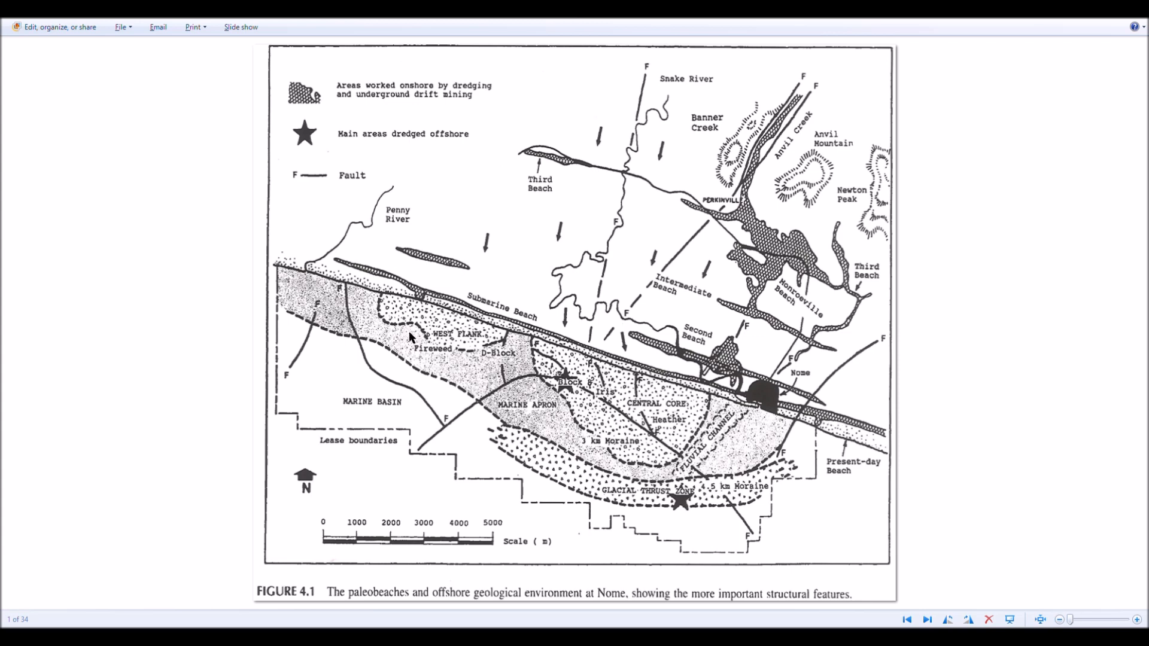
mouse_move(852, 401)
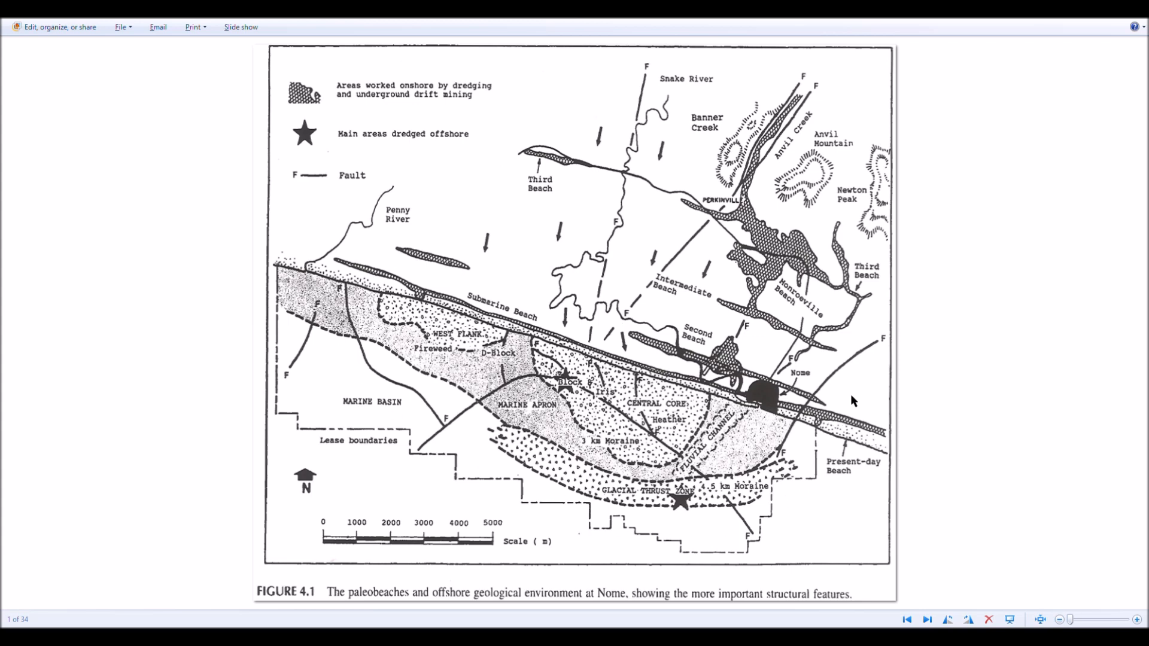
mouse_move(764, 111)
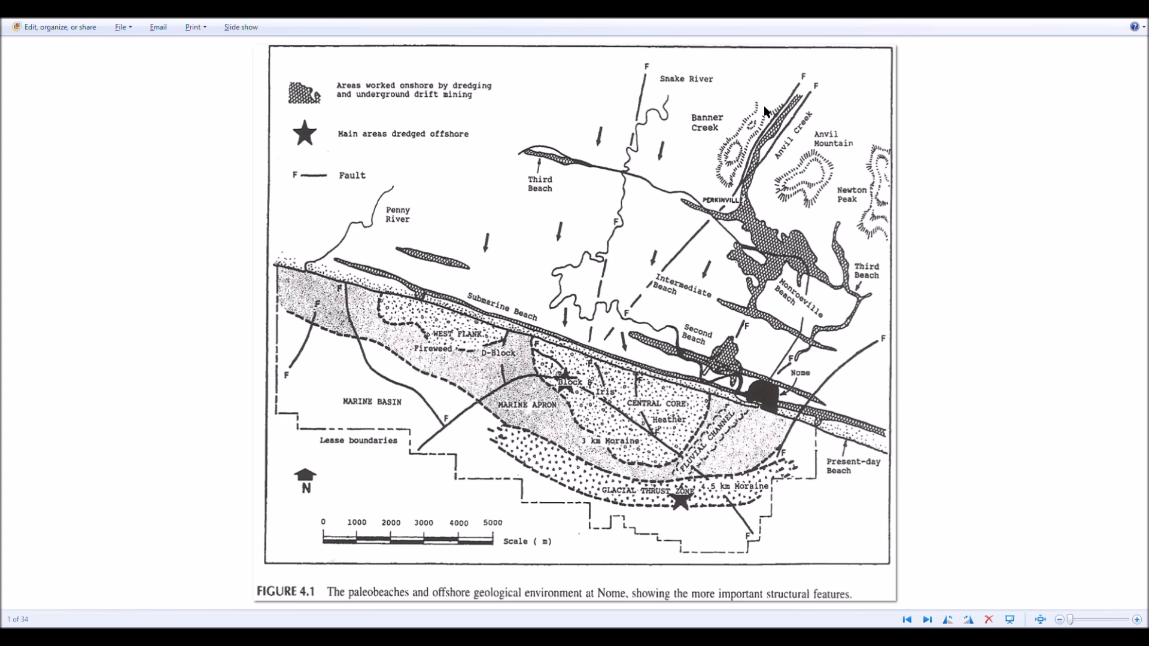
mouse_move(785, 133)
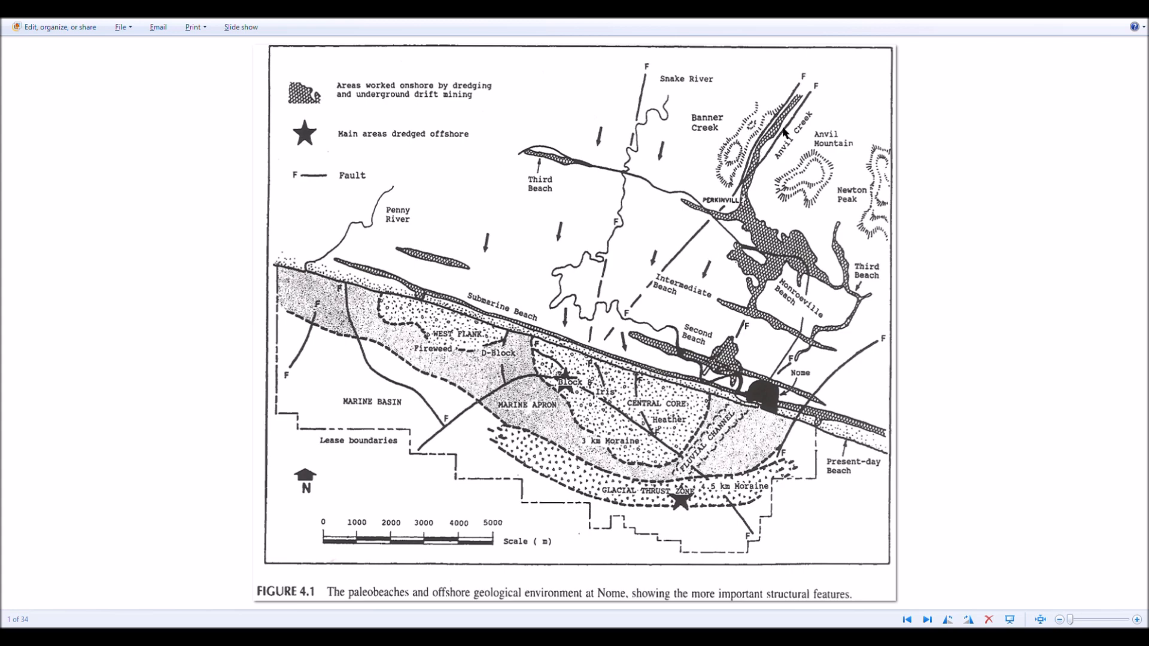
mouse_move(492, 417)
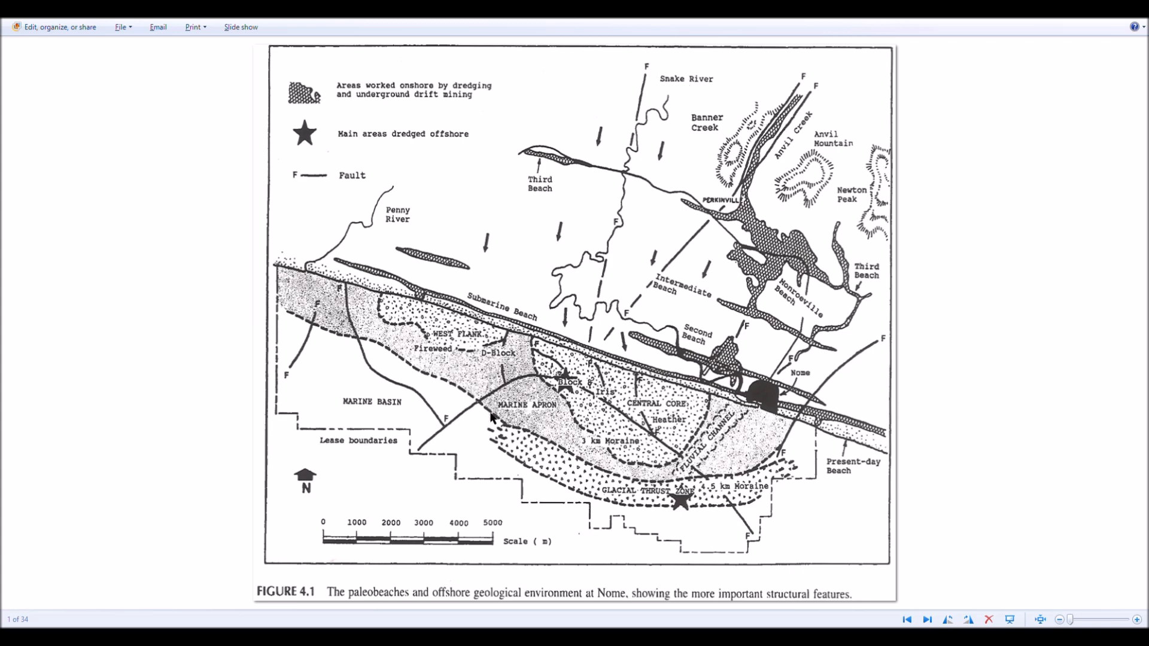
mouse_move(282, 247)
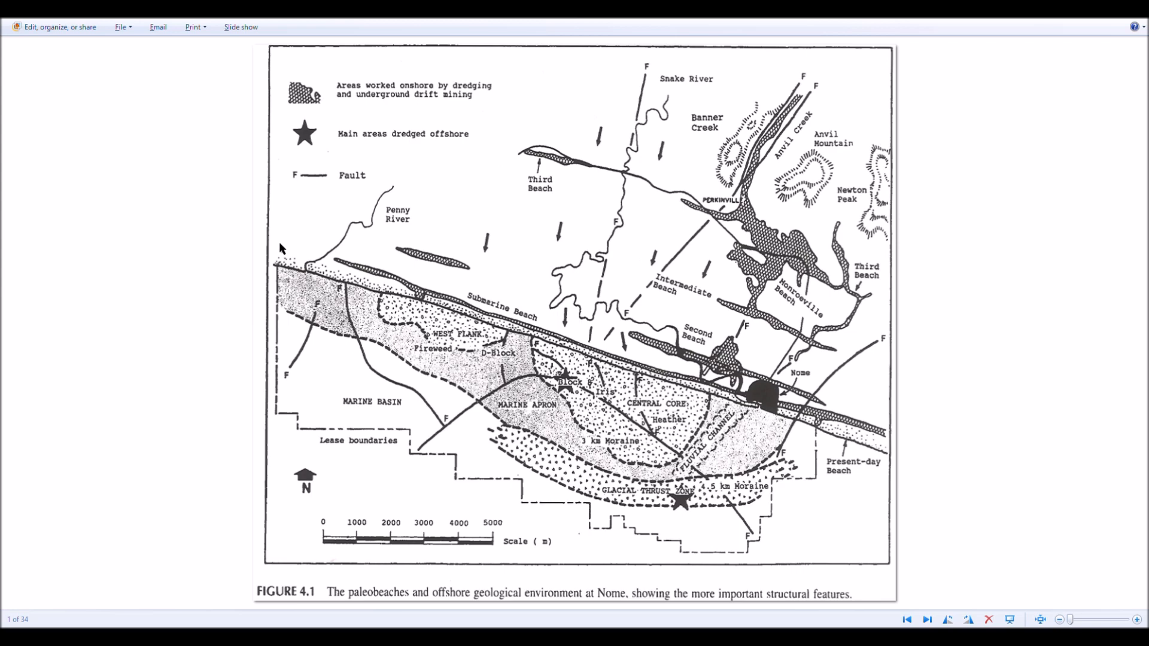
mouse_move(711, 495)
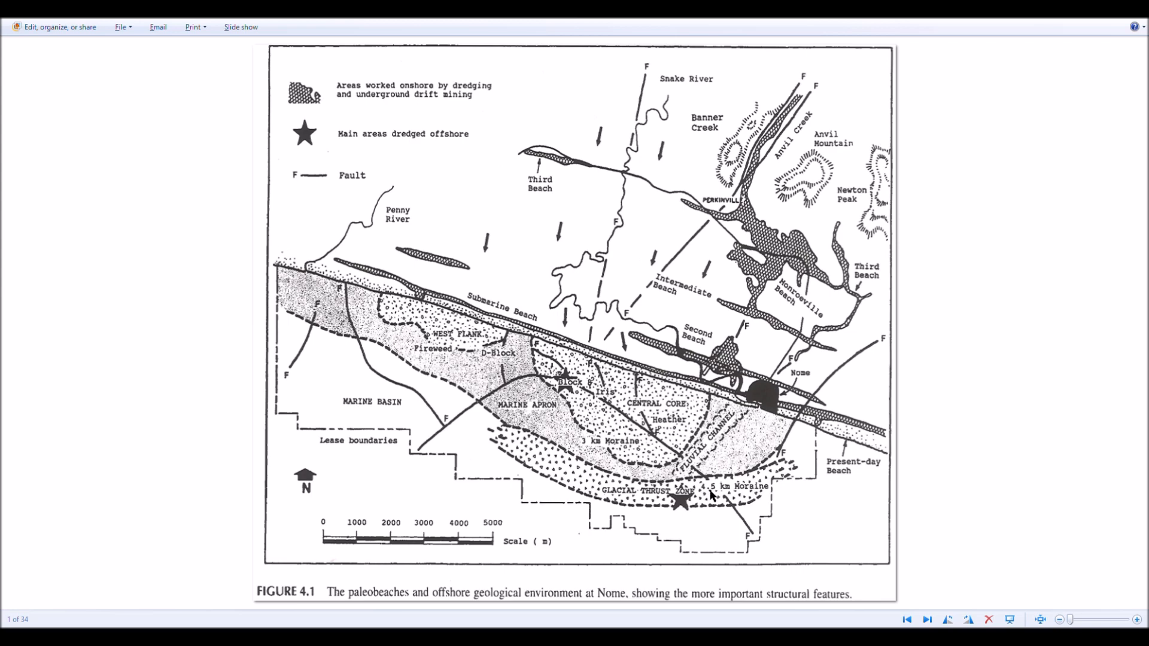
mouse_move(626, 496)
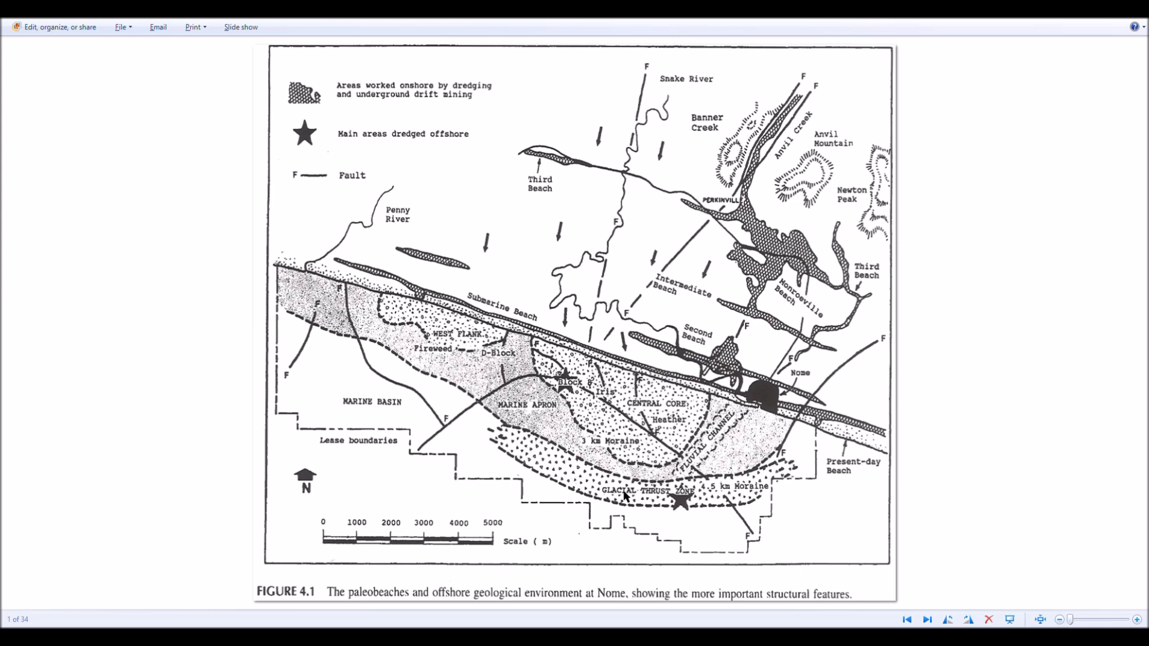
mouse_move(822, 436)
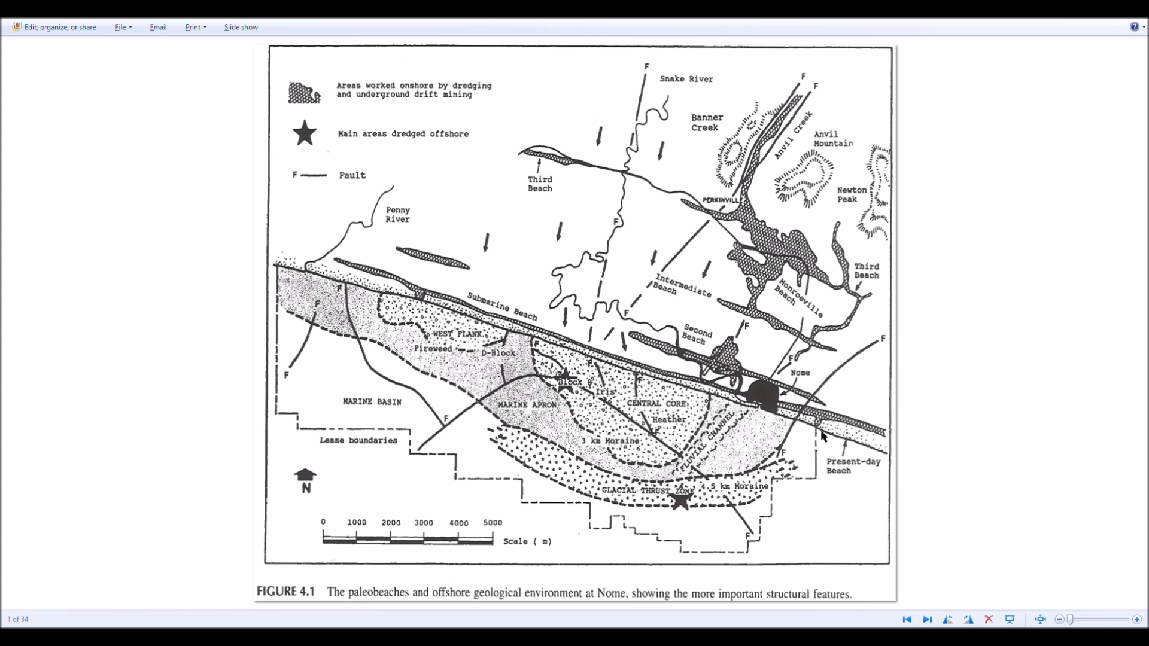
mouse_move(524, 454)
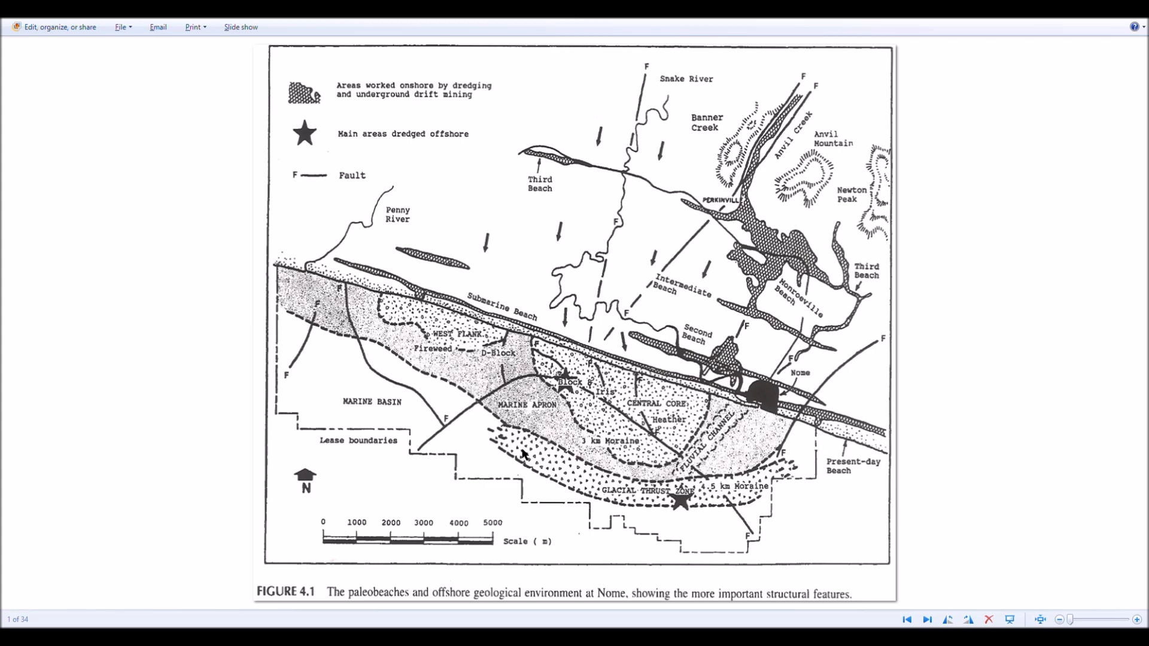
mouse_move(1092, 469)
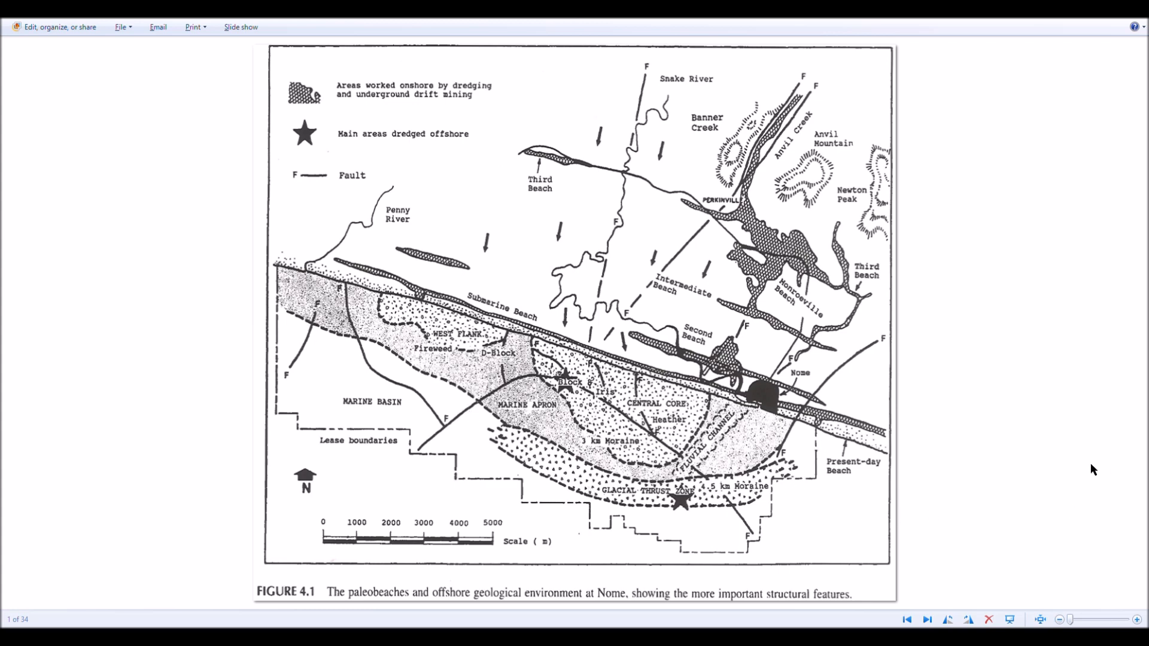
mouse_move(677, 431)
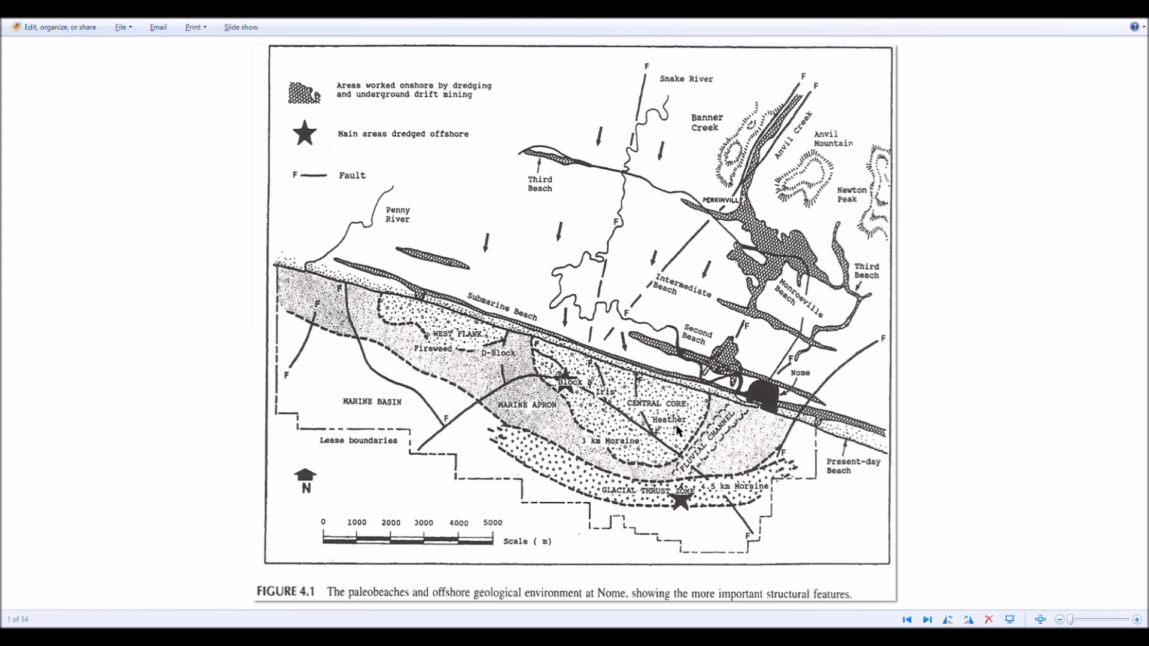
mouse_move(1101, 415)
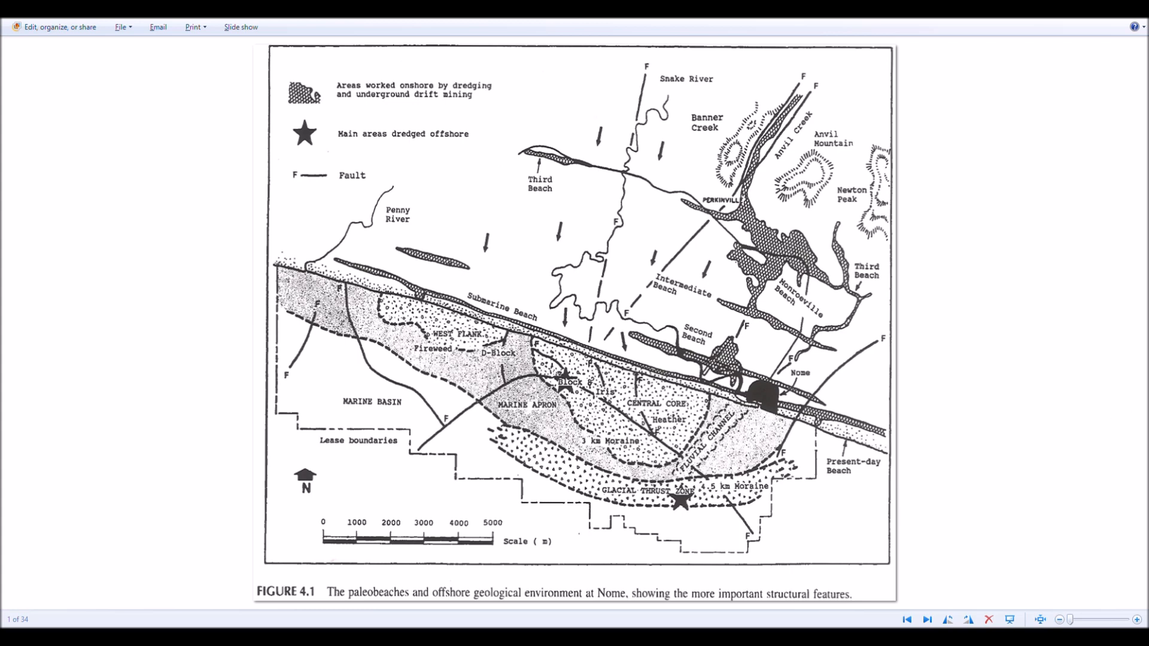
mouse_move(960, 327)
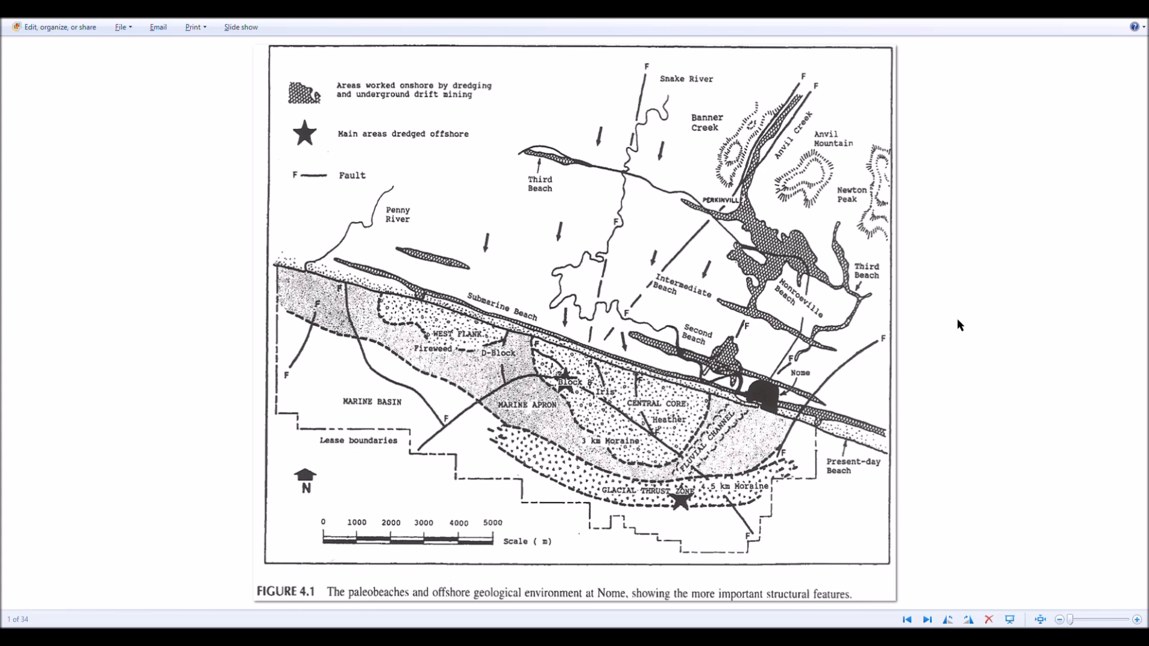
mouse_move(947, 326)
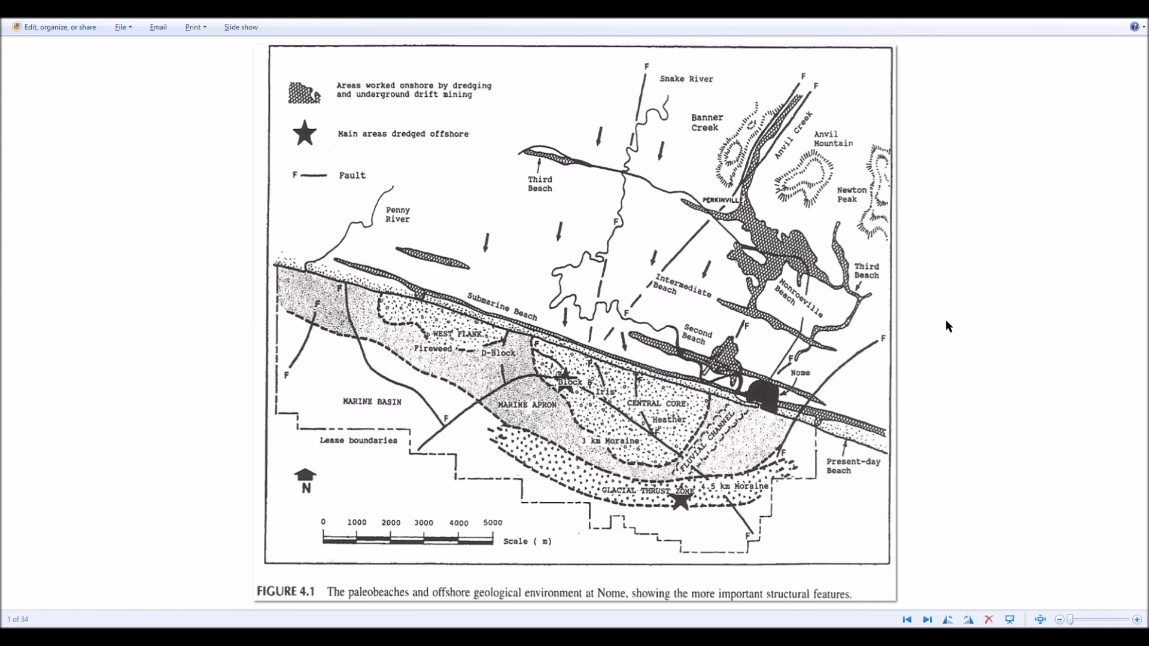
mouse_move(963, 306)
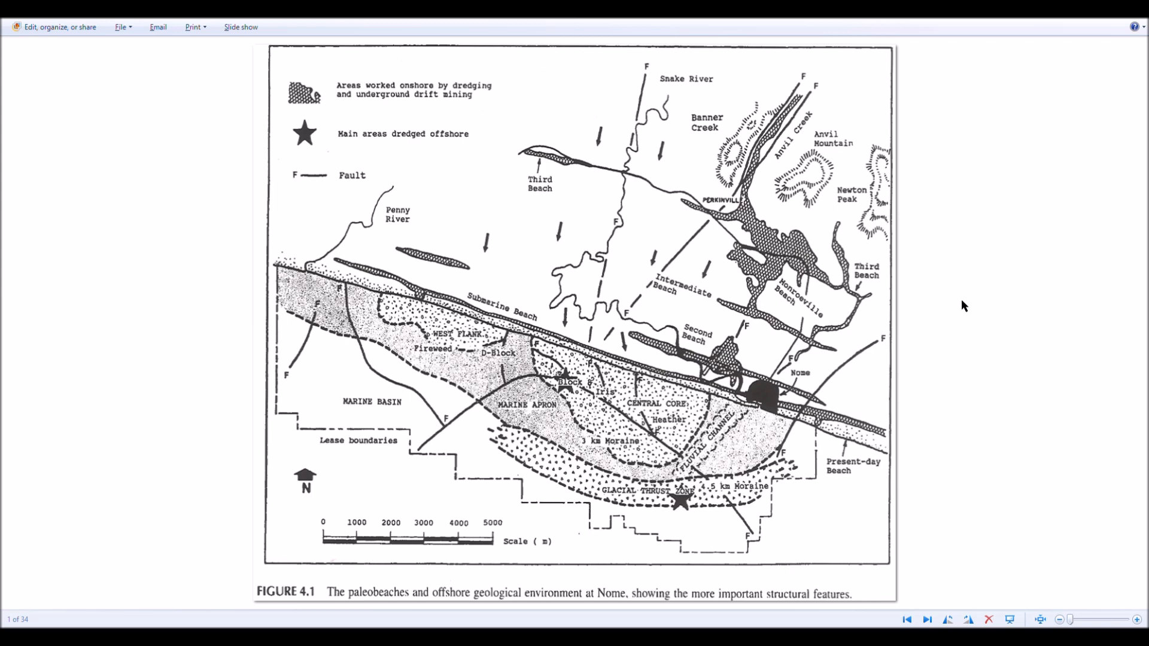
mouse_move(658, 330)
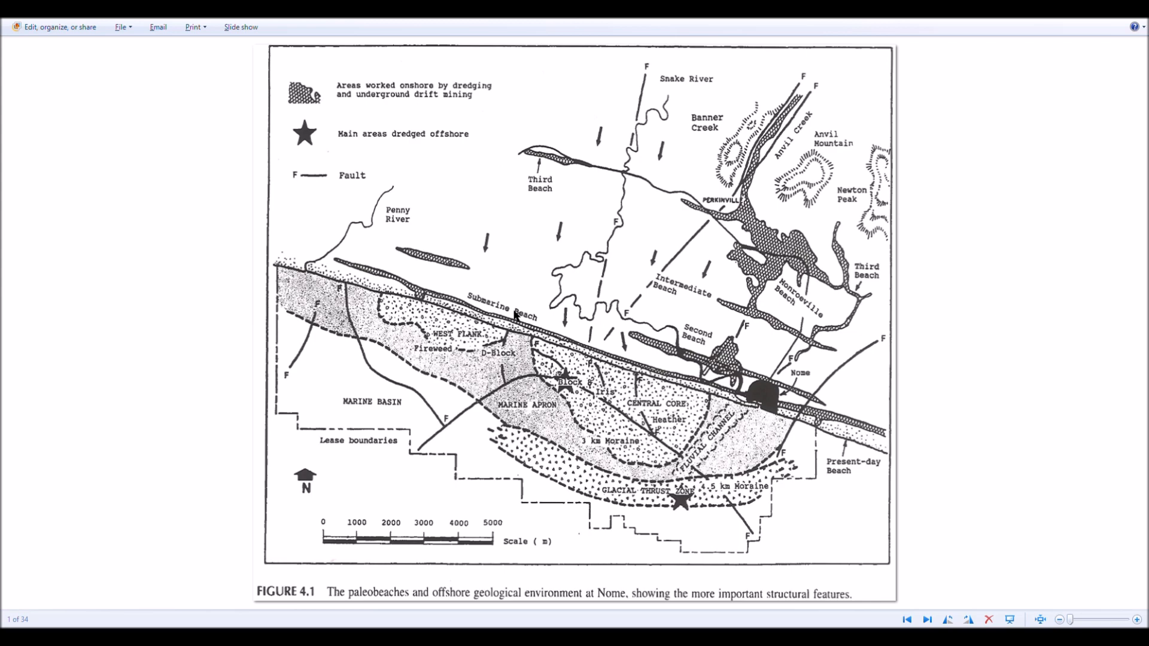
mouse_move(636, 392)
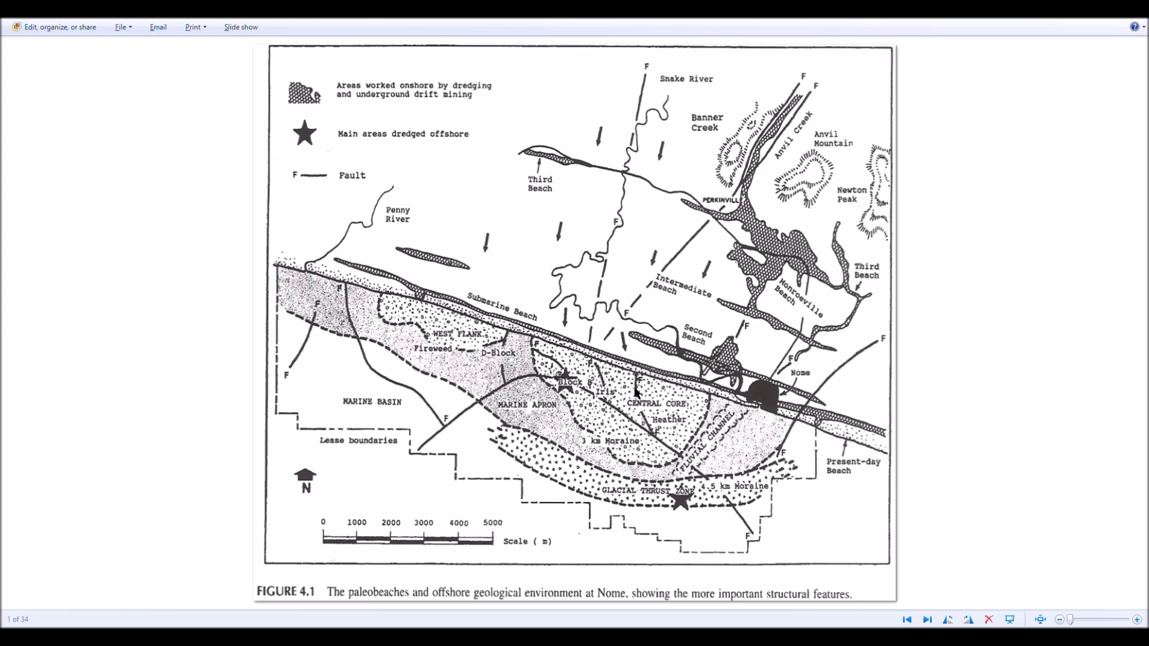
mouse_move(910, 416)
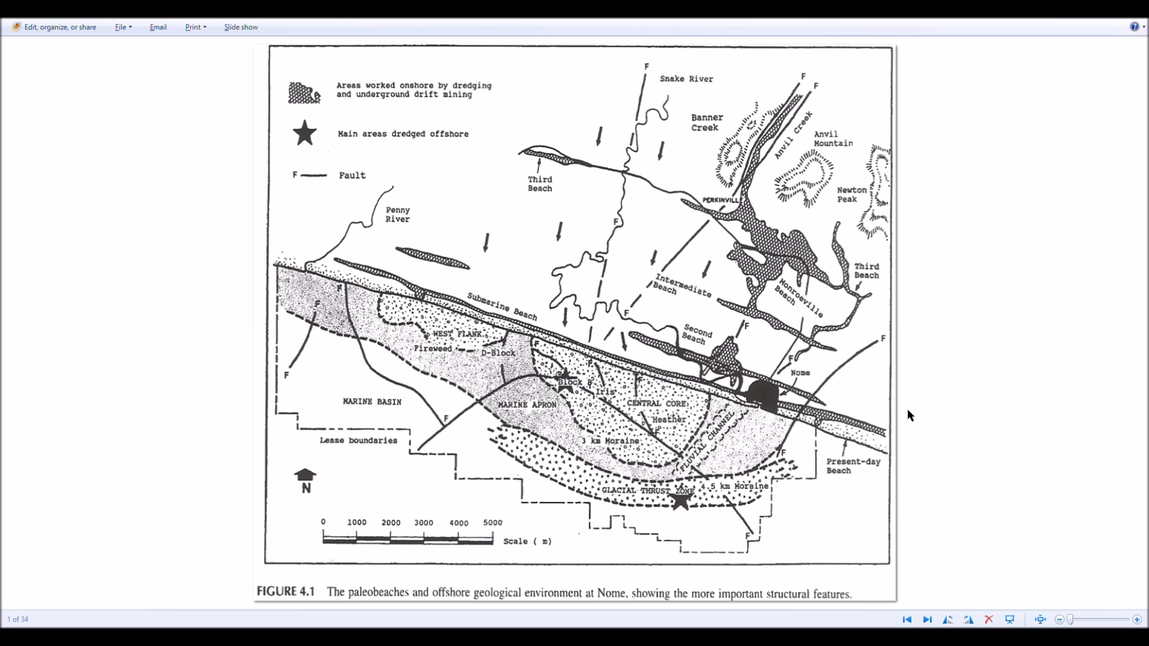
mouse_move(379, 427)
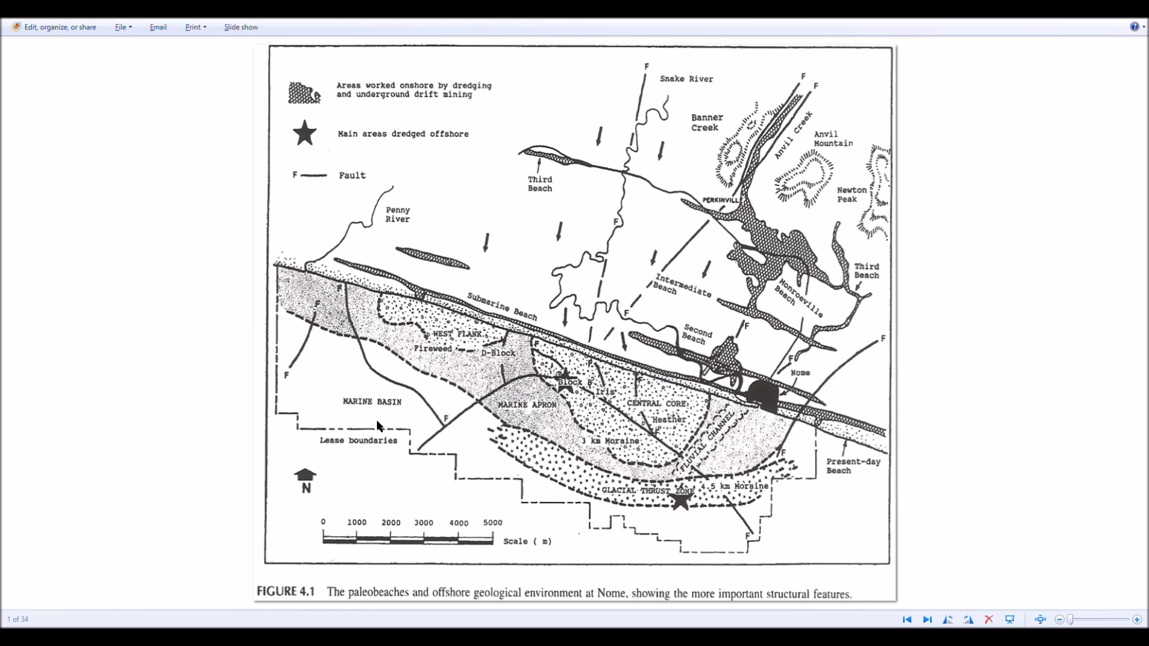
mouse_move(398, 345)
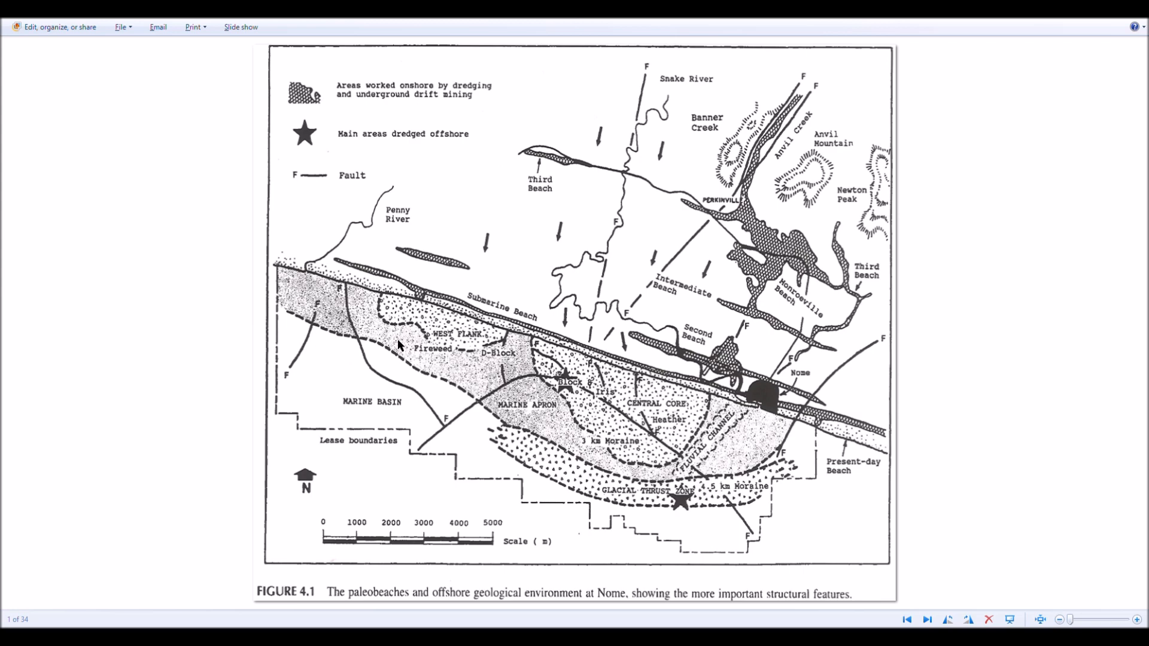
mouse_move(478, 428)
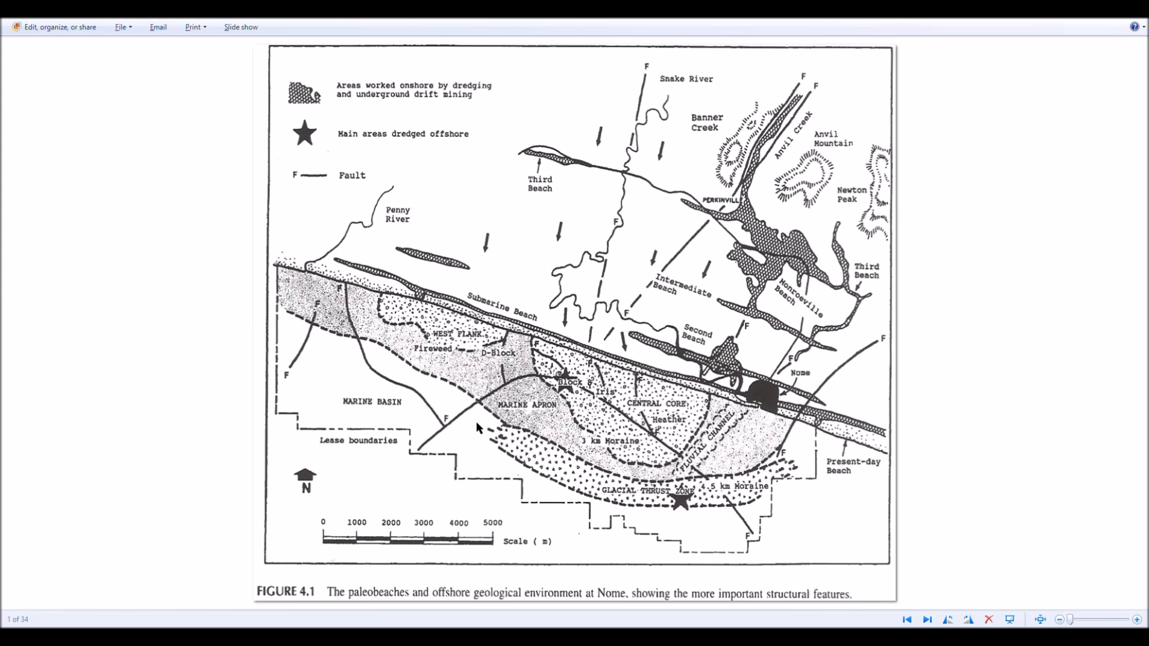
mouse_move(627, 494)
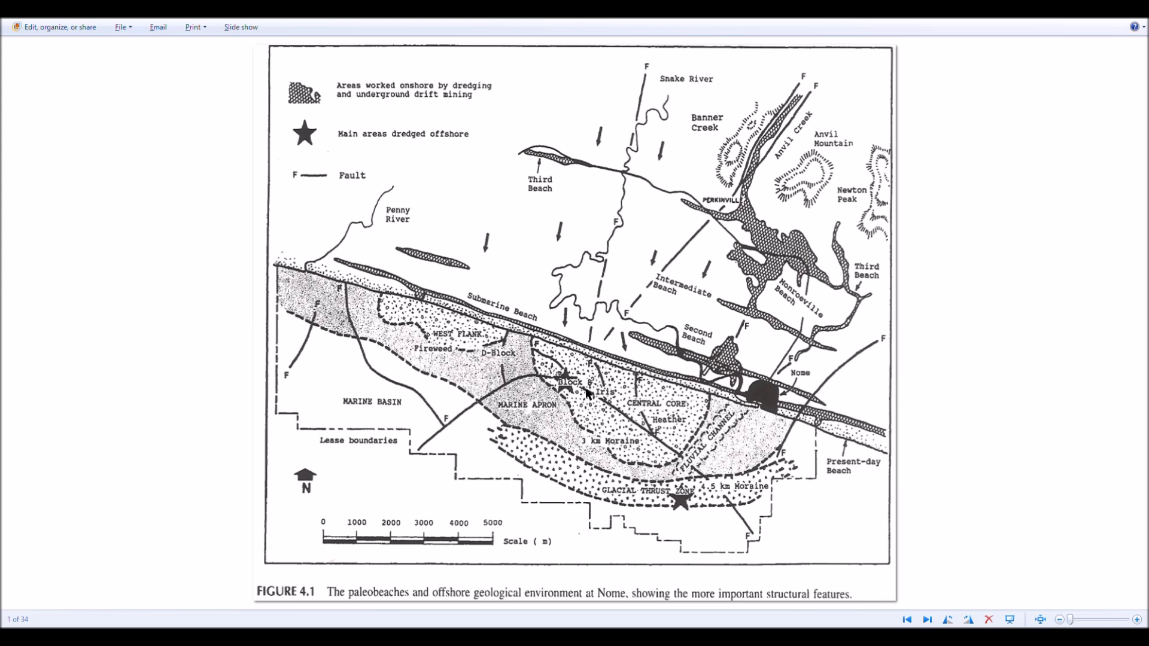
mouse_move(661, 425)
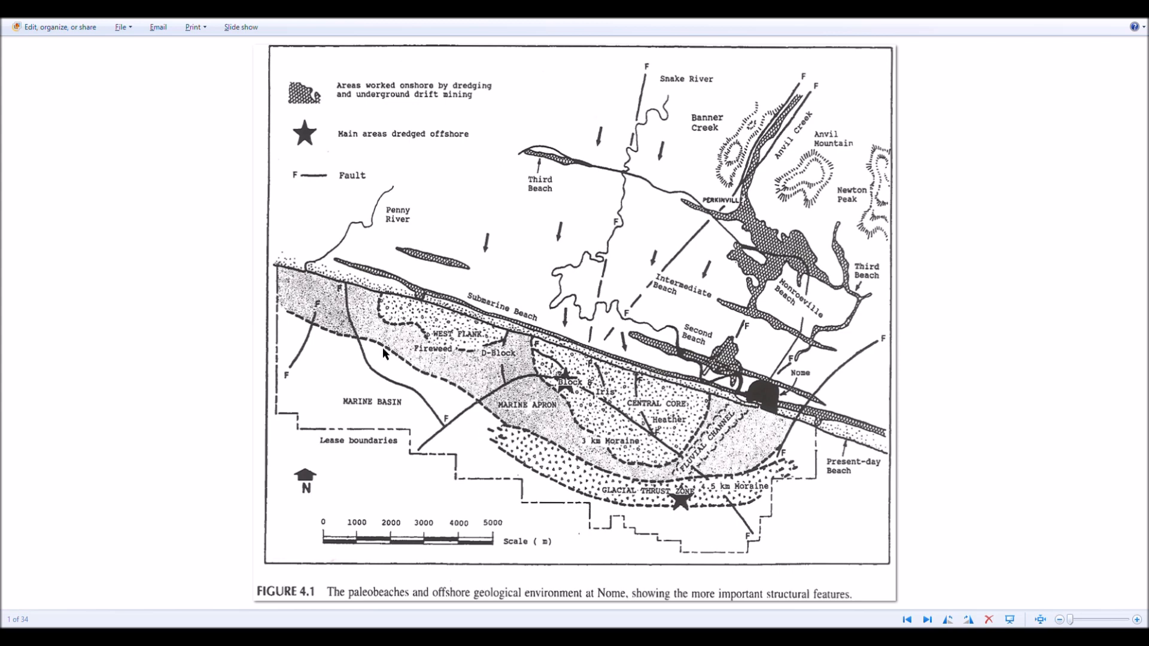
mouse_move(694, 501)
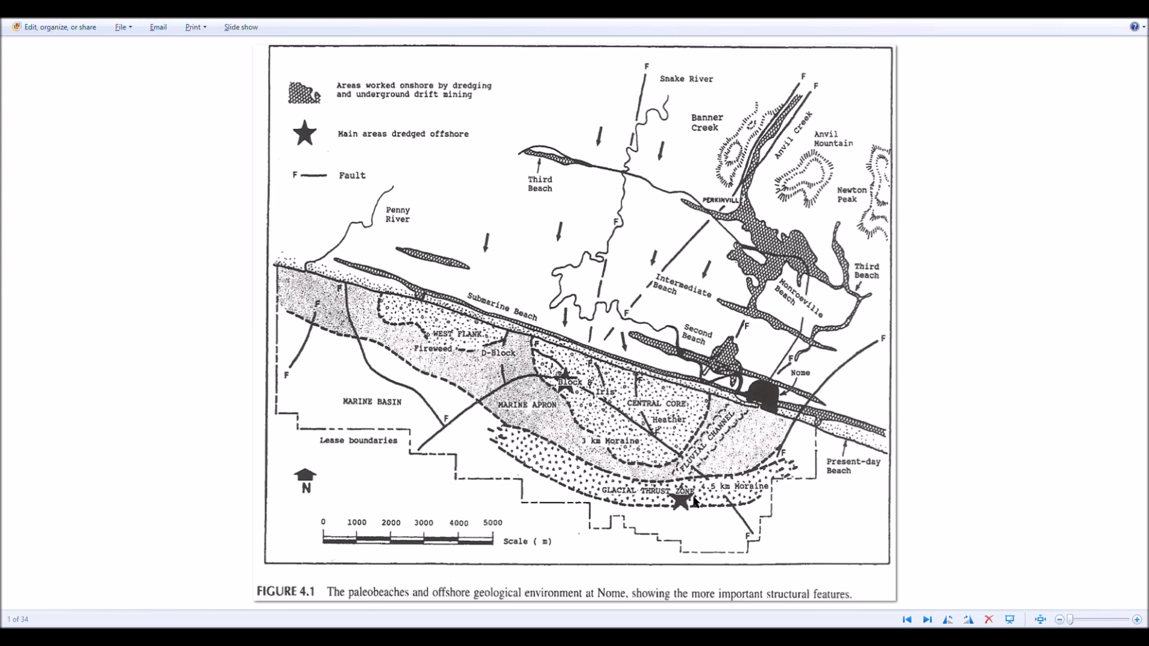
mouse_move(591, 433)
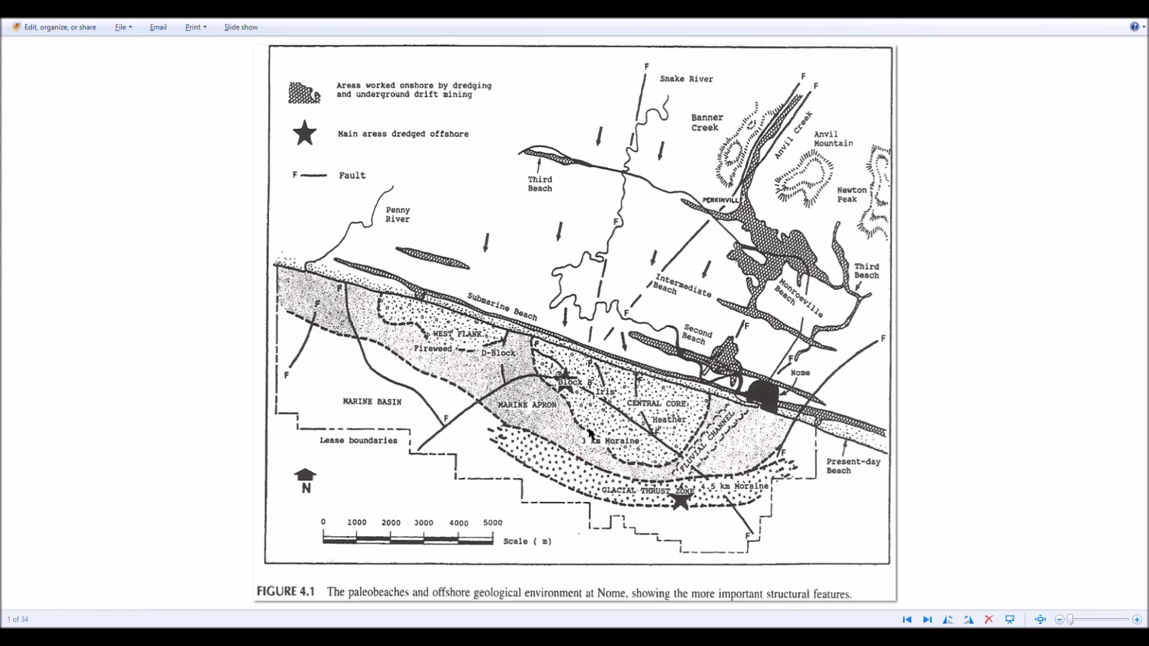
mouse_move(688, 451)
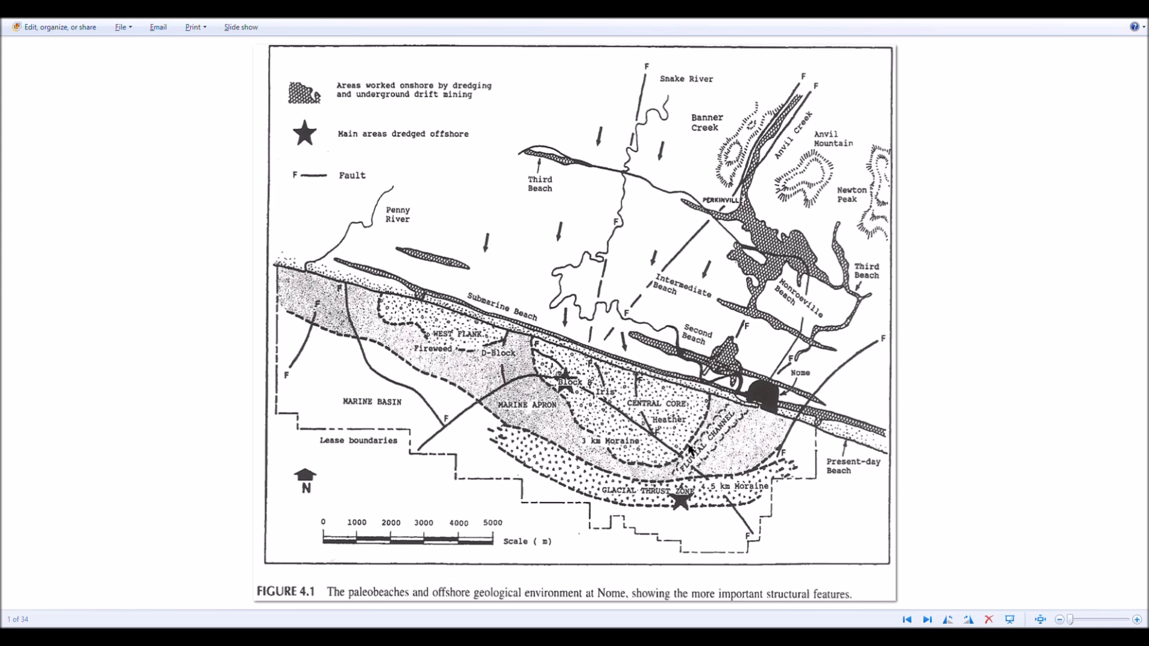
mouse_move(462, 366)
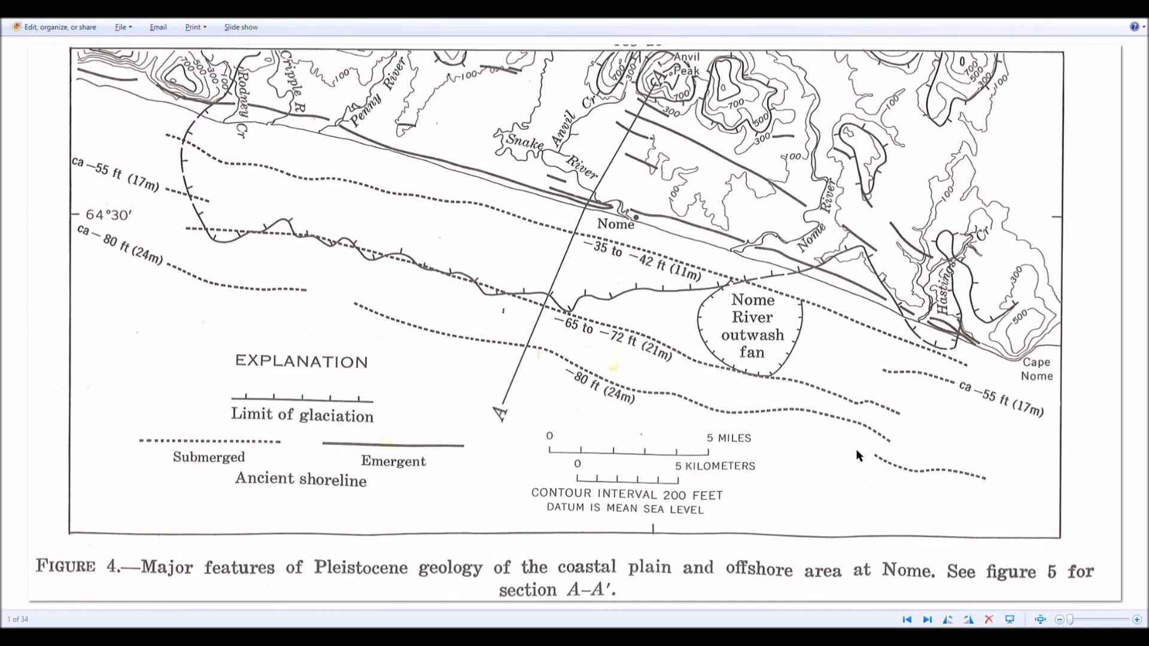
mouse_move(203, 141)
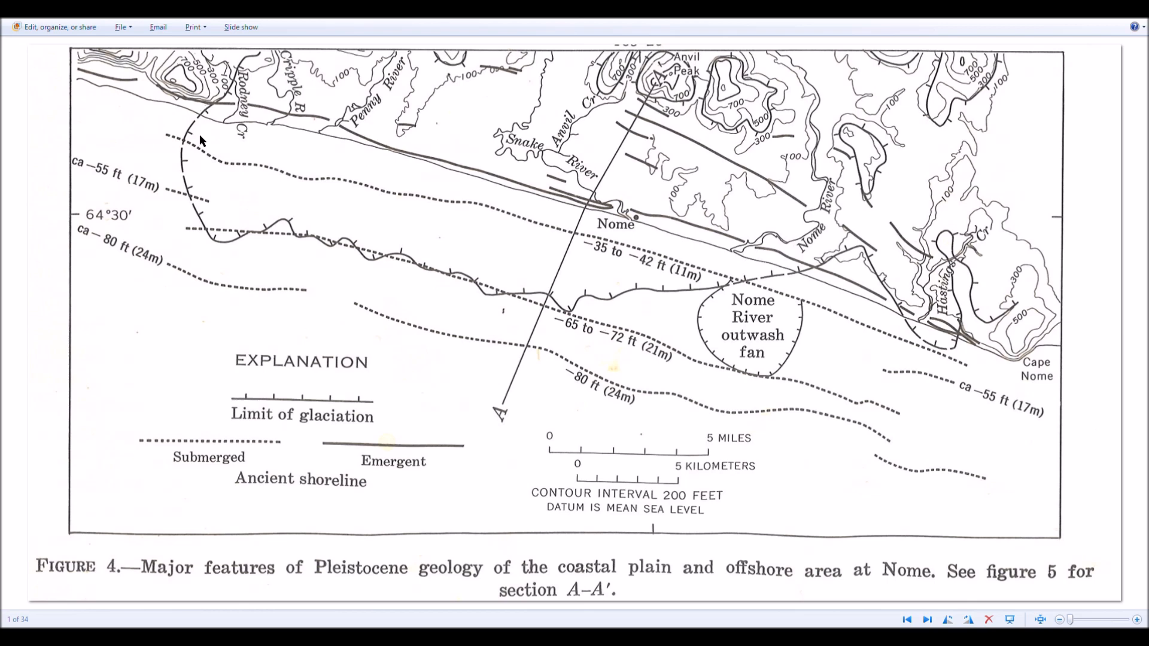
mouse_move(768, 254)
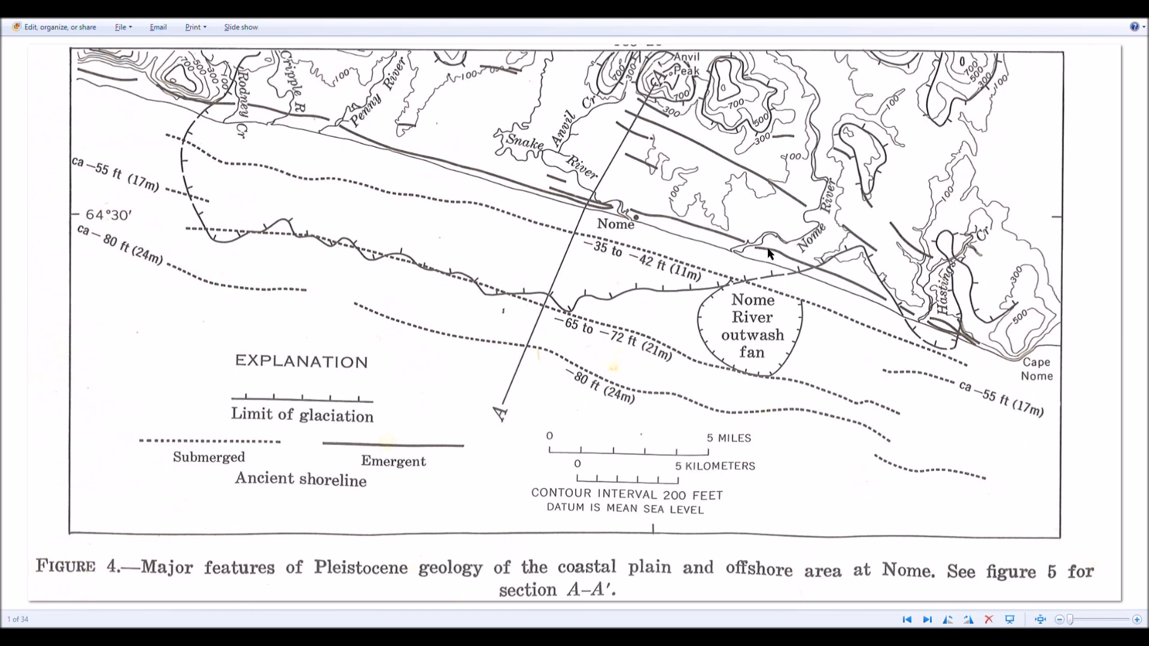
mouse_move(265, 130)
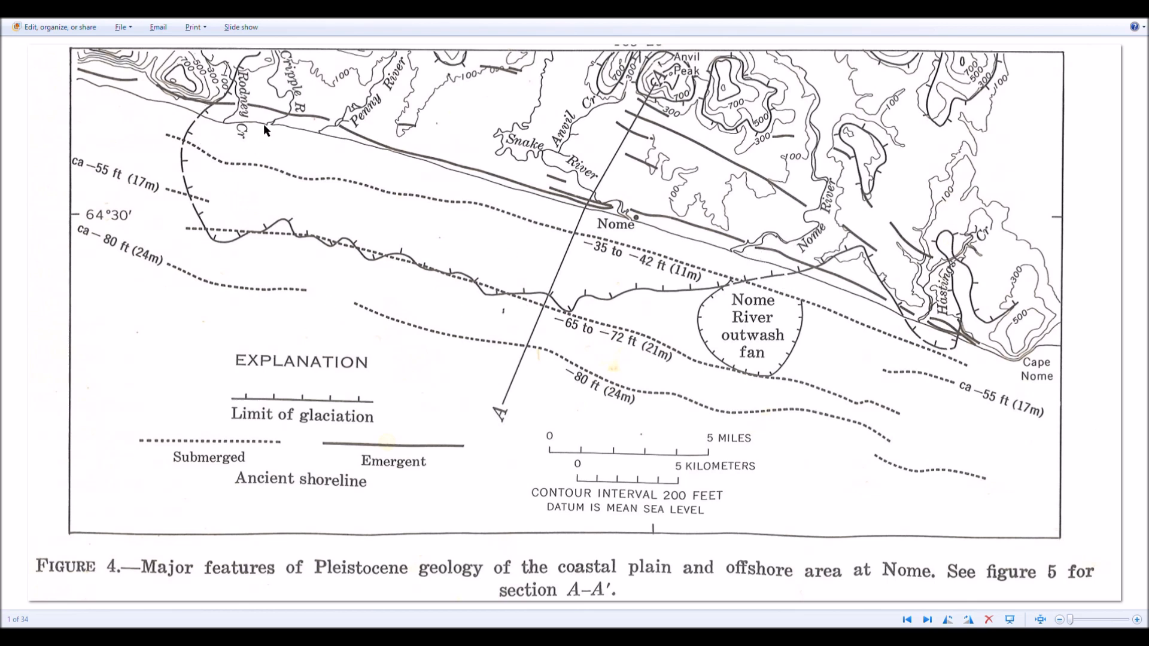
mouse_move(291, 157)
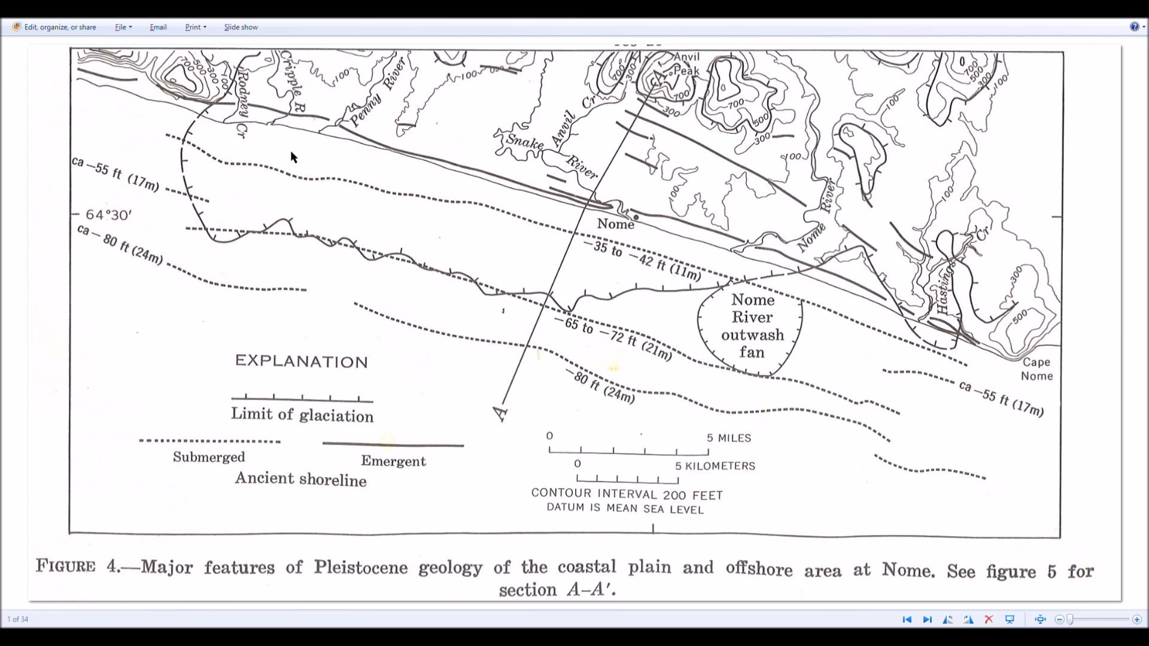
mouse_move(231, 128)
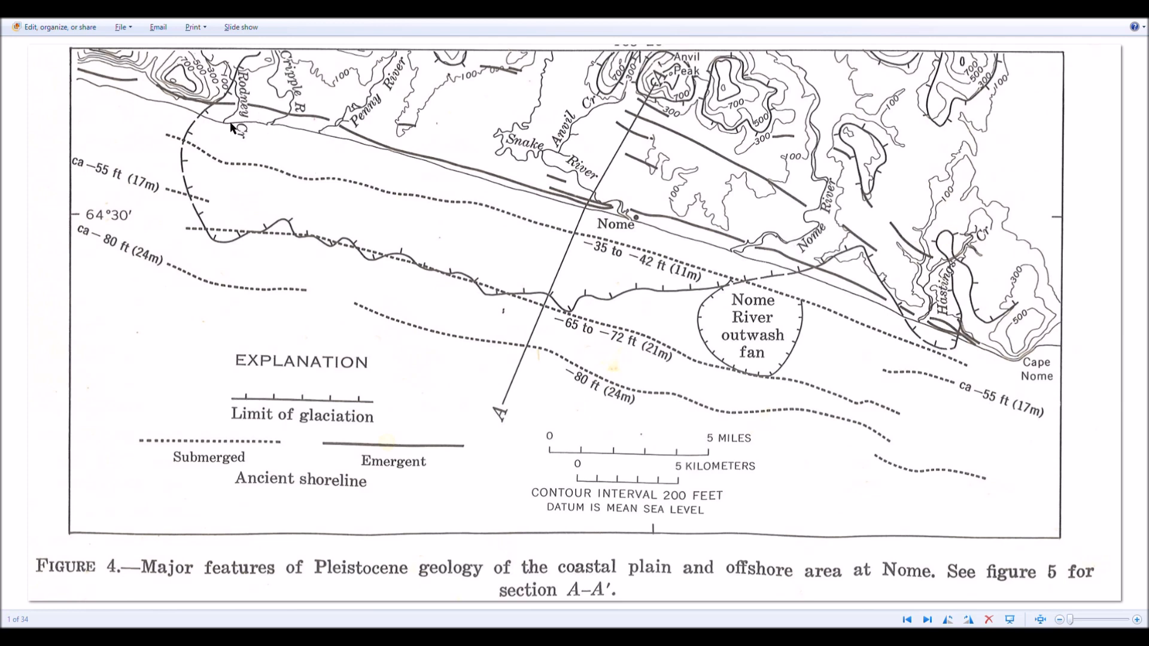
mouse_move(476, 273)
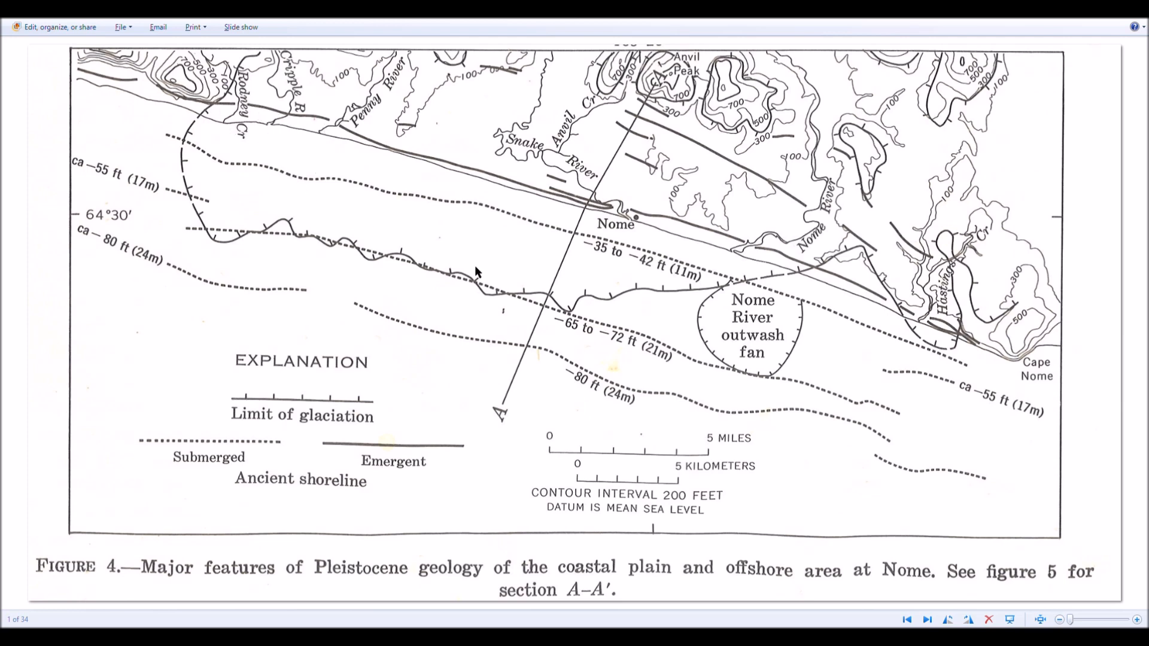
mouse_move(359, 284)
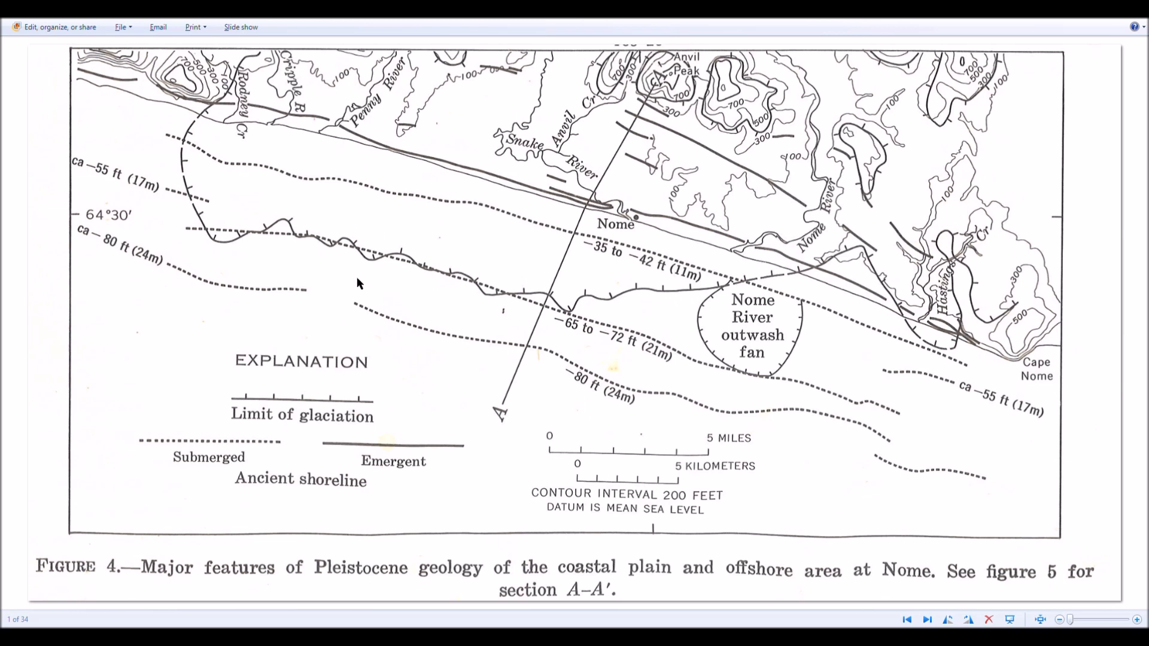
mouse_move(856, 258)
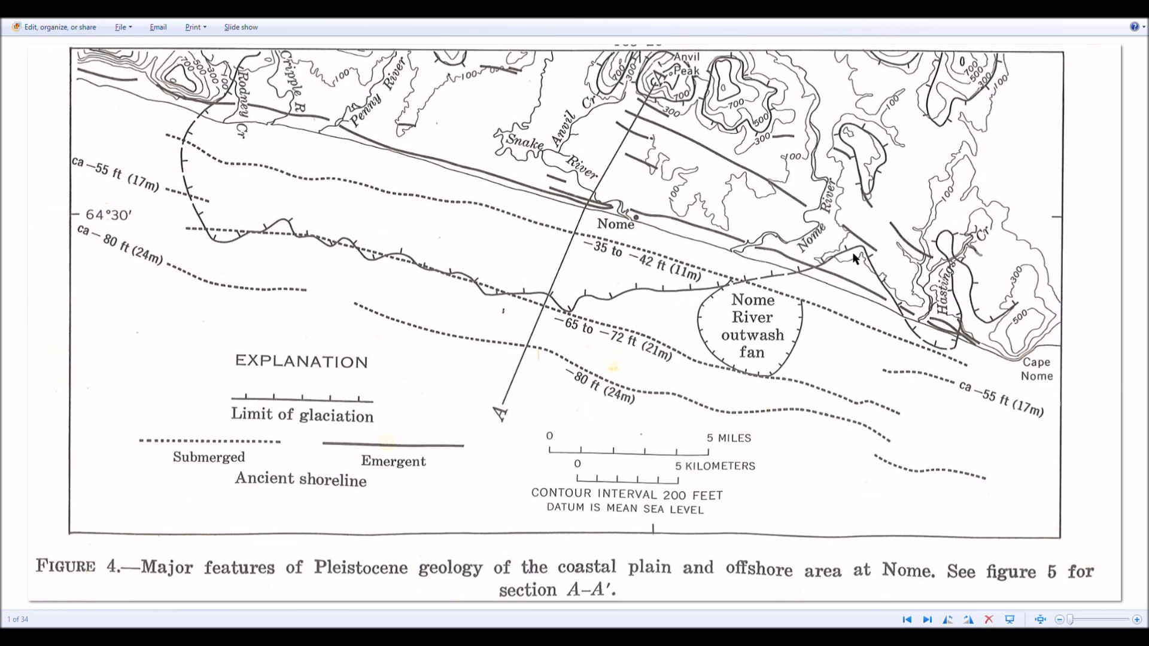
mouse_move(545, 291)
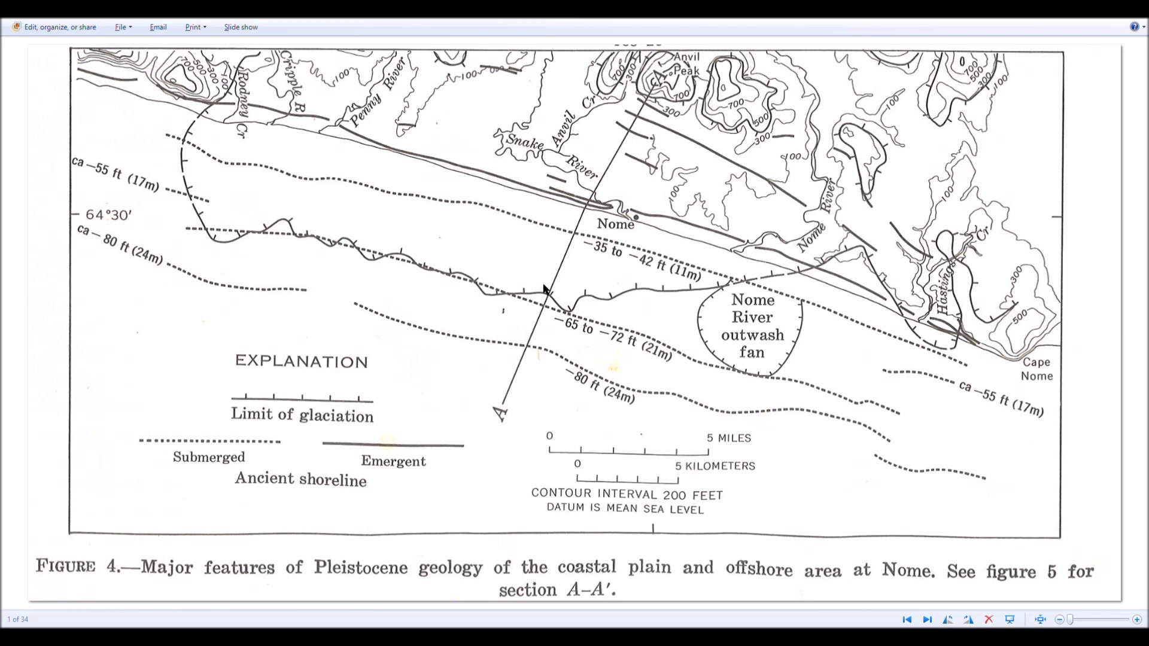
mouse_move(946, 524)
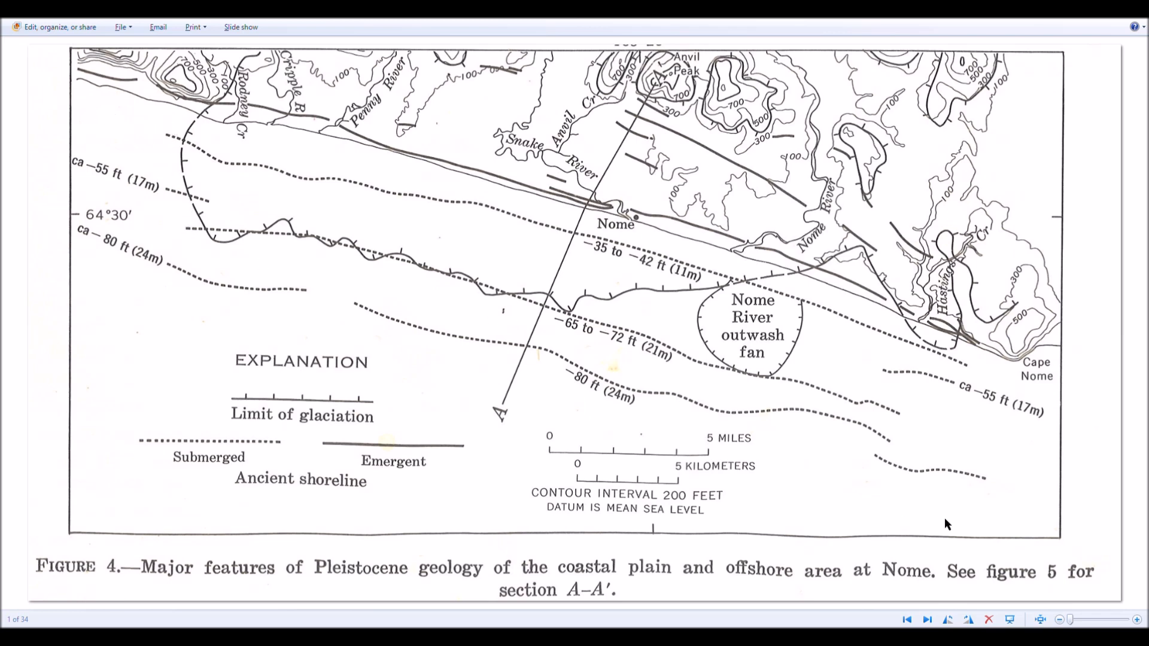
mouse_move(1027, 405)
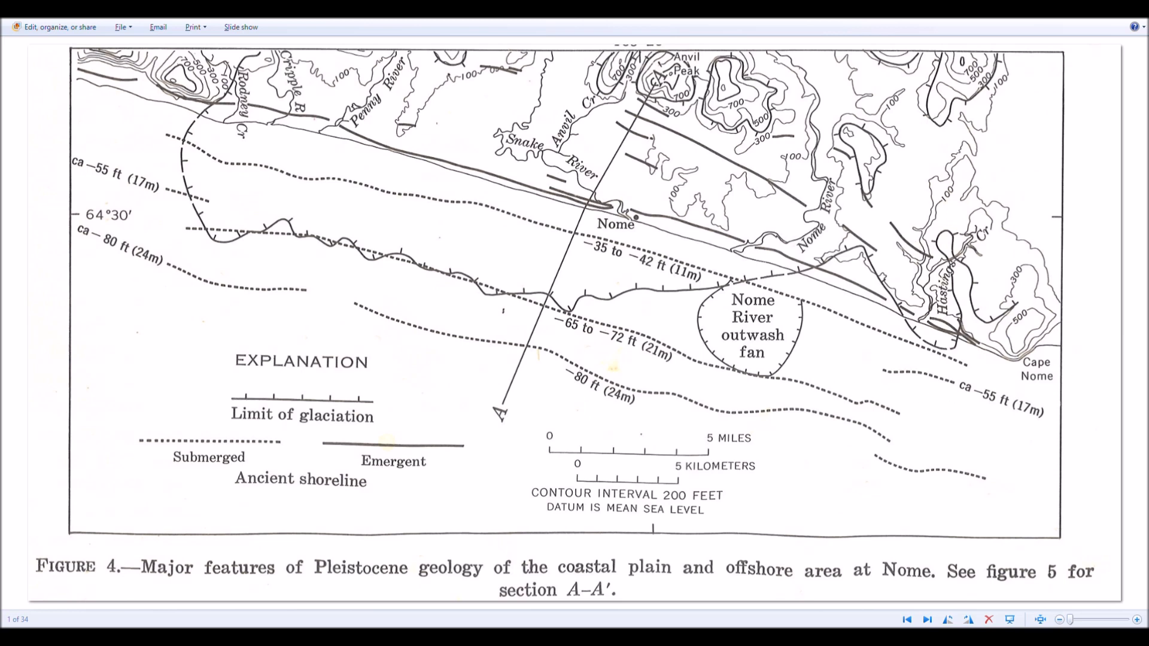
mouse_move(1073, 344)
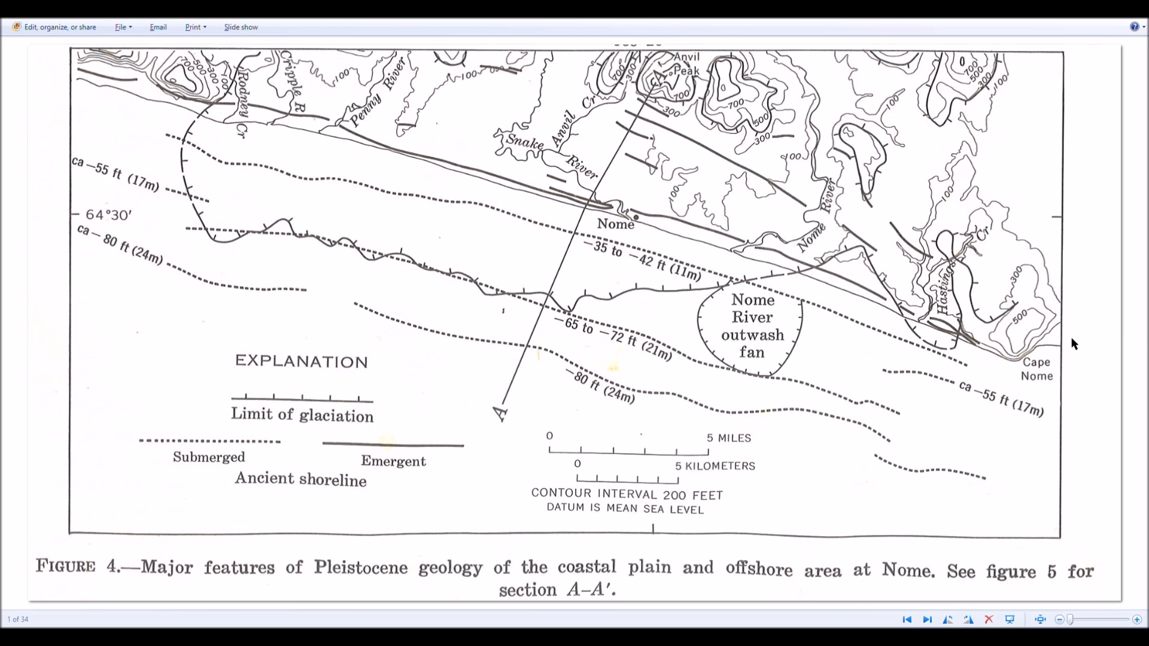
mouse_move(1033, 389)
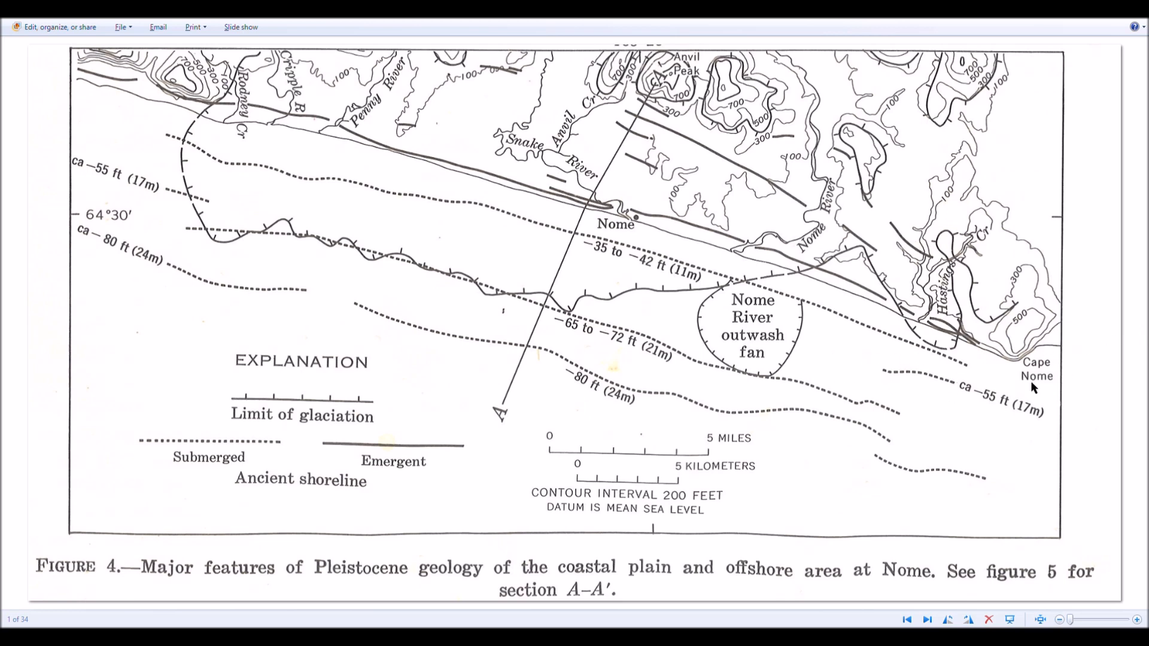
mouse_move(1084, 181)
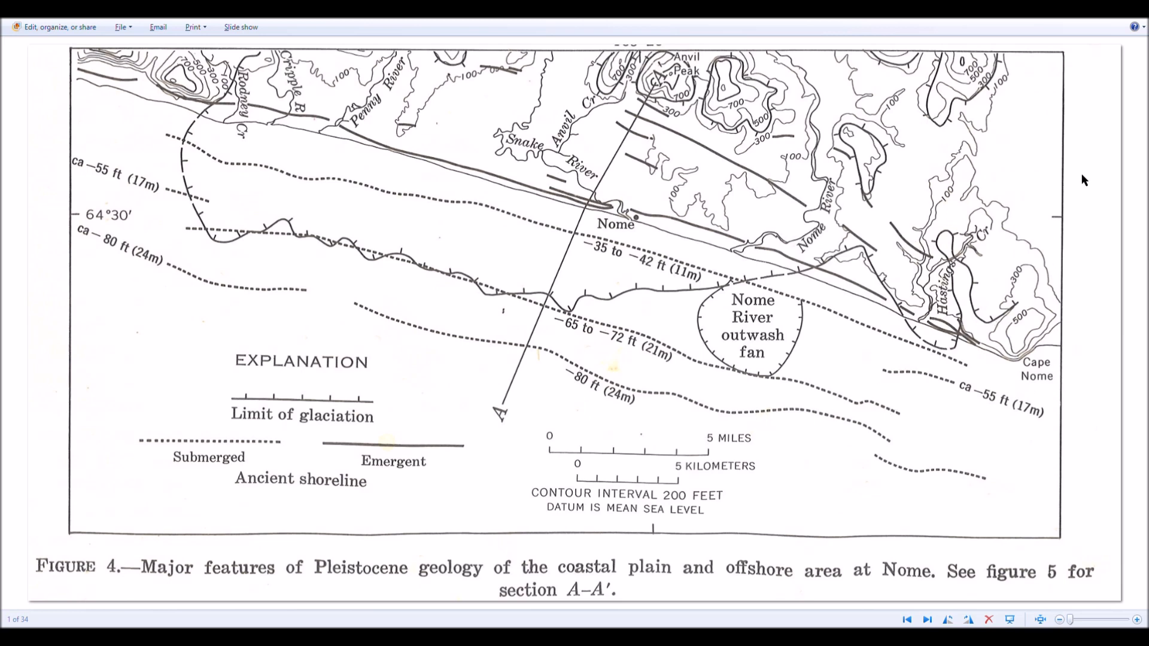
mouse_move(936, 365)
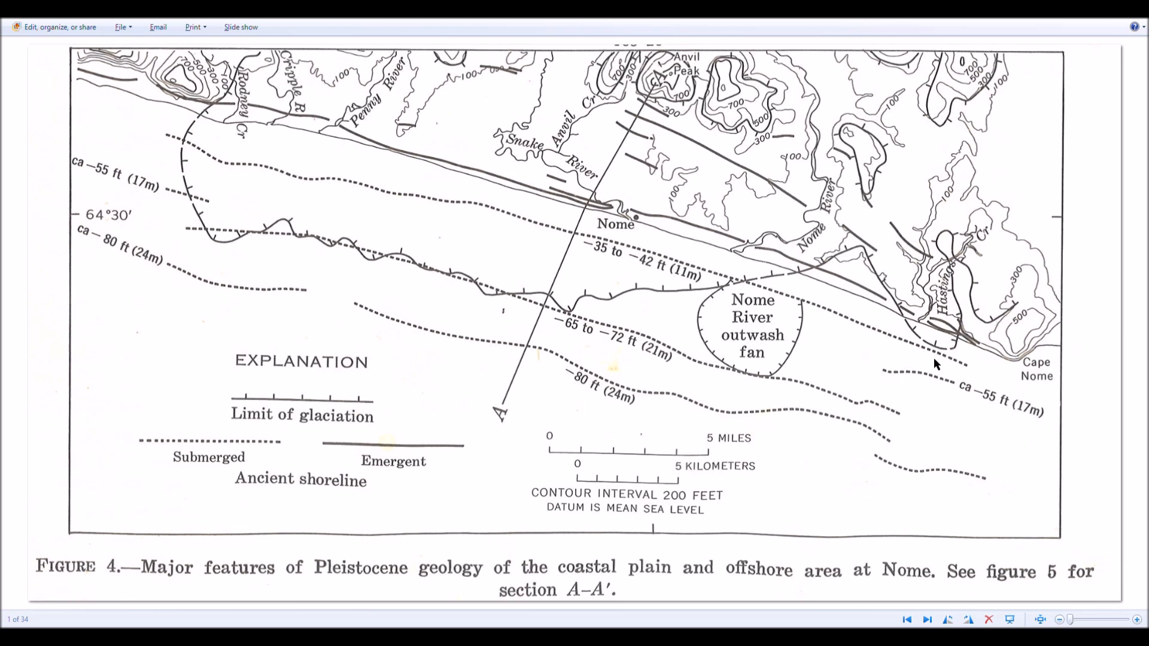
mouse_move(970, 373)
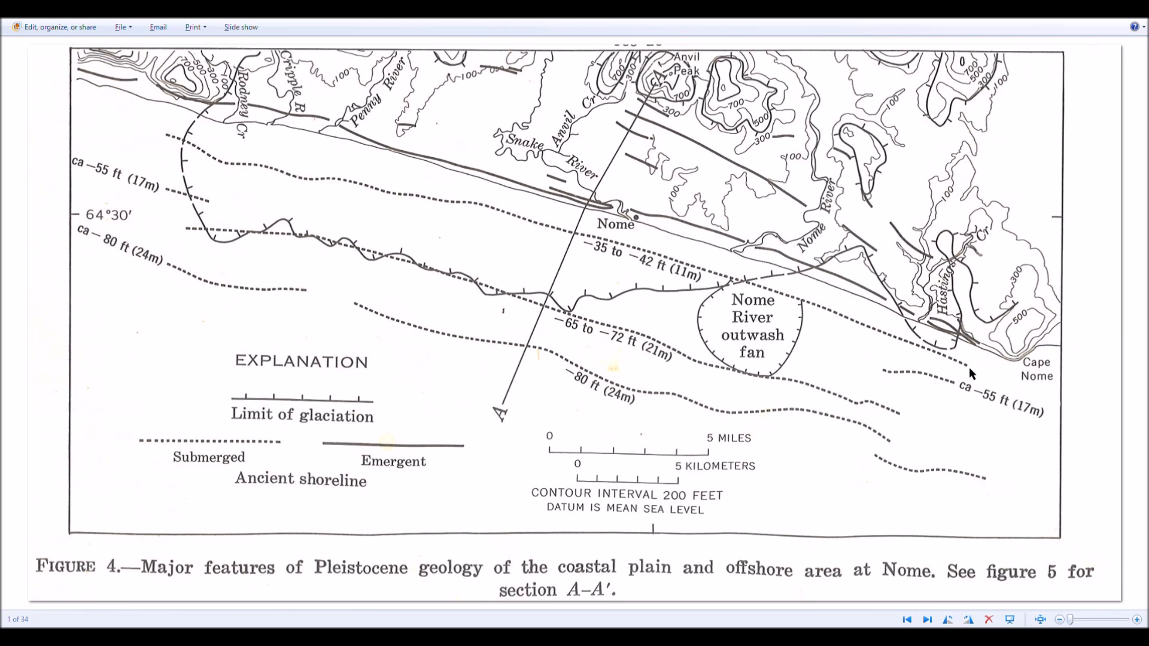
mouse_move(1117, 260)
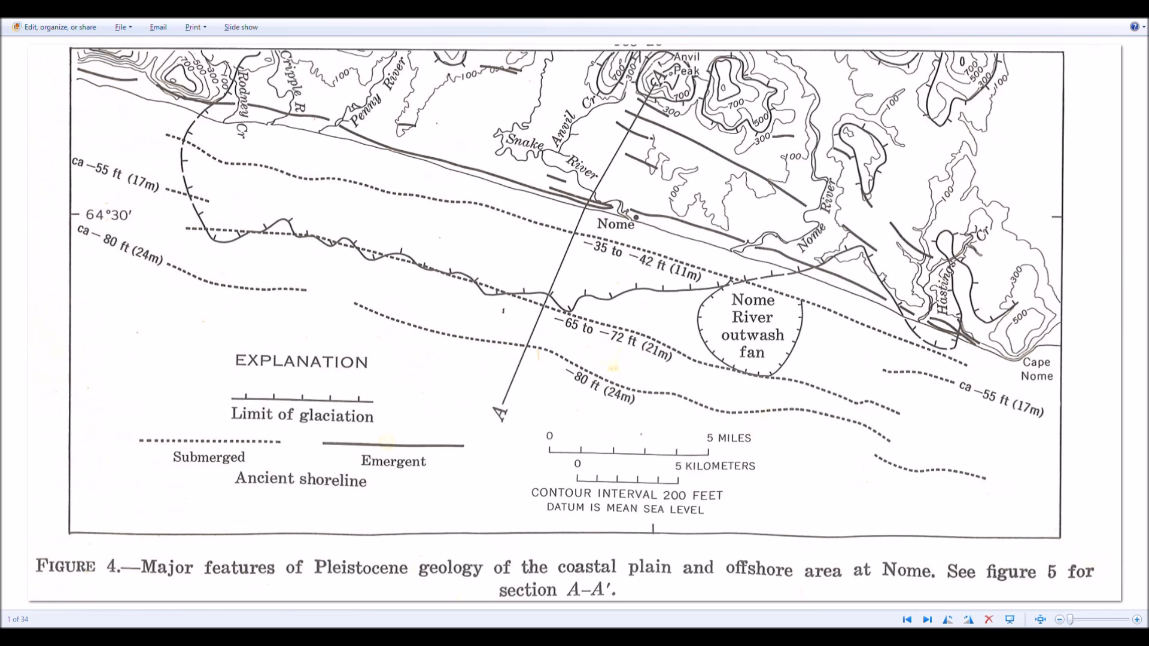
mouse_move(994, 336)
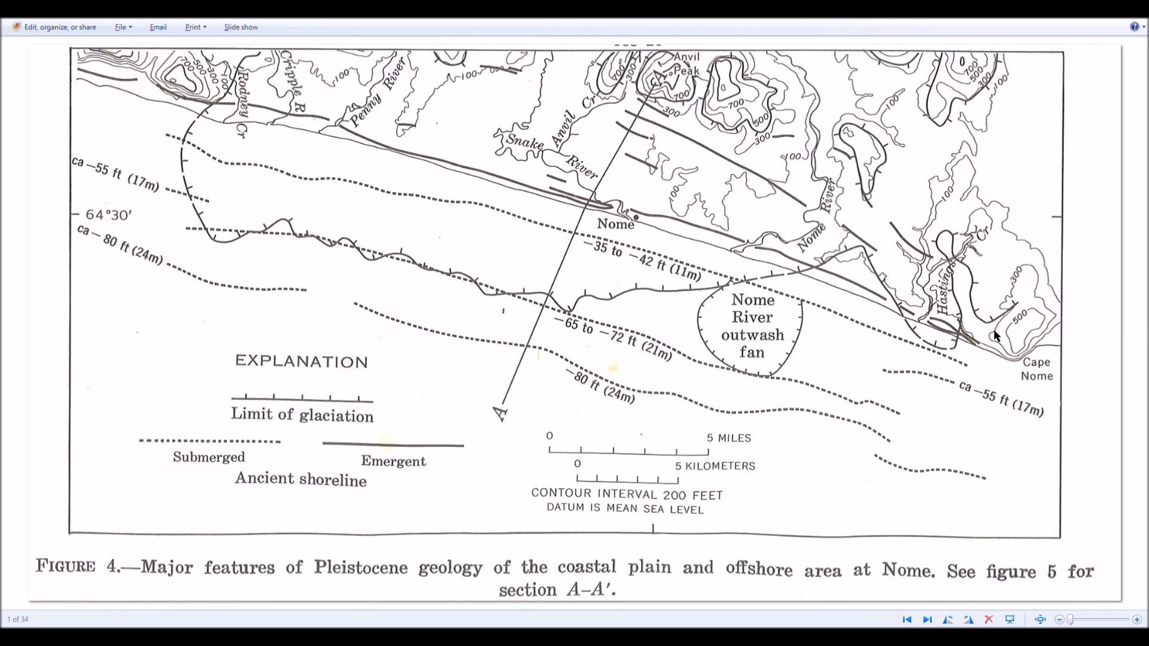
mouse_move(386, 267)
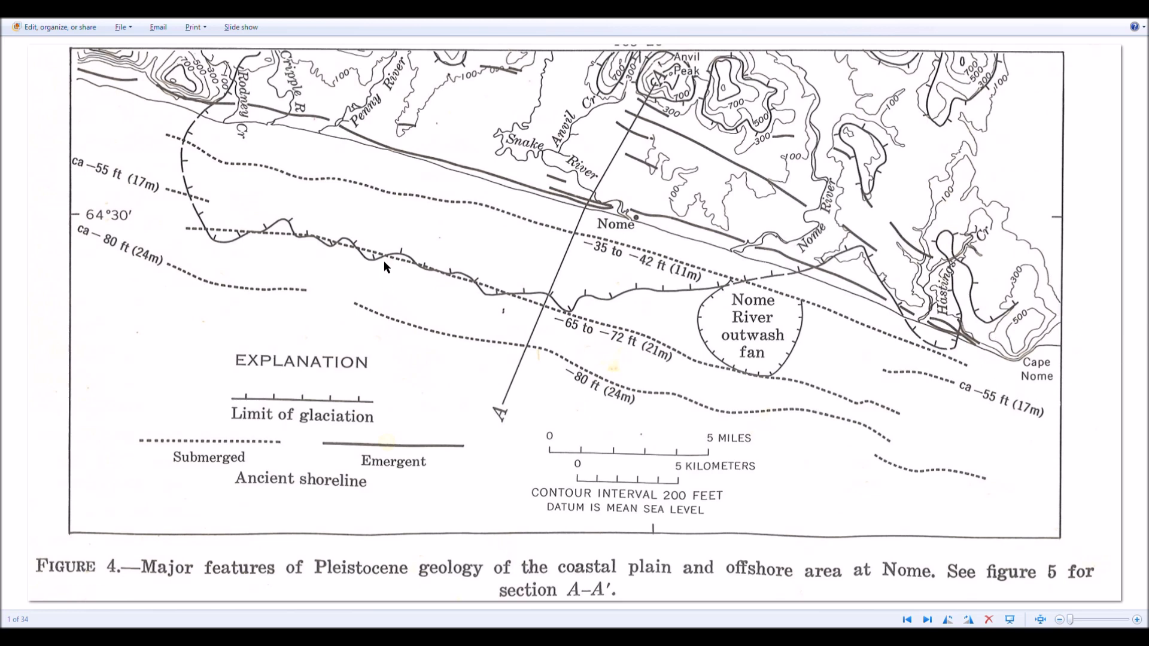
mouse_move(627, 262)
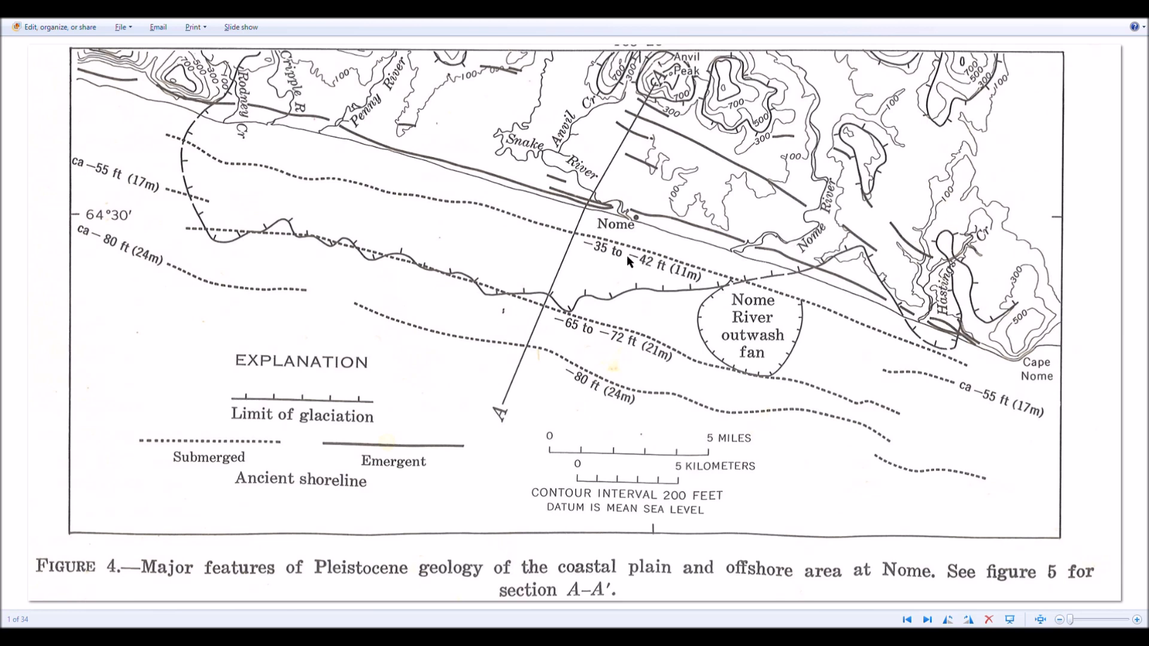
mouse_move(431, 262)
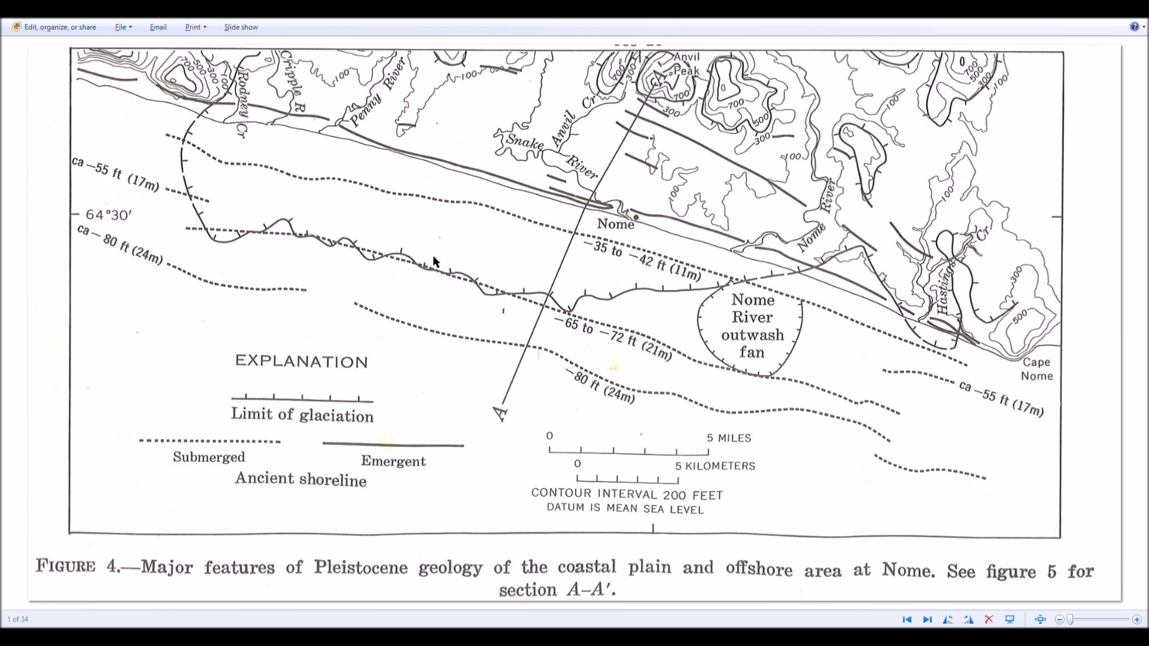
mouse_move(256, 187)
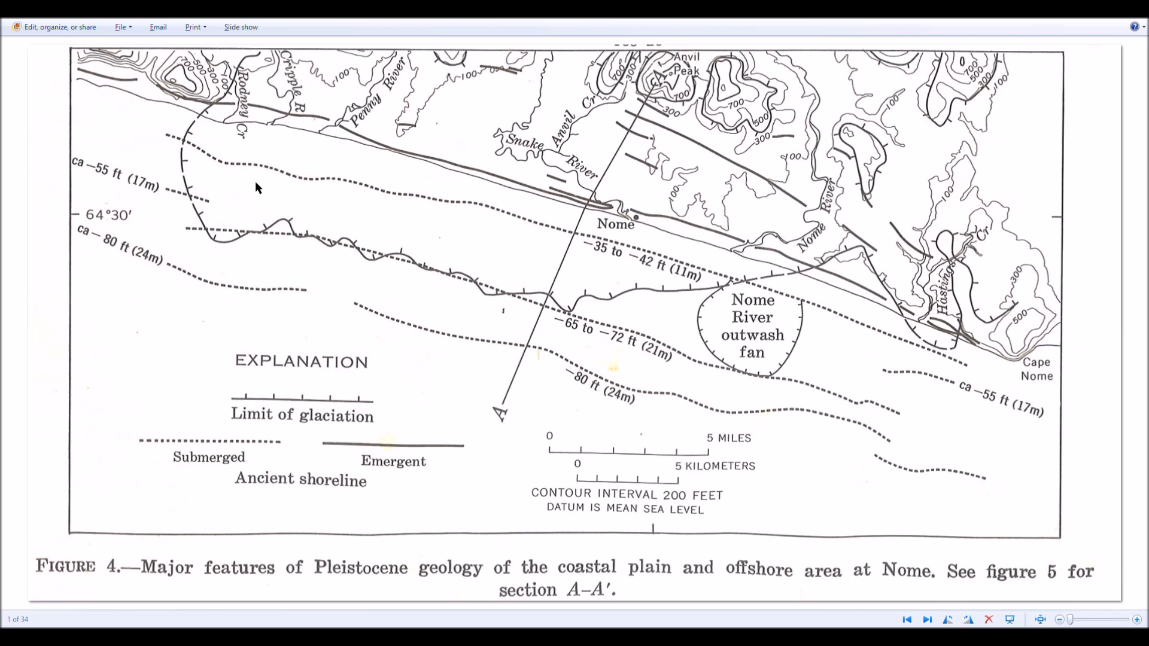
mouse_move(196, 226)
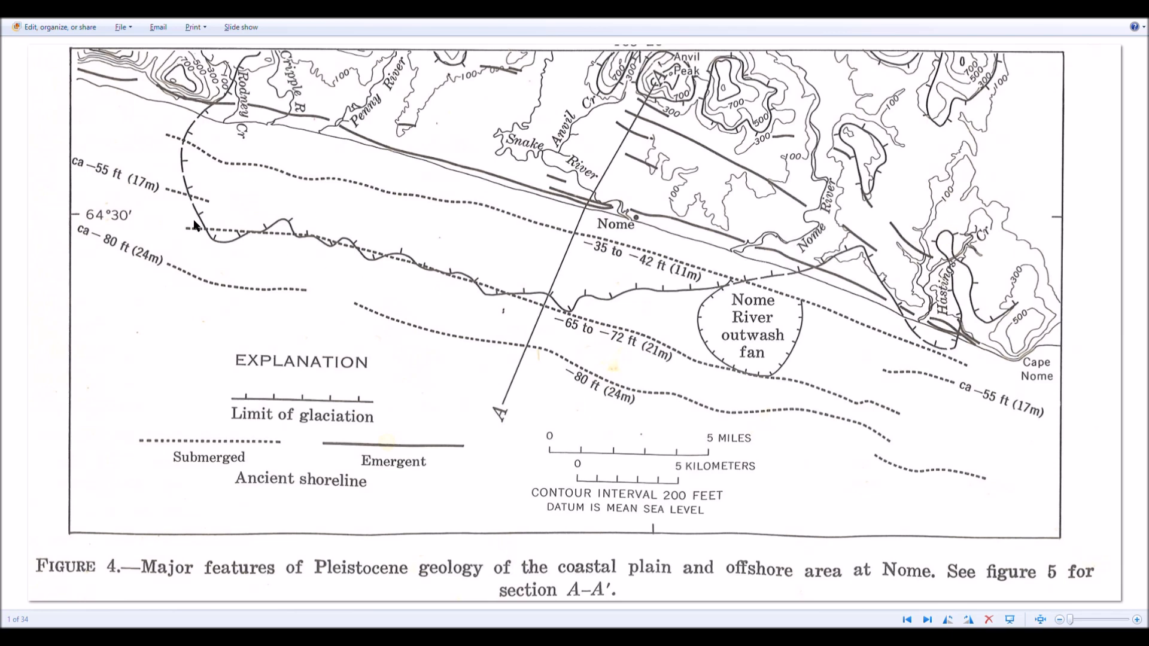
mouse_move(414, 233)
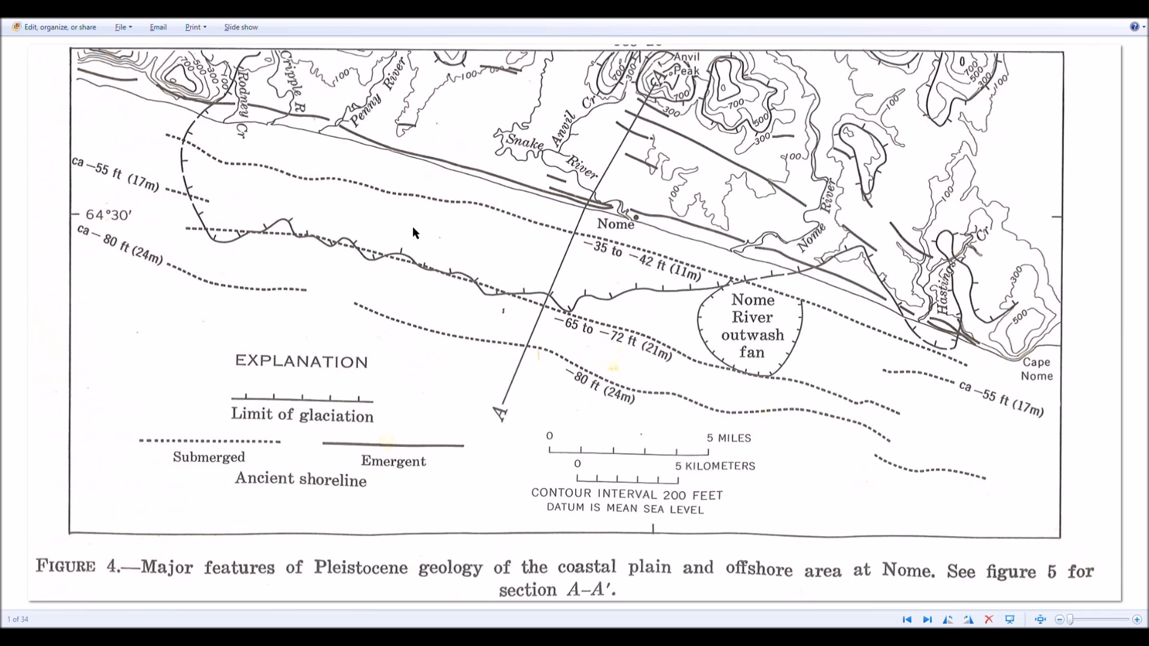
mouse_move(542, 227)
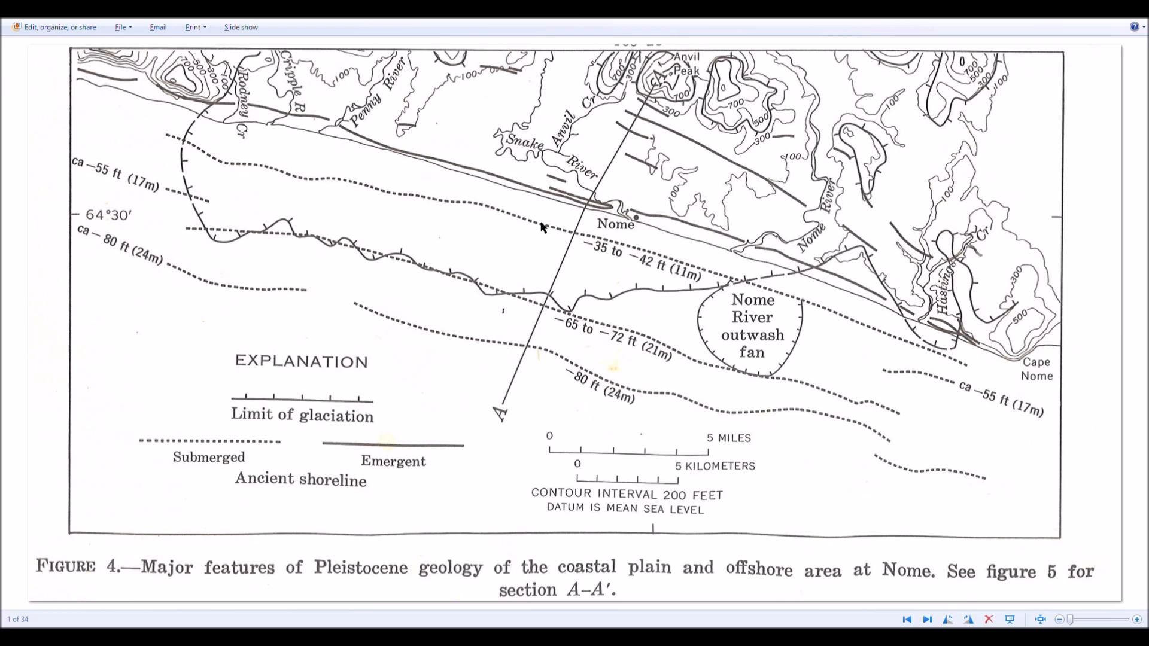
mouse_move(372, 169)
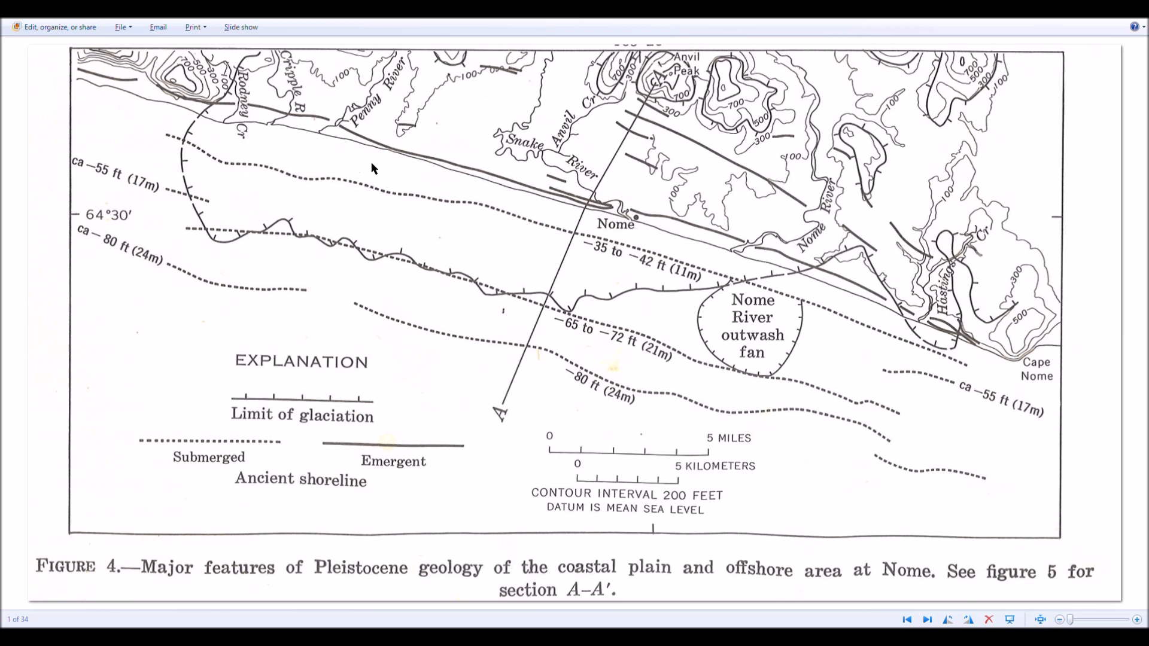
mouse_move(483, 284)
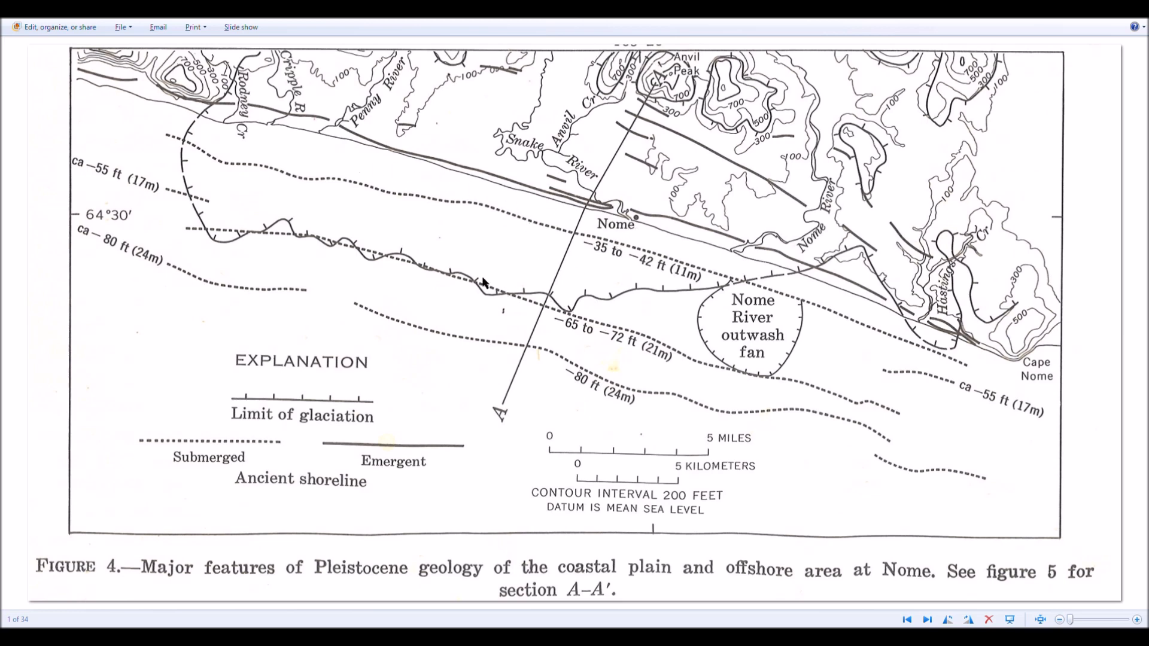
mouse_move(227, 226)
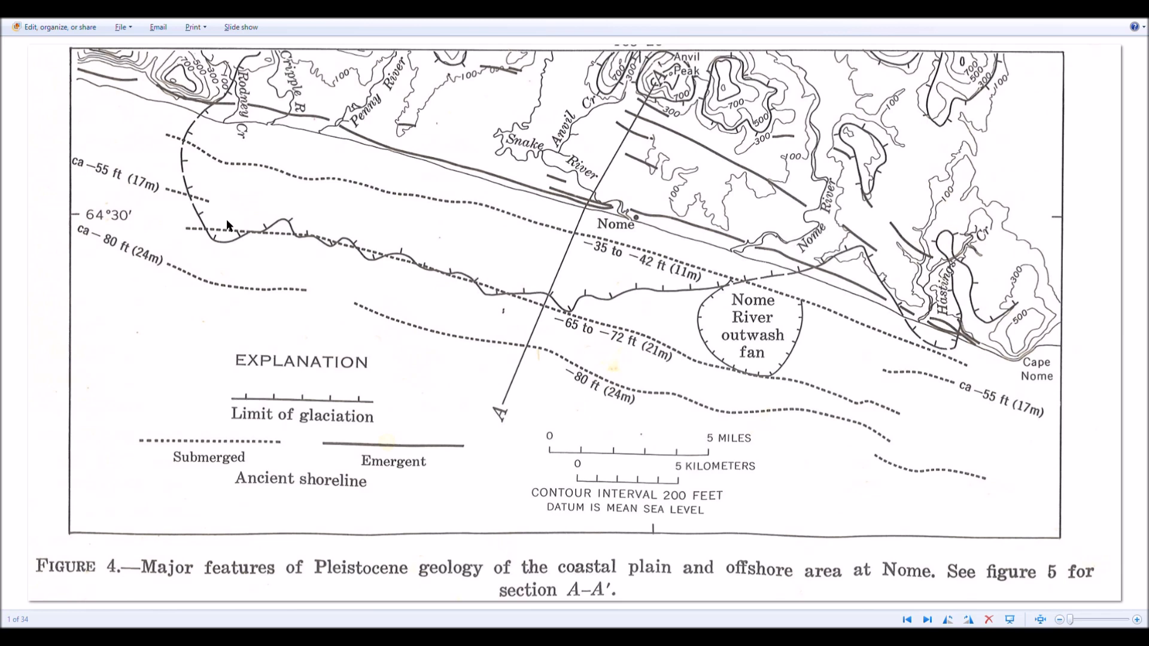
mouse_move(221, 201)
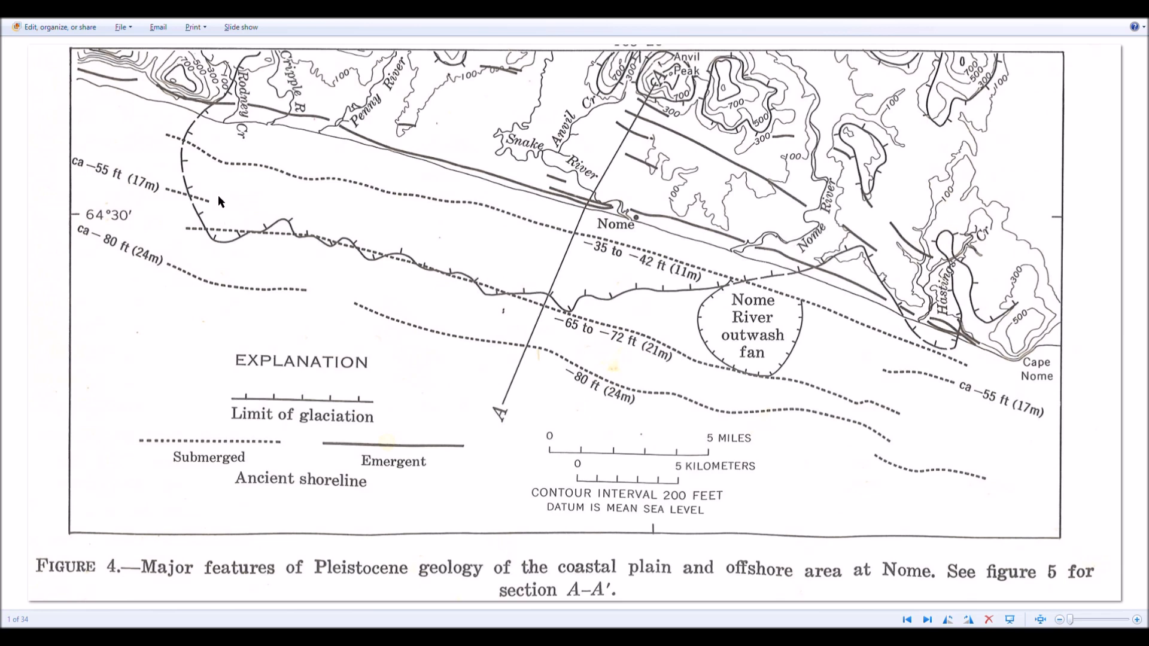
mouse_move(623, 330)
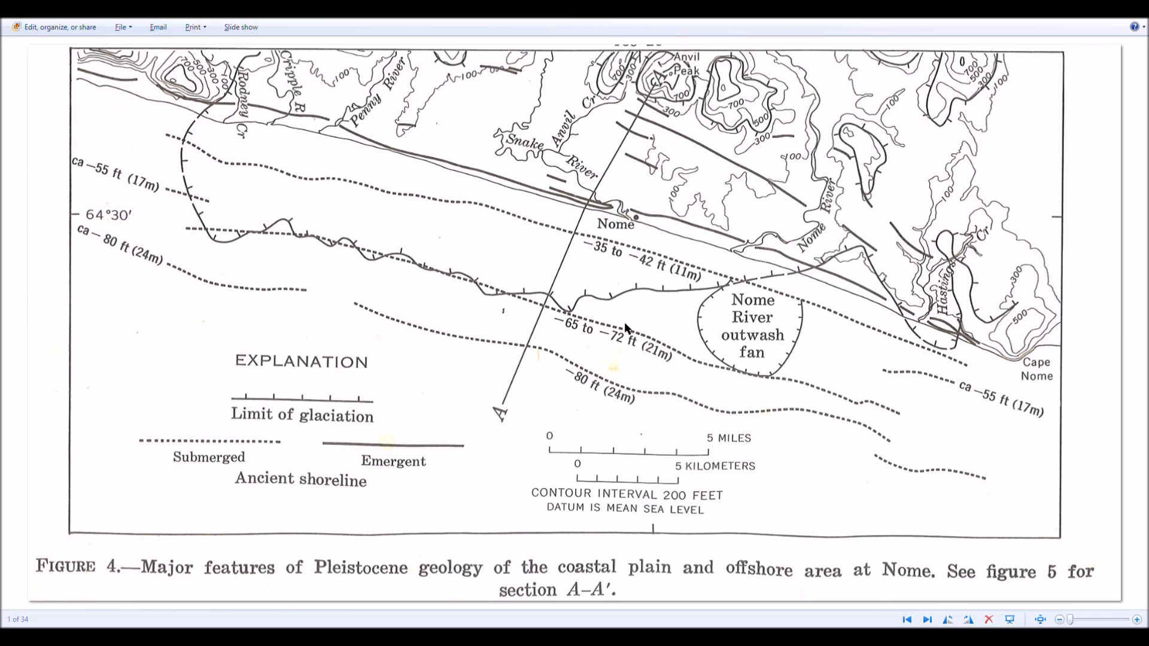
mouse_move(269, 227)
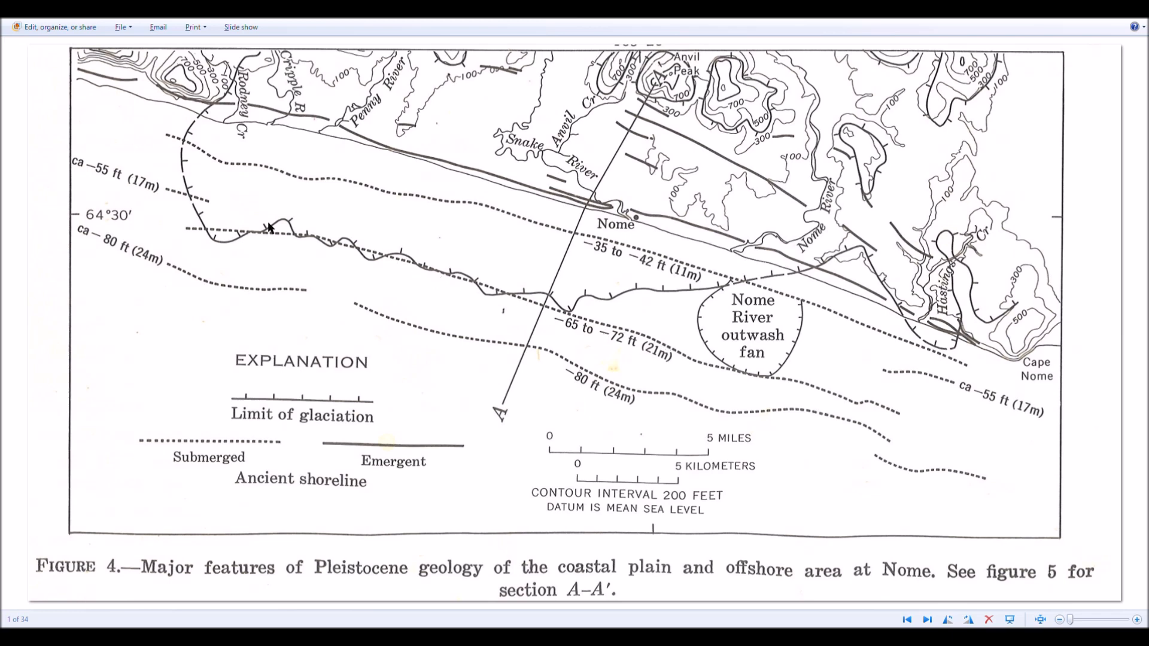
mouse_move(526, 292)
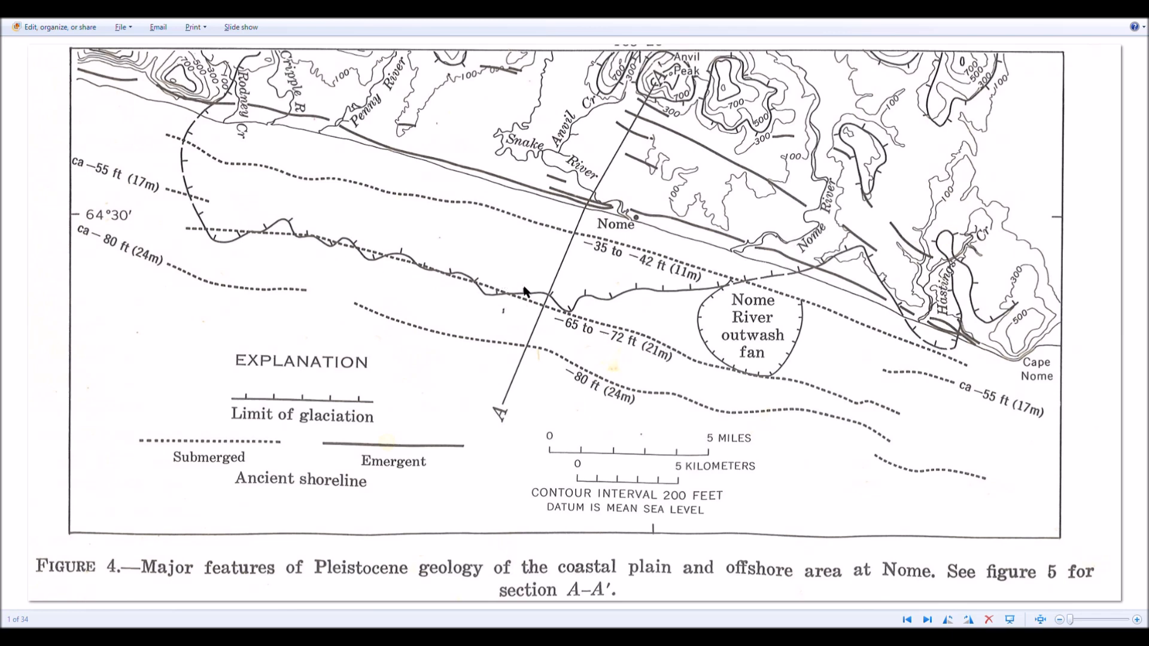
mouse_move(462, 281)
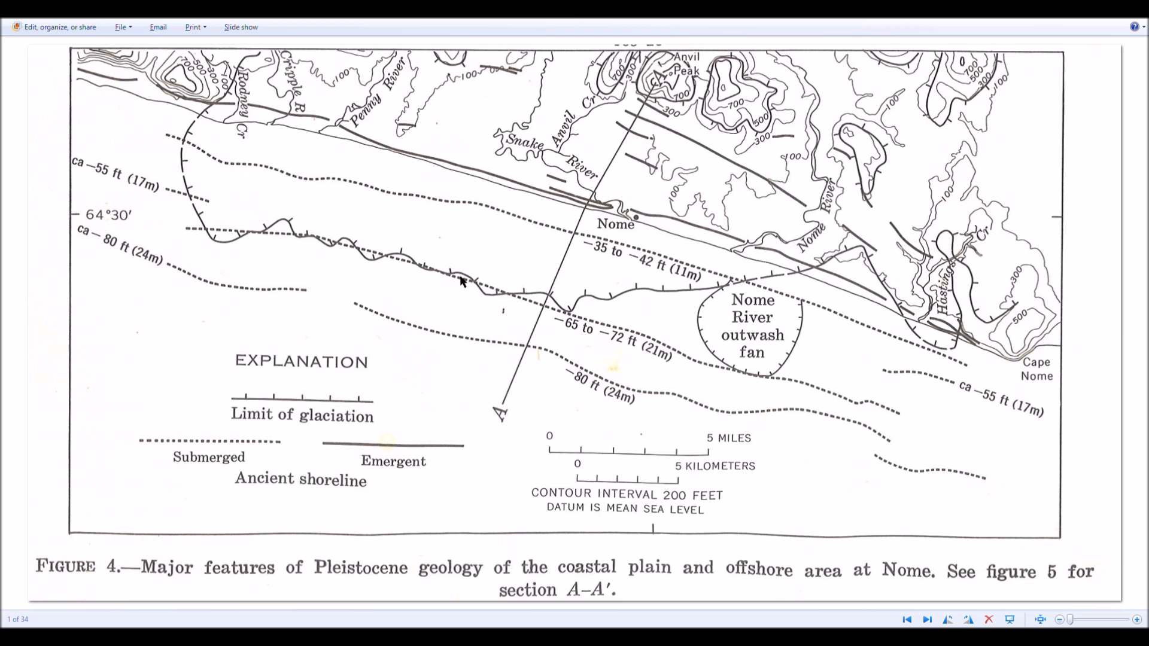
mouse_move(381, 257)
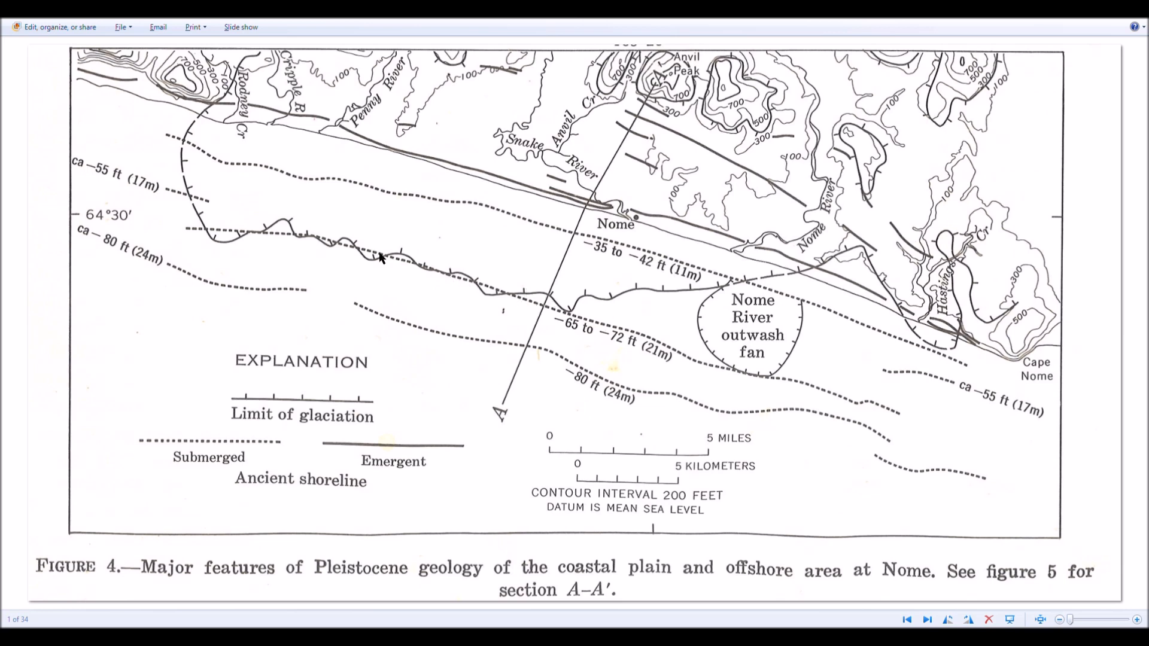
mouse_move(134, 254)
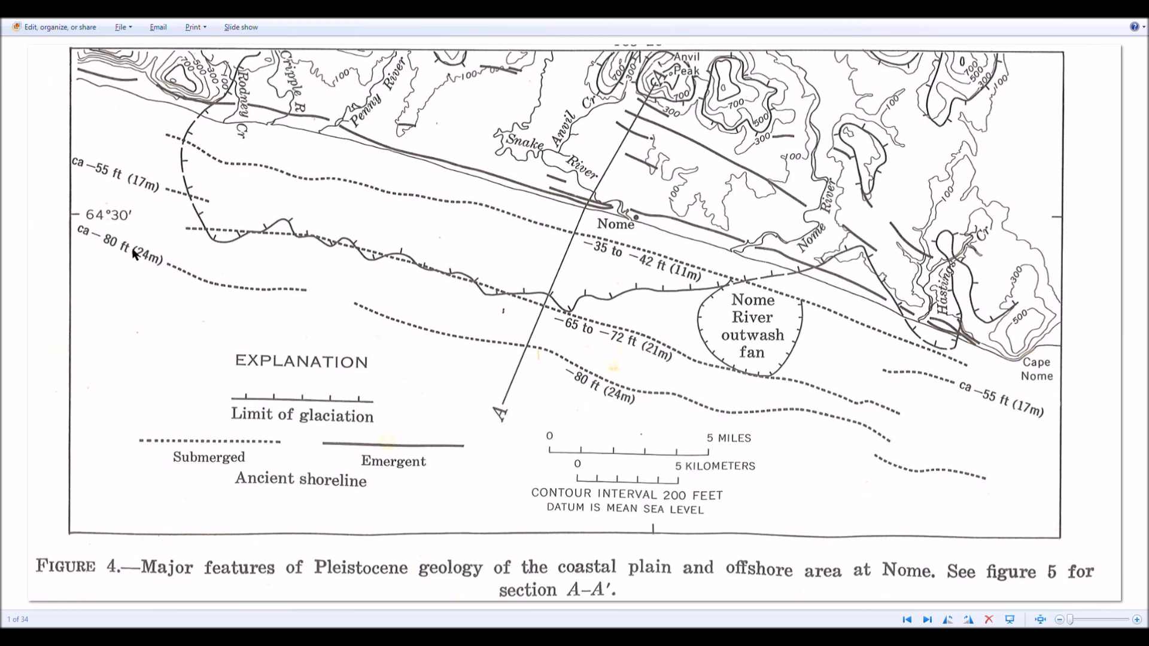
mouse_move(887, 435)
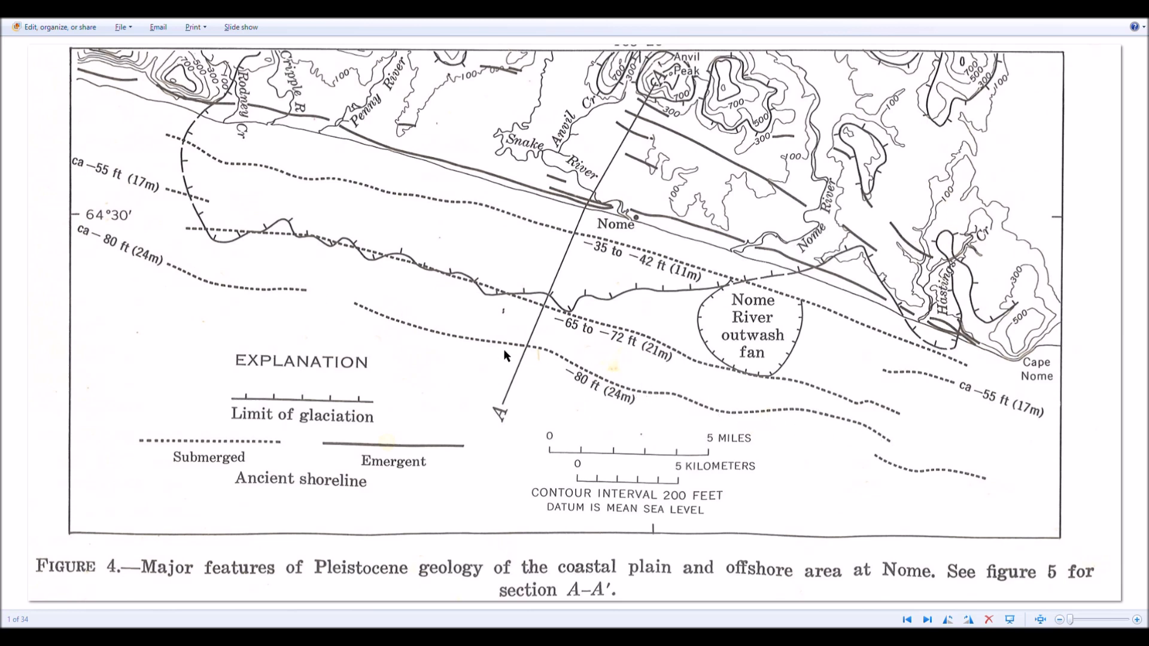
mouse_move(561, 370)
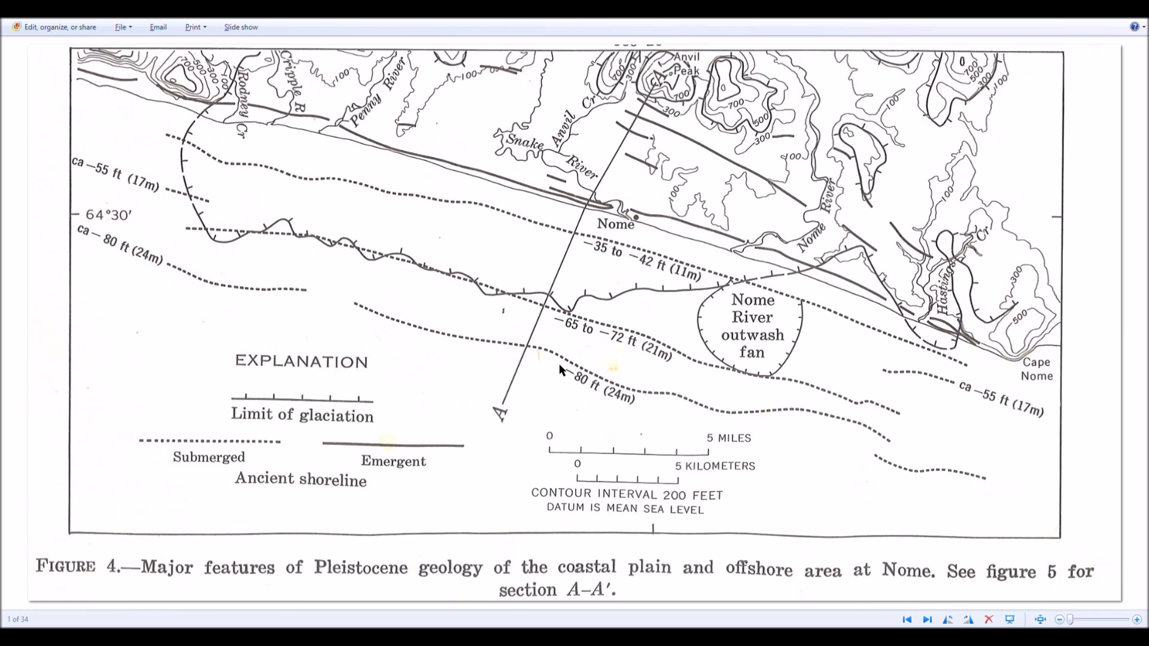
mouse_move(419, 406)
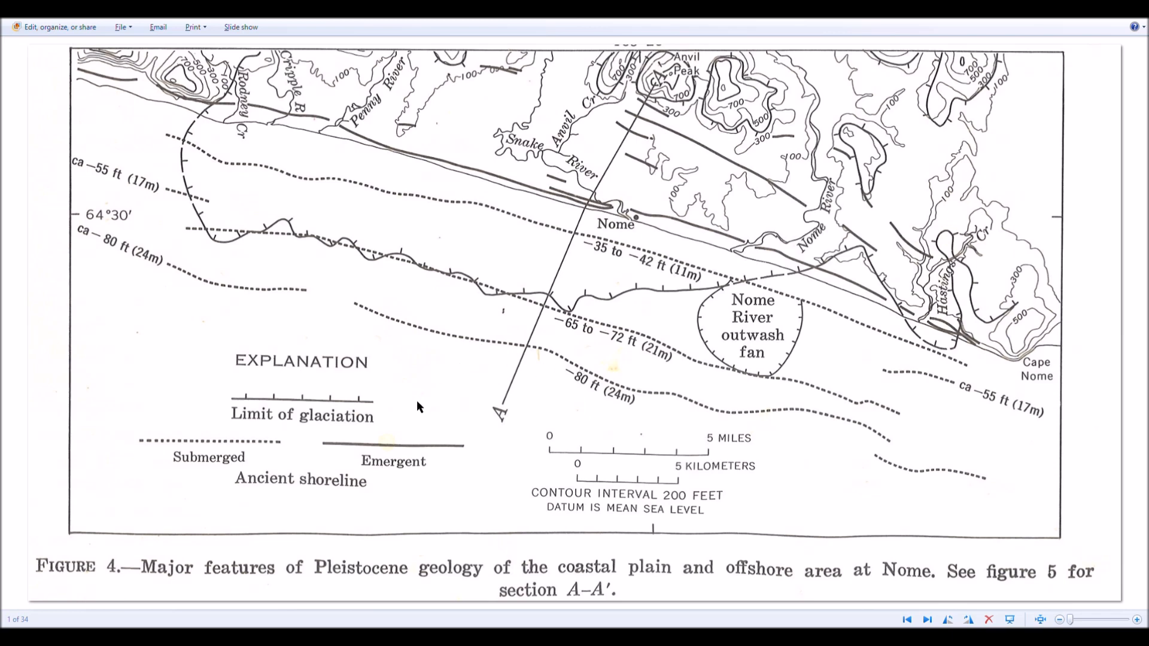
mouse_move(482, 248)
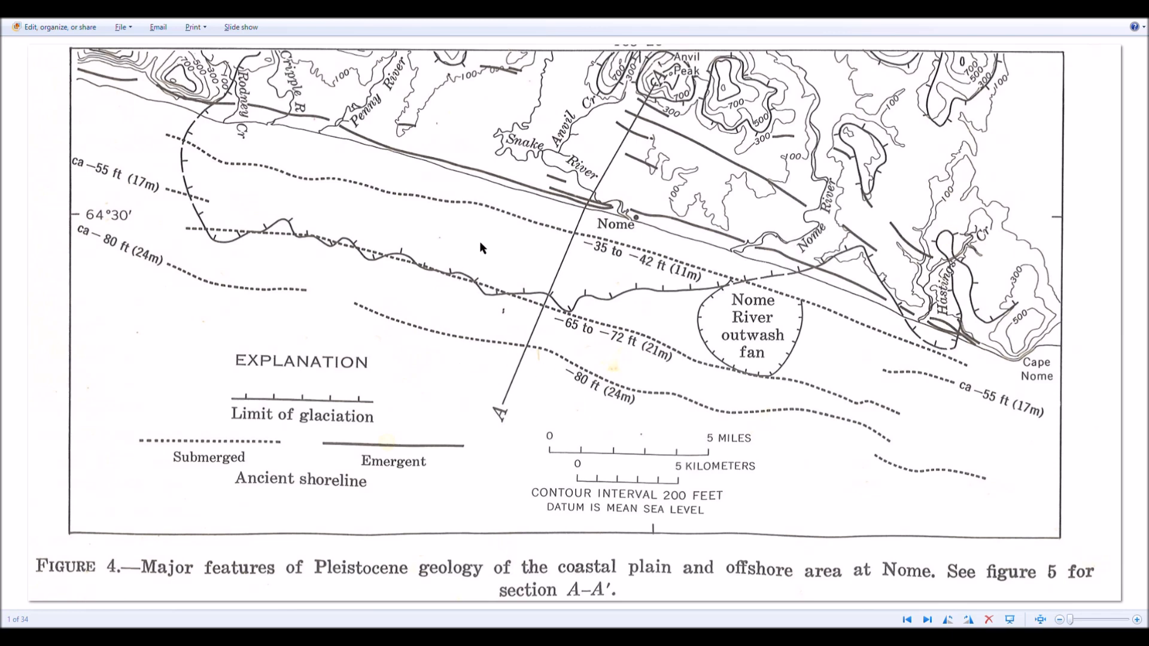
mouse_move(277, 353)
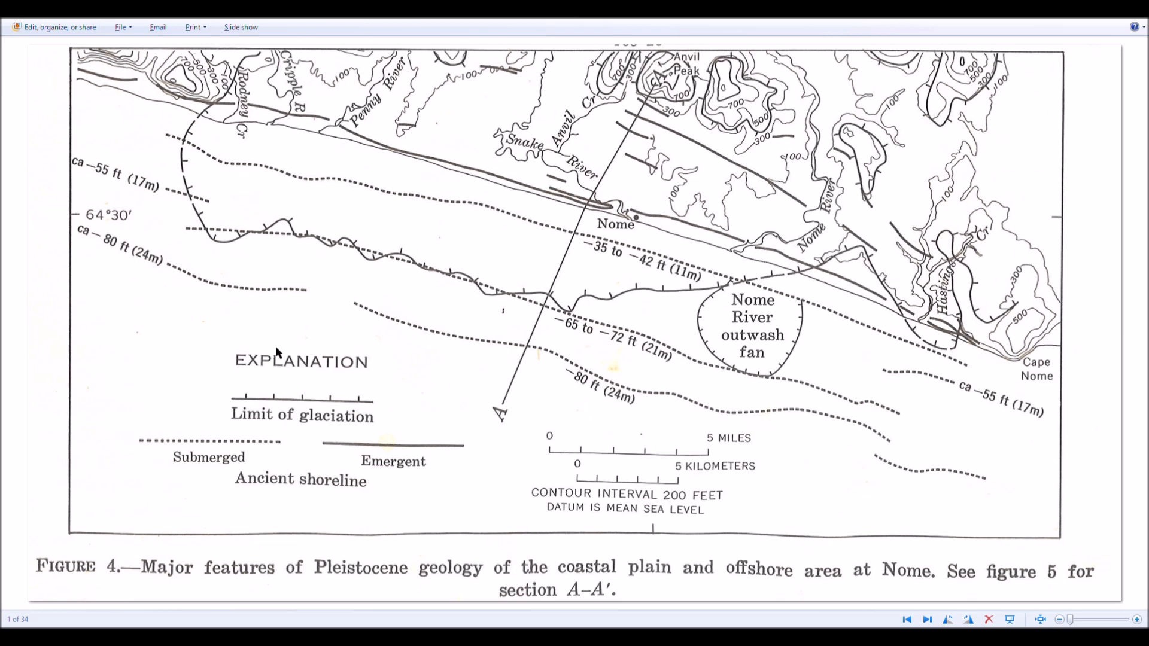
mouse_move(122, 305)
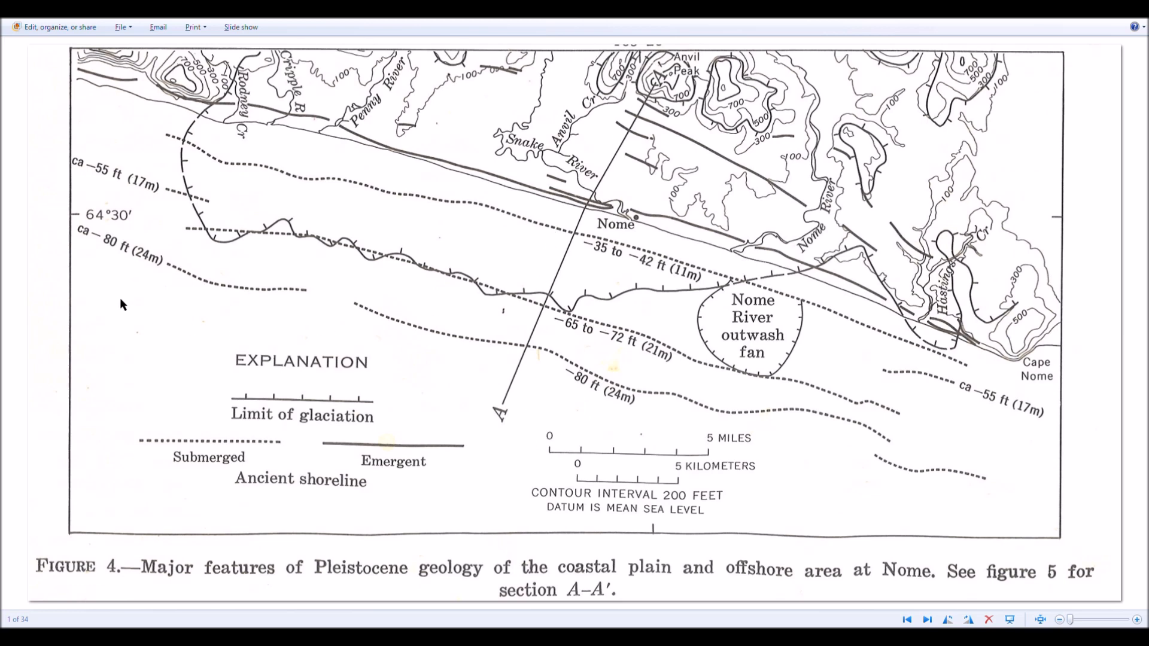
mouse_move(200, 391)
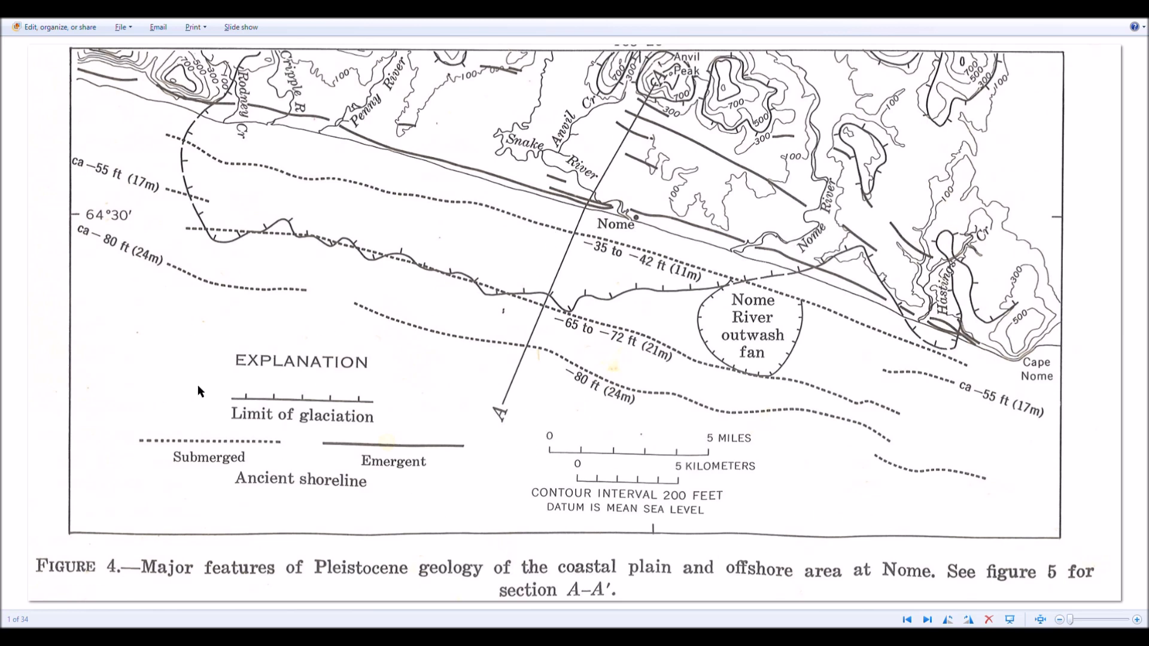
mouse_move(556, 495)
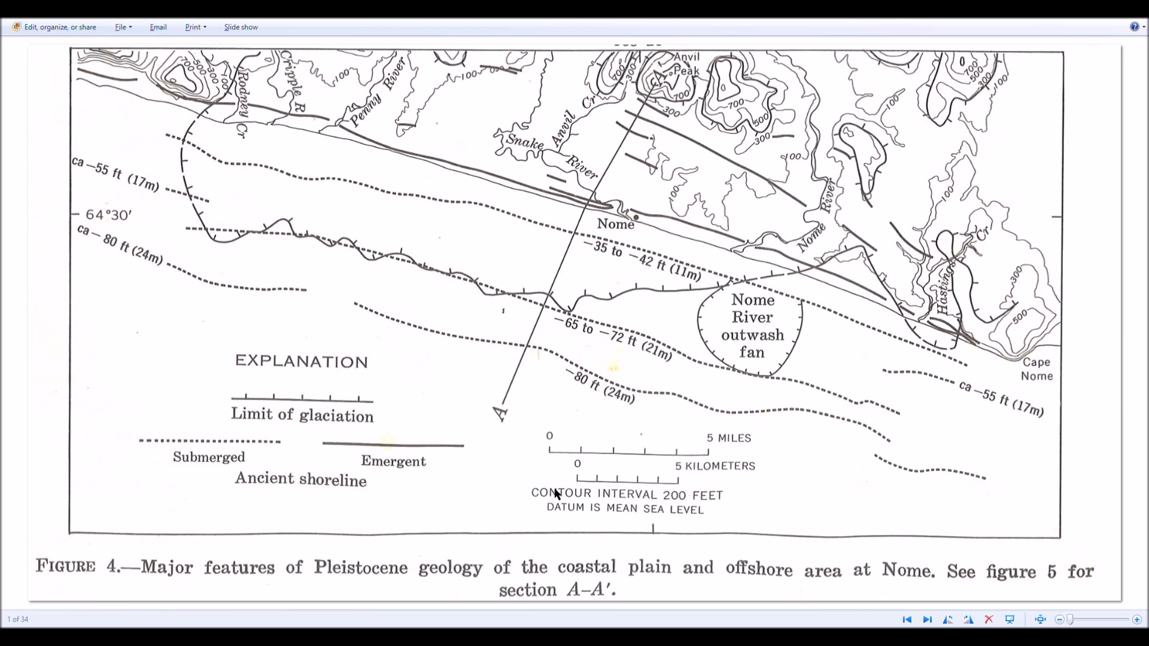
mouse_move(571, 431)
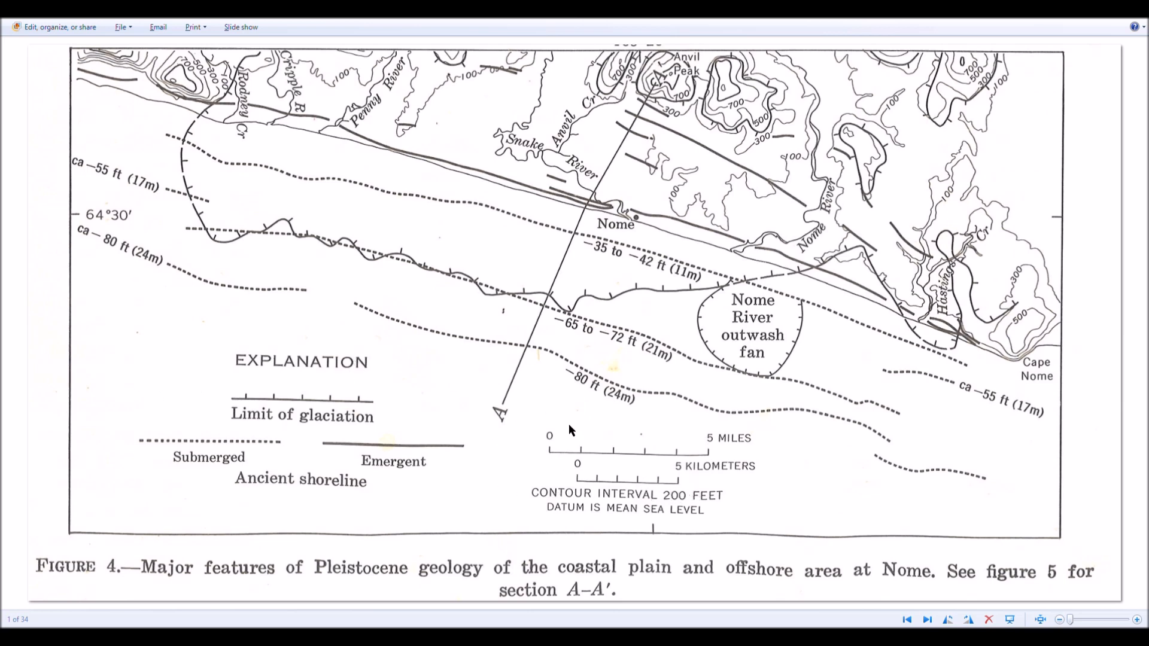
mouse_move(479, 490)
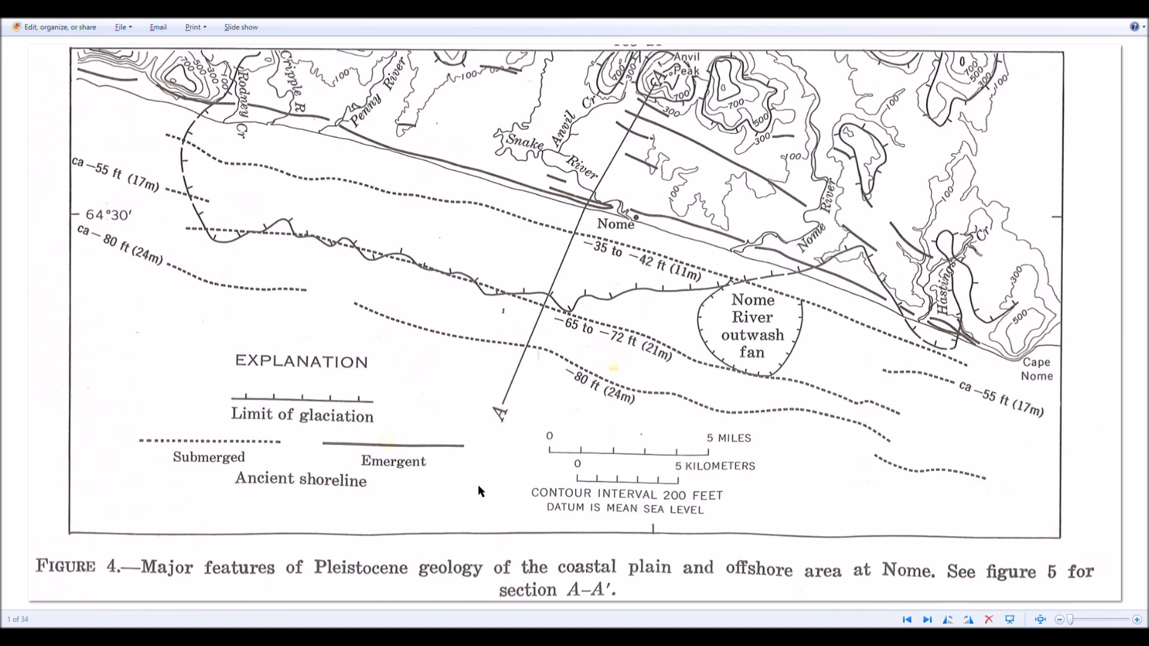